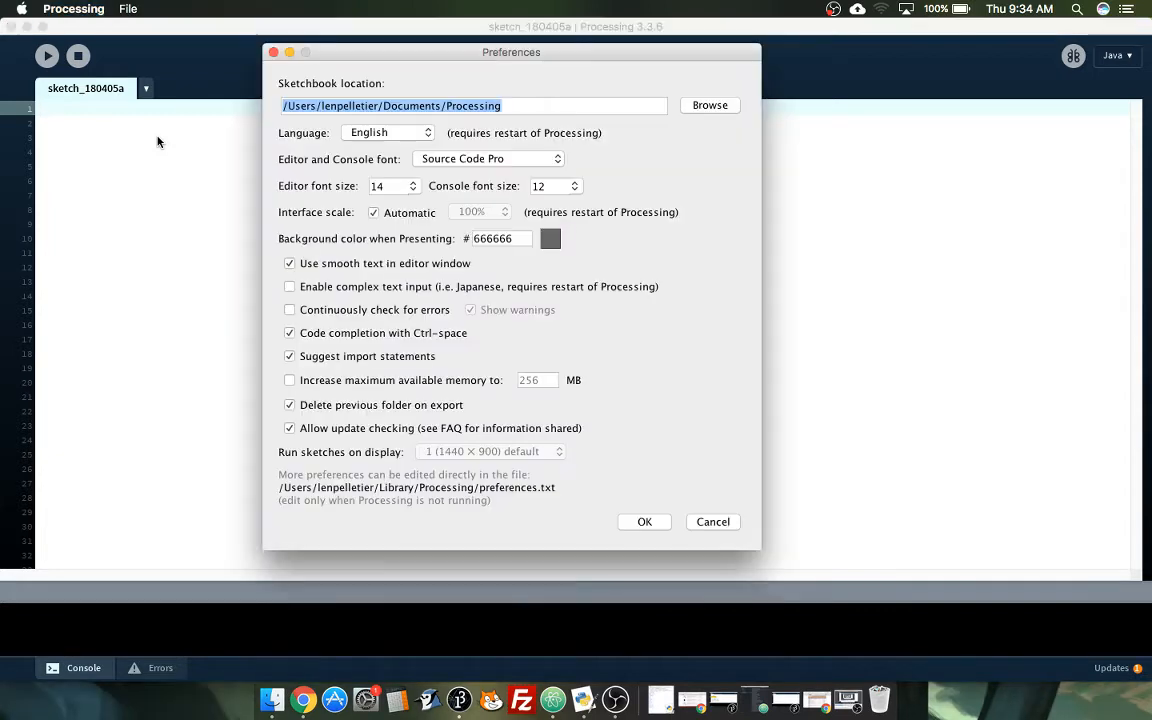
Step: Pick 36 as the editor font size in Preferences and save
{"action": "left_click", "coordinate": [393, 186]}
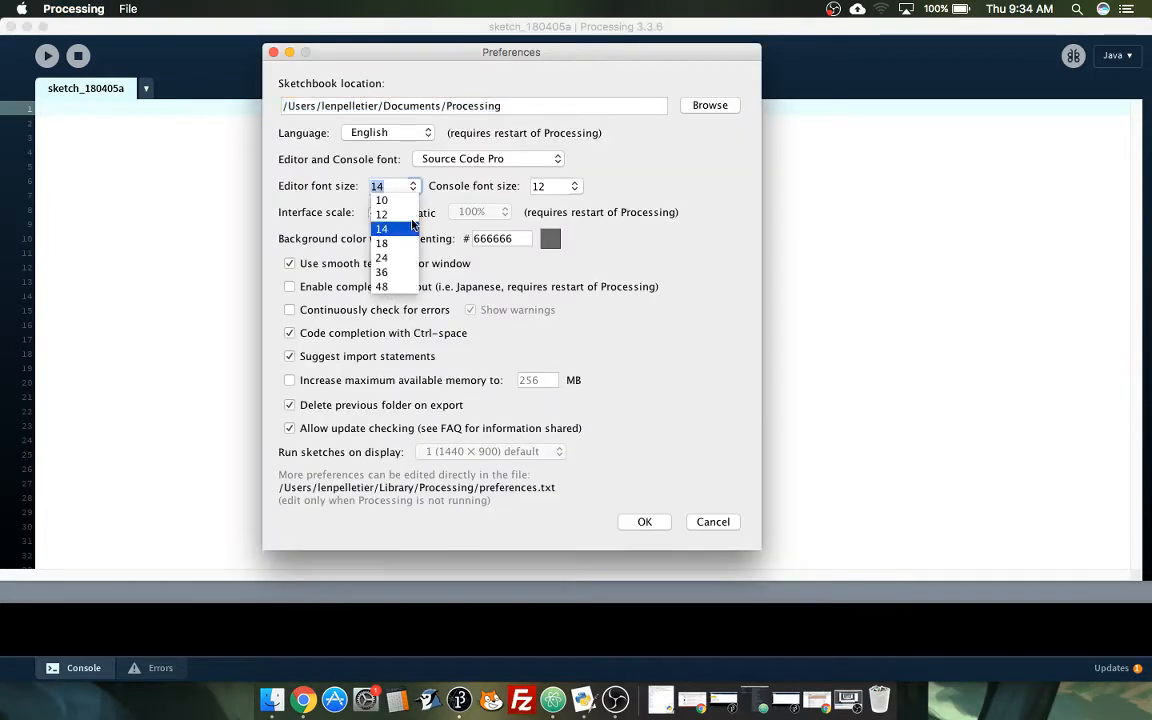
{"action": "left_click", "coordinate": [382, 272]}
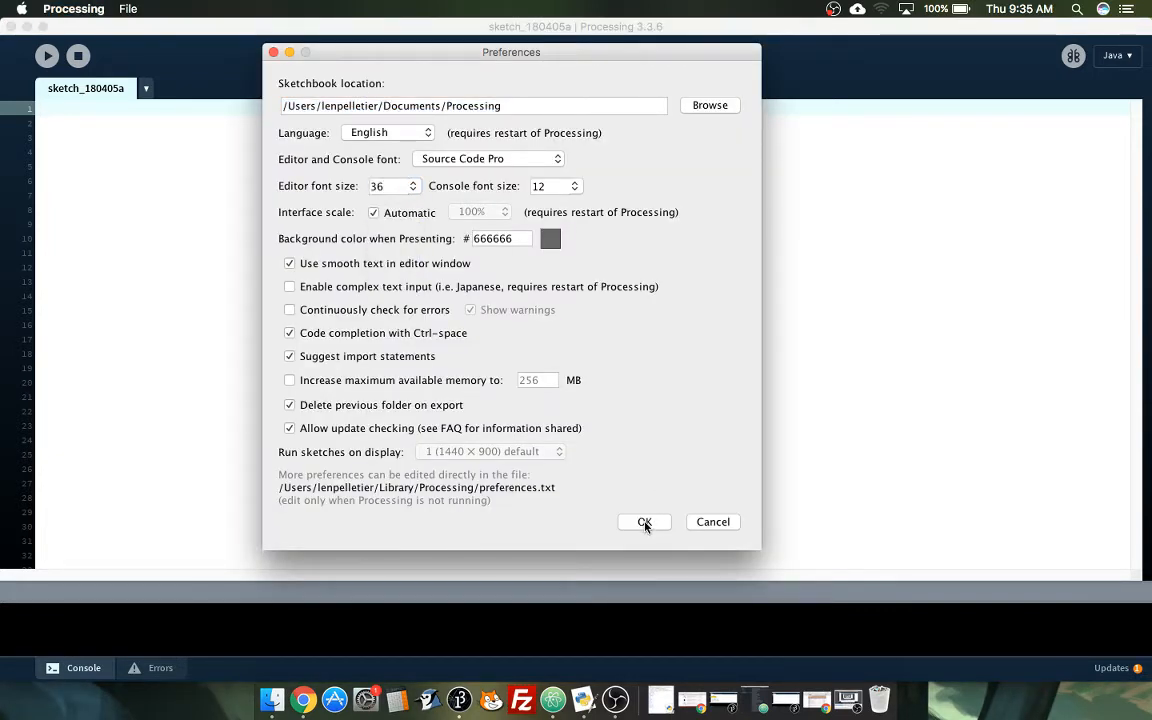
{"action": "left_click", "coordinate": [644, 521]}
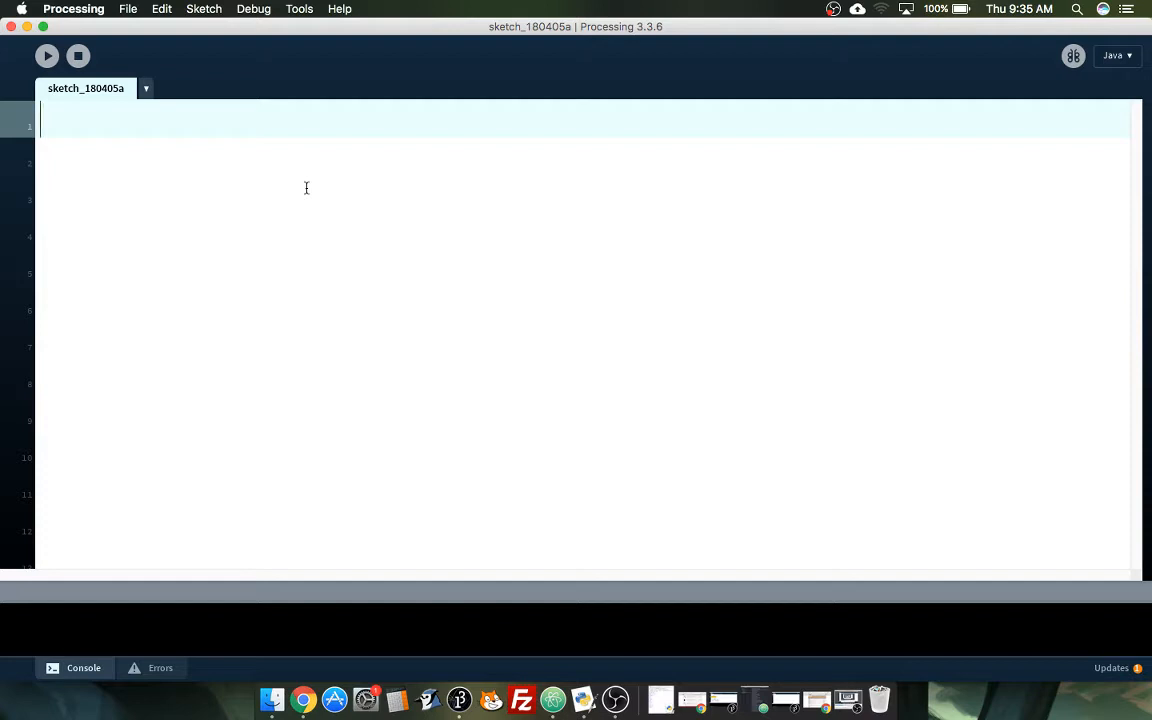
Step: Write setup() with size(600, 600), an empty draw(), and declare int mode
{"action": "type", "text": "void"}
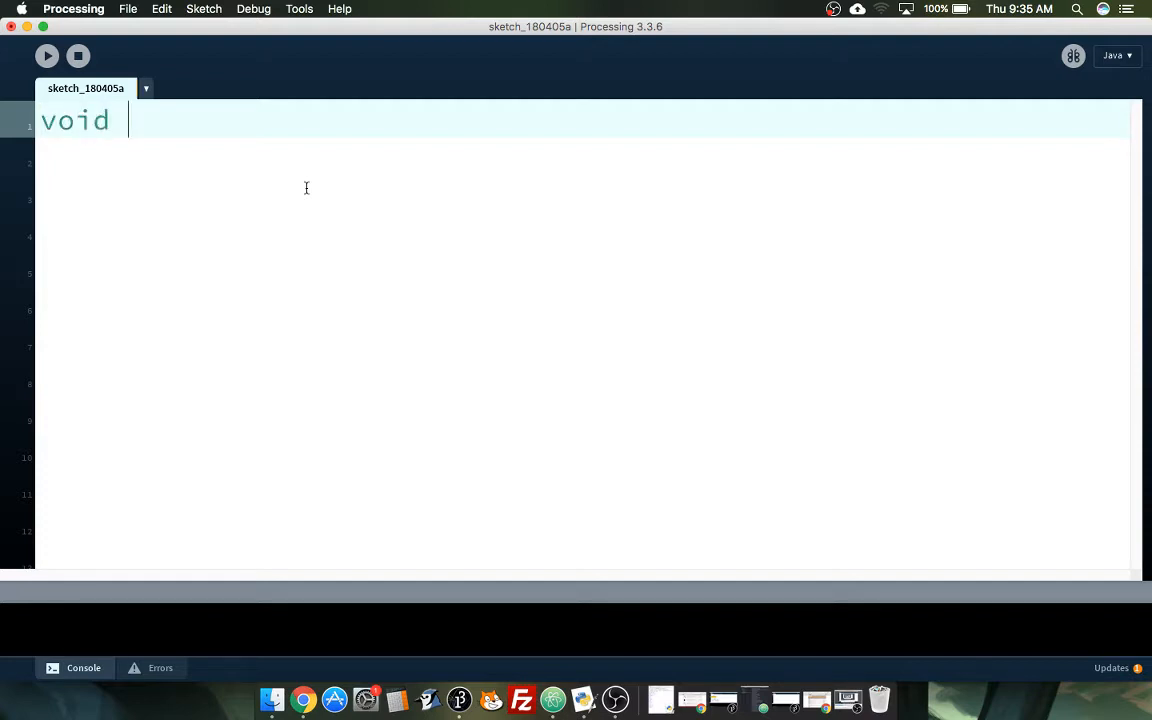
{"action": "type", "text": "setup() {"}
{"action": "left_click", "coordinate": [582, 272]}
{"action": "type", "text": "voi"}
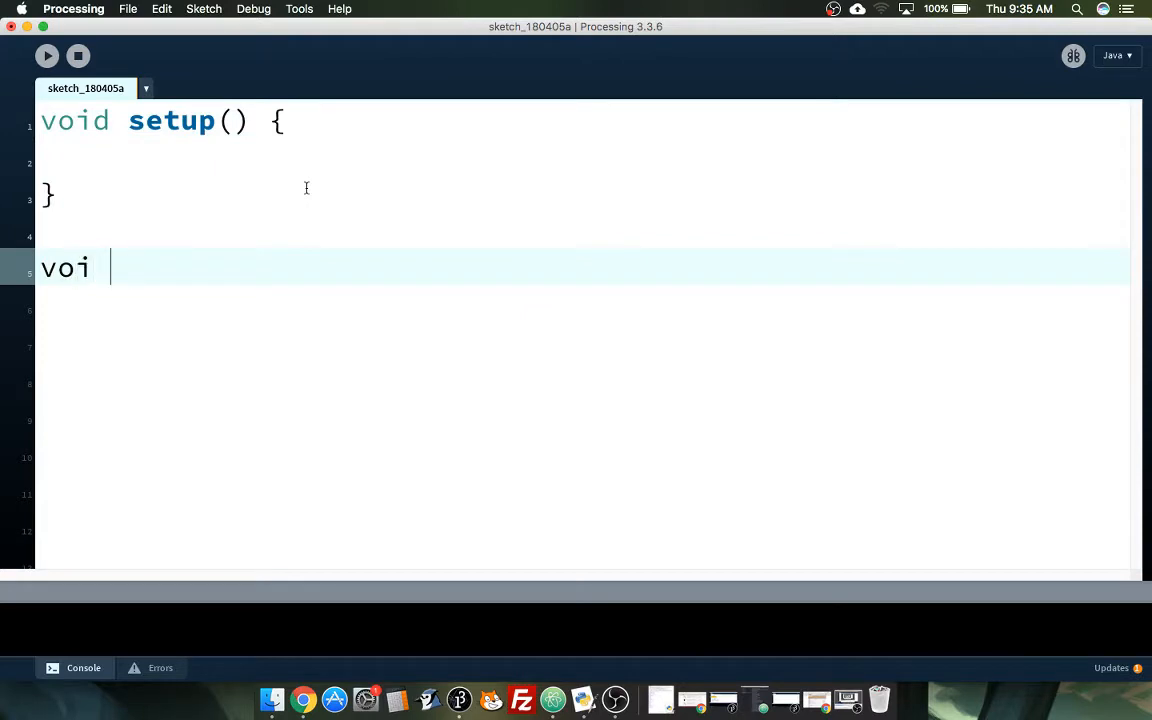
{"action": "type", "text": "d draw() {"}
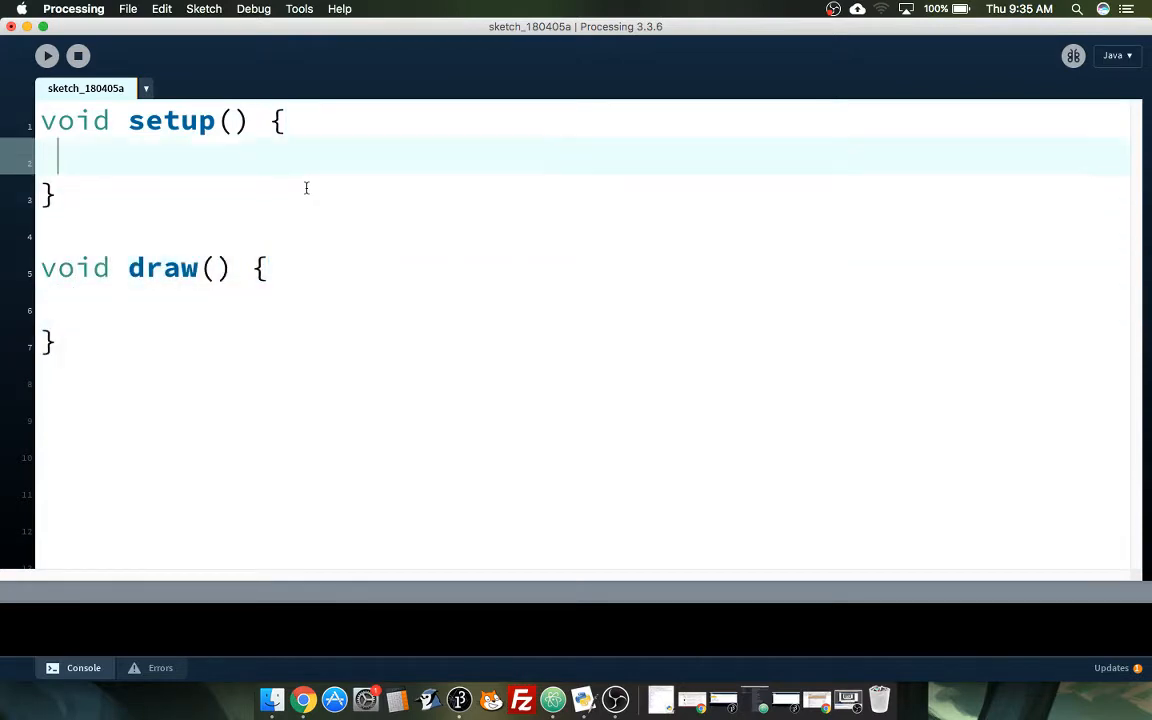
{"action": "type", "text": "int mode;"}
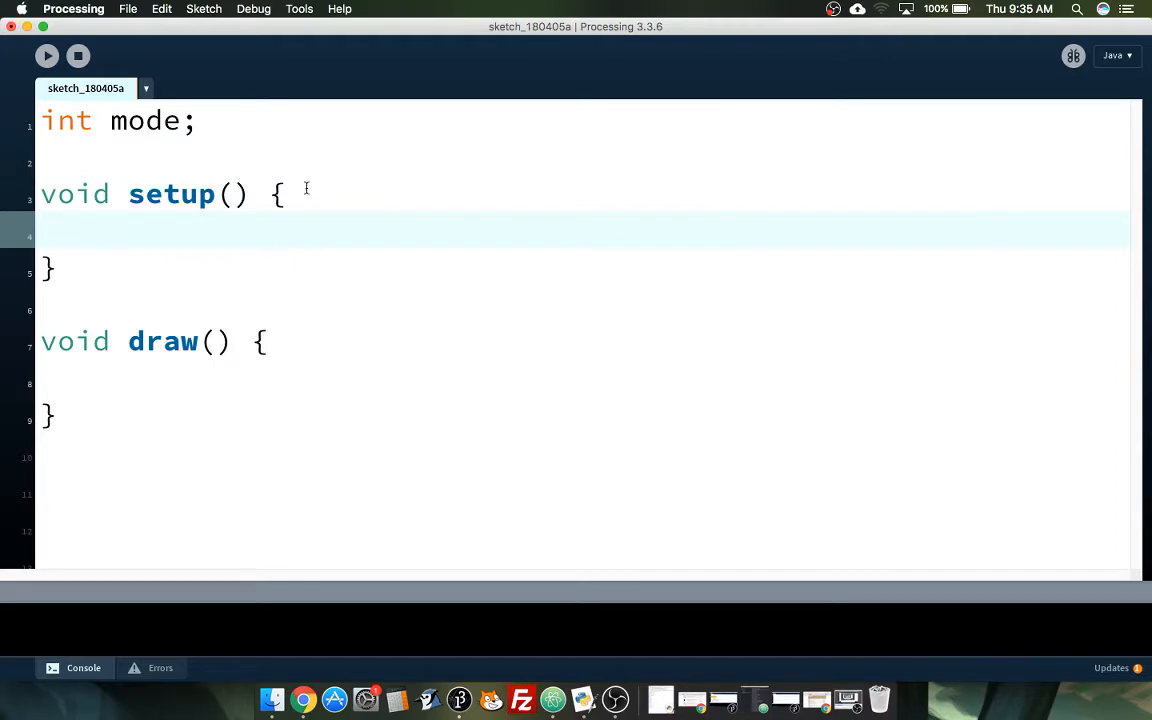
{"action": "type", "text": "size("}
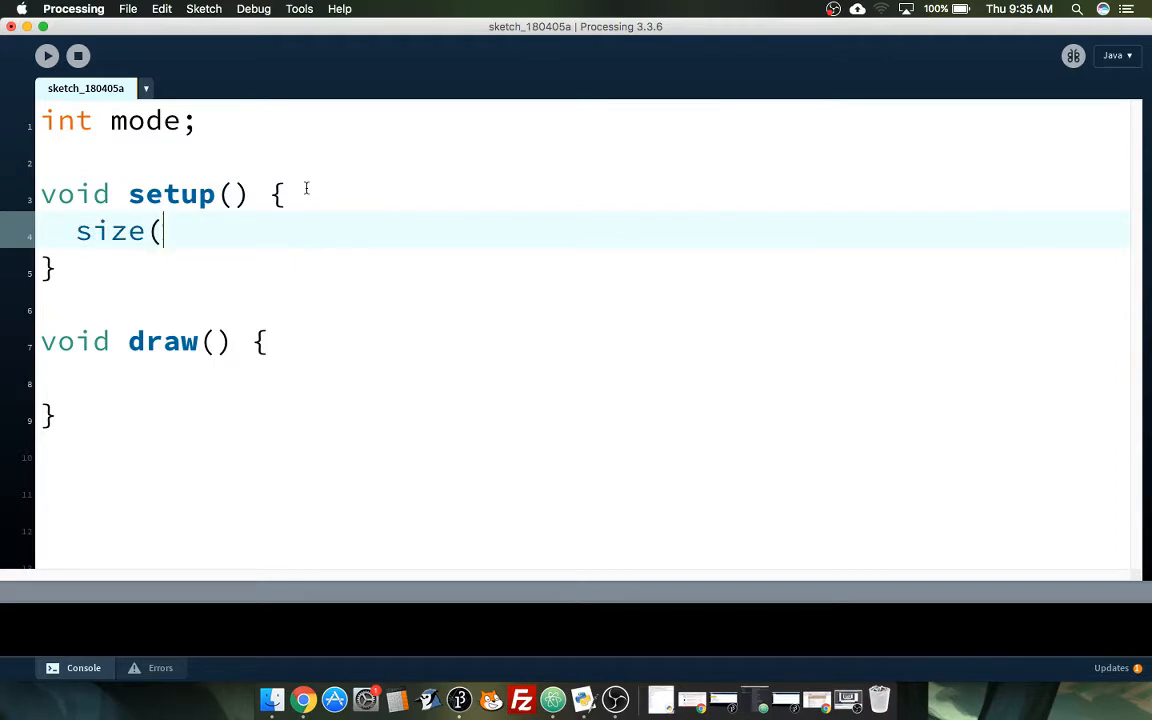
{"action": "type", "text": "600, 600);"}
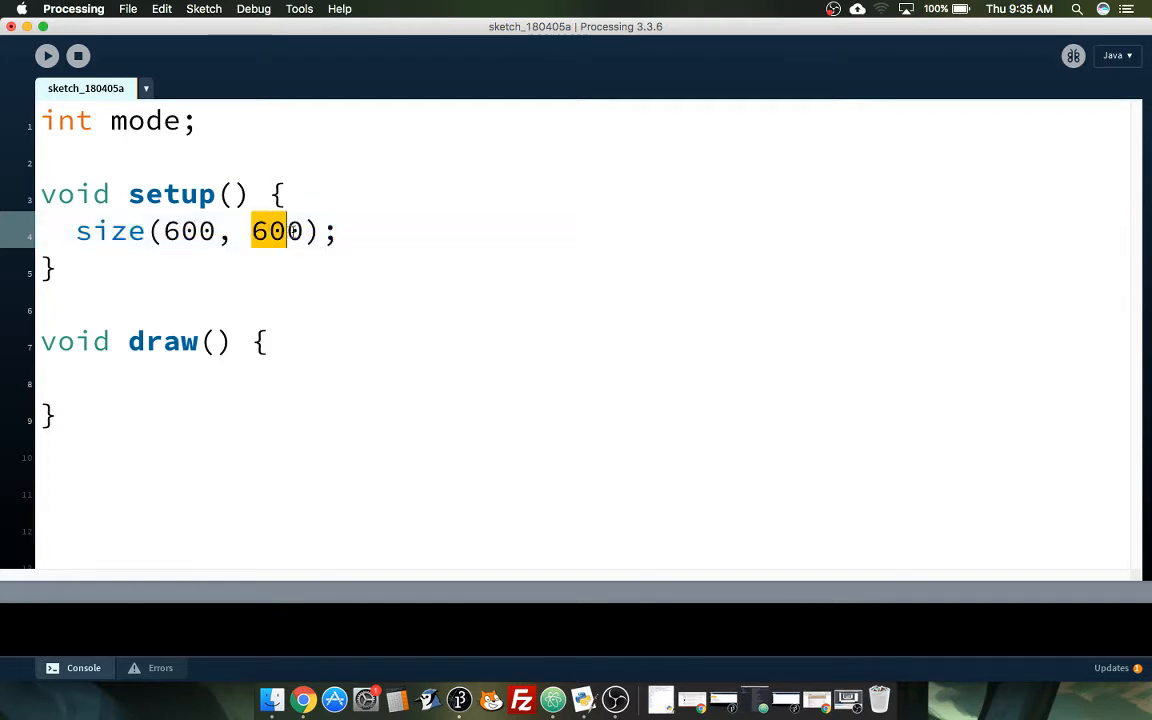
Step: Add mode = 1; as a new line inside setup()
{"action": "double_click", "coordinate": [187, 231]}
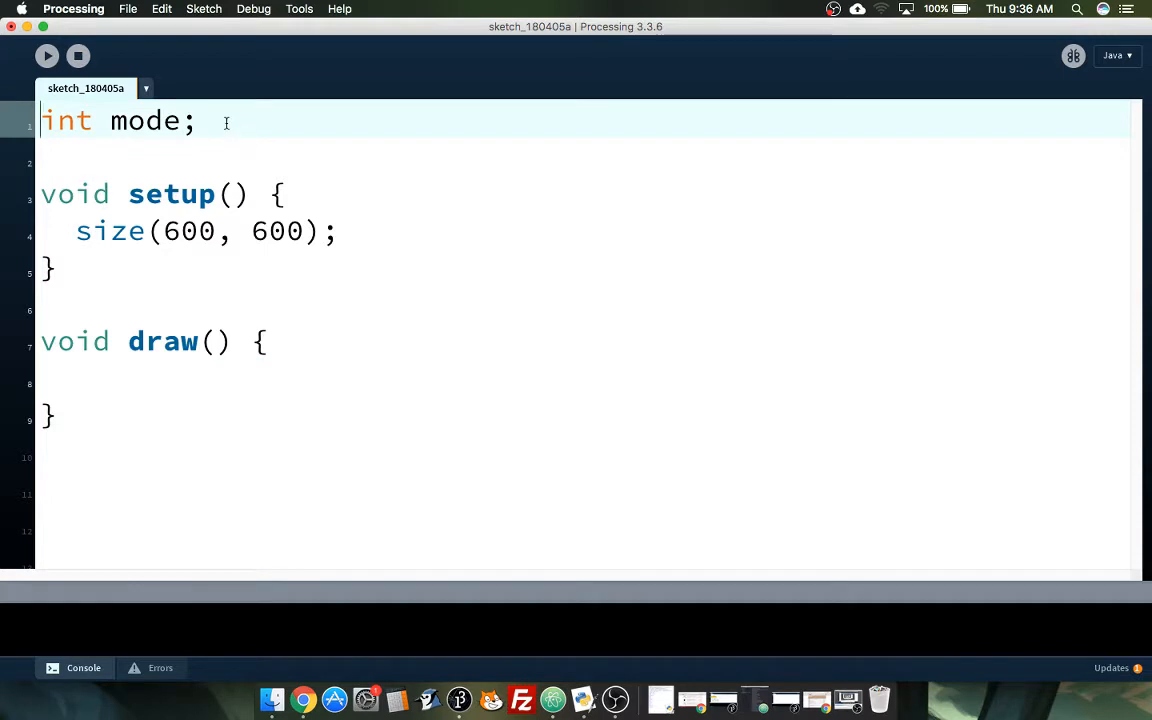
{"action": "left_click", "coordinate": [45, 271]}
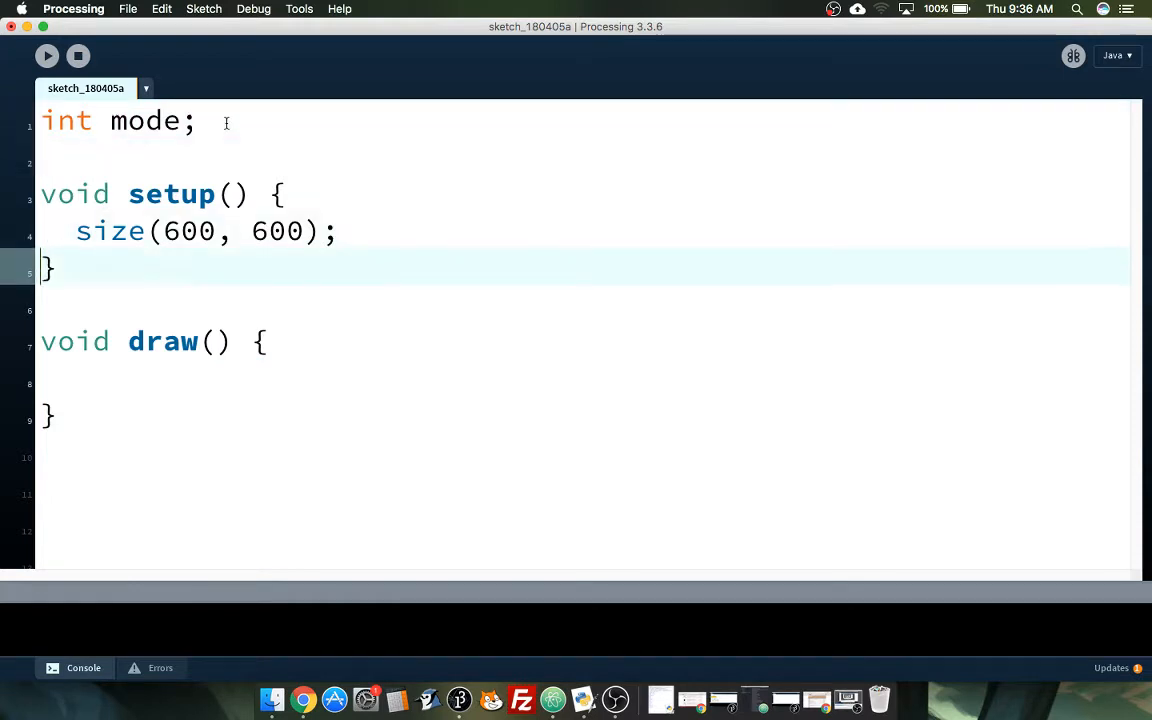
{"action": "left_click", "coordinate": [338, 231]}
{"action": "type", "text": "mod"}
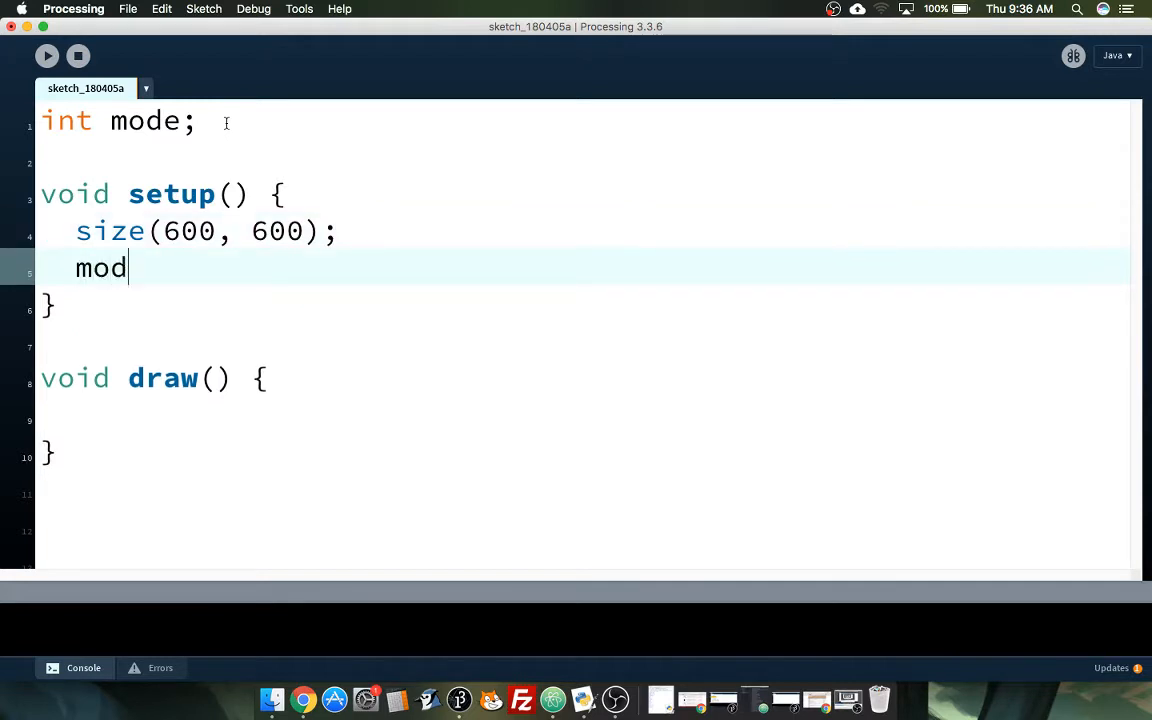
{"action": "type", "text": "e = 1;"}
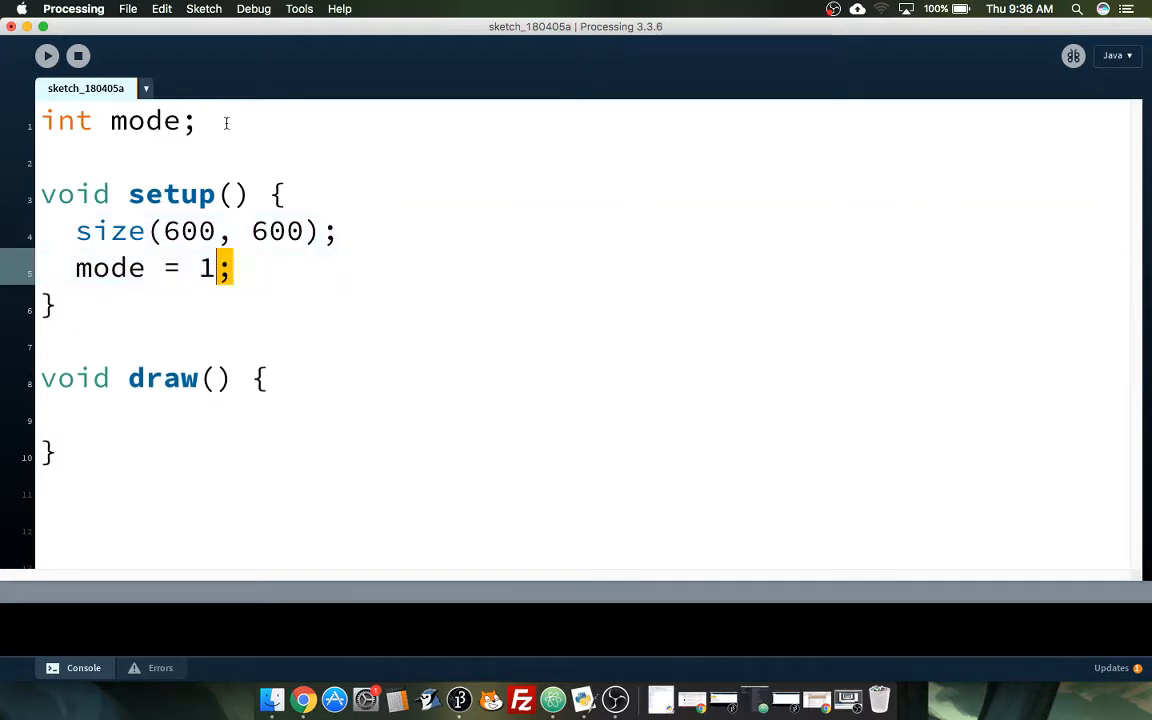
{"action": "triple_click", "coordinate": [150, 267]}
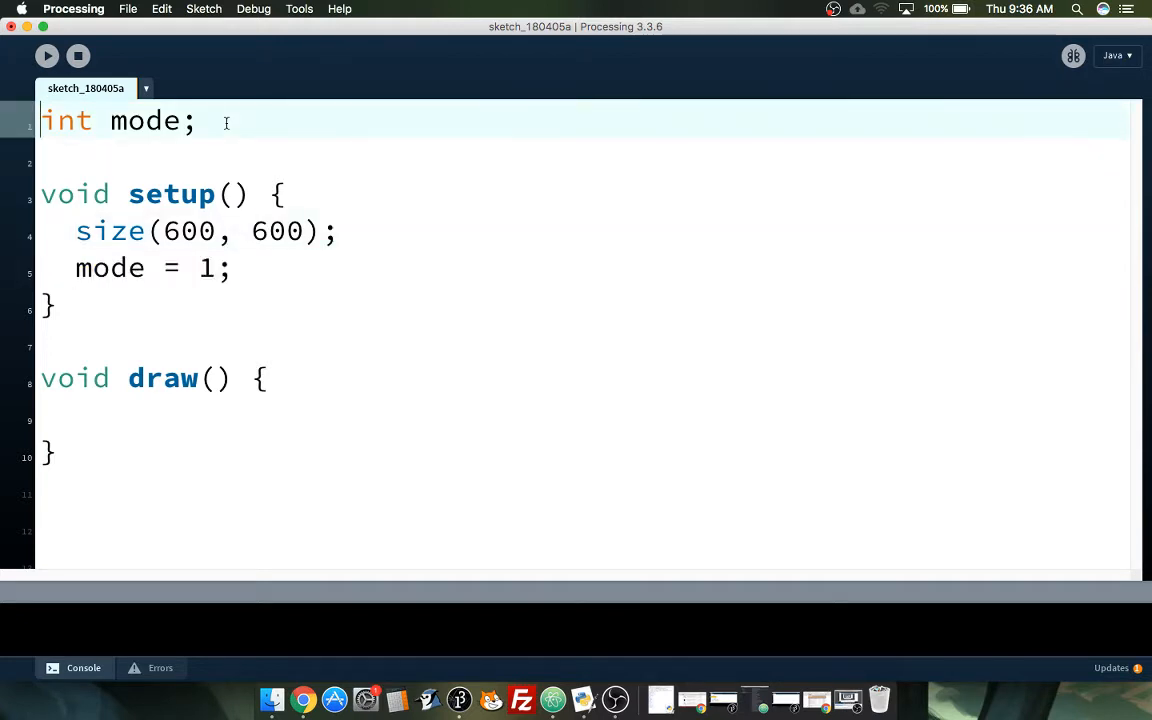
Step: Remove the 1 and declare int constants intro=1, playing=2, pause=3, win=4, lose=5
{"action": "left_click", "coordinate": [215, 267]}
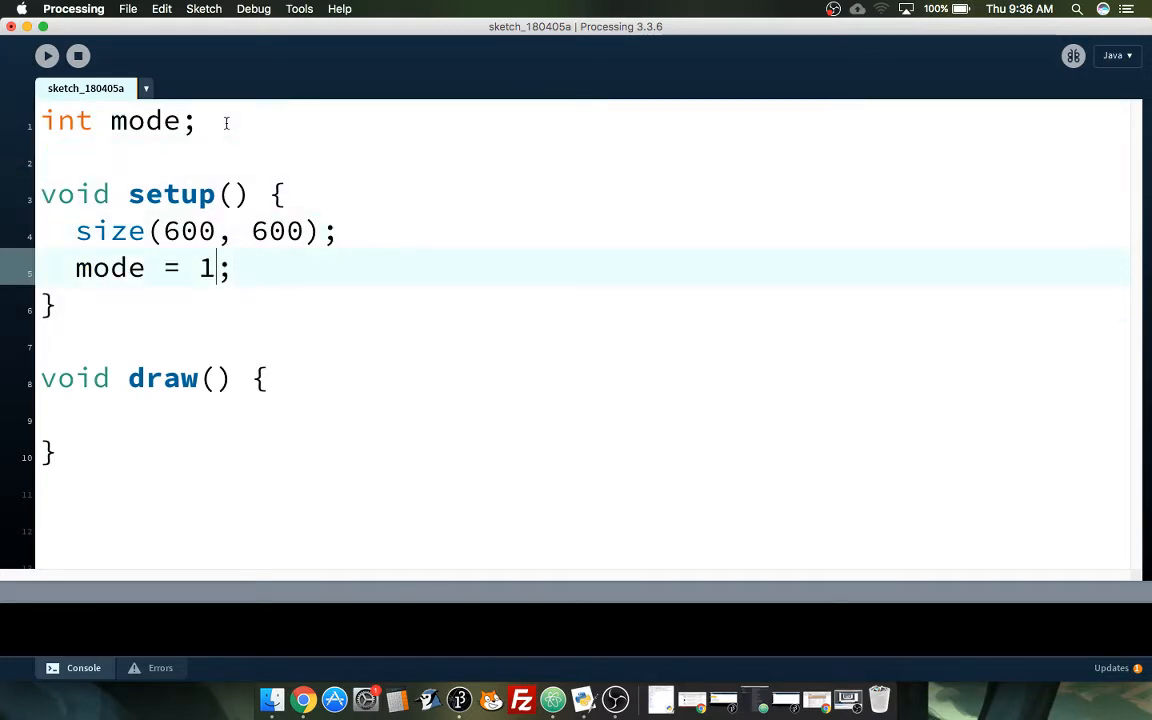
{"action": "key", "text": "backspace"}
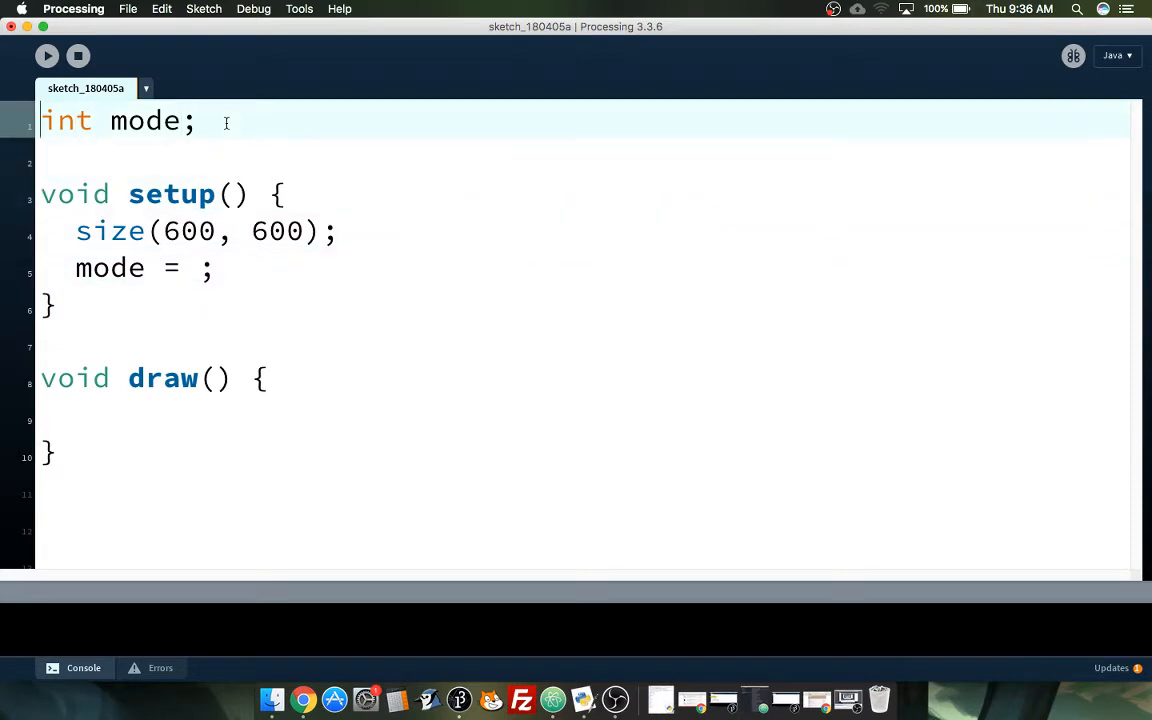
{"action": "key", "text": "Return"}
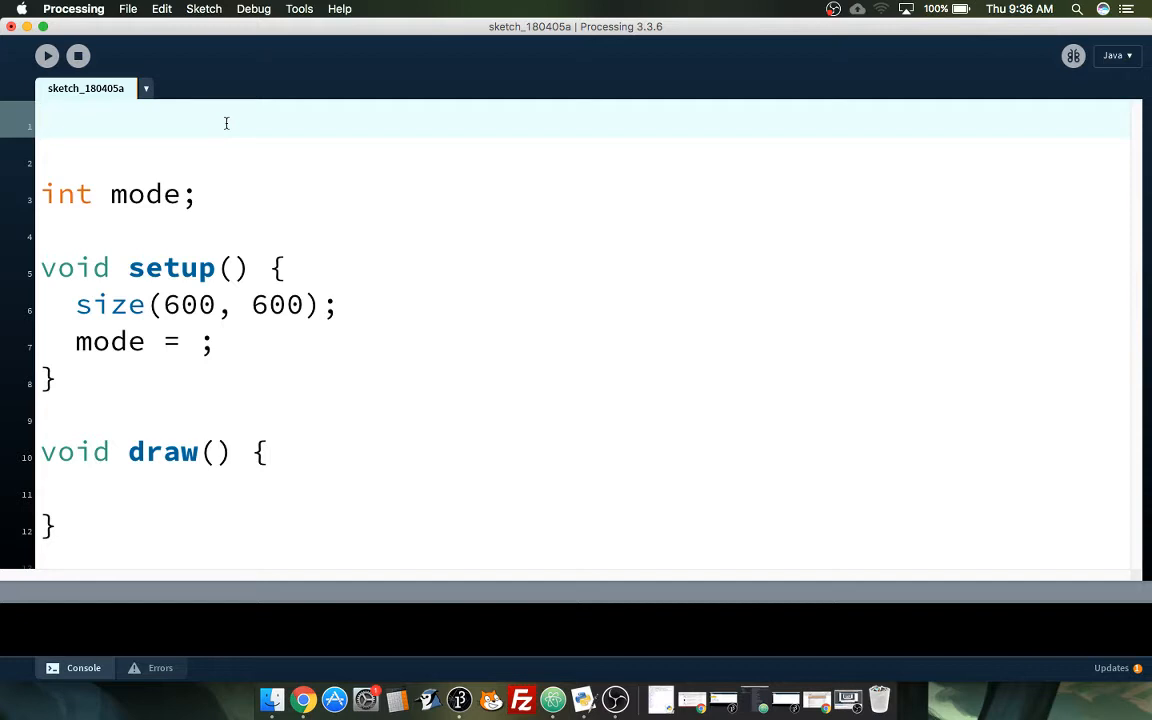
{"action": "type", "text": "int"}
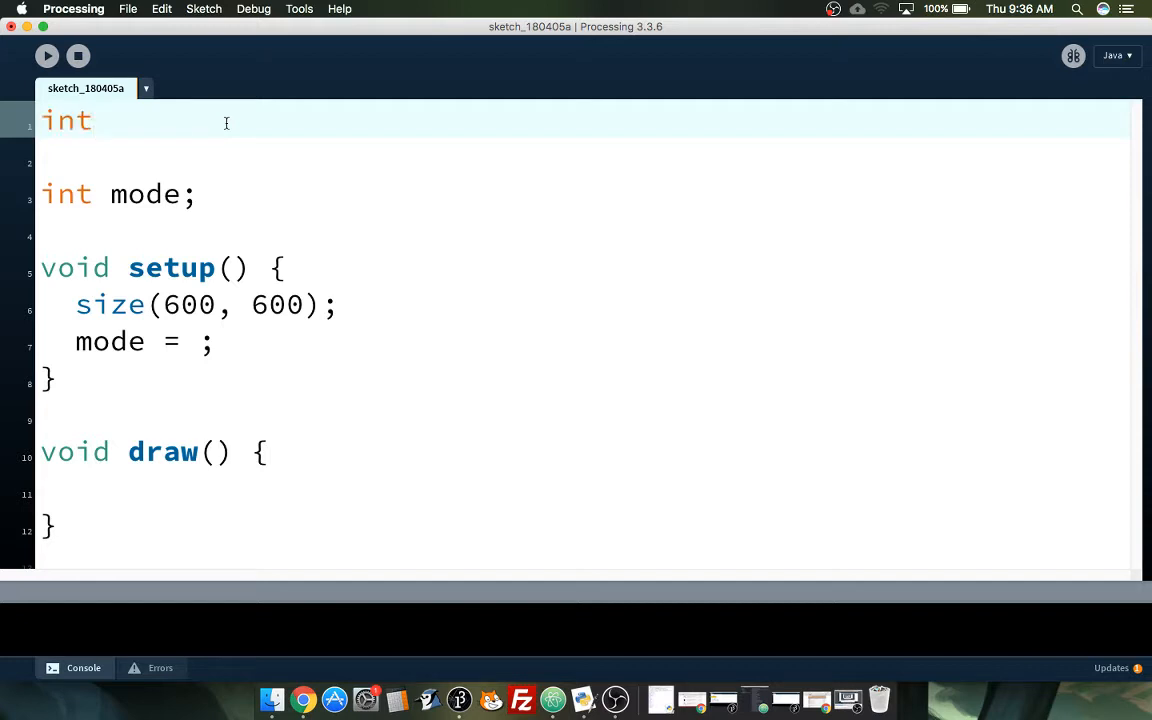
{"action": "type", "text": "intro = 1;"}
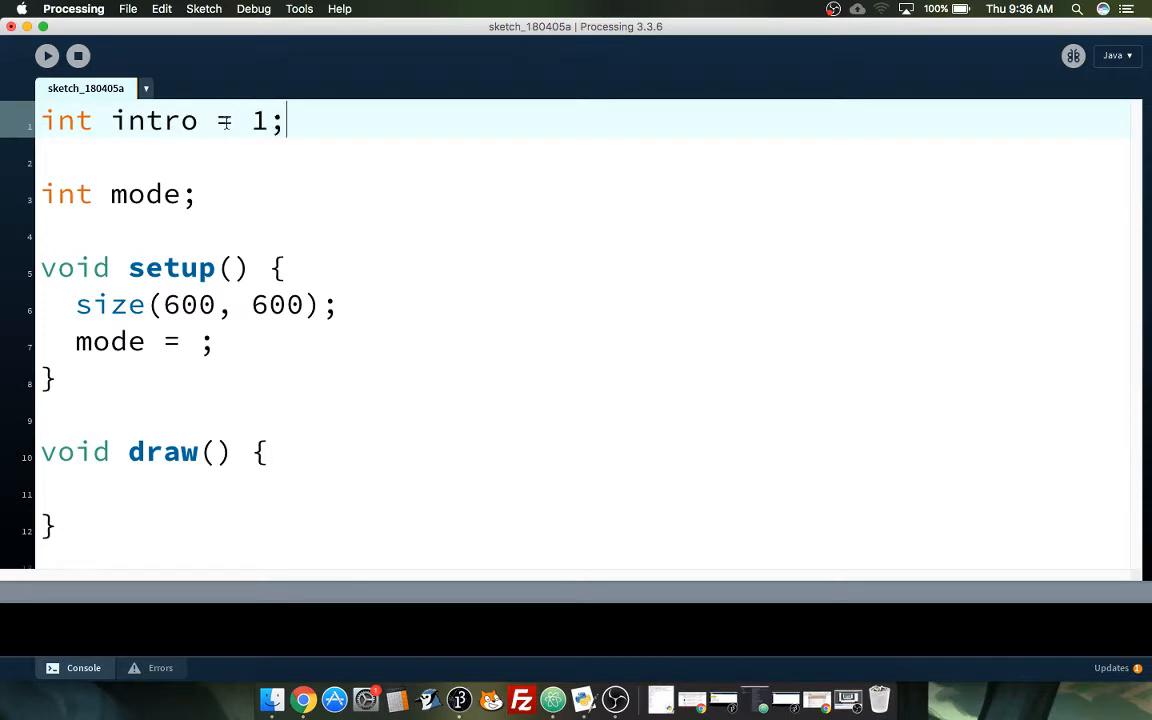
{"action": "type", "text": "int p"}
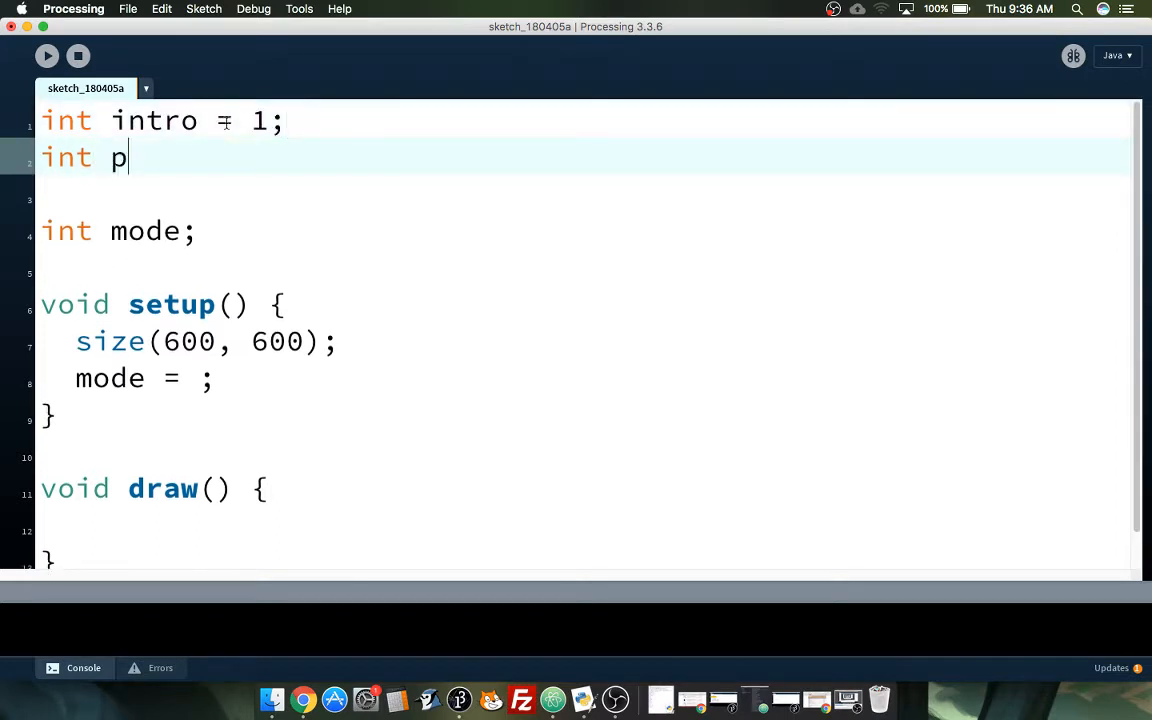
{"action": "type", "text": "laying = 2;"}
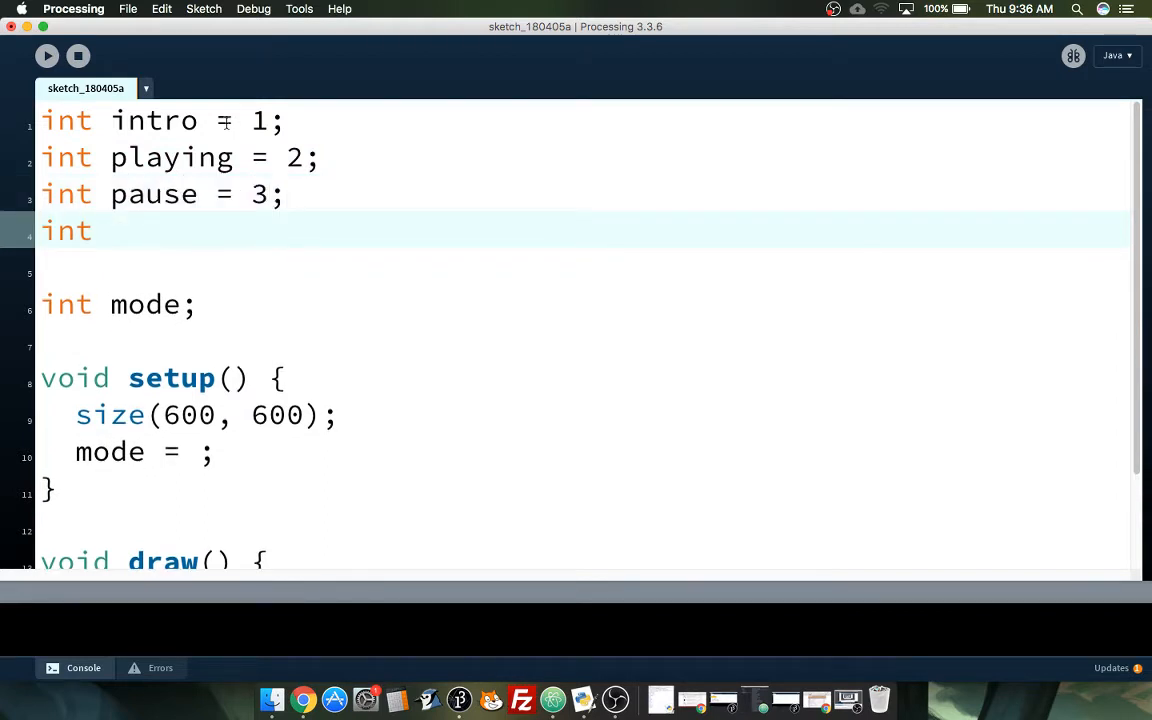
{"action": "type", "text": "win = 4;"}
{"action": "left_click", "coordinate": [583, 269]}
{"action": "type", "text": "int lose ="}
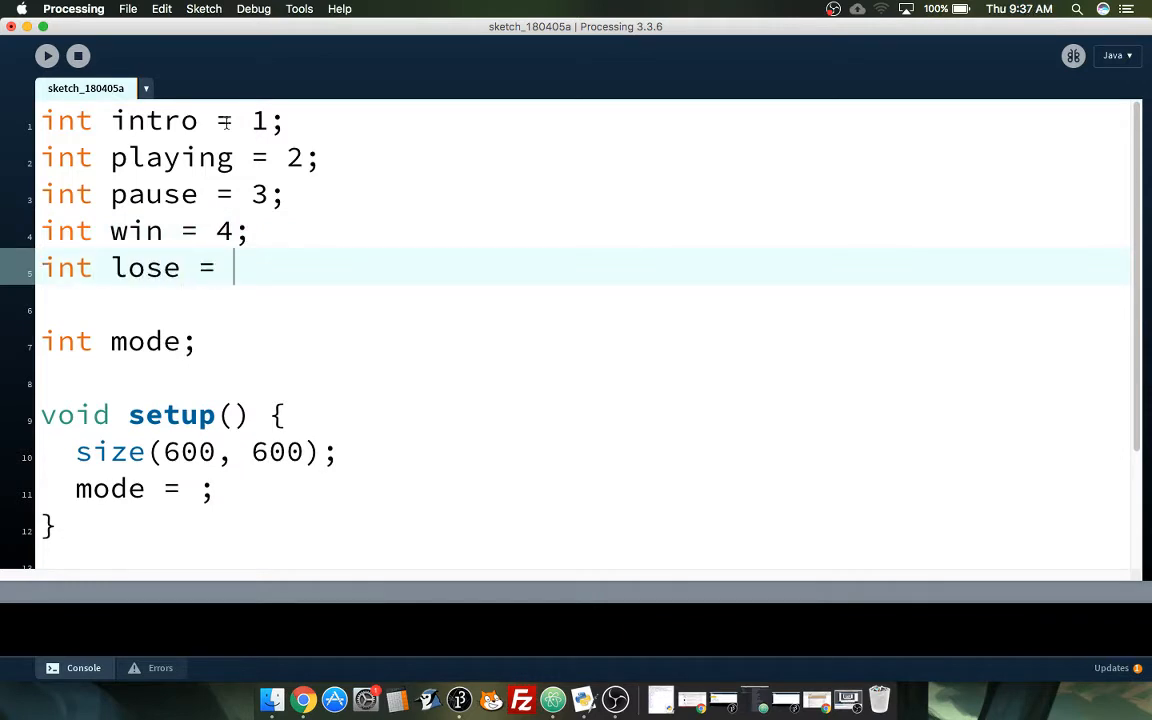
{"action": "type", "text": "5;"}
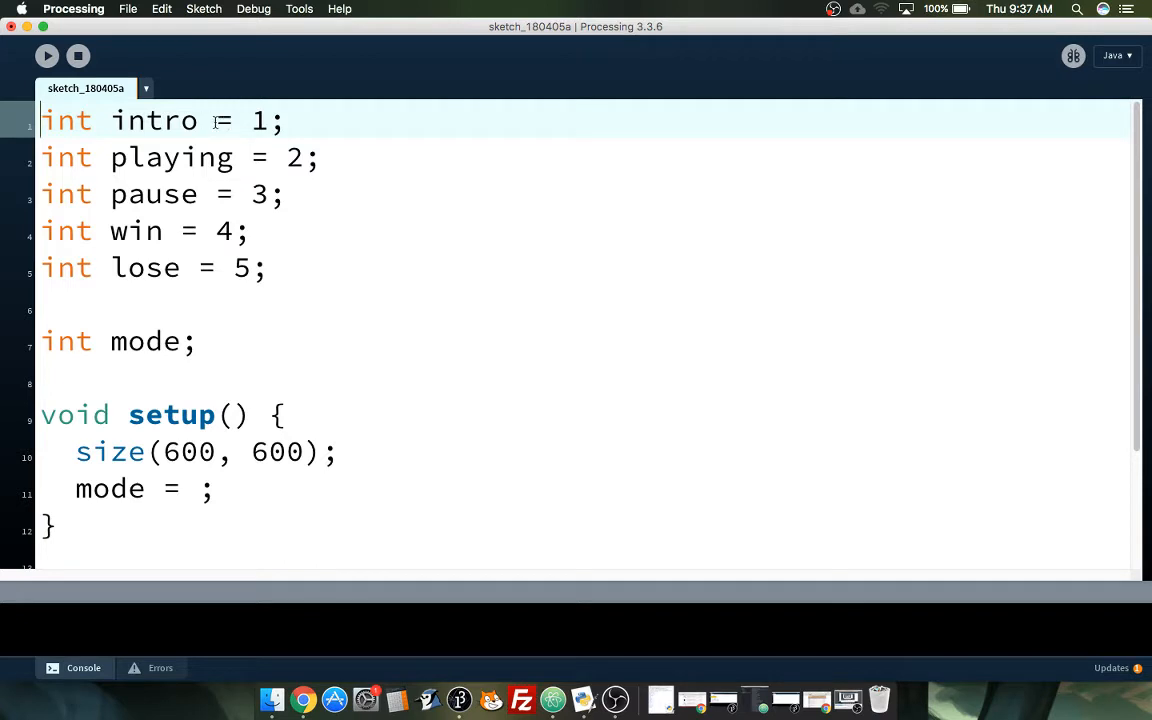
Step: Assign mode = intro in setup()
{"action": "left_click", "coordinate": [197, 489]}
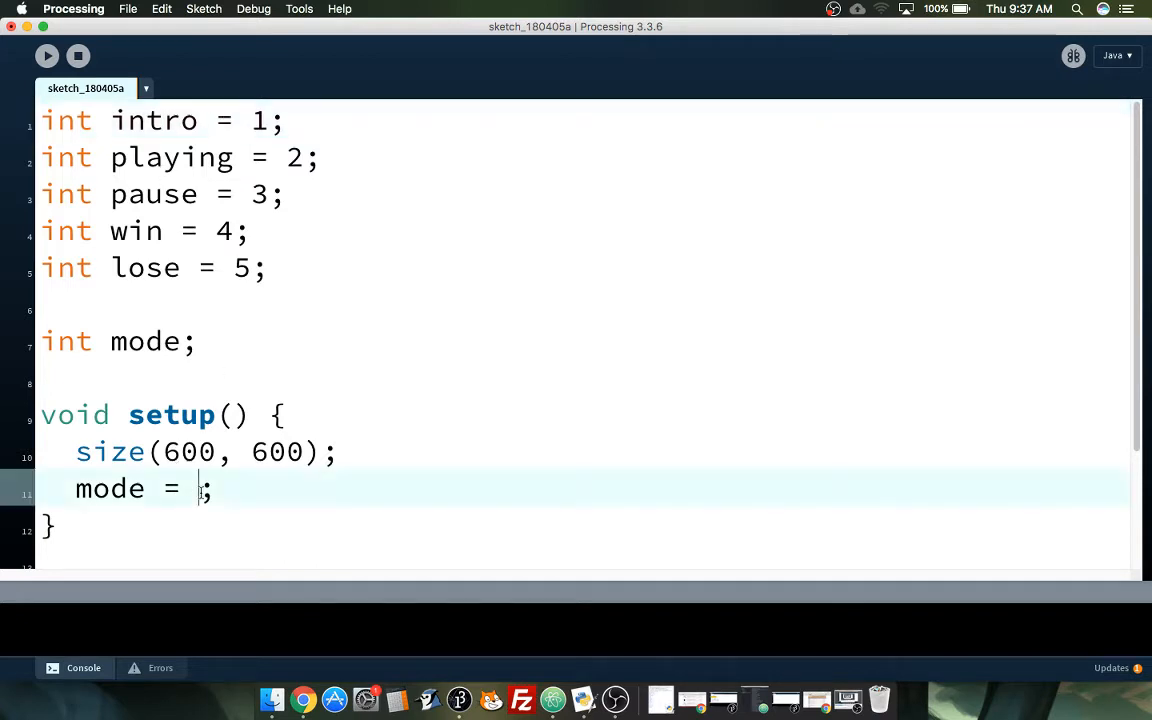
{"action": "type", "text": "intro"}
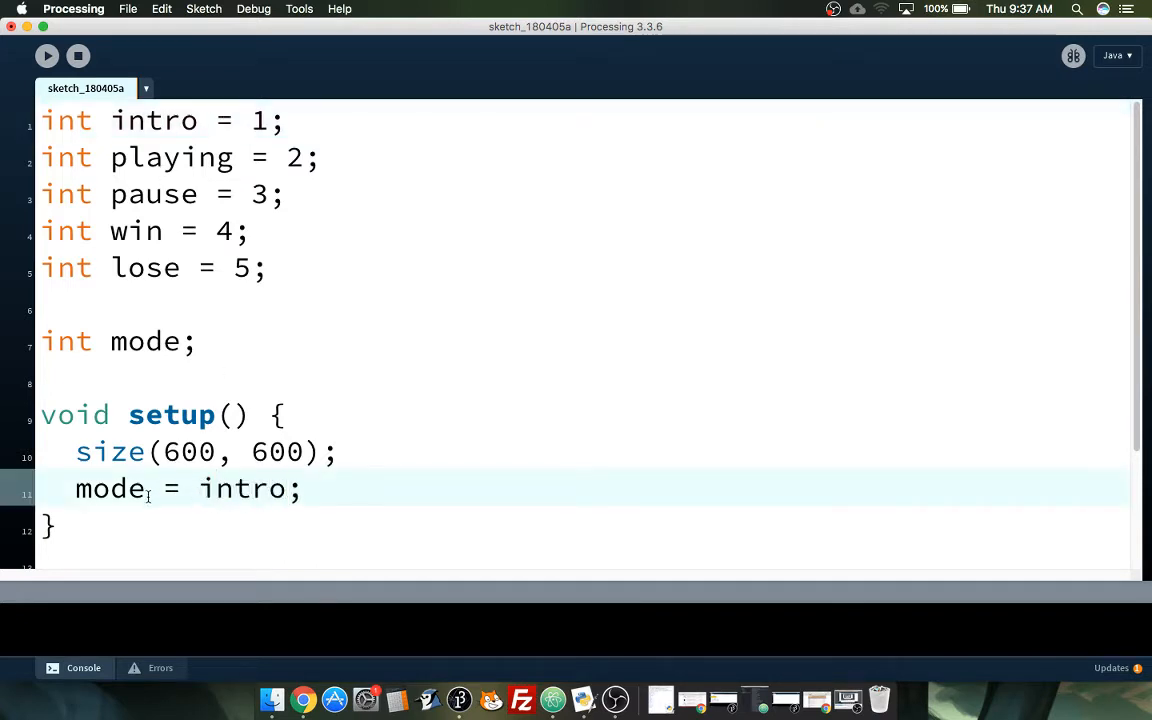
{"action": "double_click", "coordinate": [110, 489]}
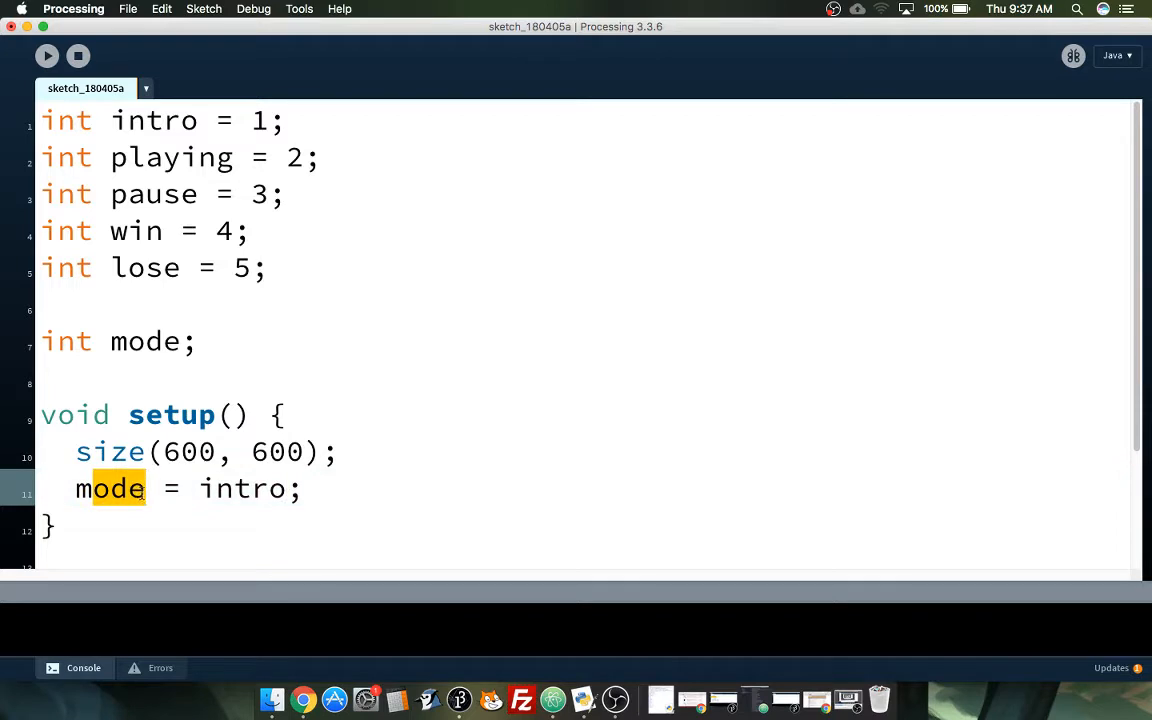
{"action": "double_click", "coordinate": [242, 488]}
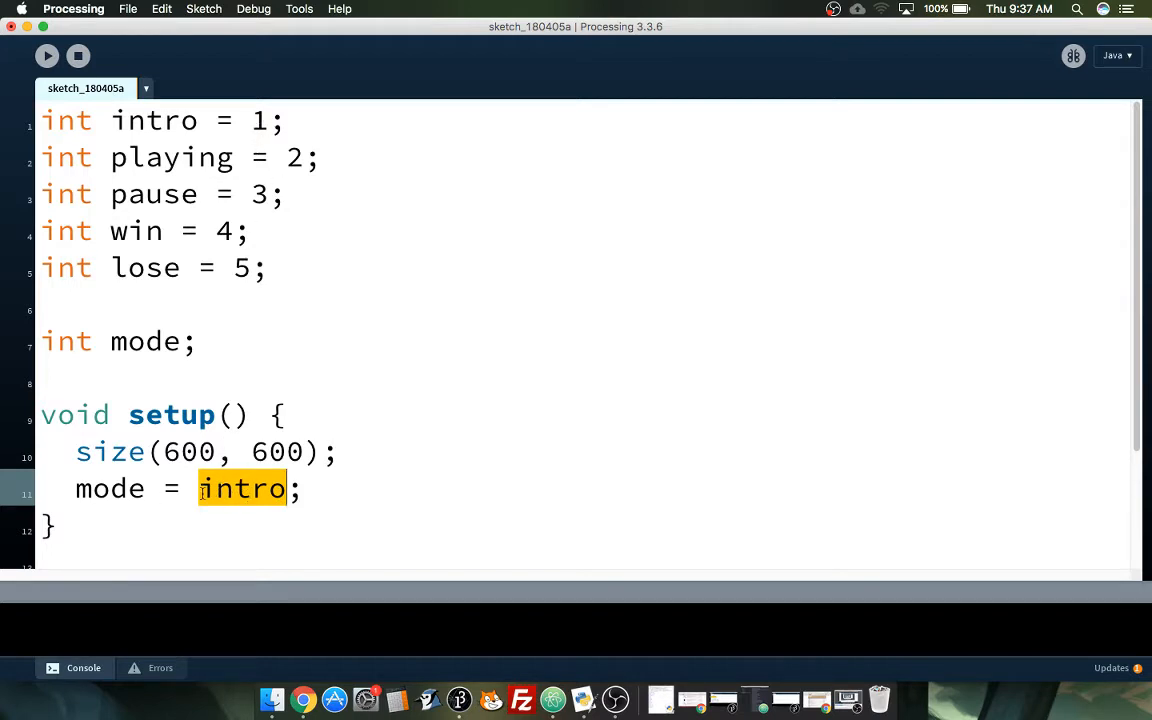
Step: Start draw()'s chain with if blocks checking mode == intro and mode == playing
{"action": "scroll", "scroll_direction": "down", "scroll_amount": 3}
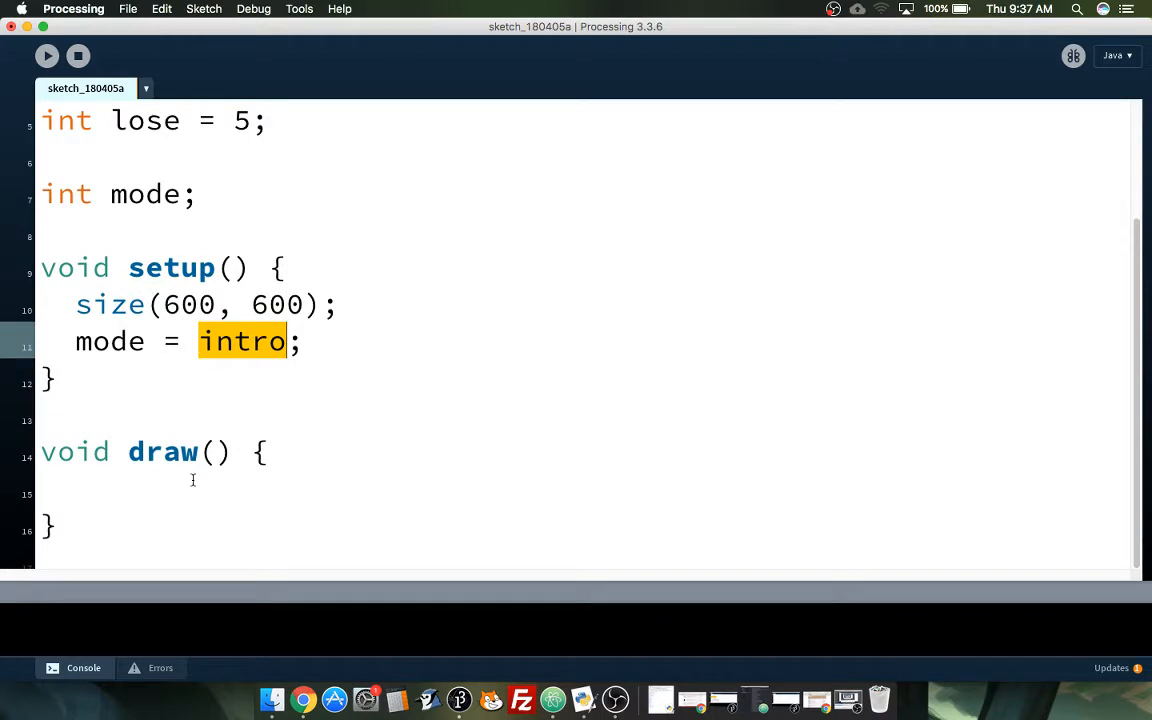
{"action": "left_click", "coordinate": [193, 494]}
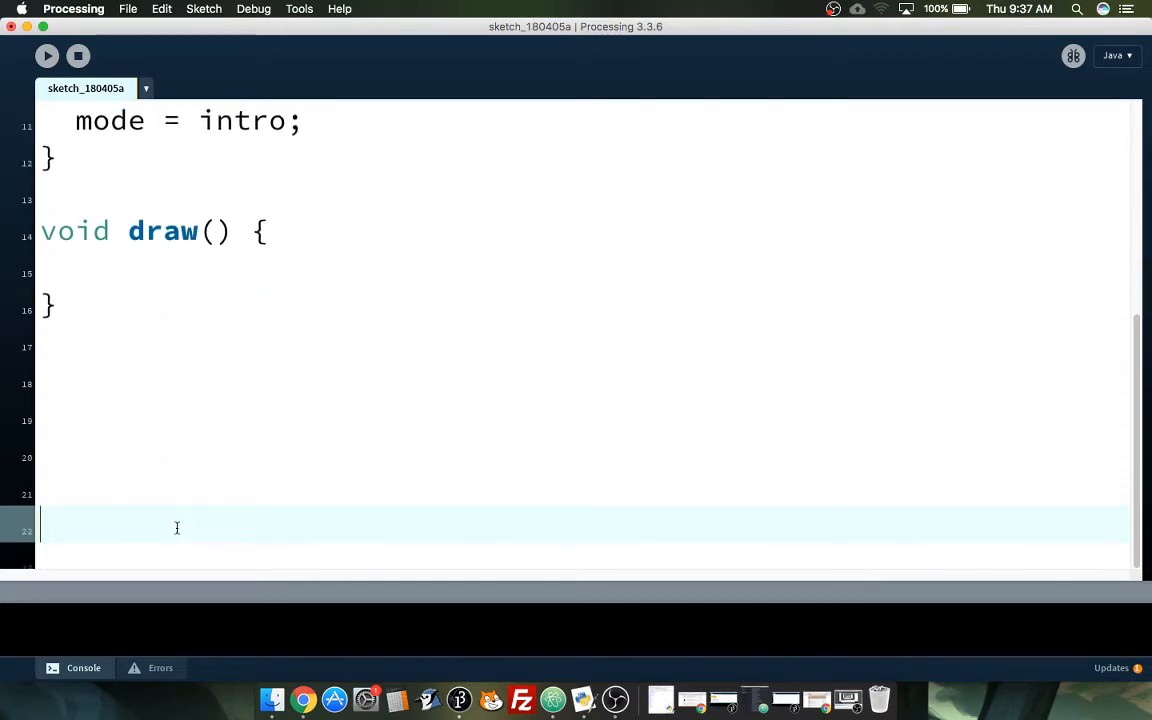
{"action": "type", "text": "if 9"}
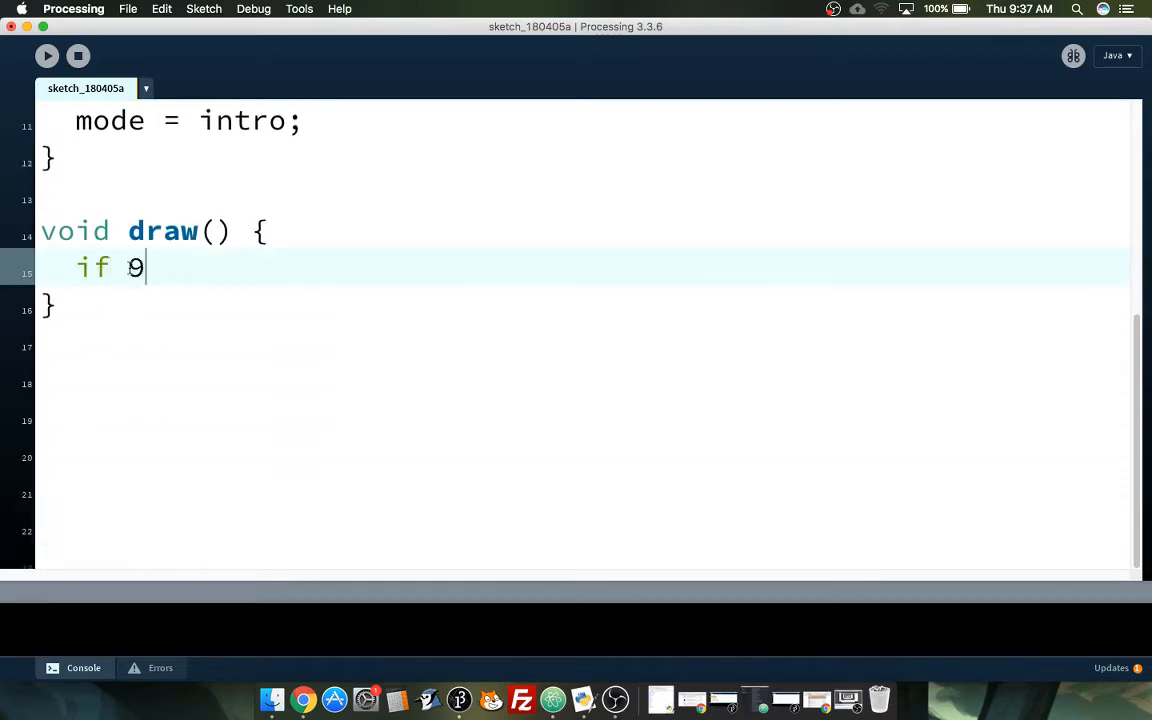
{"action": "type", "text": "(mode"}
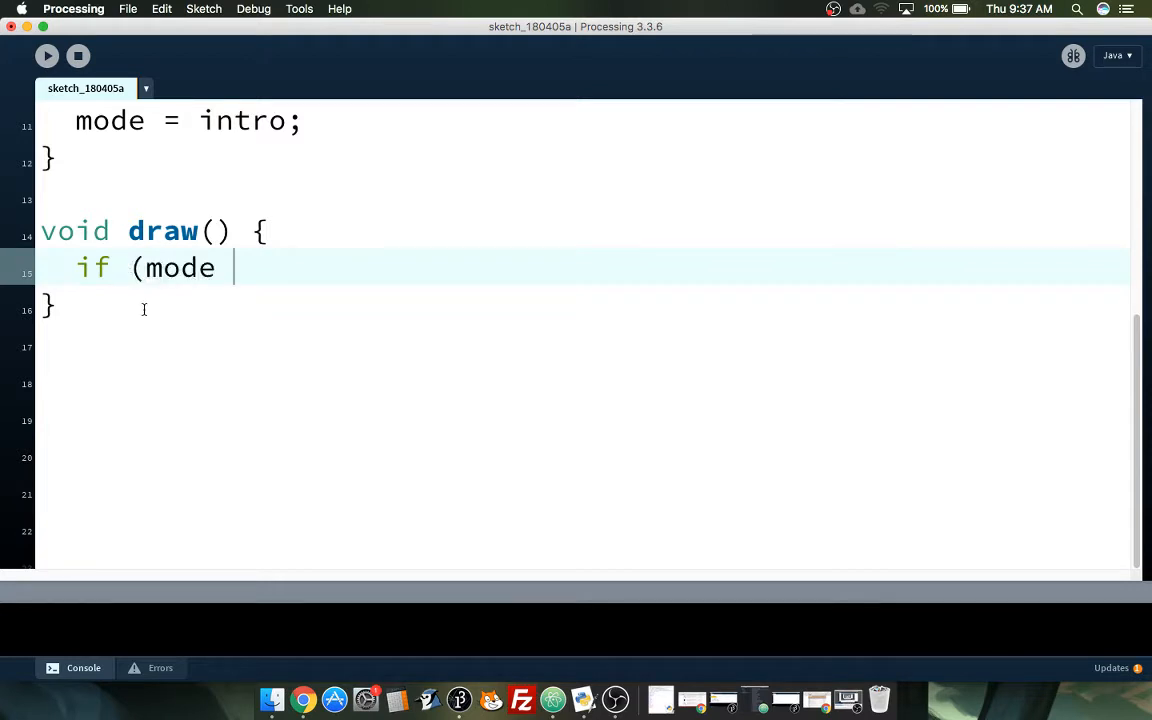
{"action": "type", "text": "== int"}
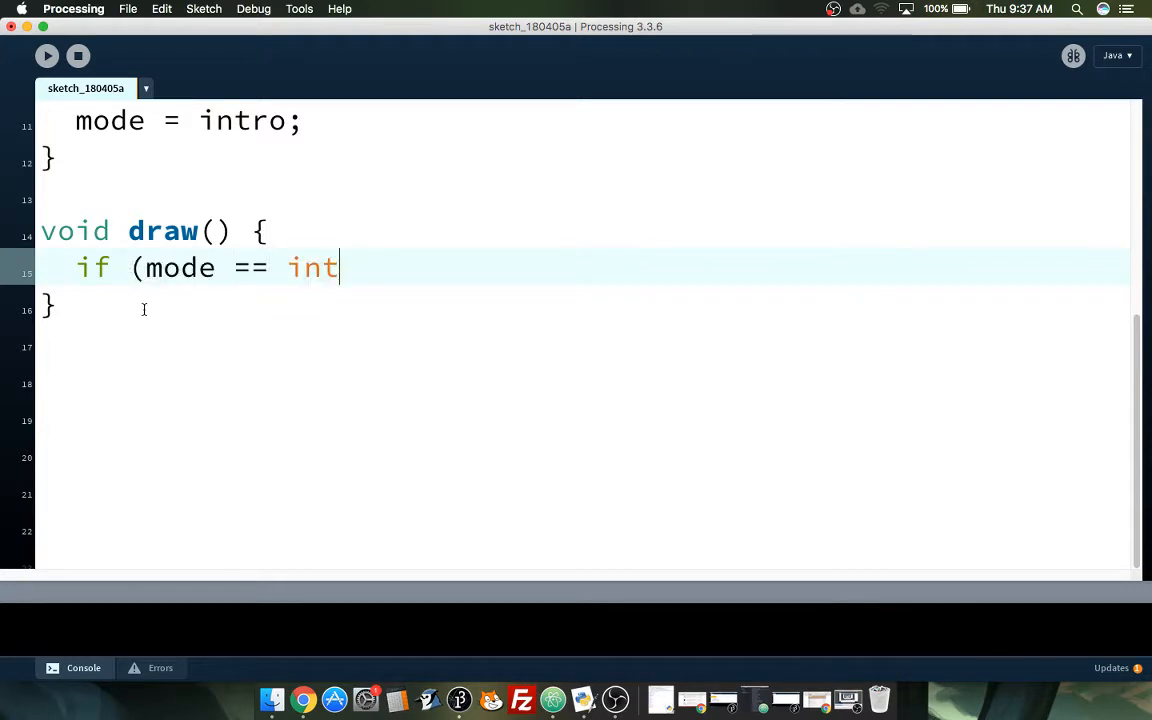
{"action": "type", "text": "ro) {"}
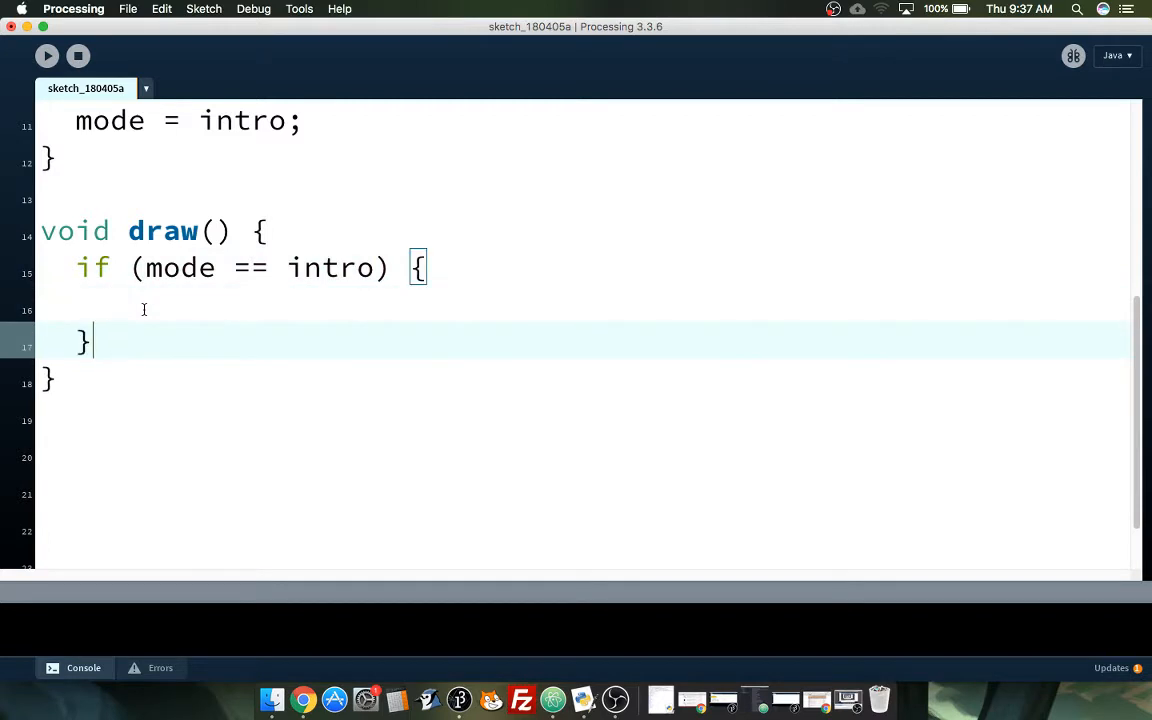
{"action": "type", "text": "else if ("}
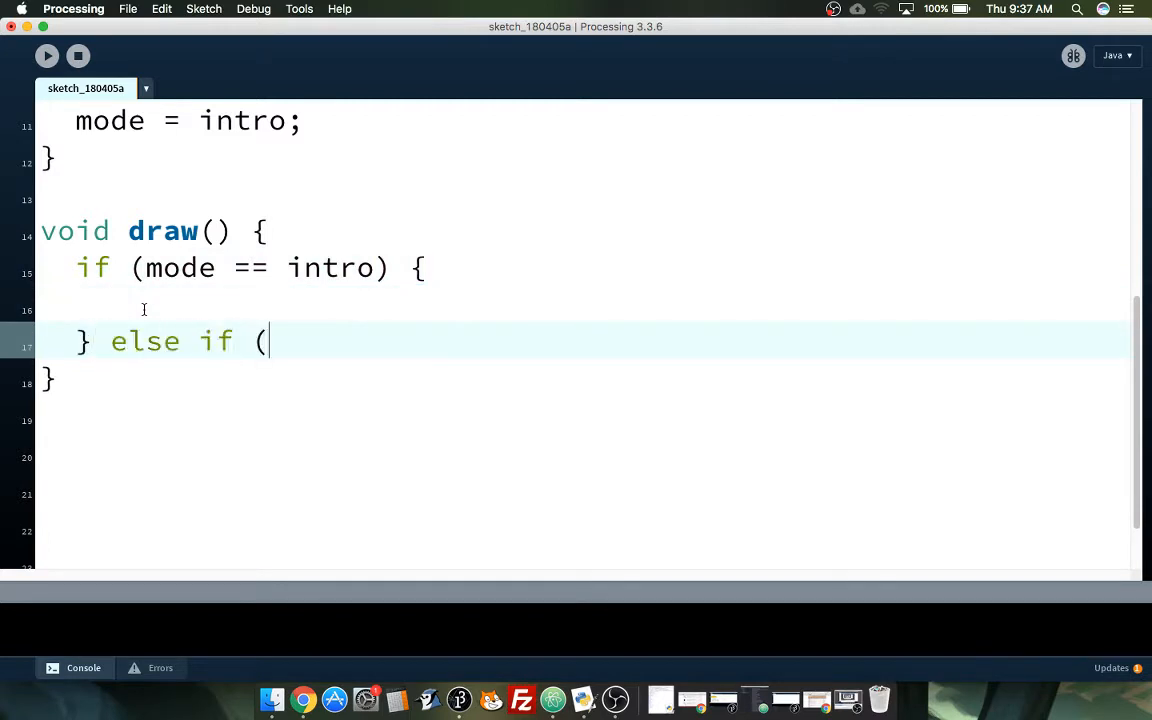
{"action": "type", "text": "mode == playing"}
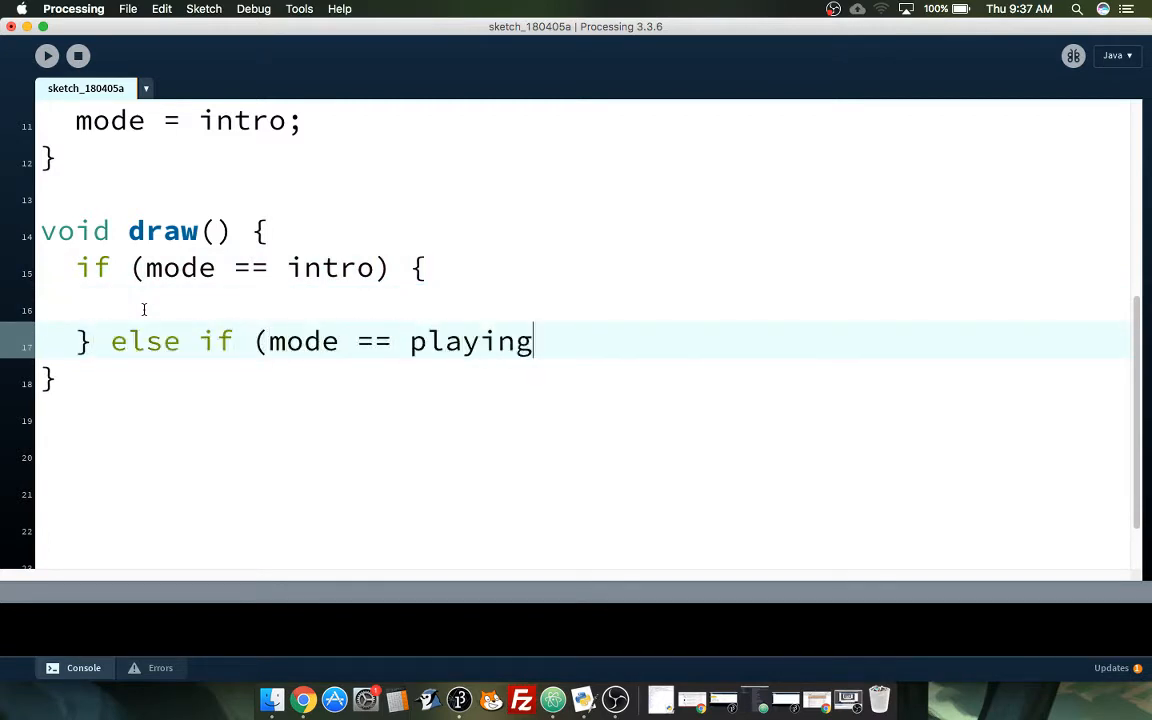
{"action": "type", "text": ") {"}
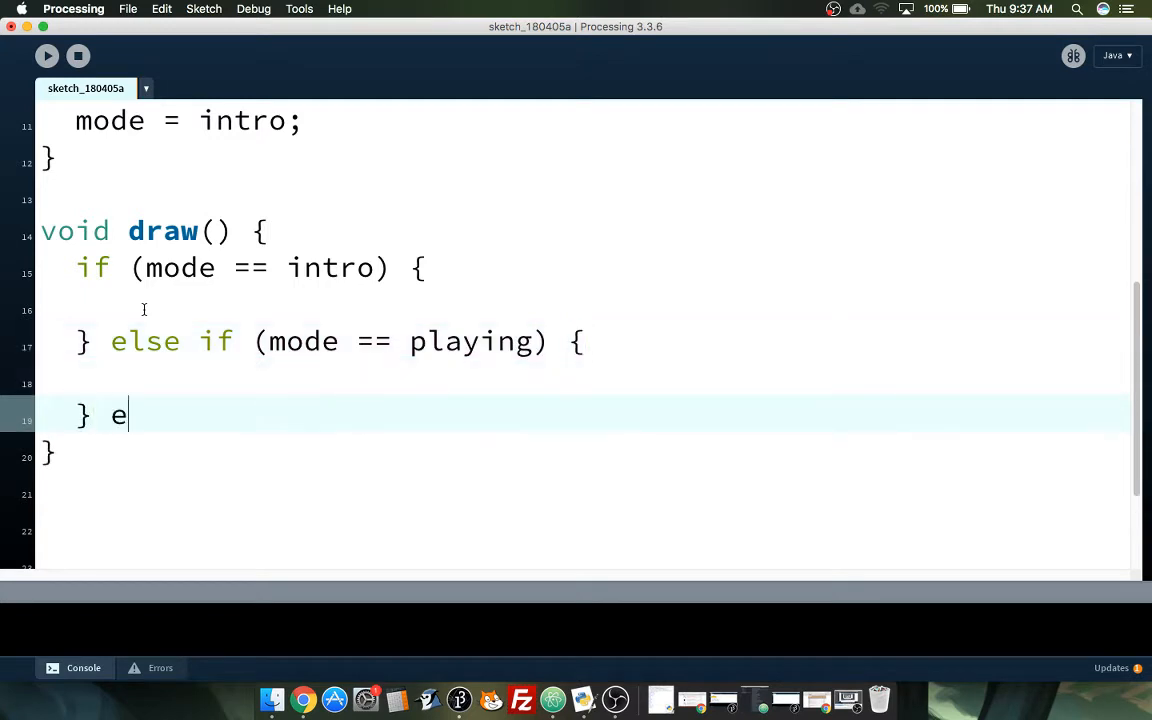
Step: Add else-if blocks for pause, win and lose, ending with a final else
{"action": "type", "text": "lse if"}
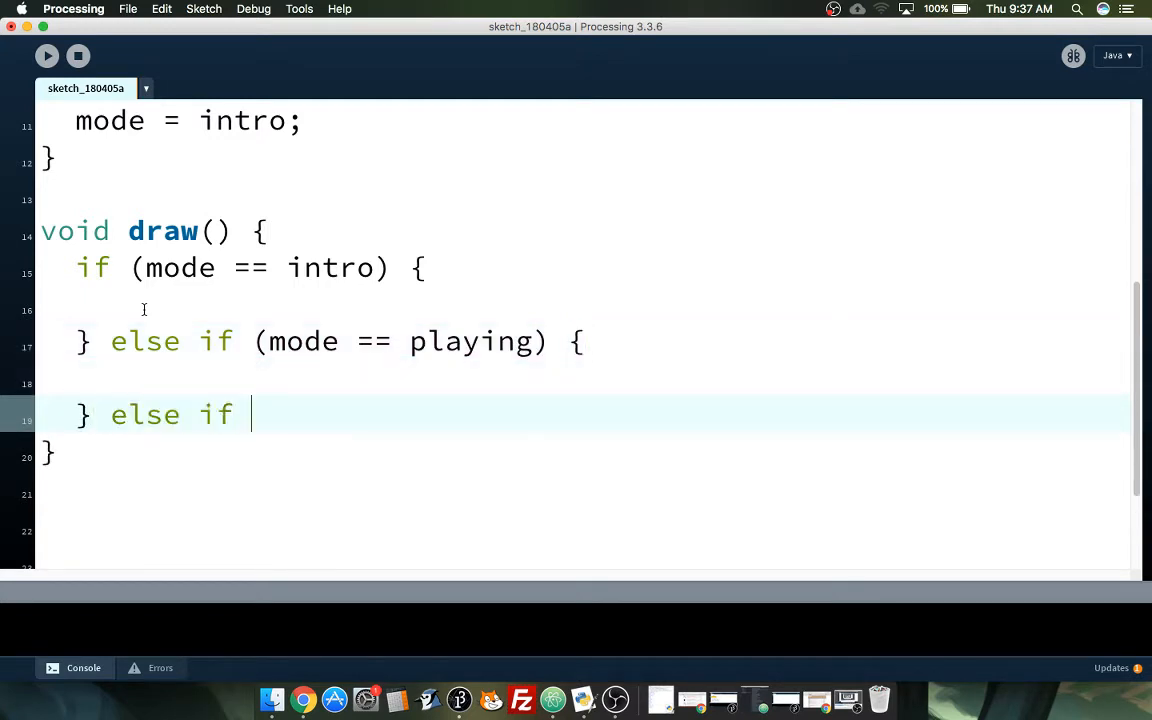
{"action": "type", "text": "(mode"}
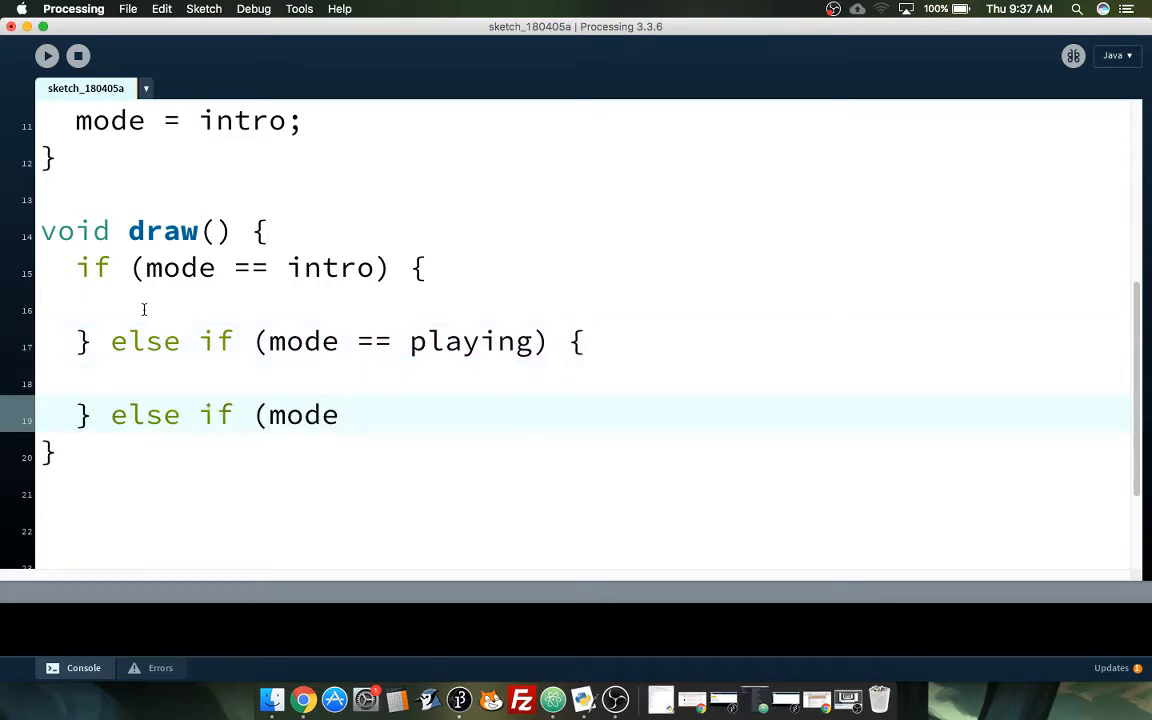
{"action": "type", "text": "== pa"}
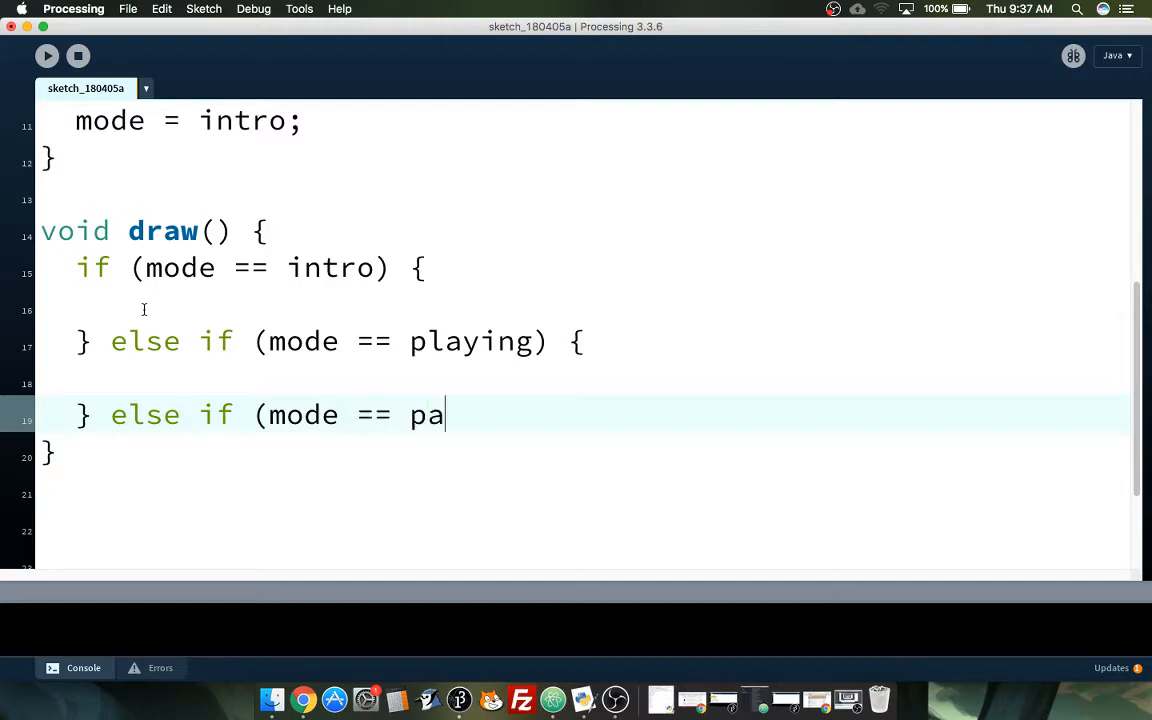
{"action": "type", "text": "use) {"}
{"action": "type", "text": "} else if (mode =="}
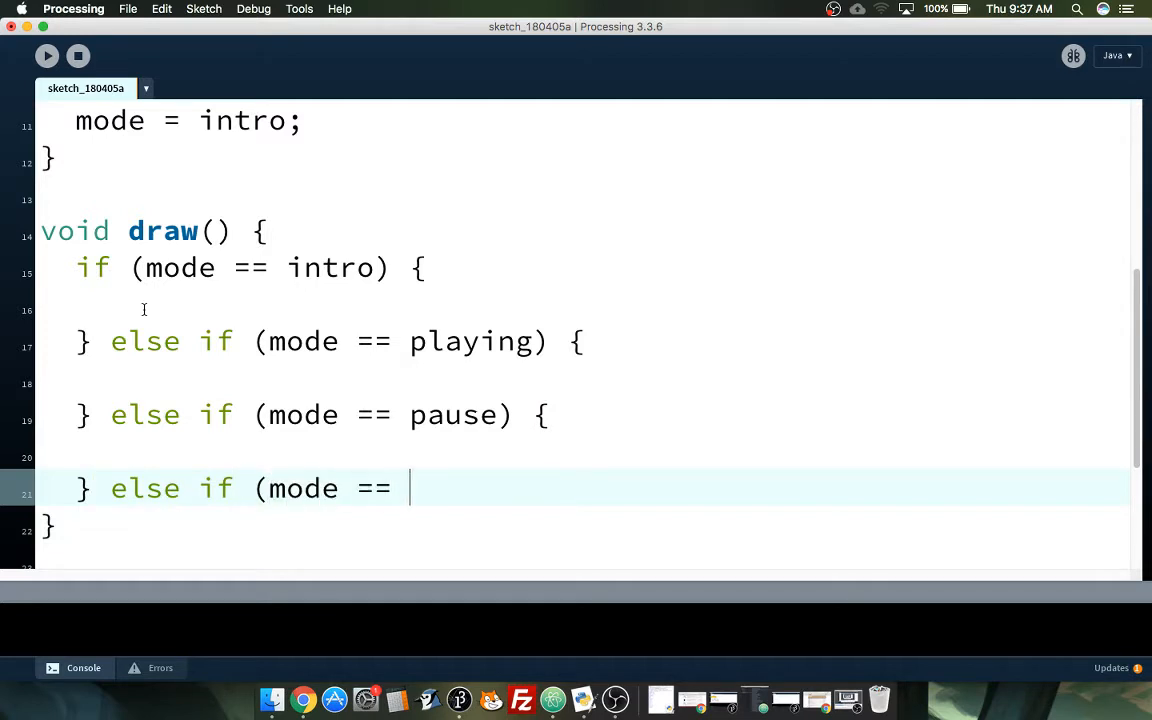
{"action": "type", "text": "win) {"}
{"action": "type", "text": "} else if"}
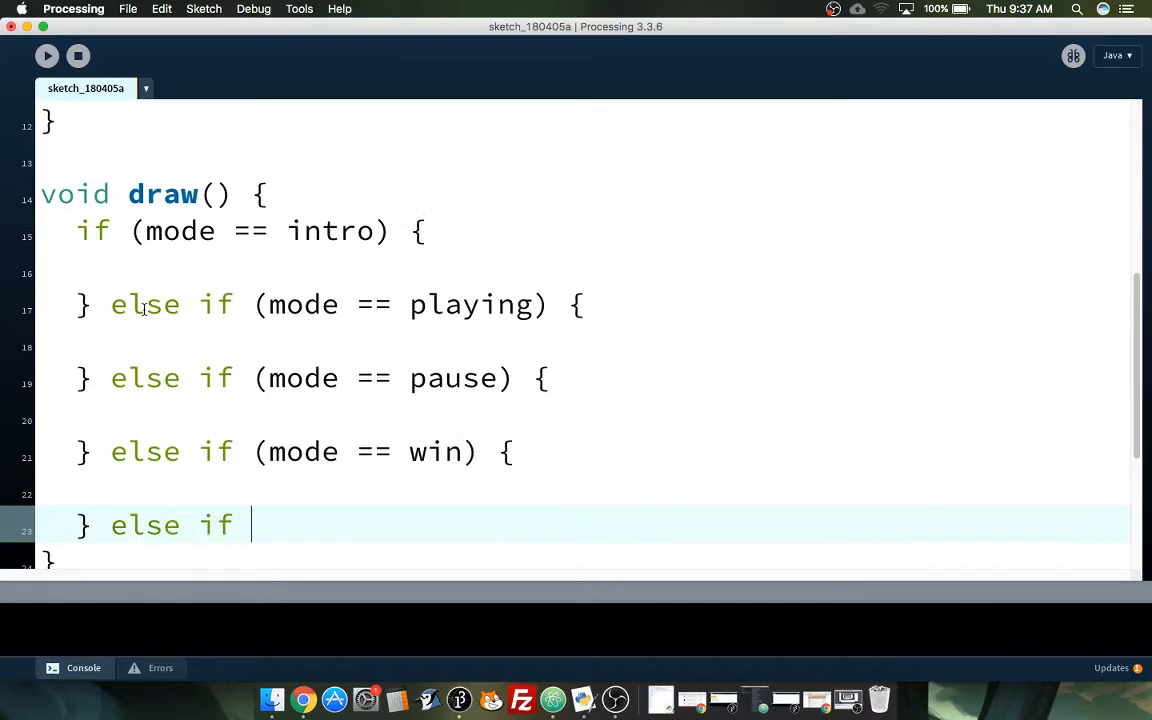
{"action": "type", "text": "(mode =="}
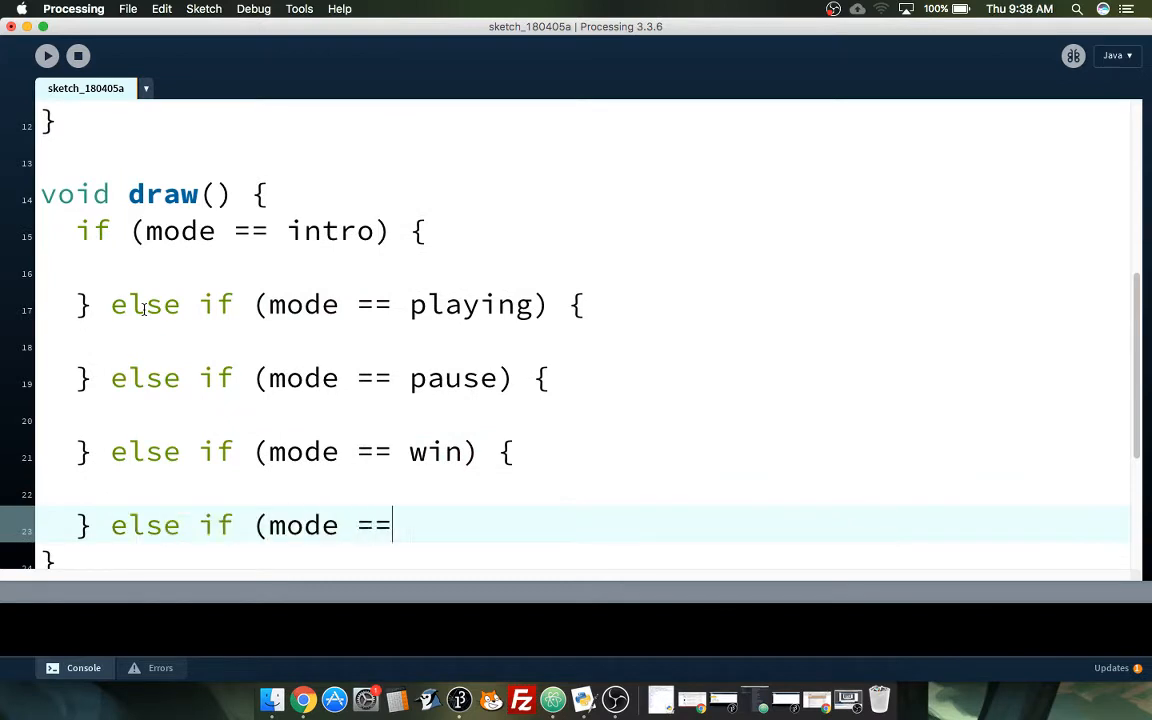
{"action": "type", "text": "lose) {"}
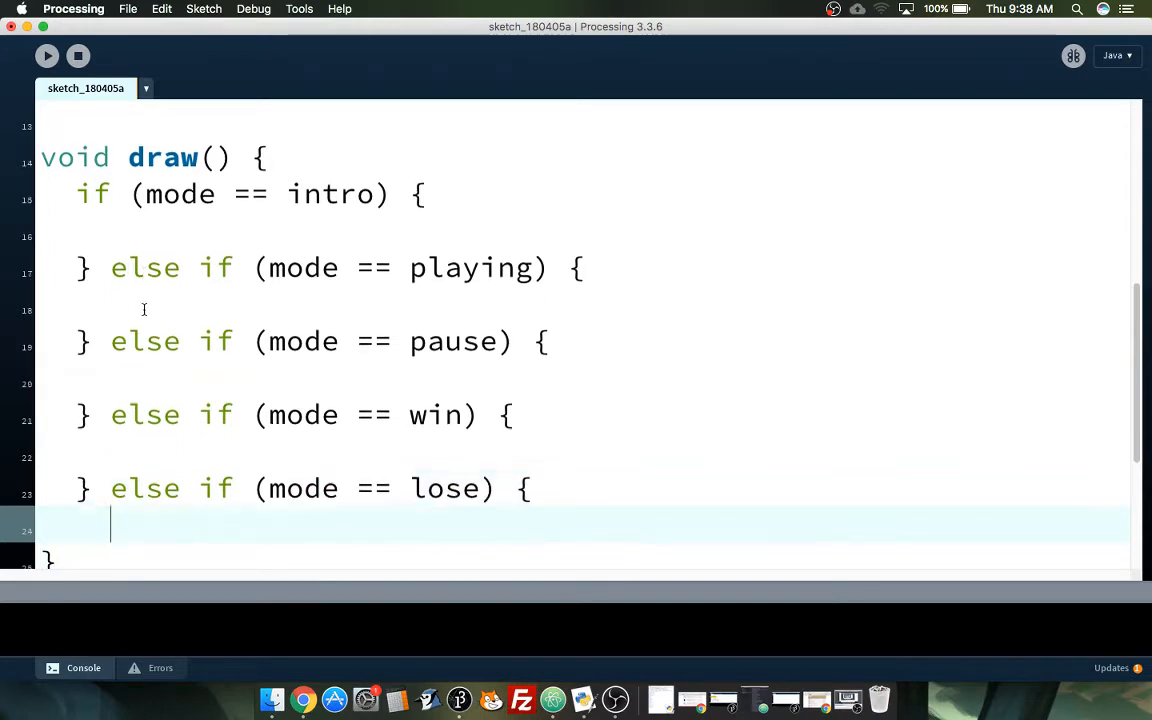
{"action": "type", "text": "} else {"}
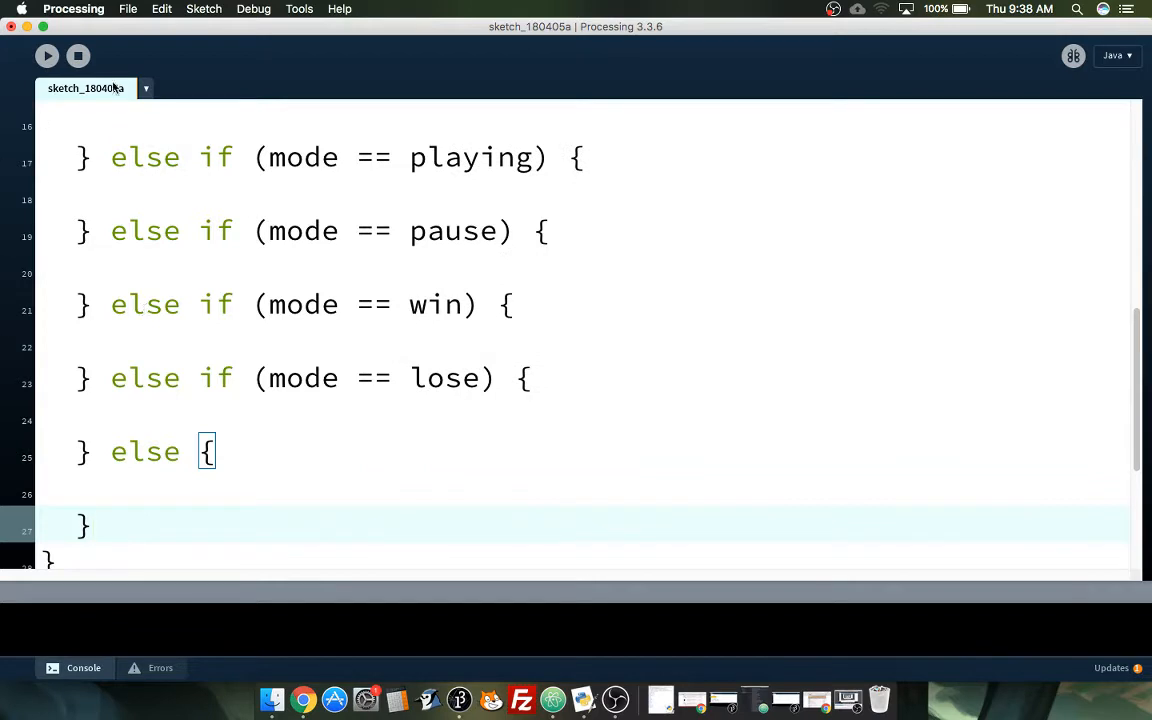
{"action": "scroll", "scroll_direction": "up", "scroll_amount": 3}
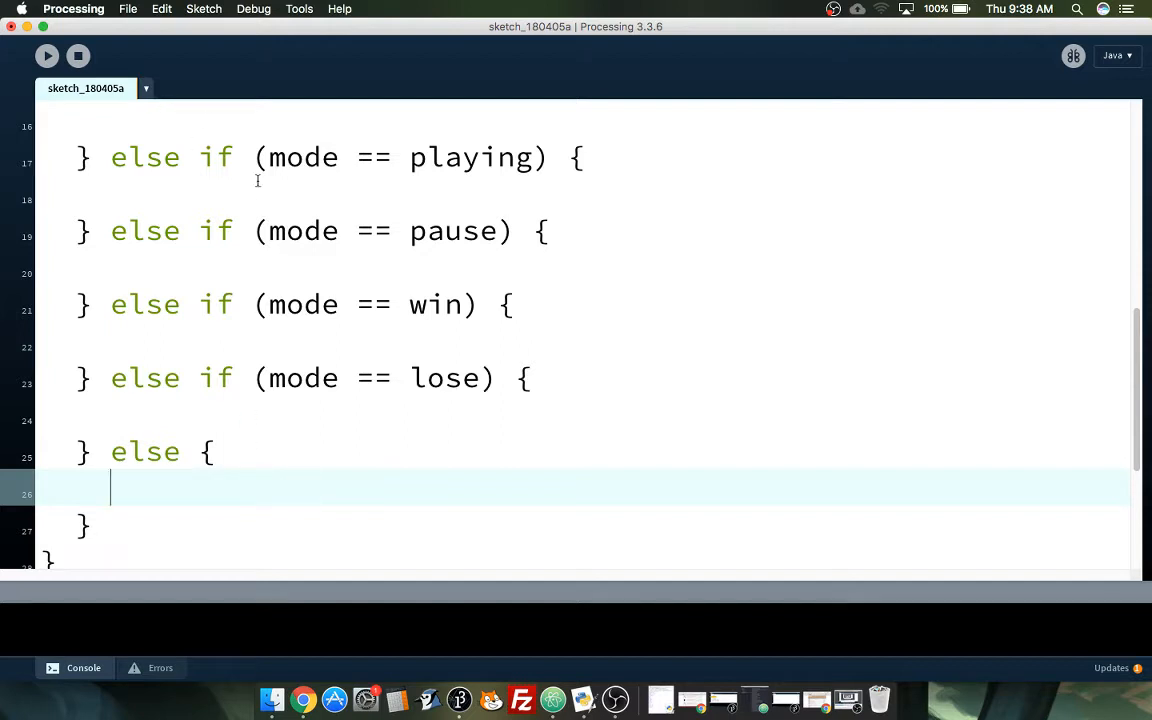
{"action": "mouse_move", "coordinate": [326, 100]}
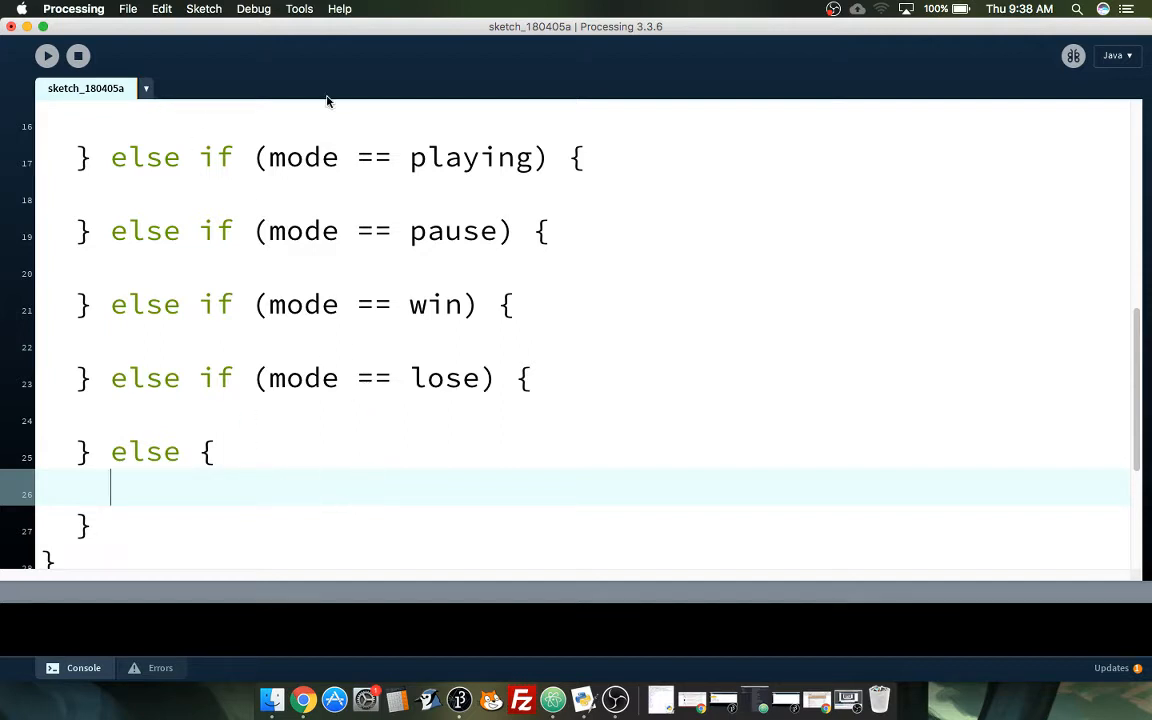
{"action": "mouse_move", "coordinate": [268, 498]}
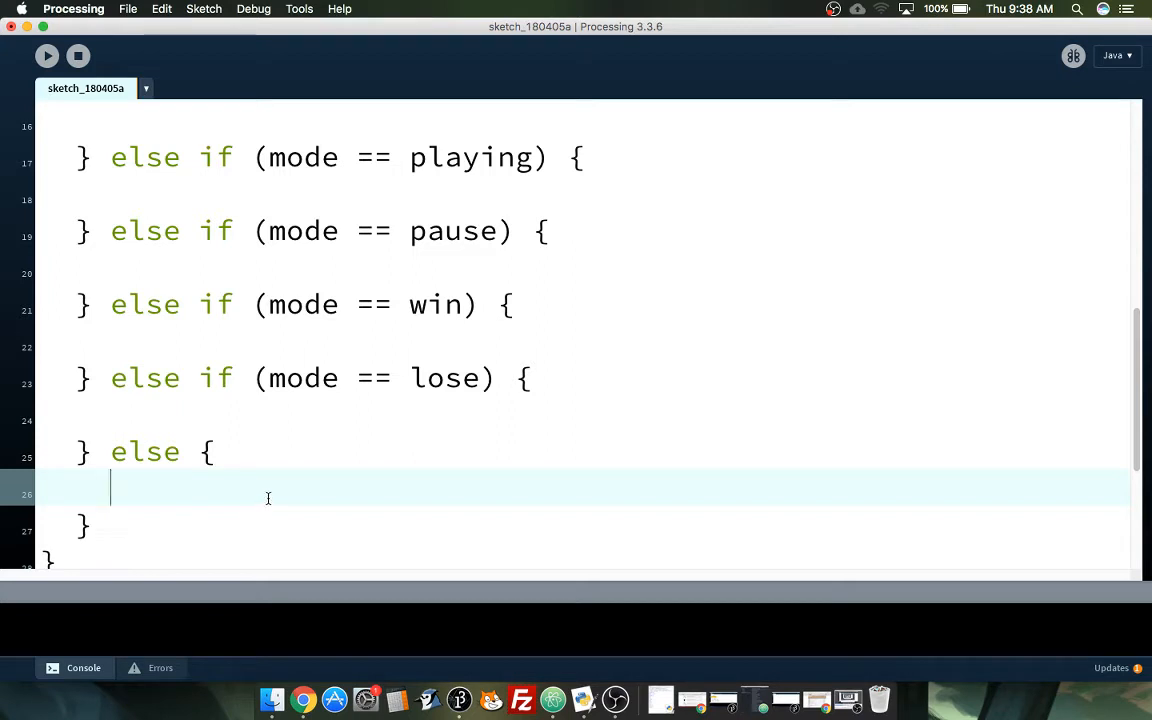
{"action": "mouse_move", "coordinate": [147, 442]}
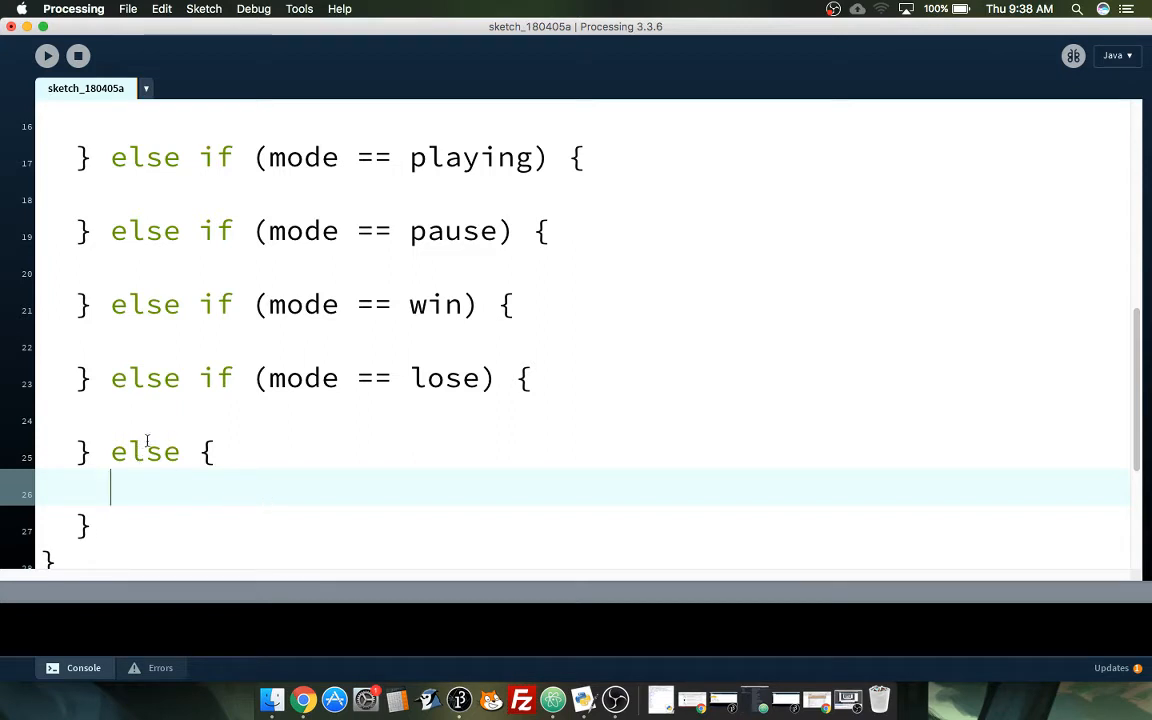
Step: Print "MODE ERROR" with println in the final else block
{"action": "scroll", "scroll_direction": "up", "scroll_amount": 3}
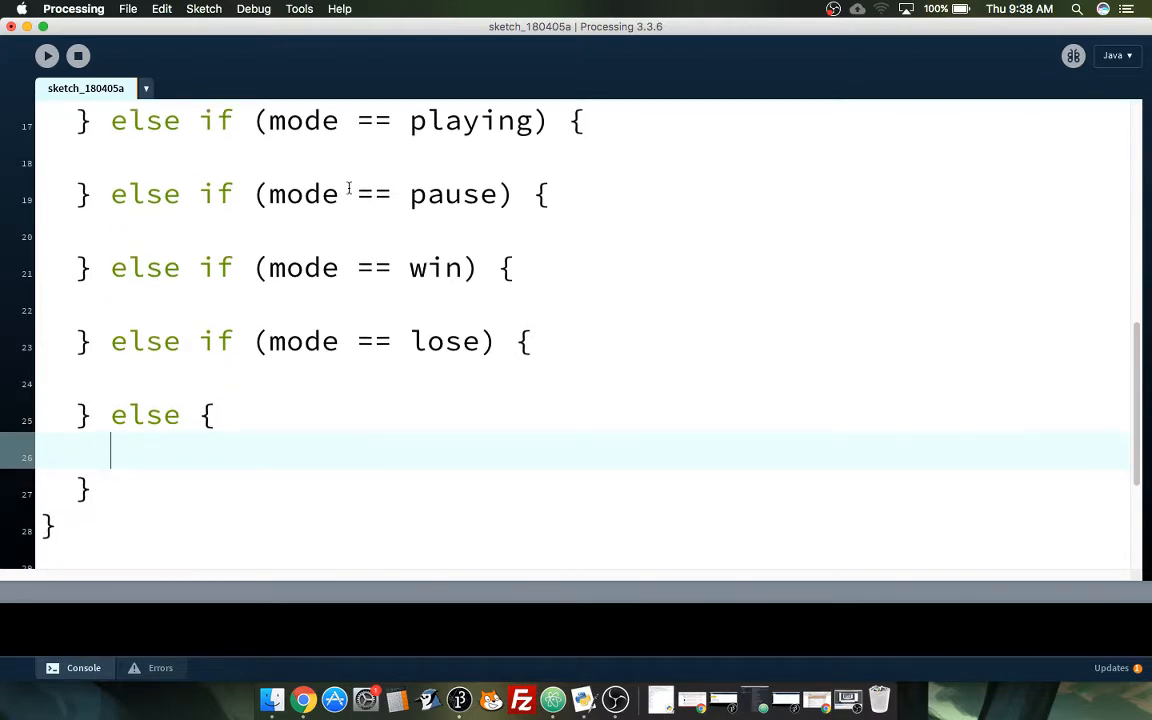
{"action": "type", "text": "println("}
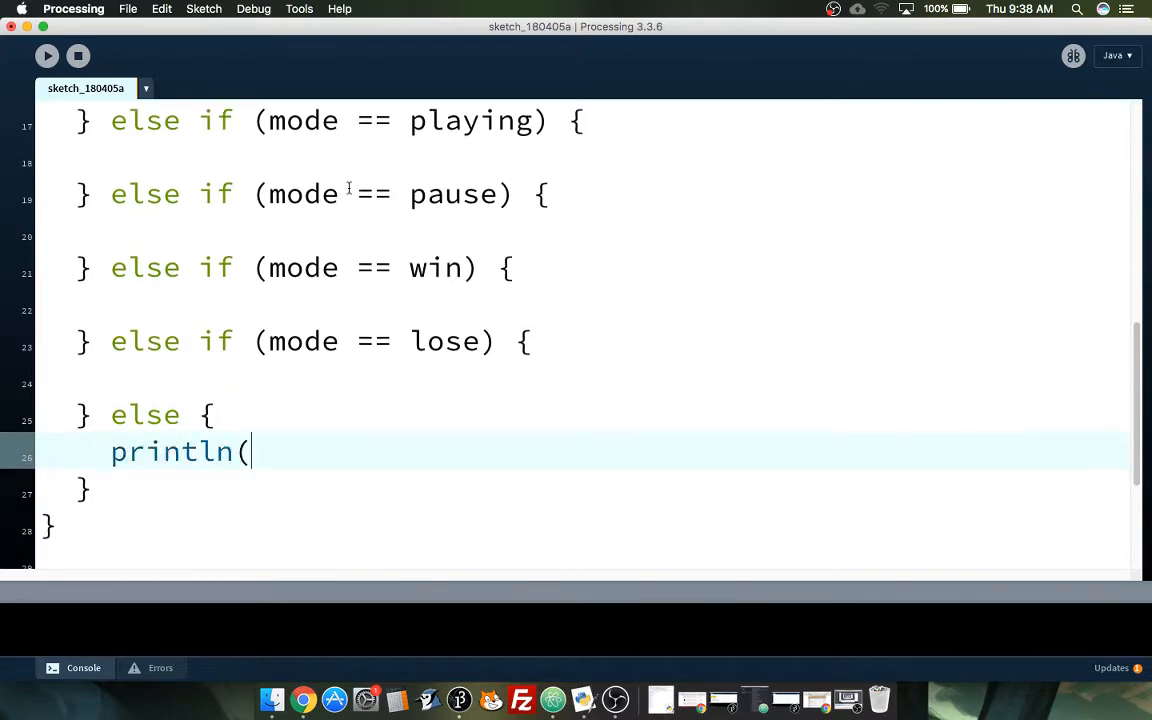
{"action": "type", "text": "\"MODE ER"}
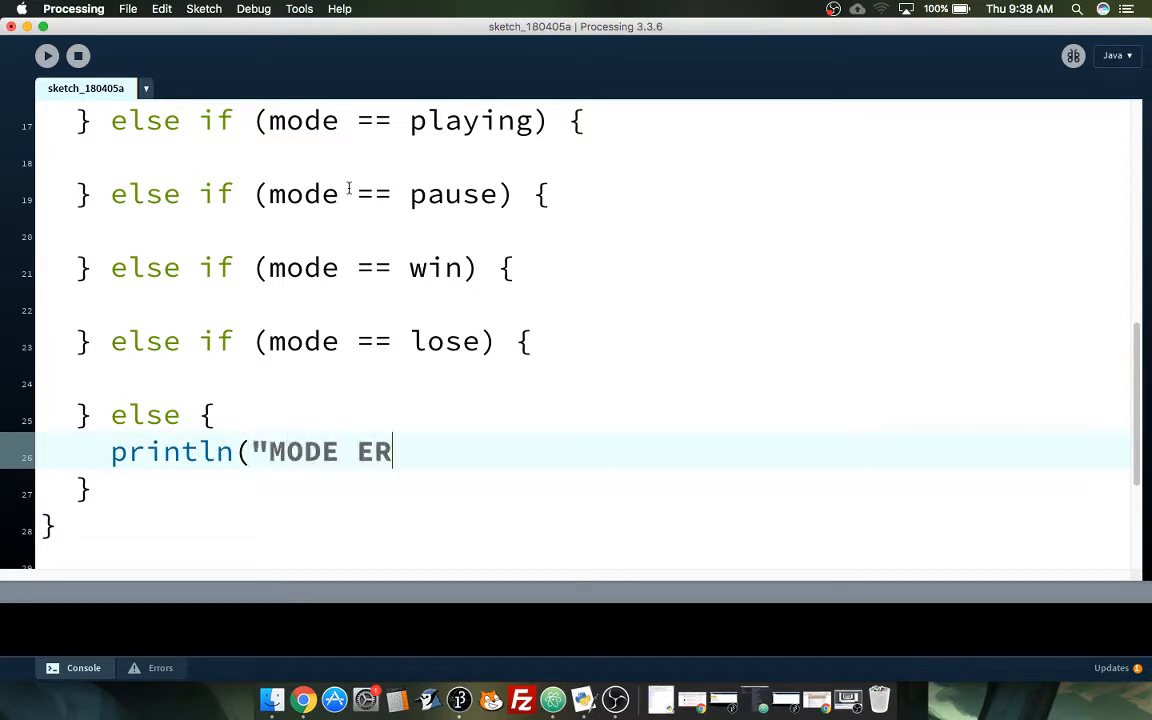
{"action": "type", "text": "ROR\");"}
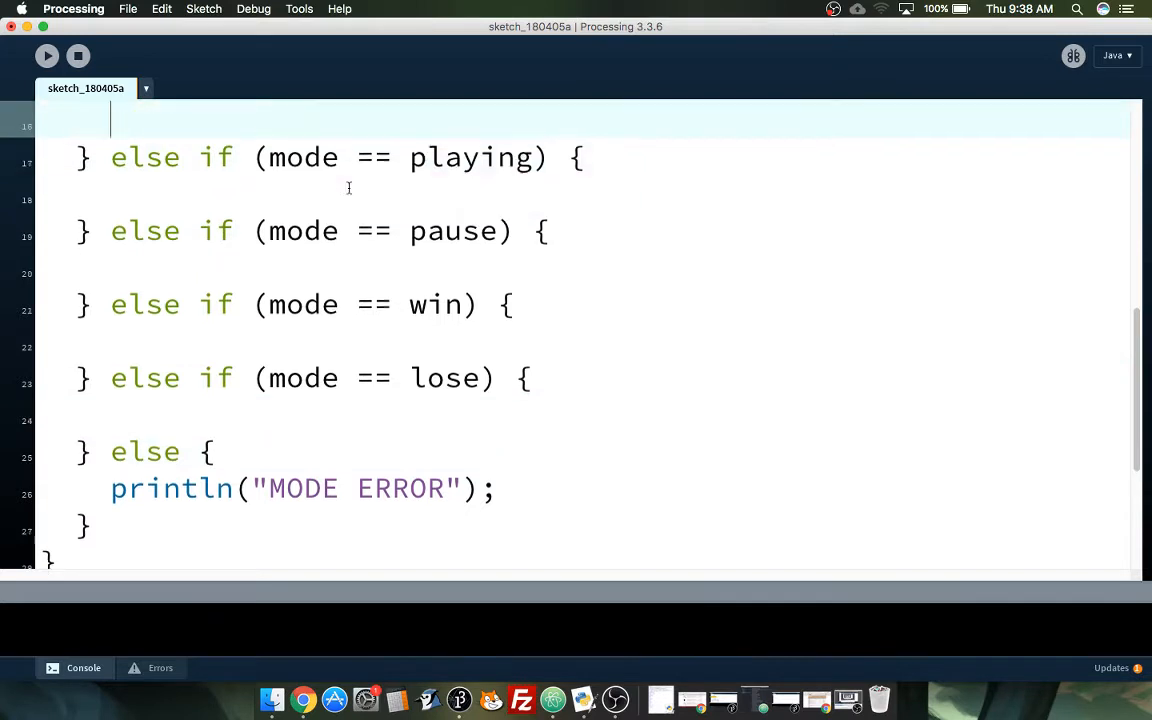
Step: Type win++; inside the win branch
{"action": "scroll", "scroll_direction": "up", "scroll_amount": 3}
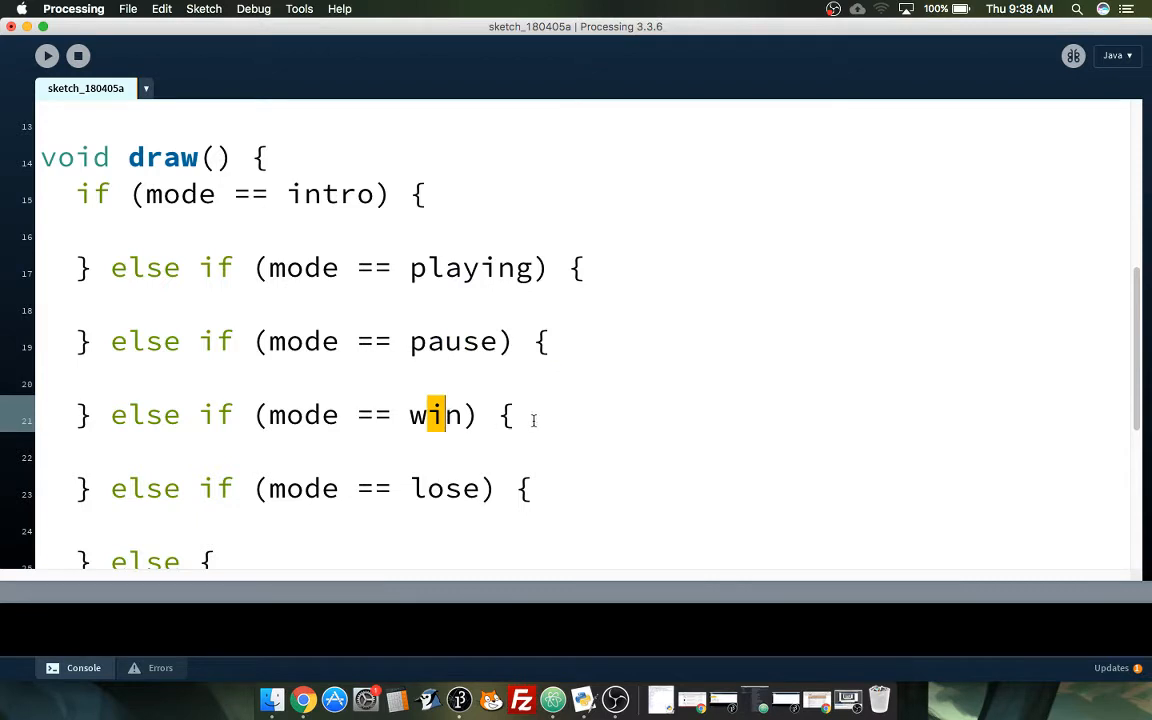
{"action": "type", "text": "win+"}
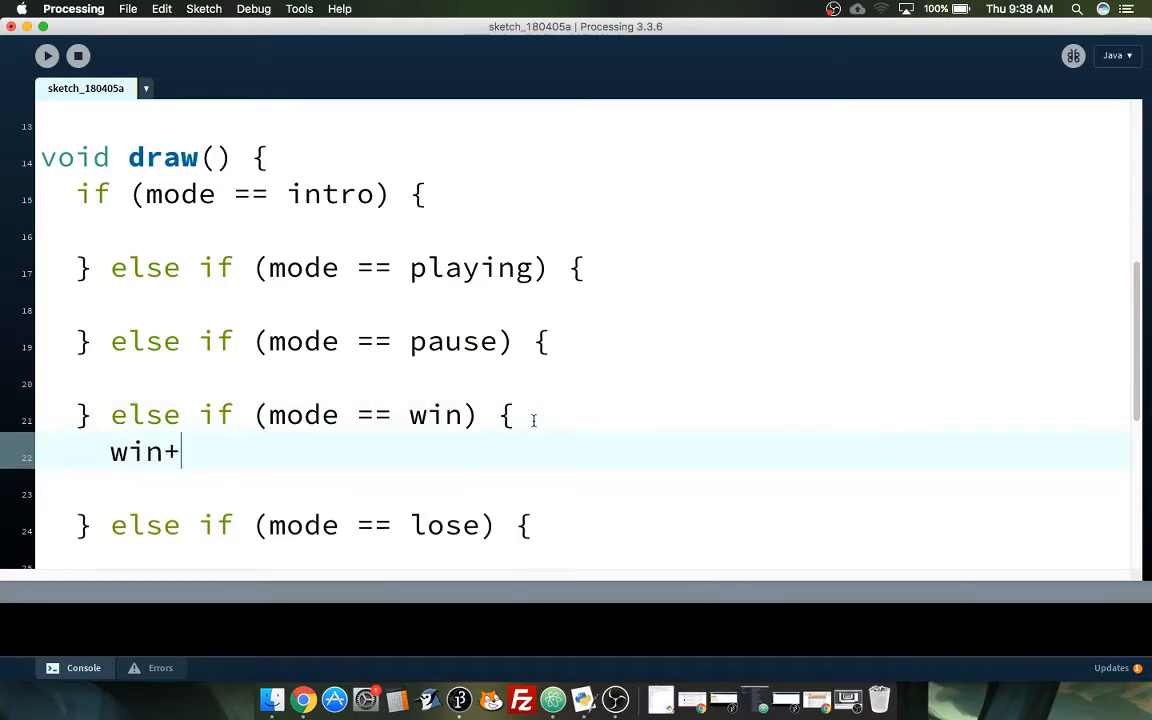
{"action": "type", "text": "+;"}
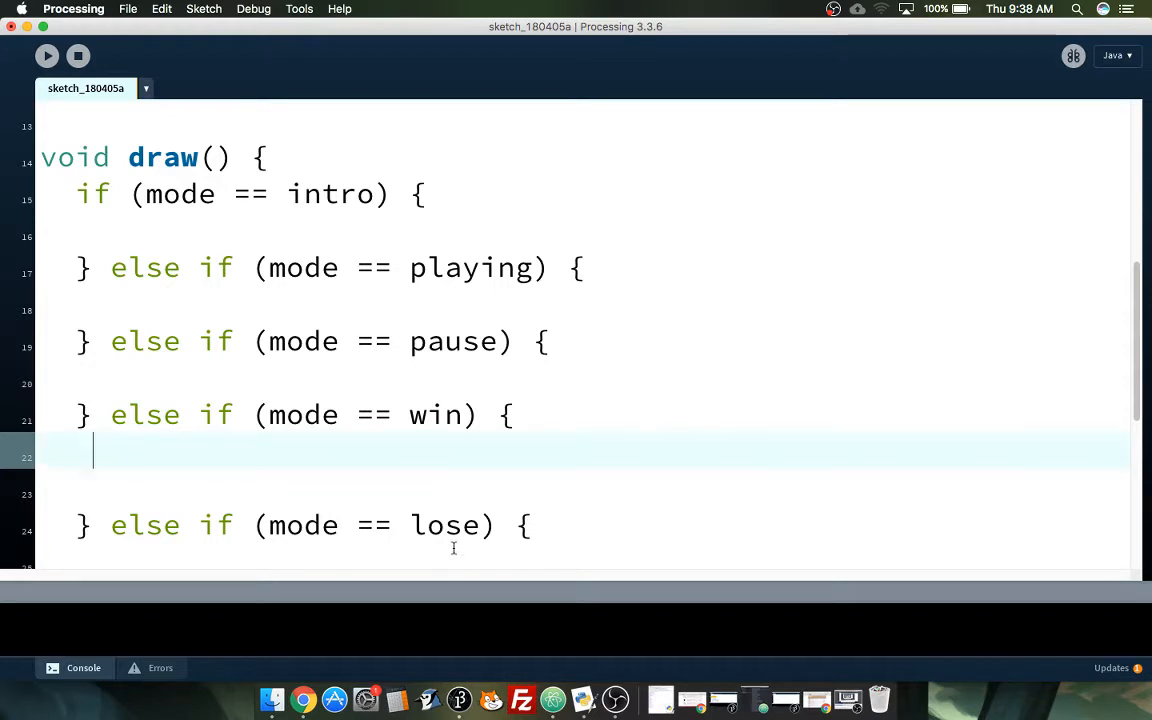
{"action": "mouse_move", "coordinate": [457, 483]}
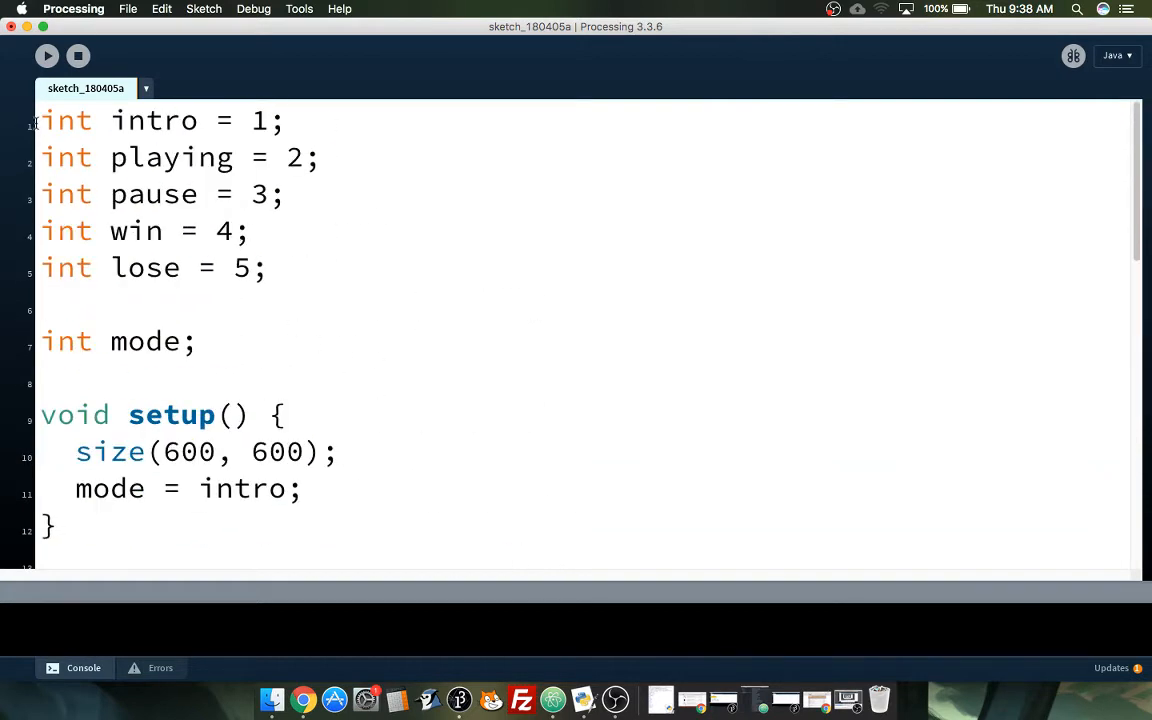
Step: Prefix each mode constant declaration with final
{"action": "left_click", "coordinate": [322, 157]}
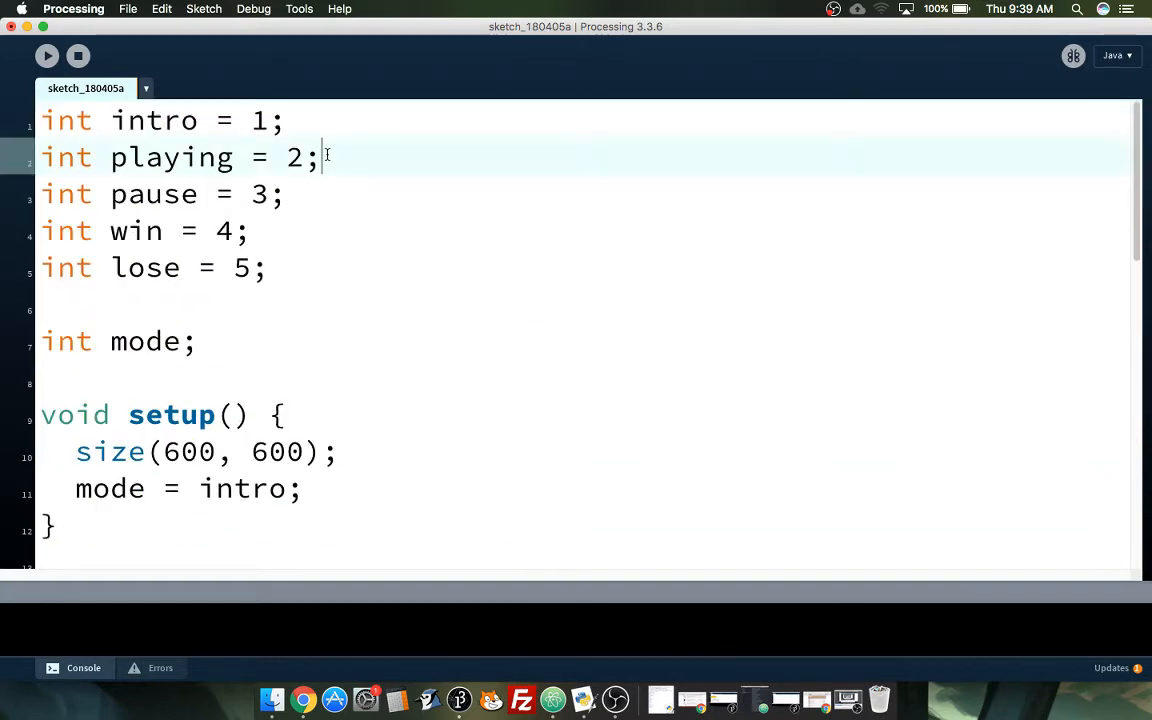
{"action": "left_click", "coordinate": [95, 120]}
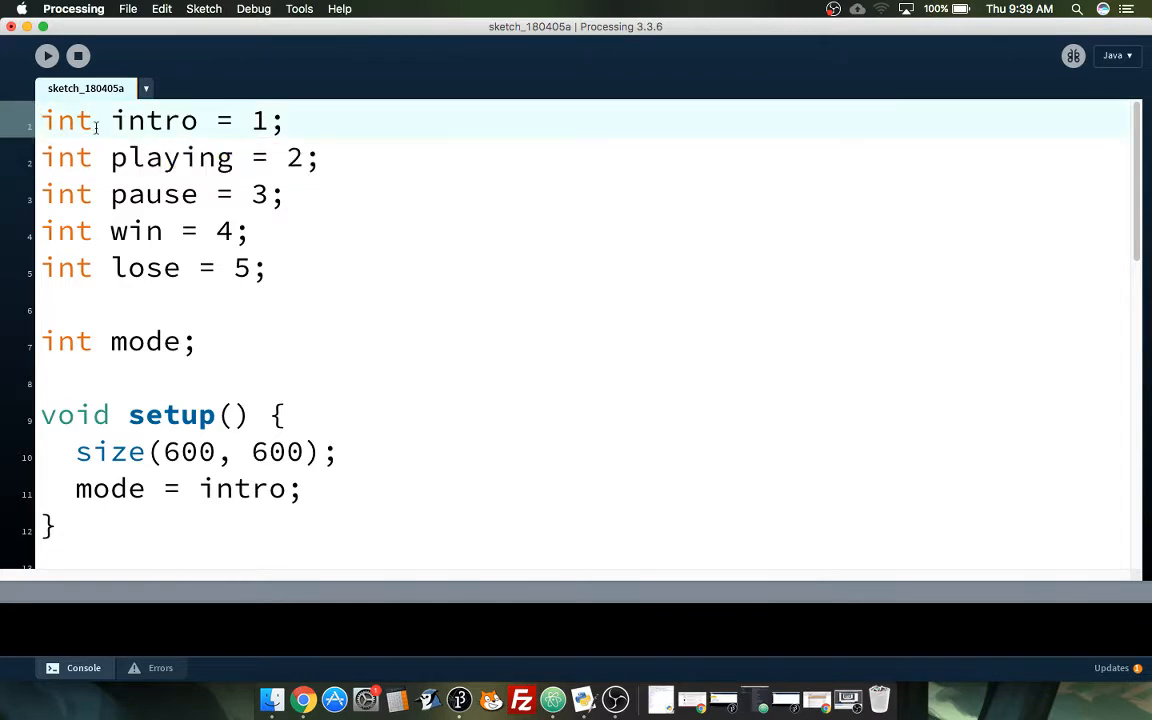
{"action": "type", "text": "final"}
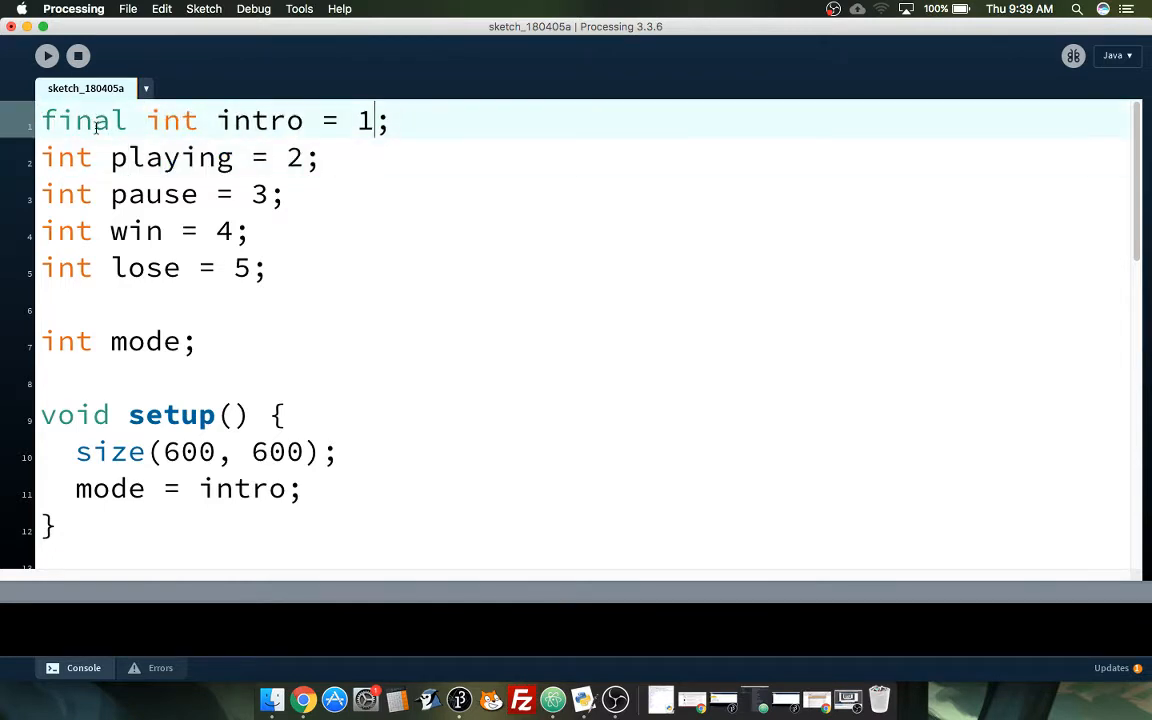
{"action": "type", "text": "final"}
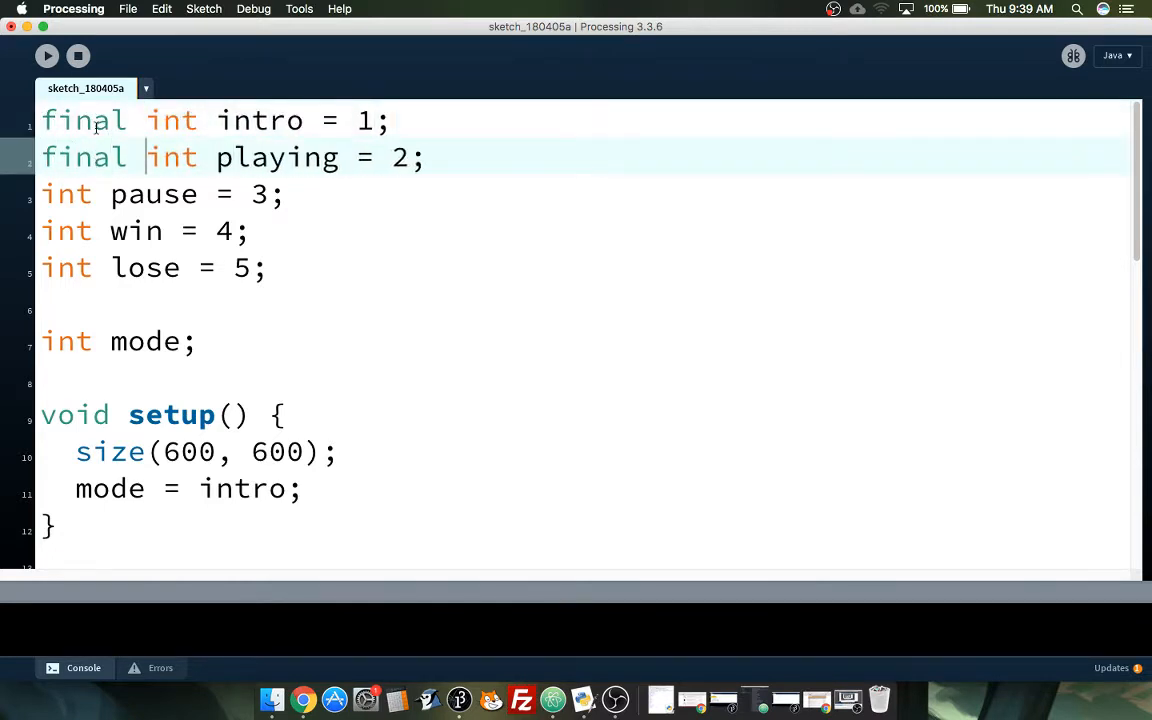
{"action": "type", "text": "final"}
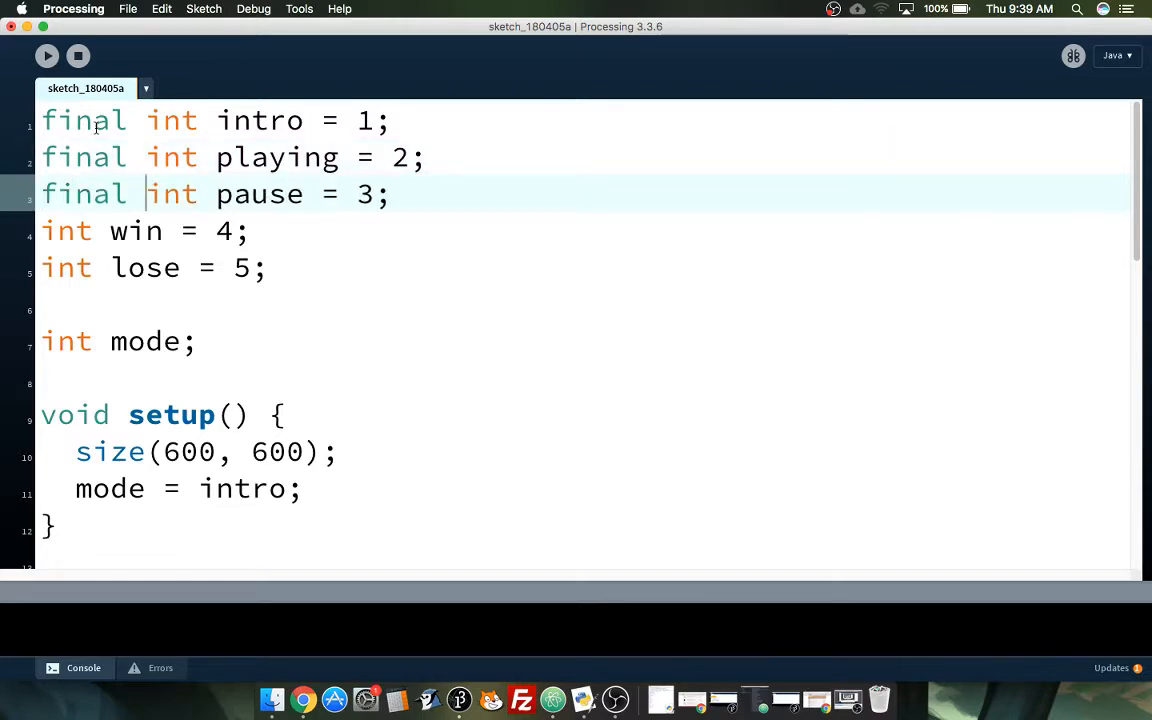
{"action": "type", "text": "final"}
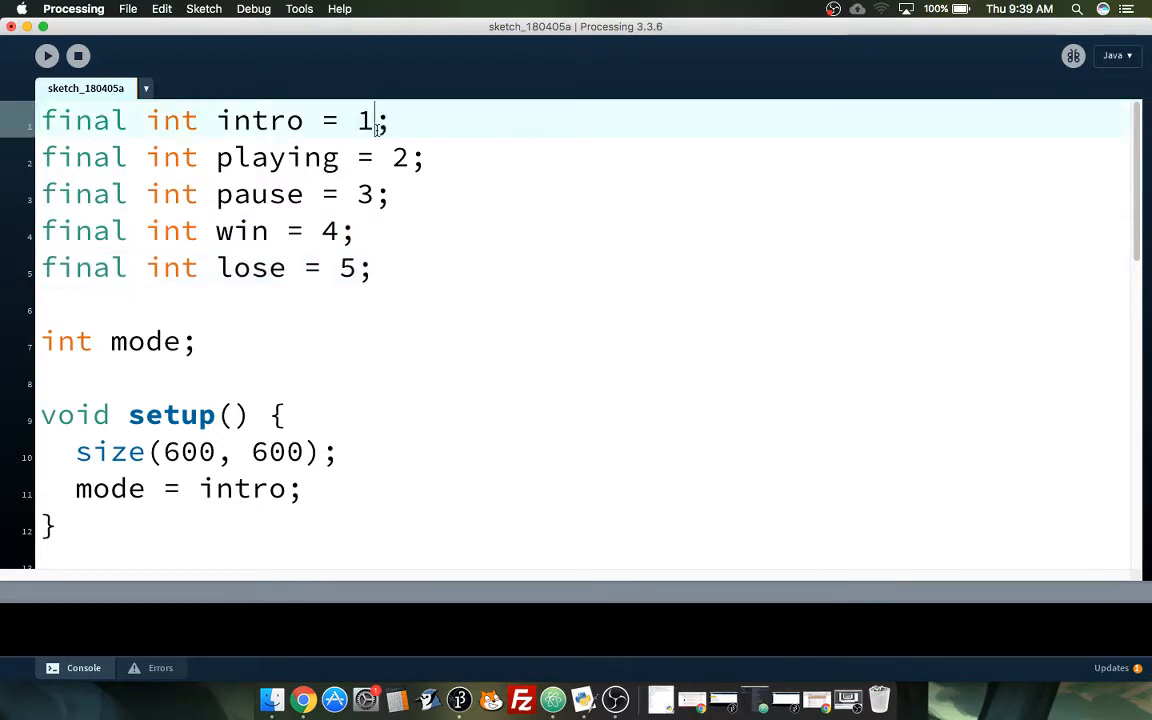
Step: Delete the extra blank line in draw()'s win branch
{"action": "scroll", "scroll_direction": "down", "scroll_amount": 3}
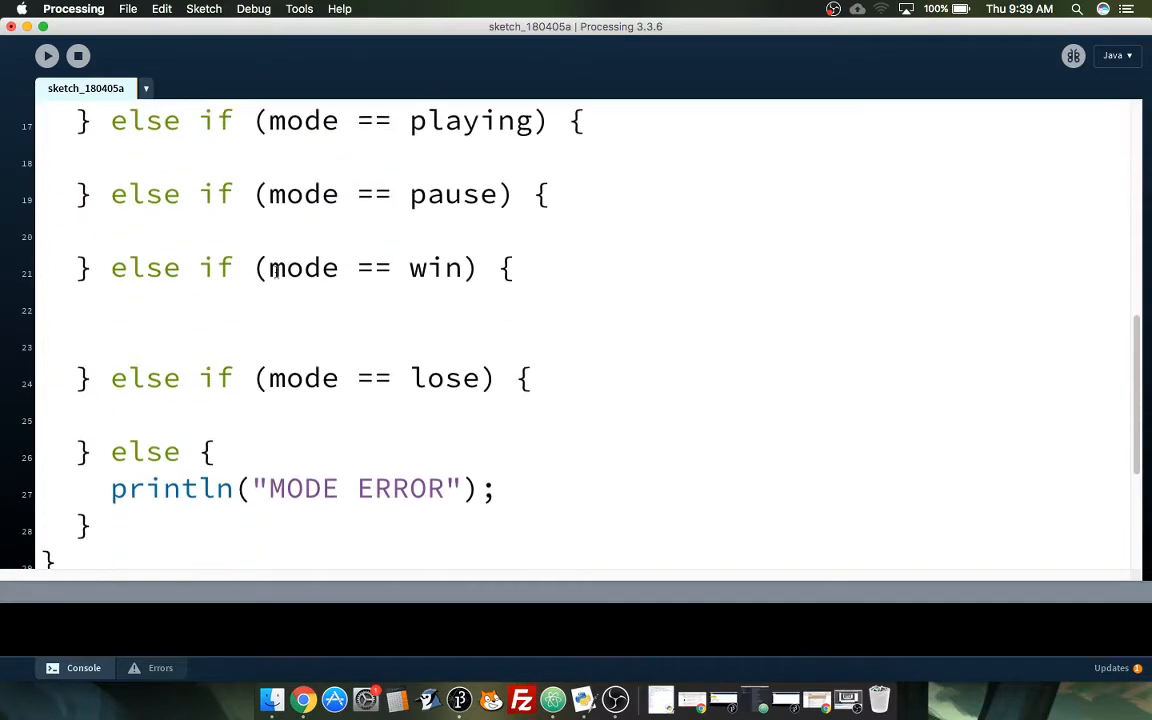
{"action": "scroll", "scroll_direction": "up", "scroll_amount": 3}
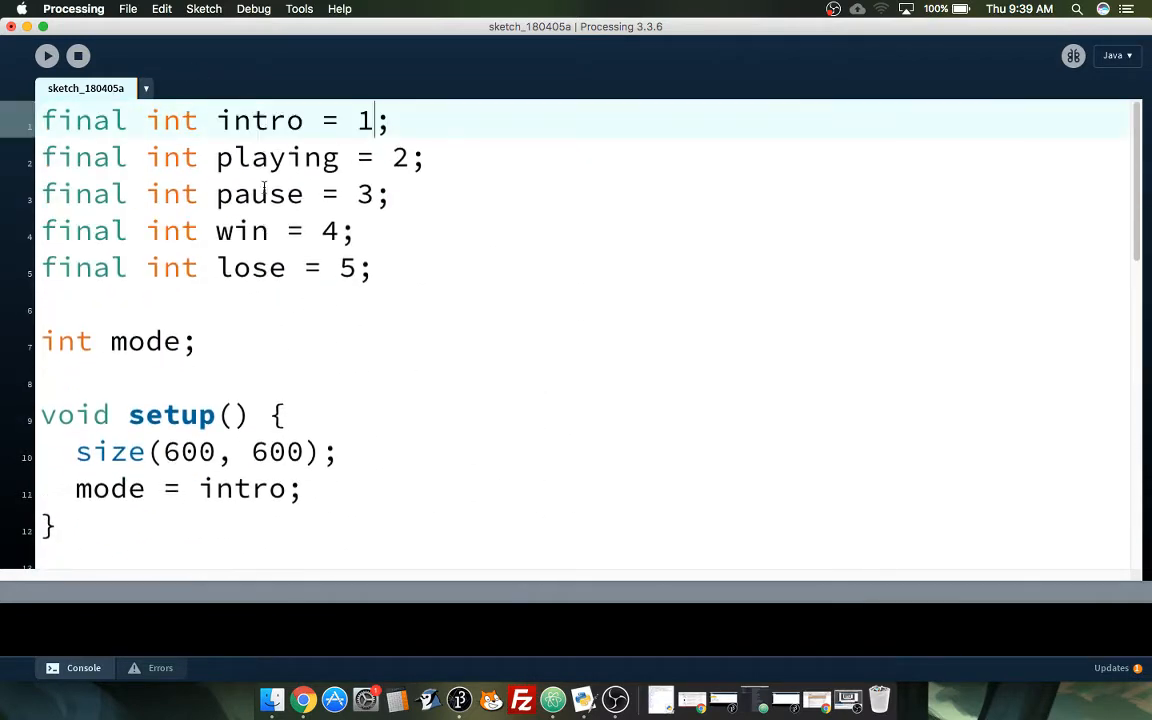
{"action": "scroll", "scroll_direction": "down", "scroll_amount": 3}
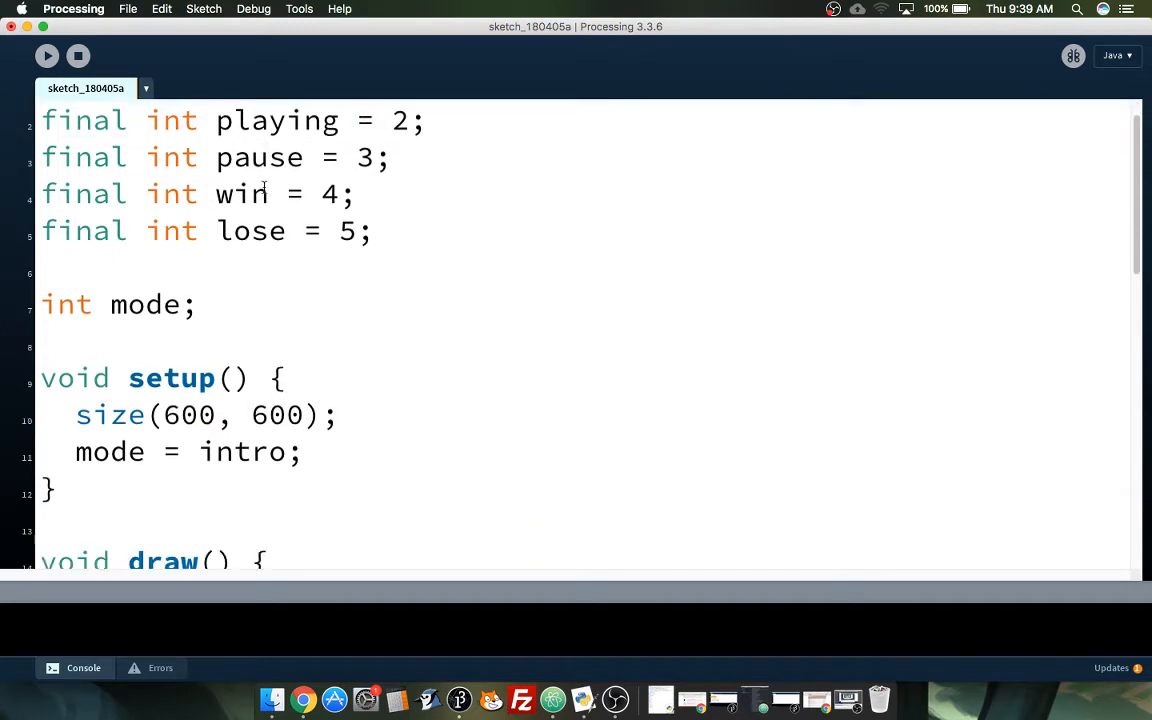
{"action": "scroll", "scroll_direction": "down", "scroll_amount": 3}
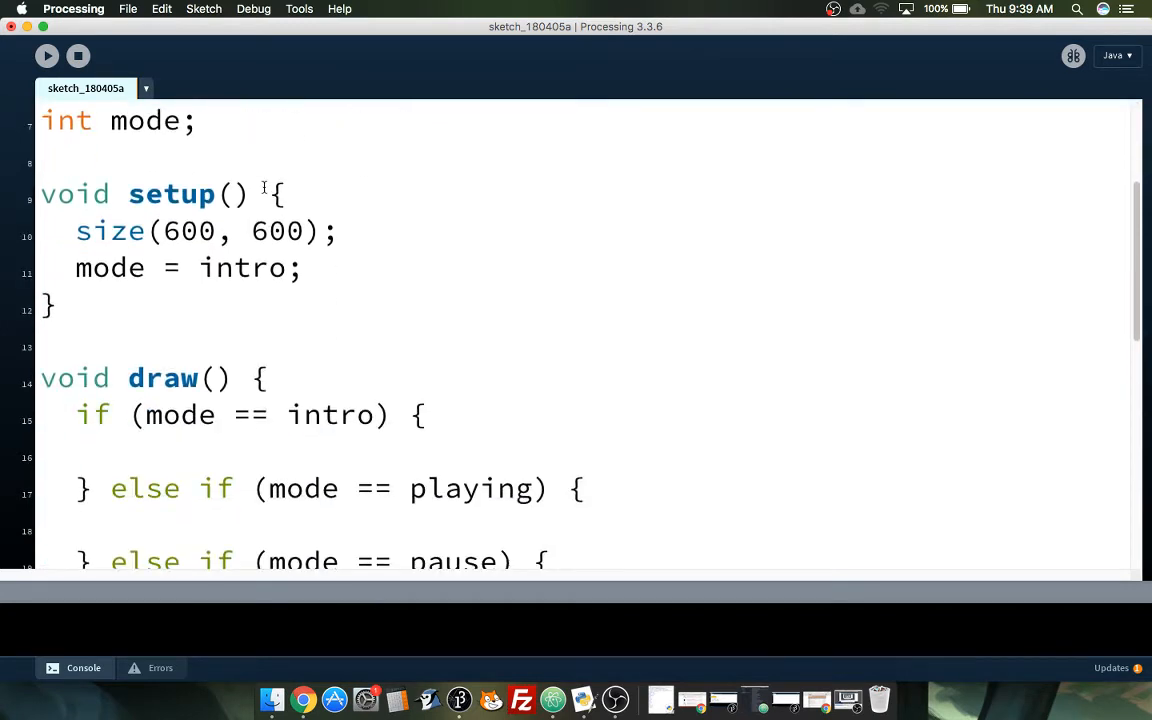
{"action": "scroll", "scroll_direction": "down", "scroll_amount": 3}
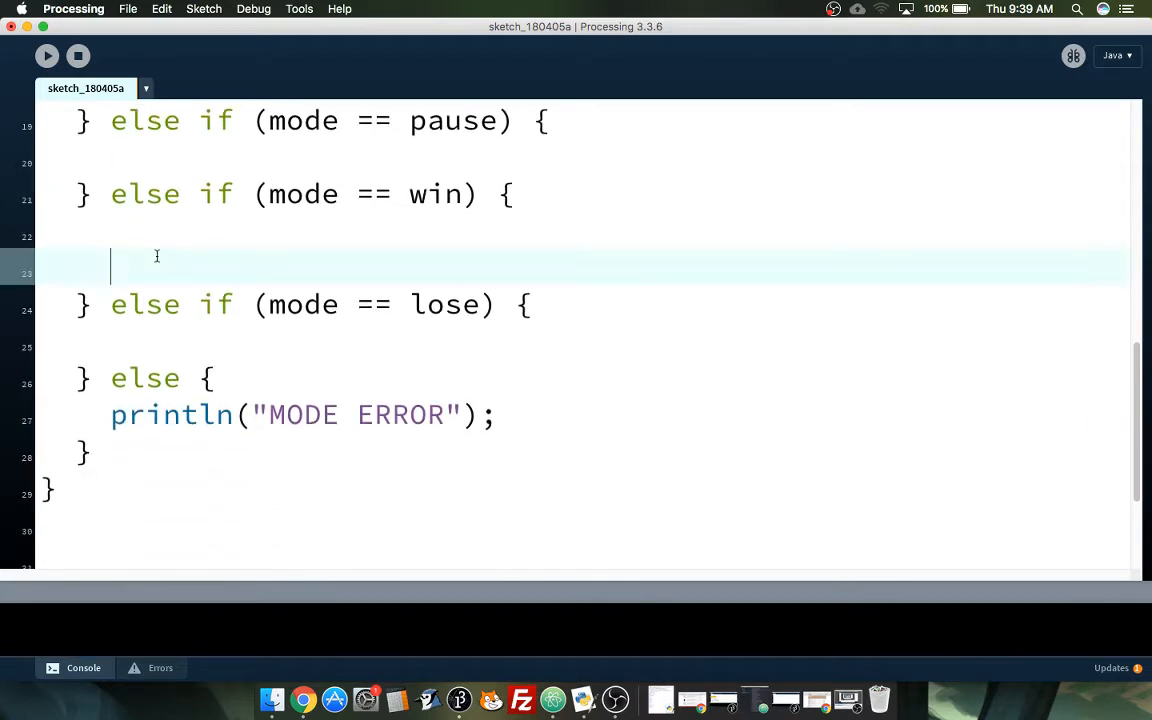
{"action": "key", "text": "Backspace"}
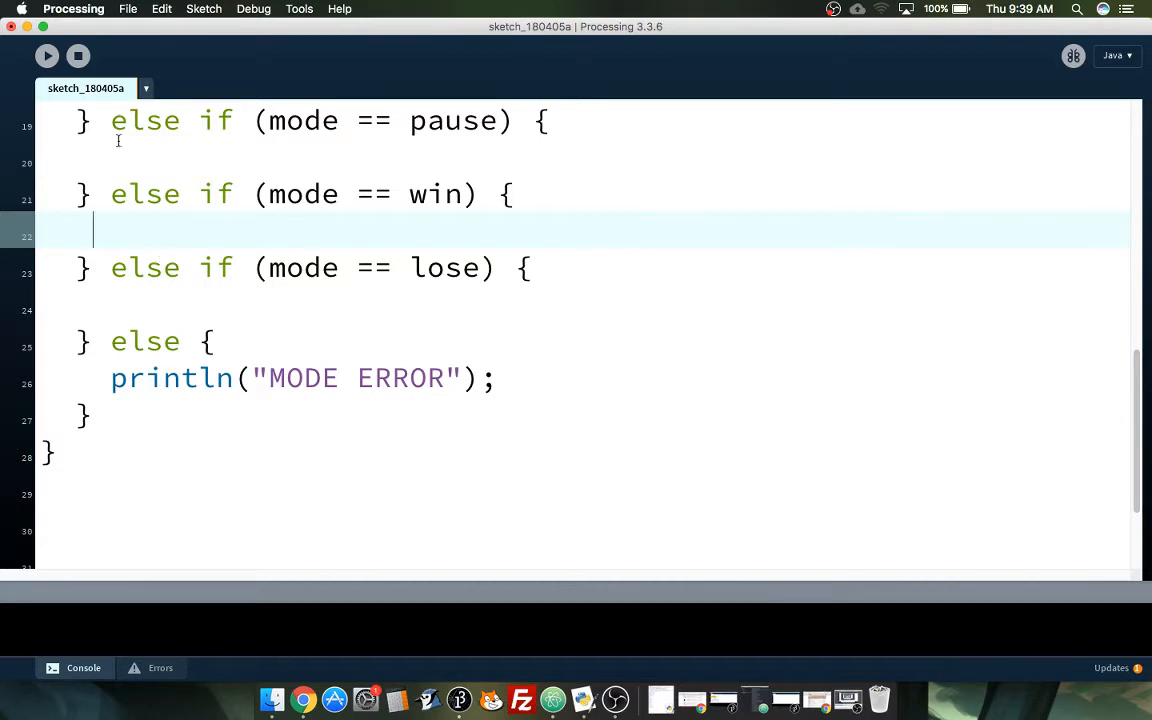
Step: Create new tabs named intro, playing, pause, win and lose, then view intro
{"action": "left_click", "coordinate": [145, 88]}
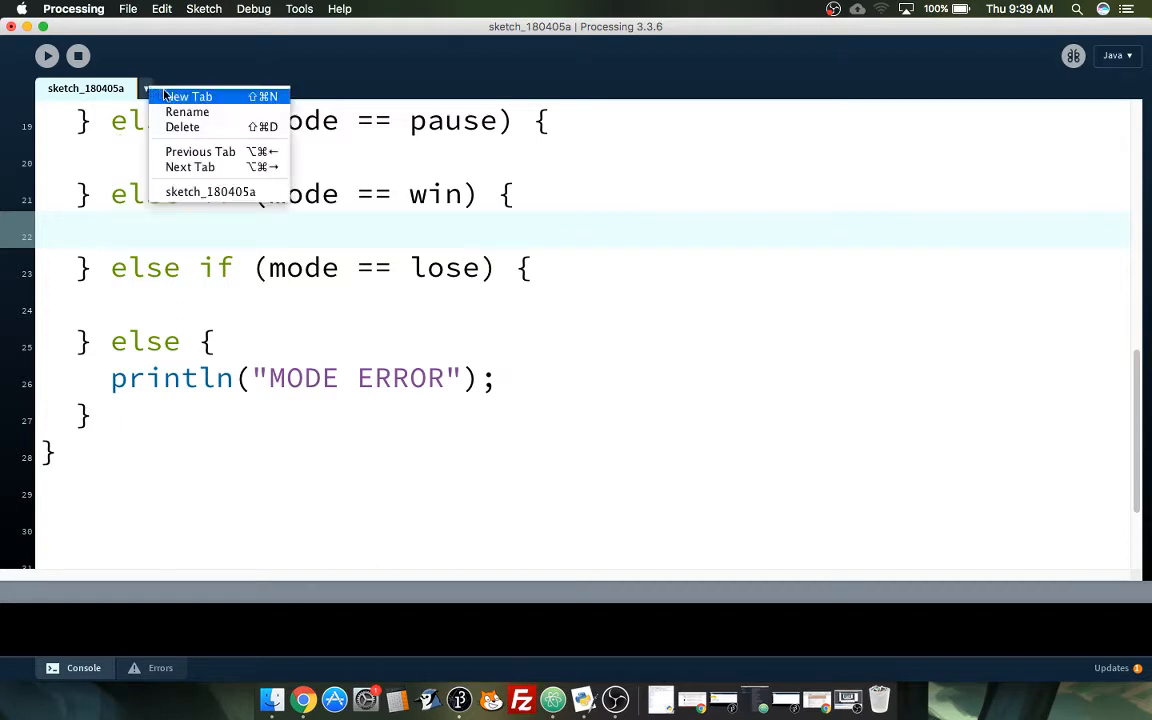
{"action": "left_click", "coordinate": [187, 111]}
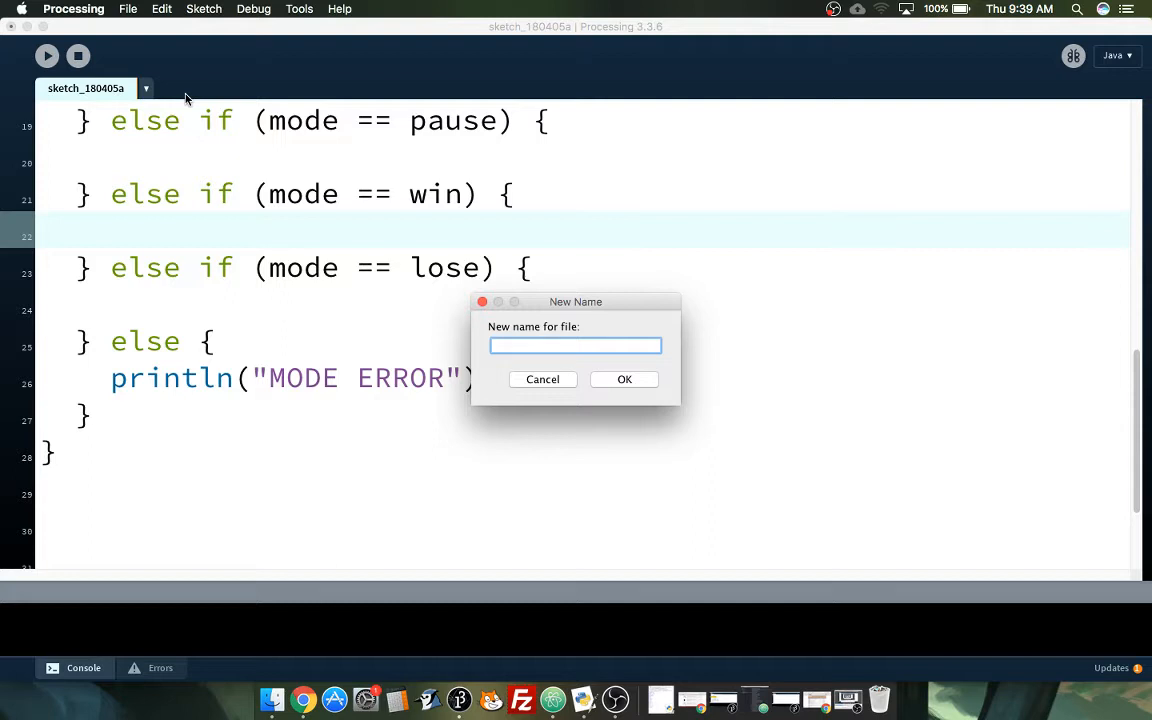
{"action": "left_click", "coordinate": [624, 379]}
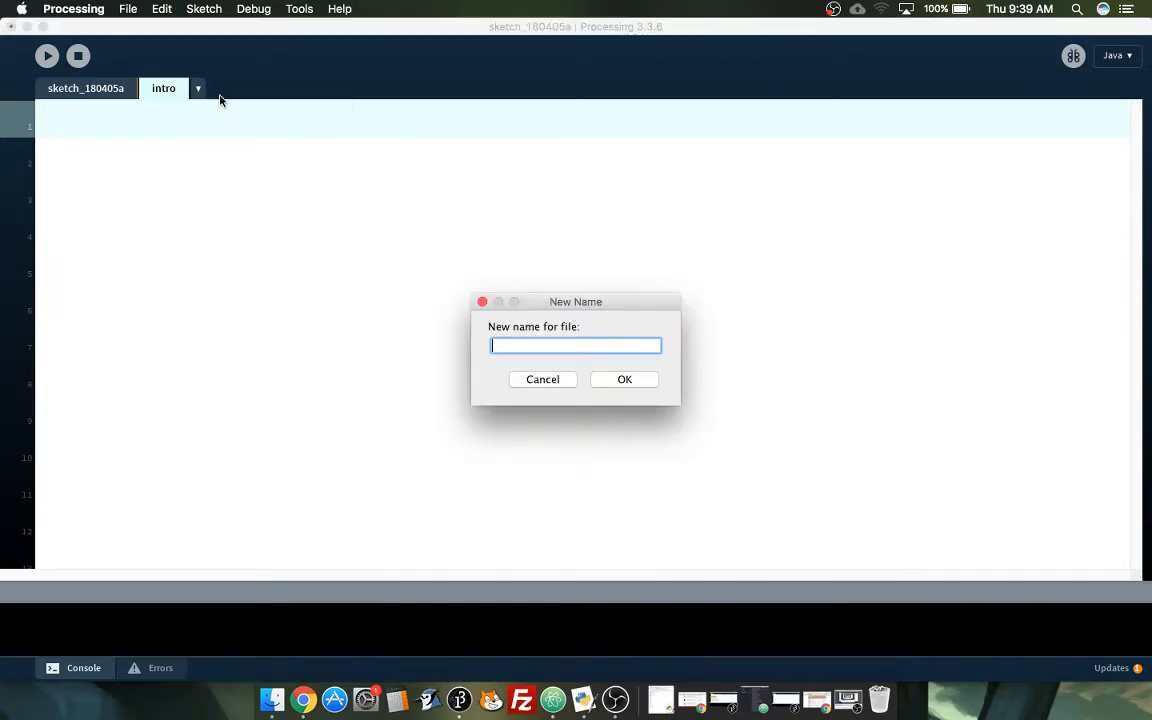
{"action": "left_click", "coordinate": [624, 379]}
{"action": "type", "text": "pause"}
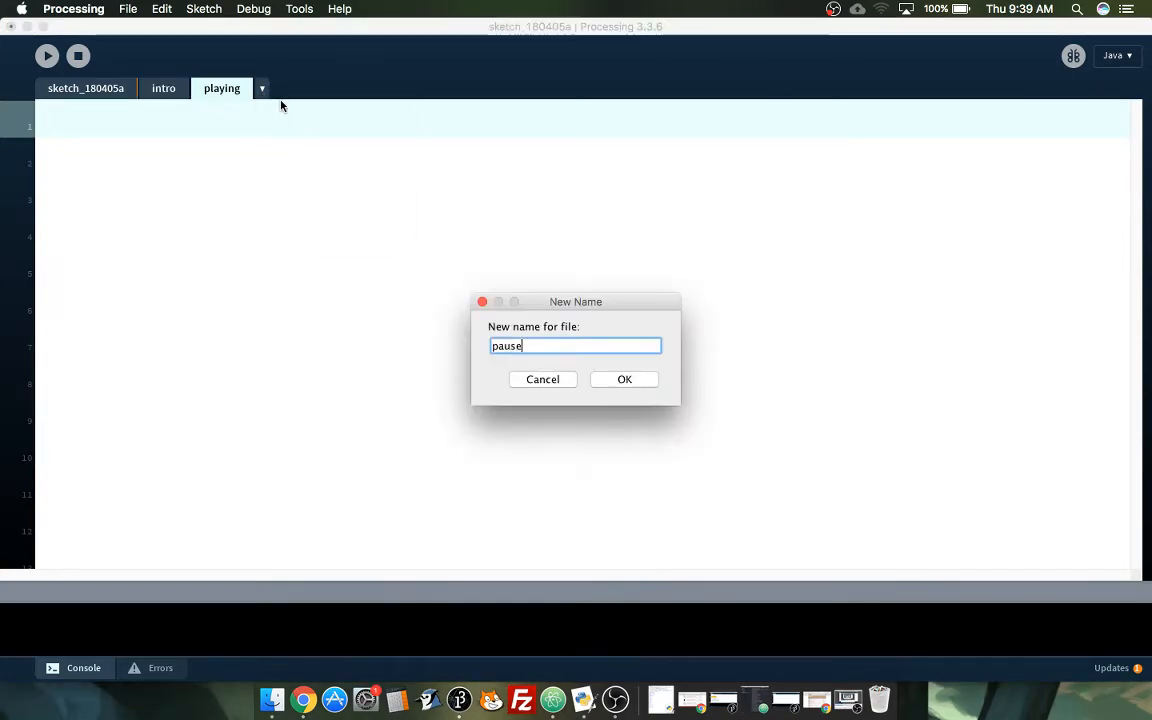
{"action": "left_click", "coordinate": [624, 379]}
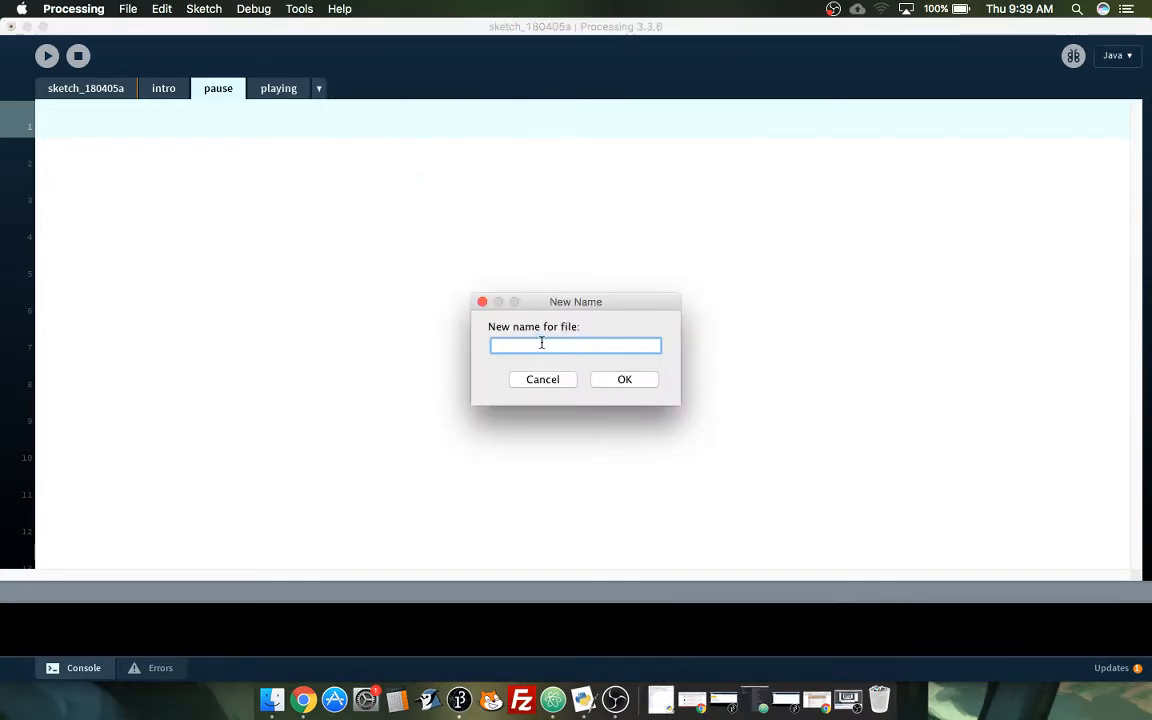
{"action": "left_click", "coordinate": [624, 379]}
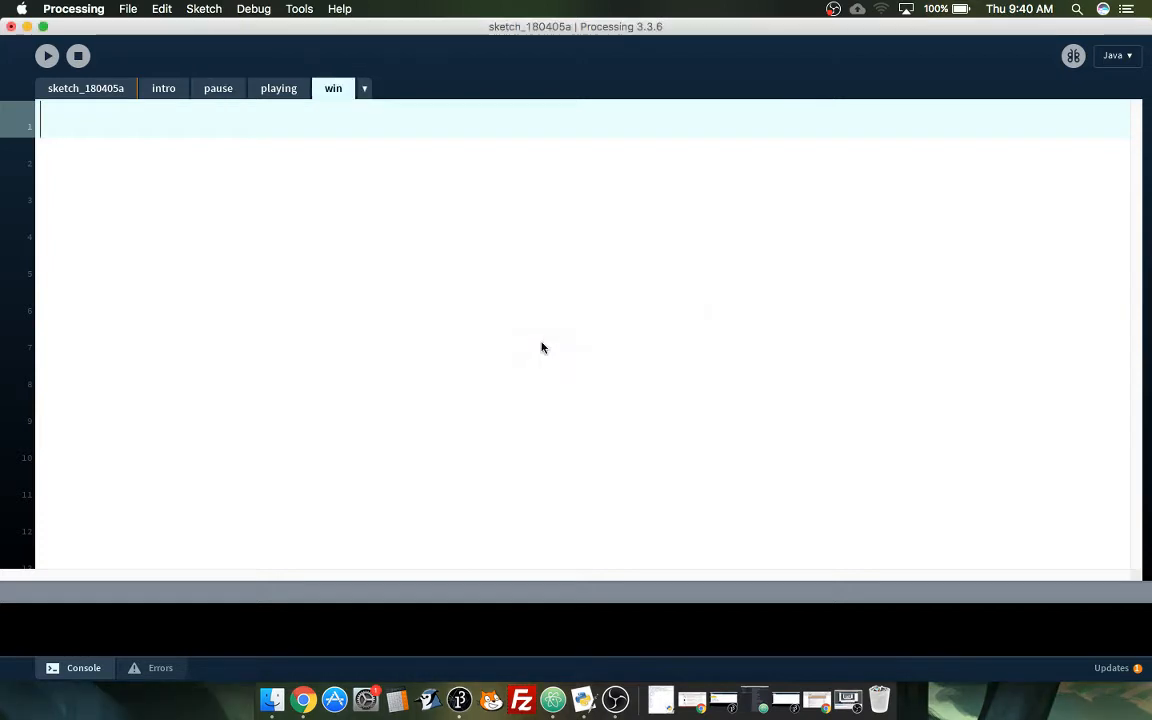
{"action": "mouse_move", "coordinate": [377, 104]}
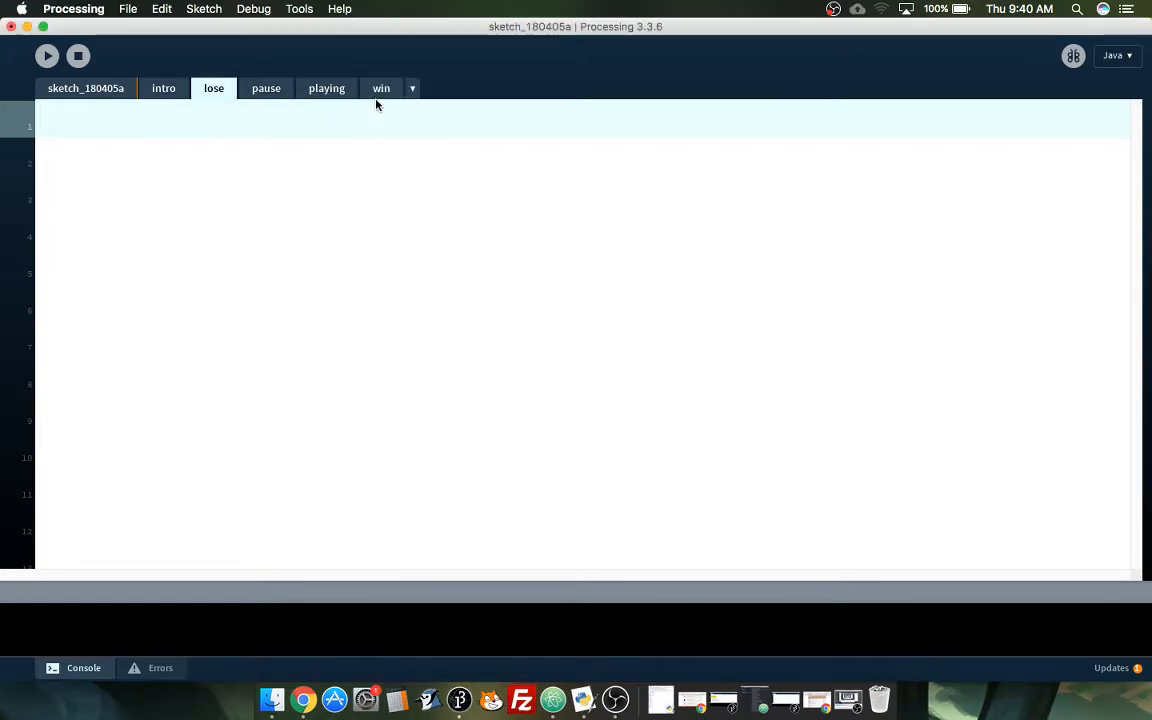
{"action": "left_click", "coordinate": [163, 88]}
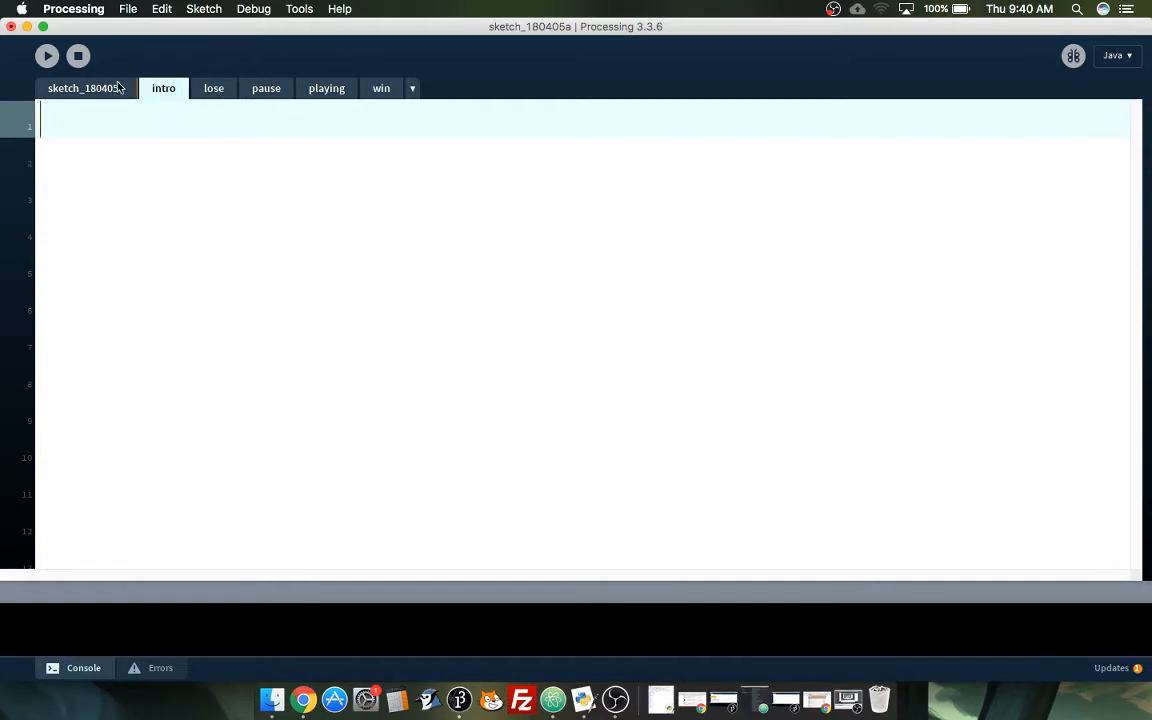
Step: Add intro(), playing(), pause() and win() calls to the matching draw() branches
{"action": "left_click", "coordinate": [86, 88]}
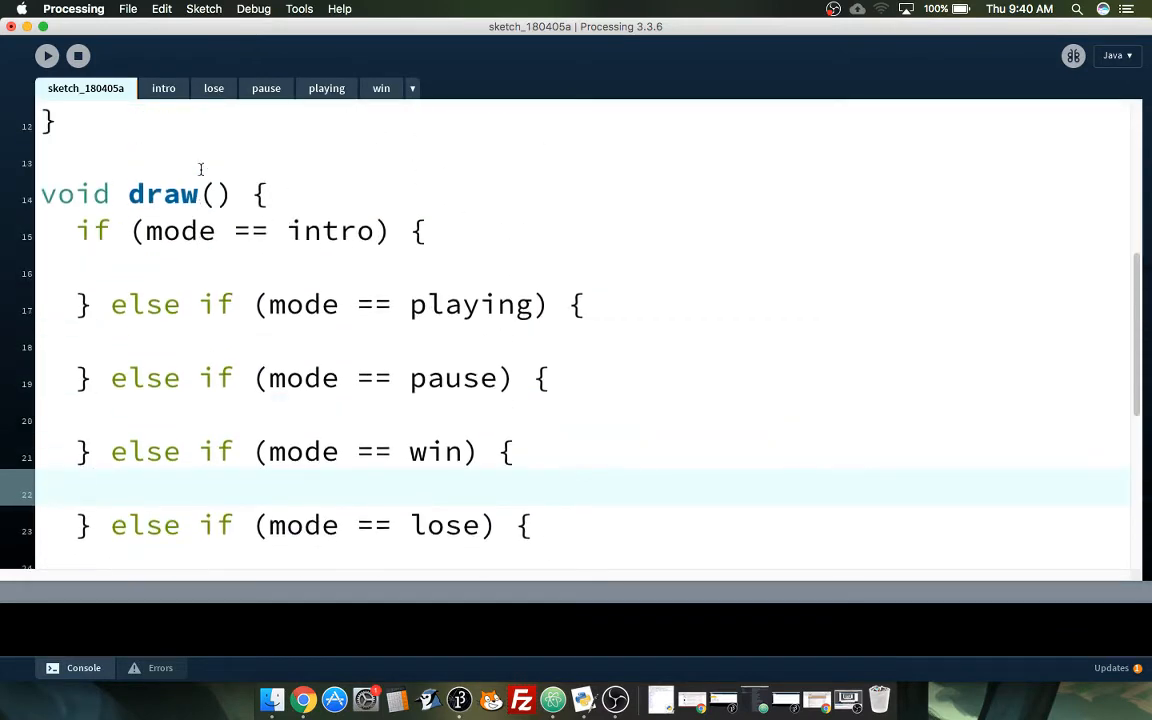
{"action": "left_click", "coordinate": [130, 265]}
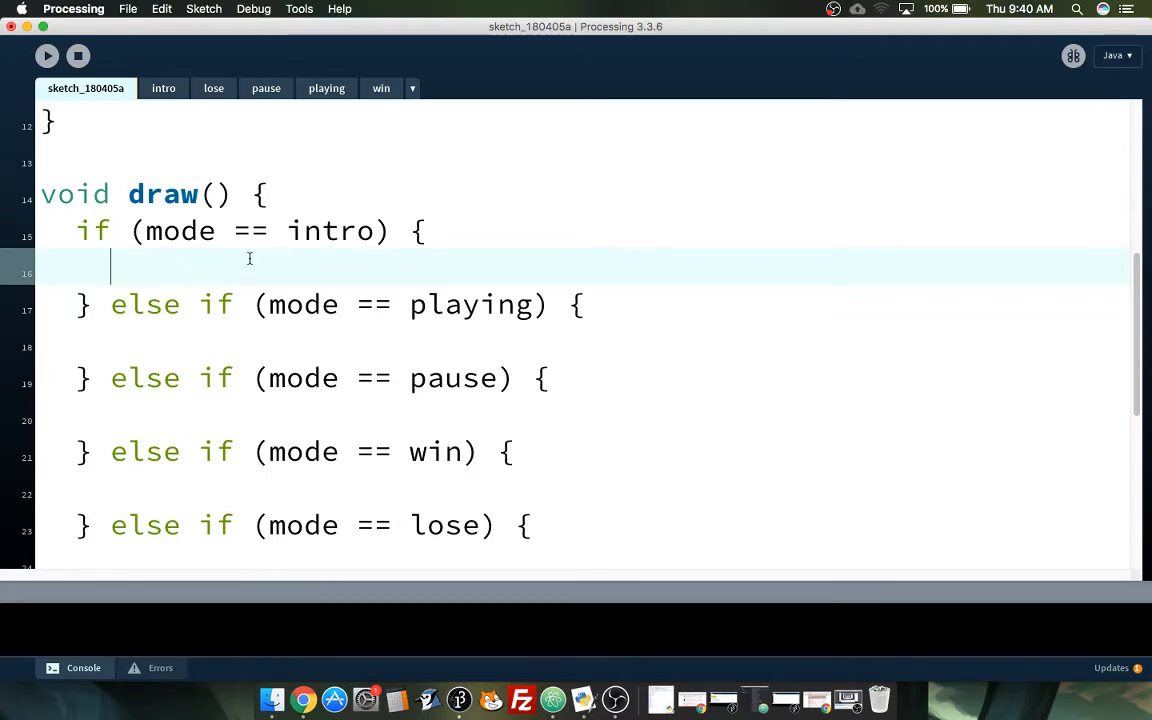
{"action": "type", "text": "intro();"}
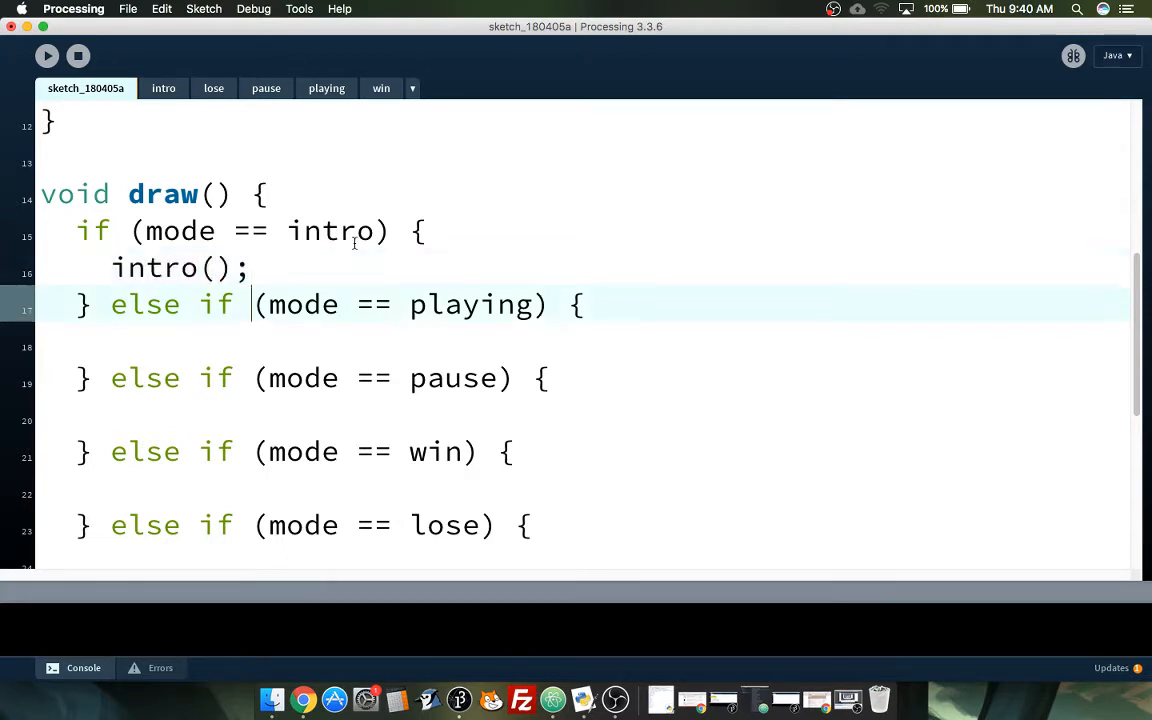
{"action": "type", "text": "playing();"}
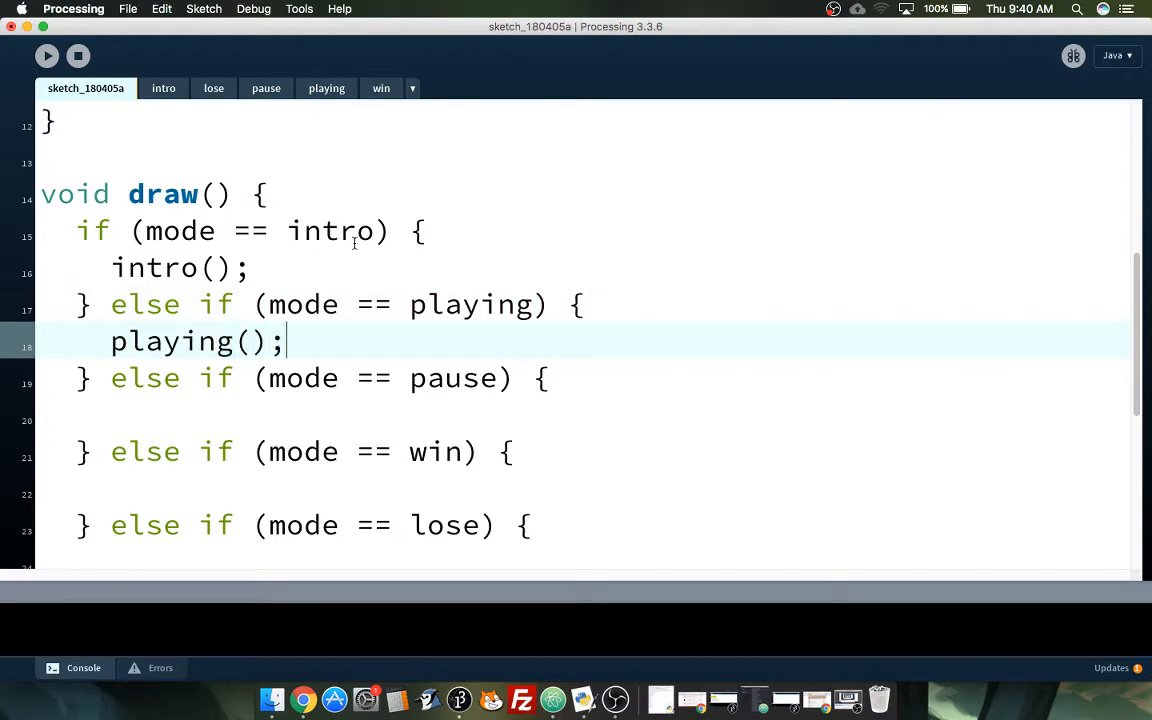
{"action": "type", "text": "paus"}
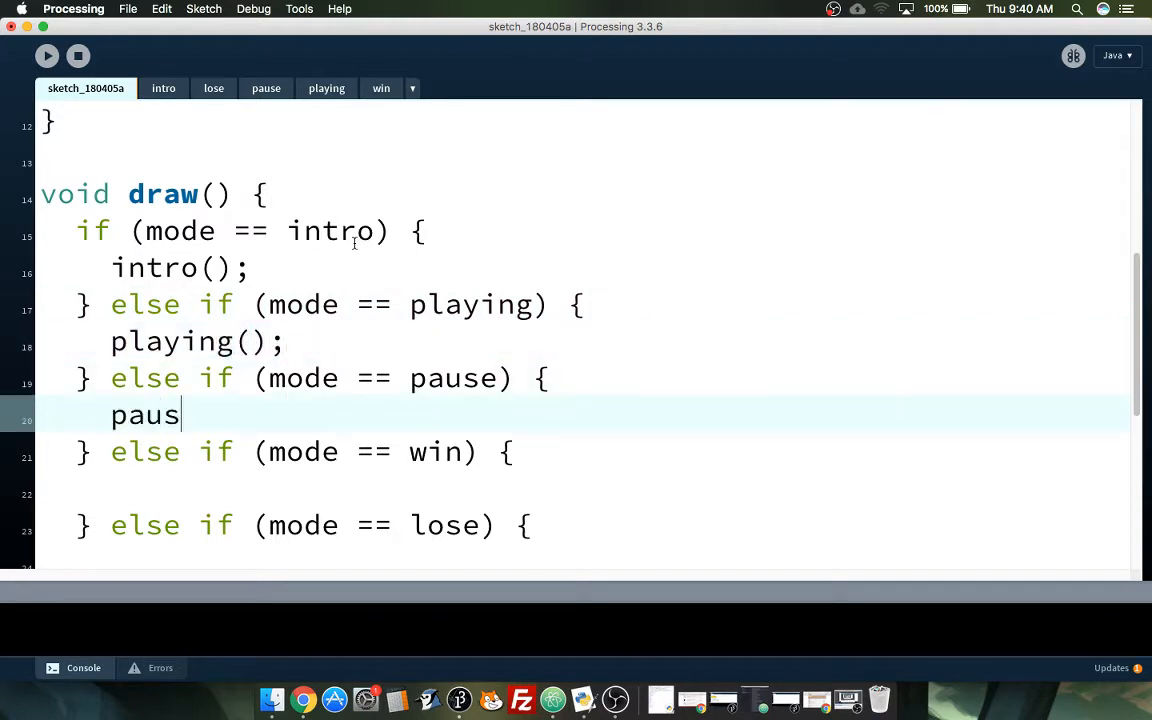
{"action": "type", "text": "e();"}
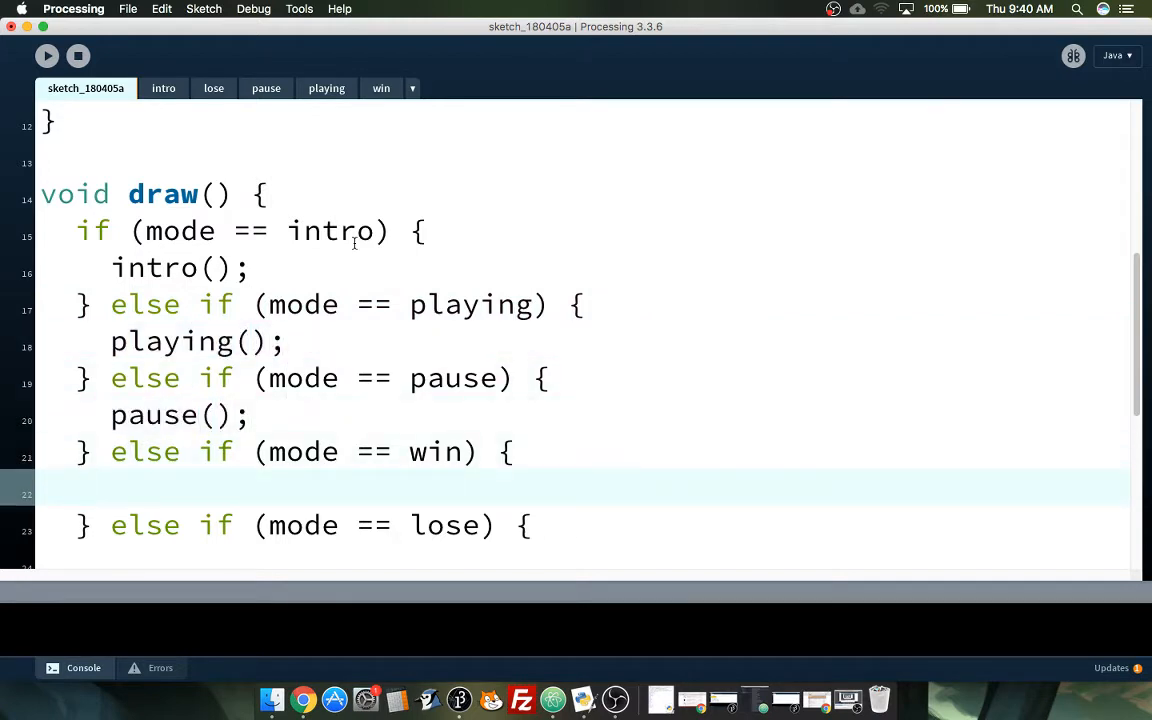
{"action": "type", "text": "win();"}
{"action": "type", "text": "lose();"}
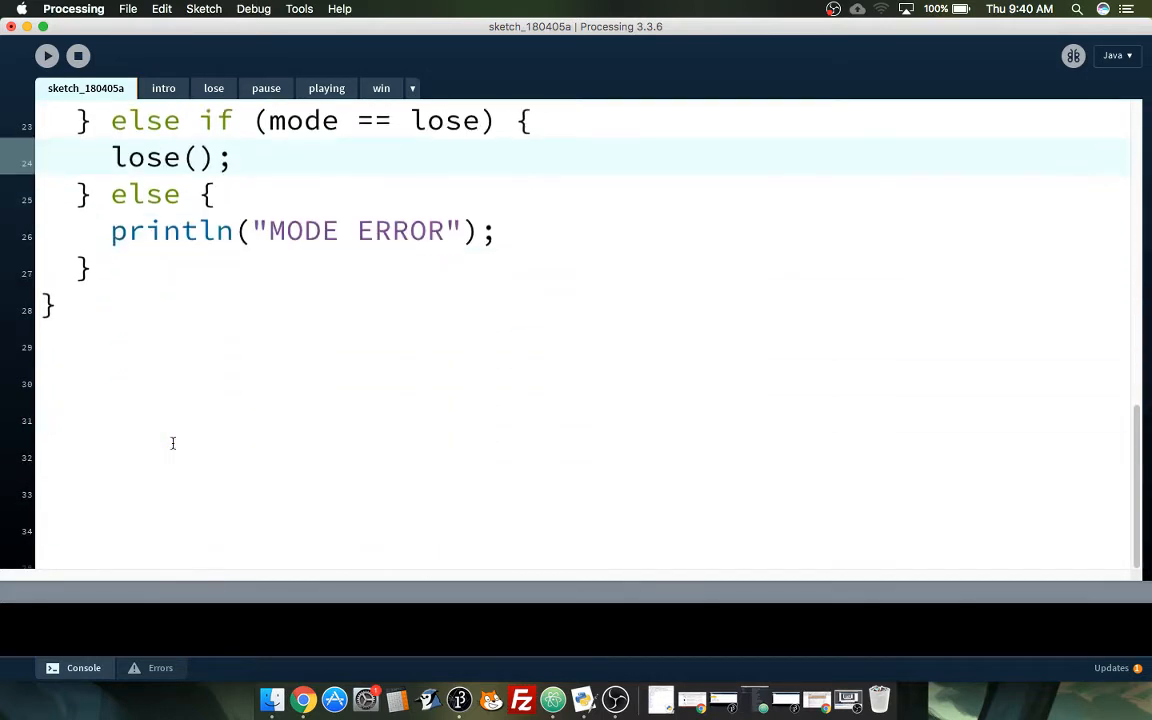
Step: Scroll through draw() to check the calls, selecting the playing() call
{"action": "scroll", "scroll_direction": "up", "scroll_amount": 3}
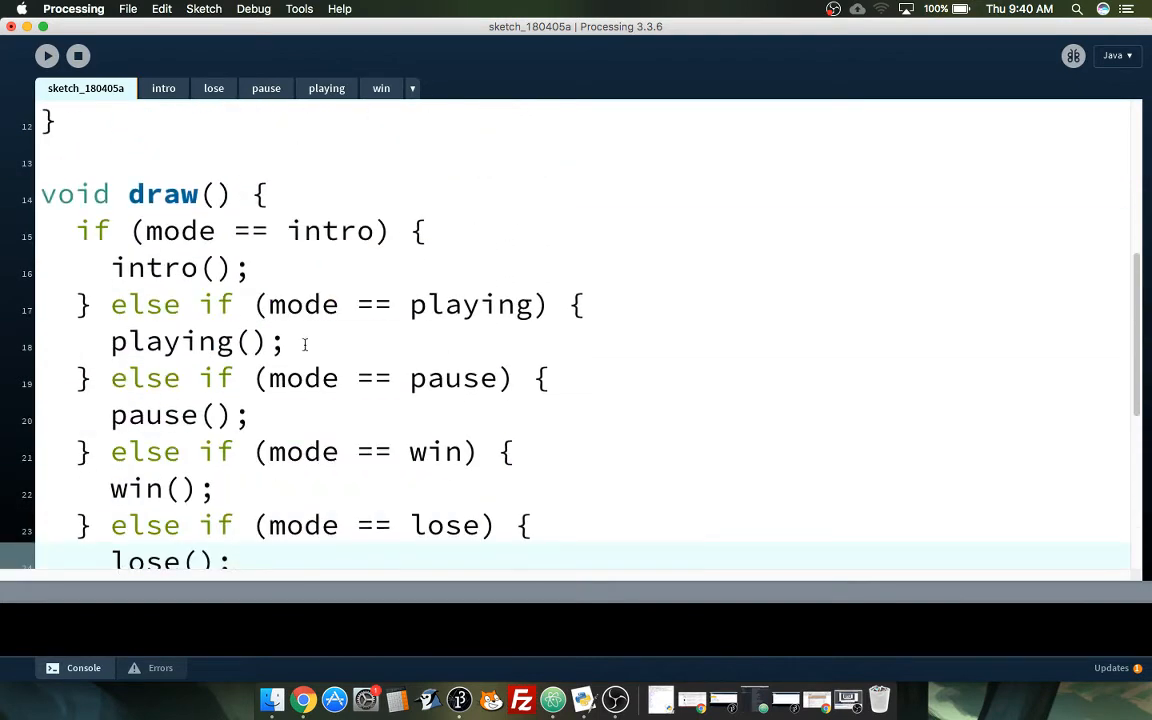
{"action": "scroll", "scroll_direction": "down", "scroll_amount": 3}
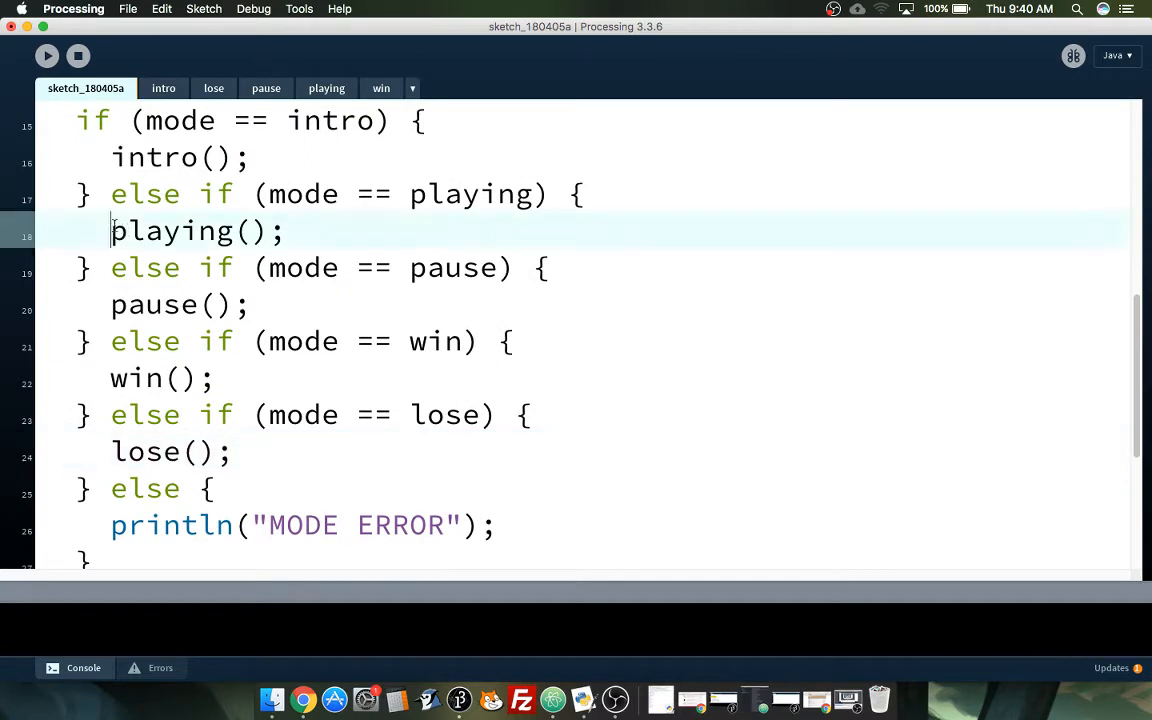
{"action": "double_click", "coordinate": [170, 231]}
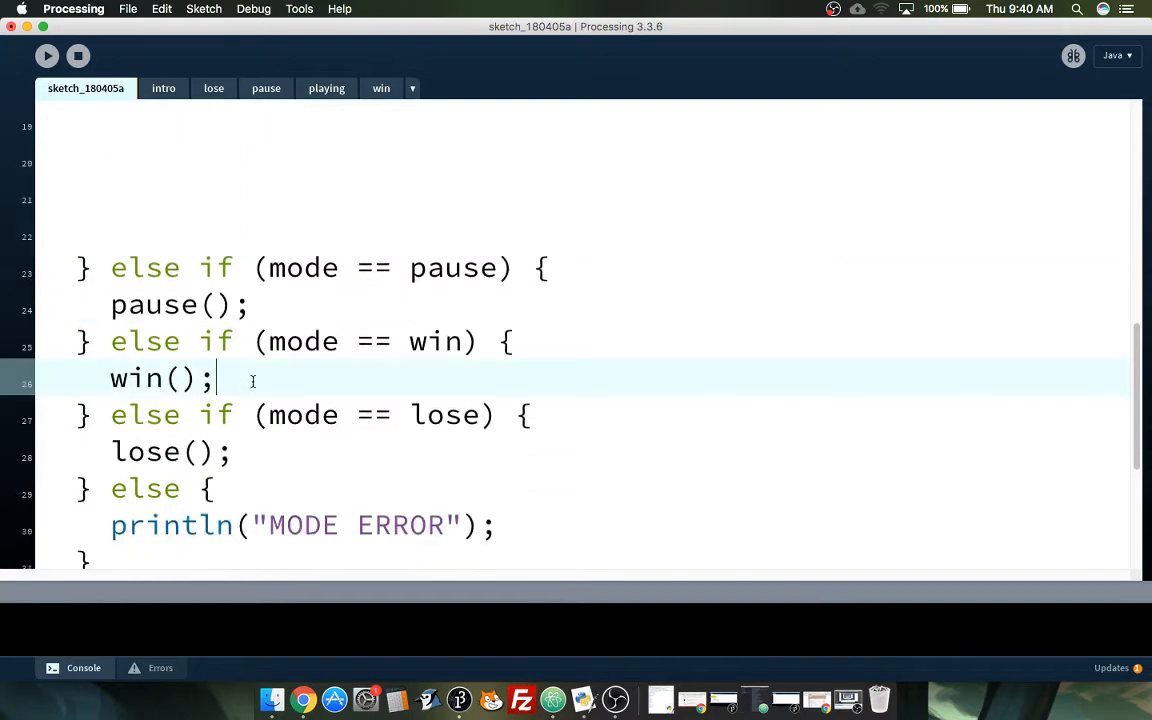
{"action": "scroll", "scroll_direction": "up", "scroll_amount": 3}
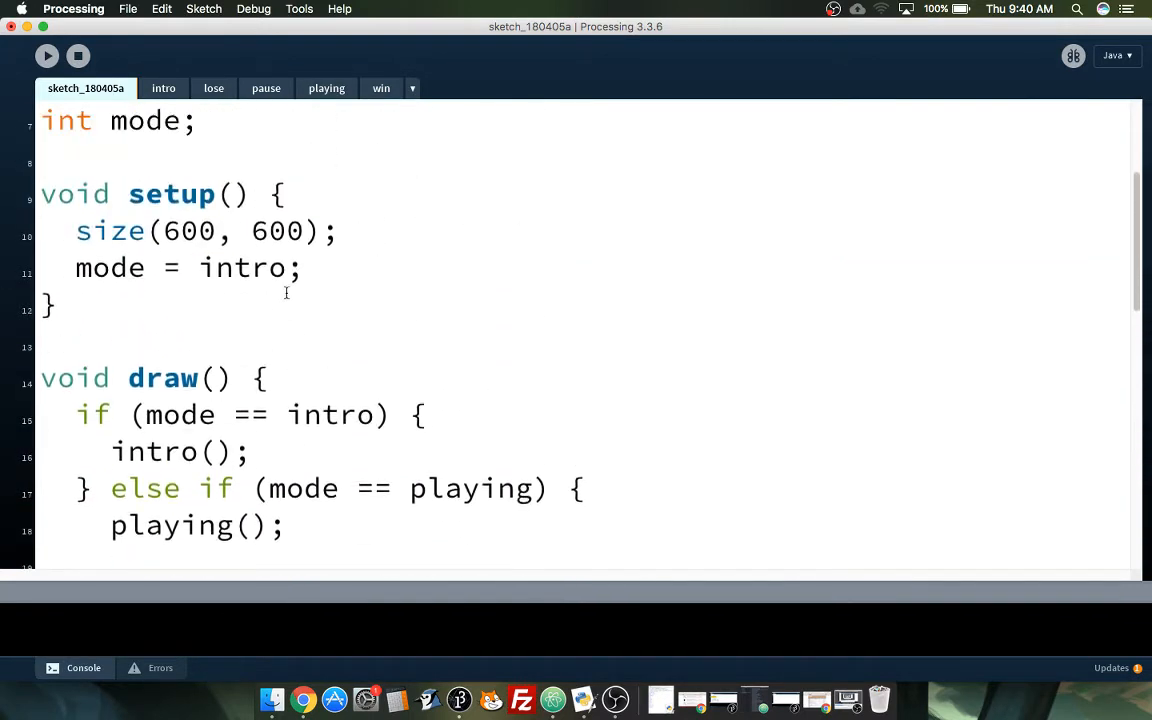
{"action": "scroll", "scroll_direction": "down", "scroll_amount": 3}
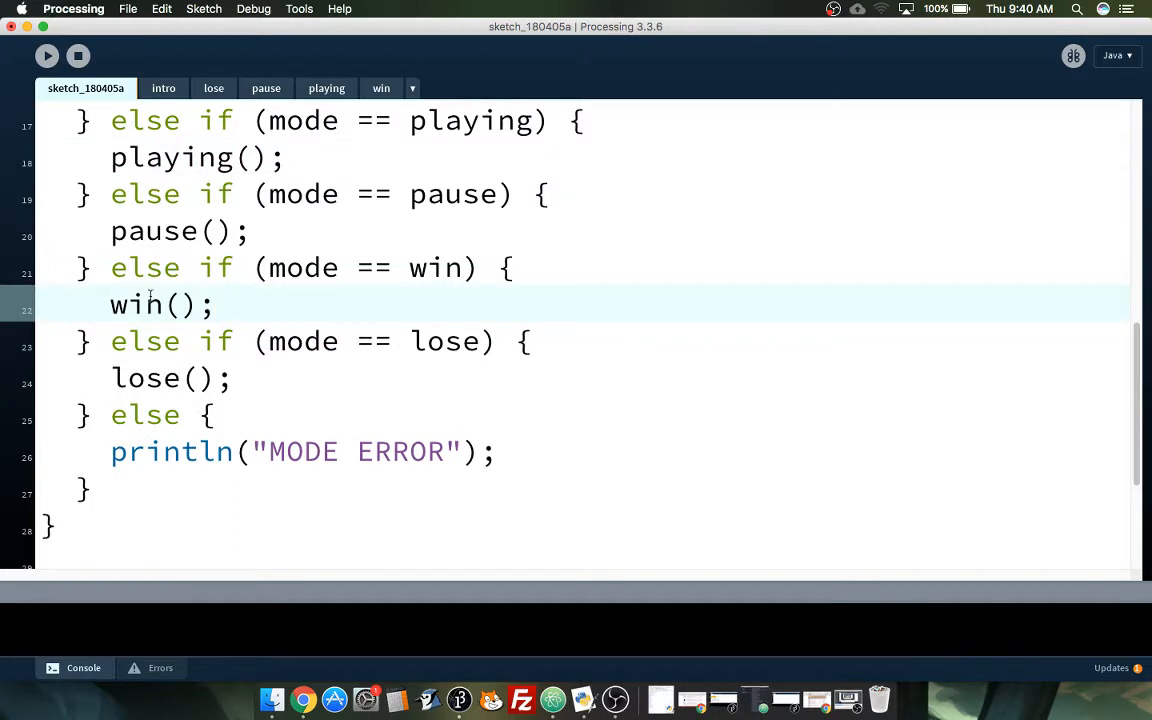
{"action": "scroll", "scroll_direction": "up", "scroll_amount": 3}
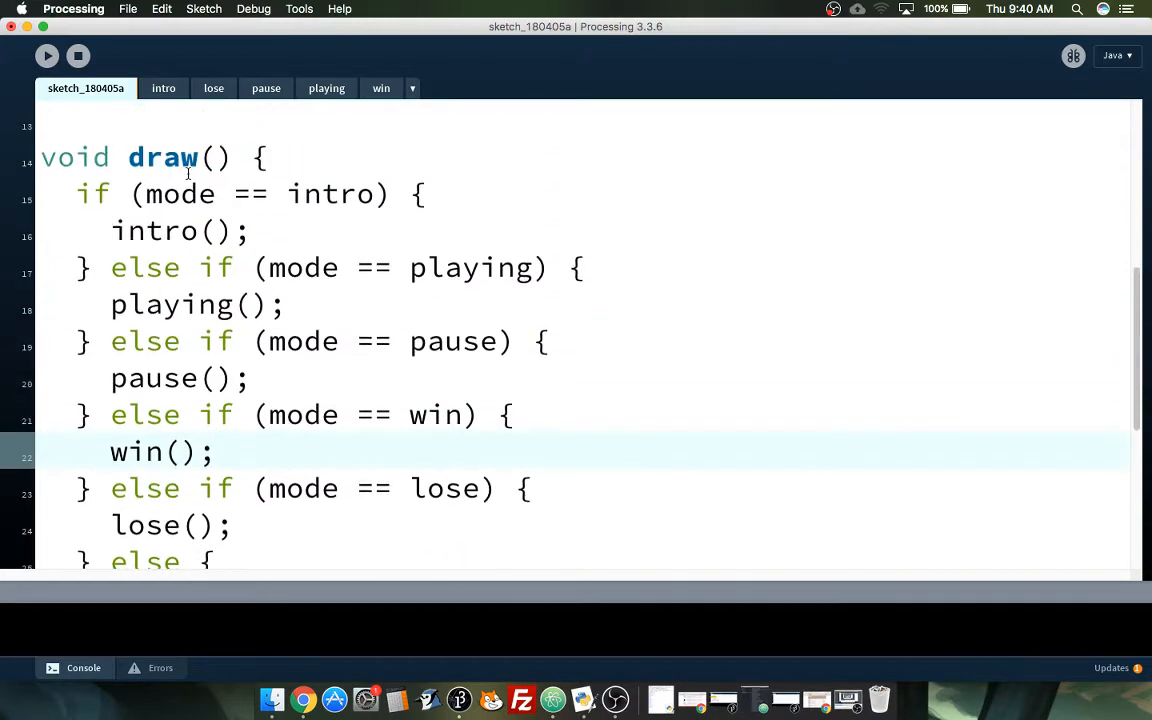
{"action": "left_click", "coordinate": [163, 88]}
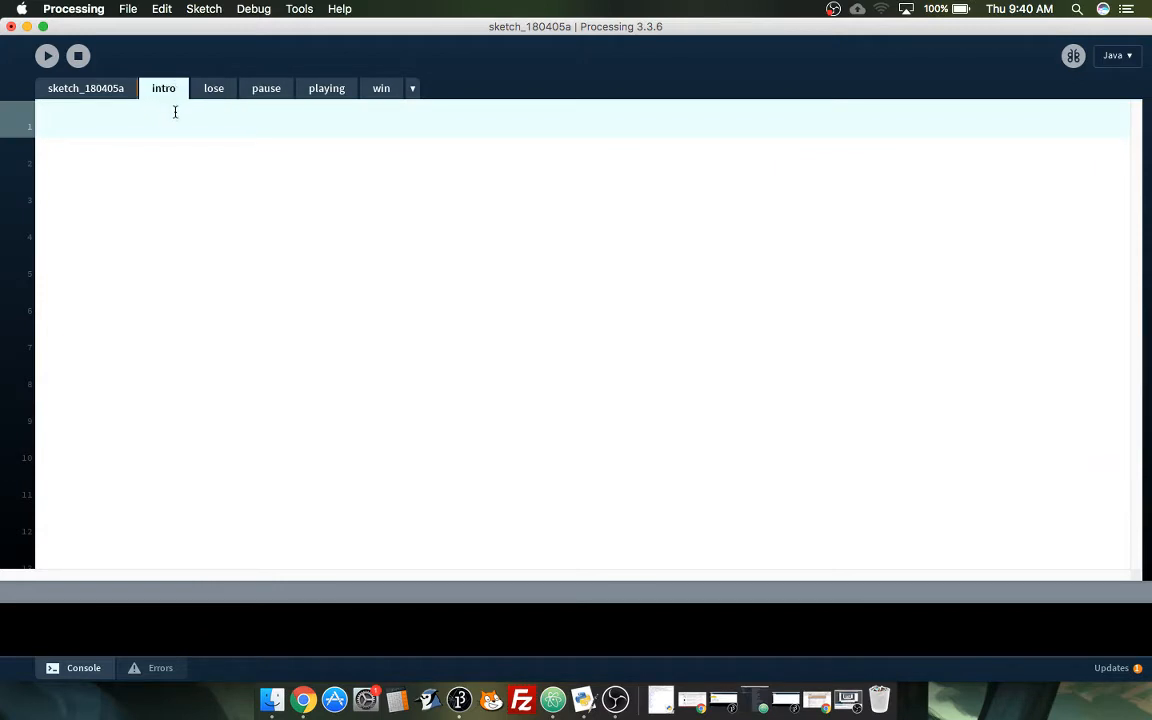
Step: Write void intro(), void lose() and void pause() headers in their tabs
{"action": "type", "text": "void"}
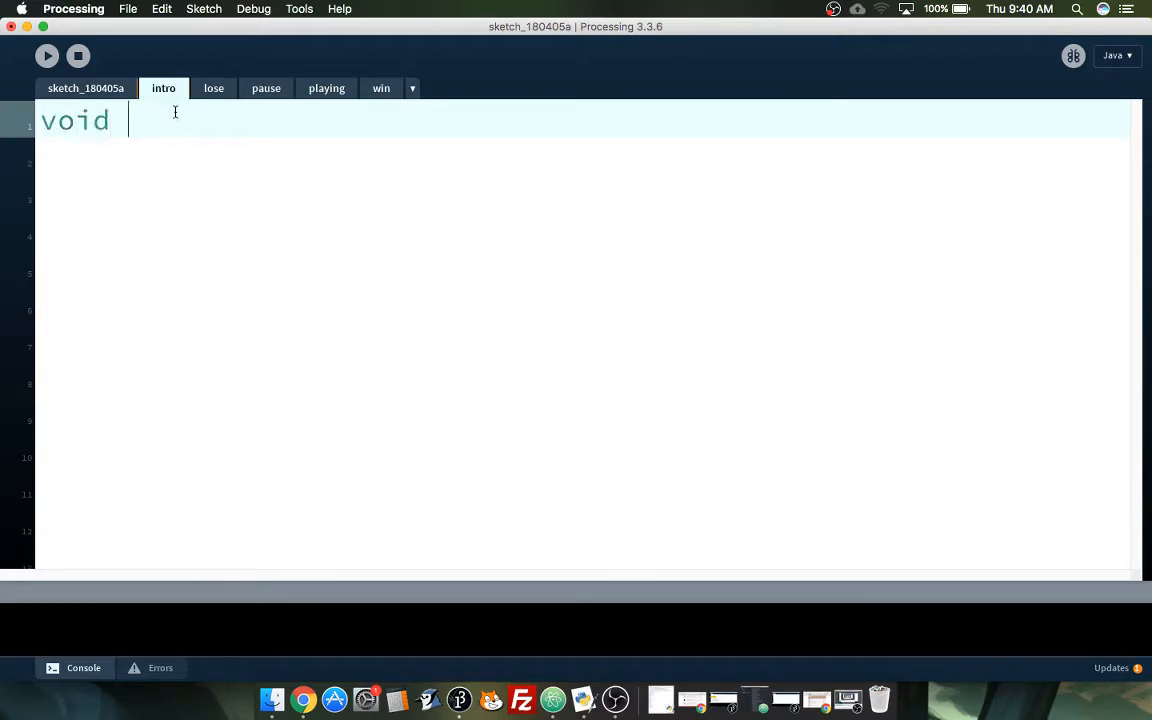
{"action": "type", "text": "intro() {"}
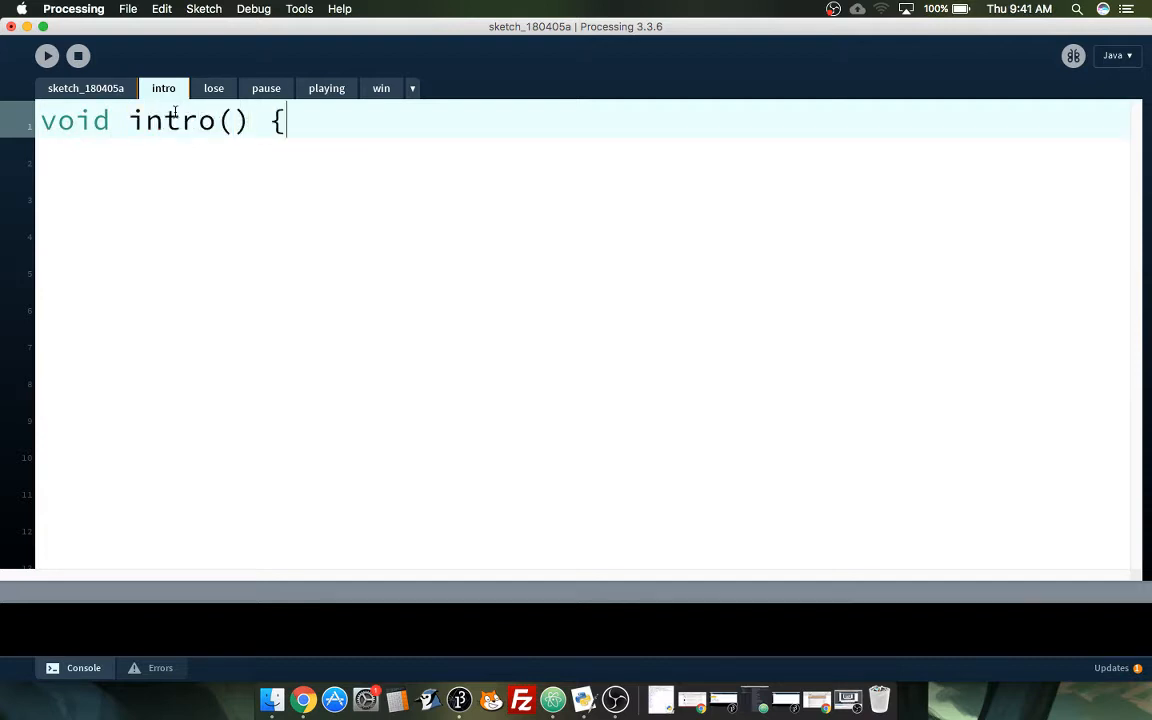
{"action": "left_click", "coordinate": [213, 88]}
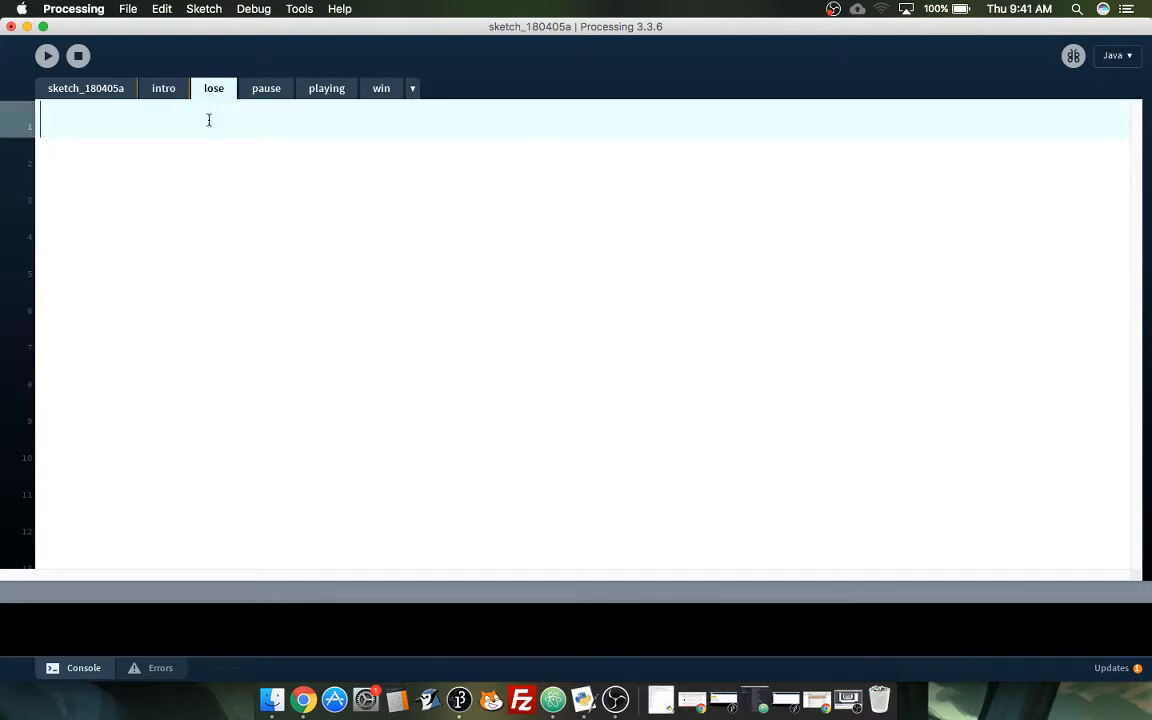
{"action": "type", "text": "void lose() {"}
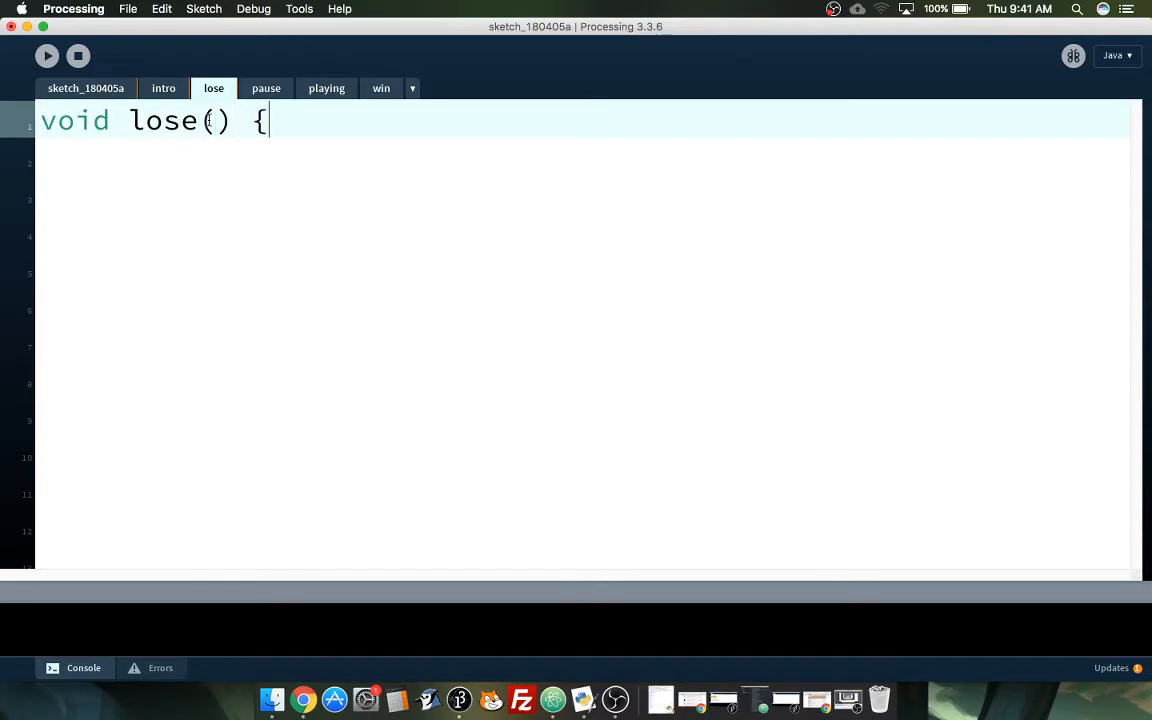
{"action": "left_click", "coordinate": [266, 88]}
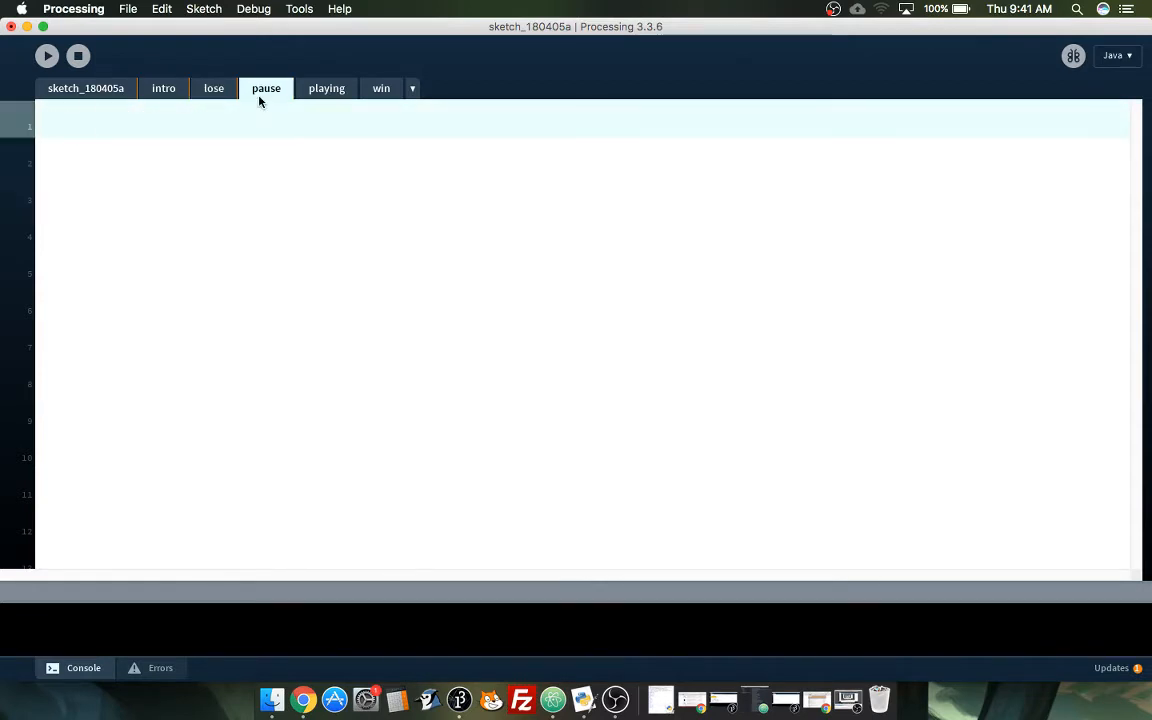
{"action": "type", "text": "void pause()"}
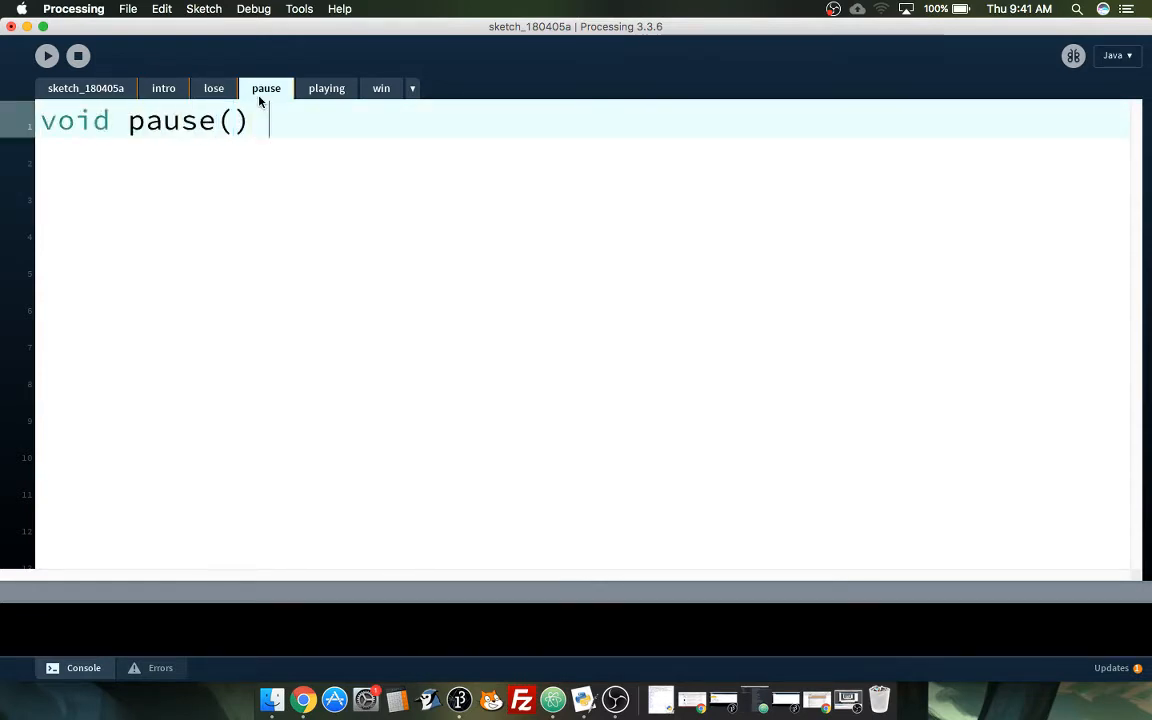
Step: Write the playing() and win() function headers in their tabs
{"action": "left_click", "coordinate": [326, 88]}
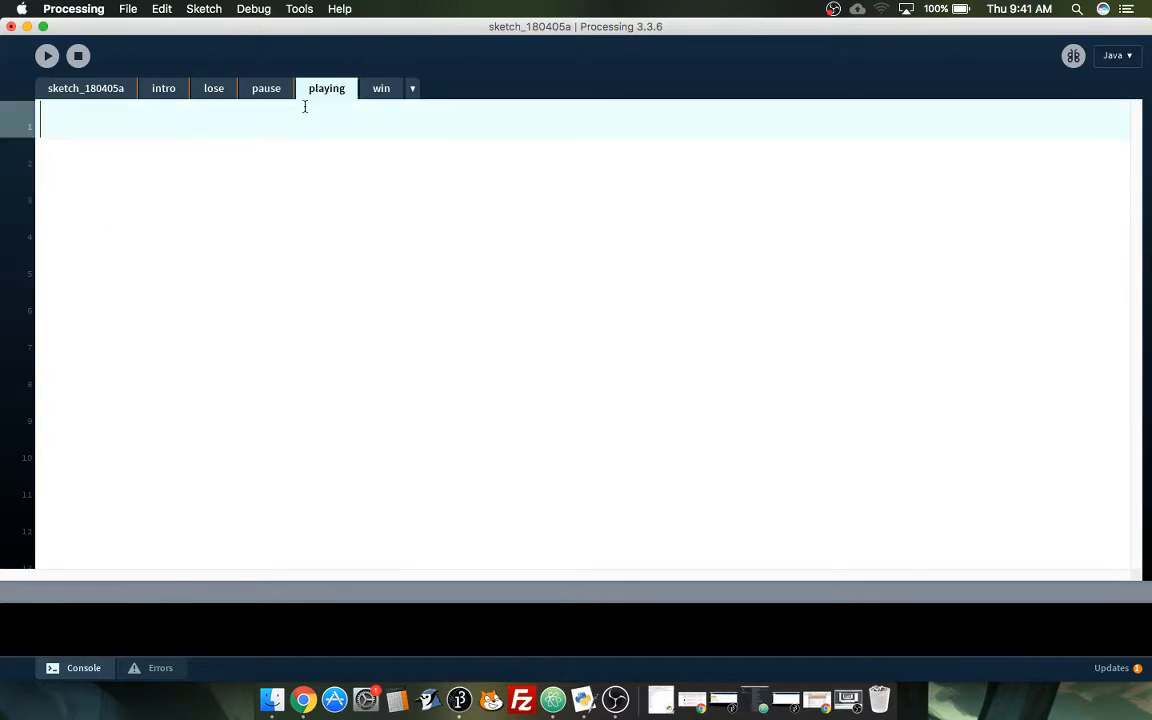
{"action": "type", "text": "void plyaing"}
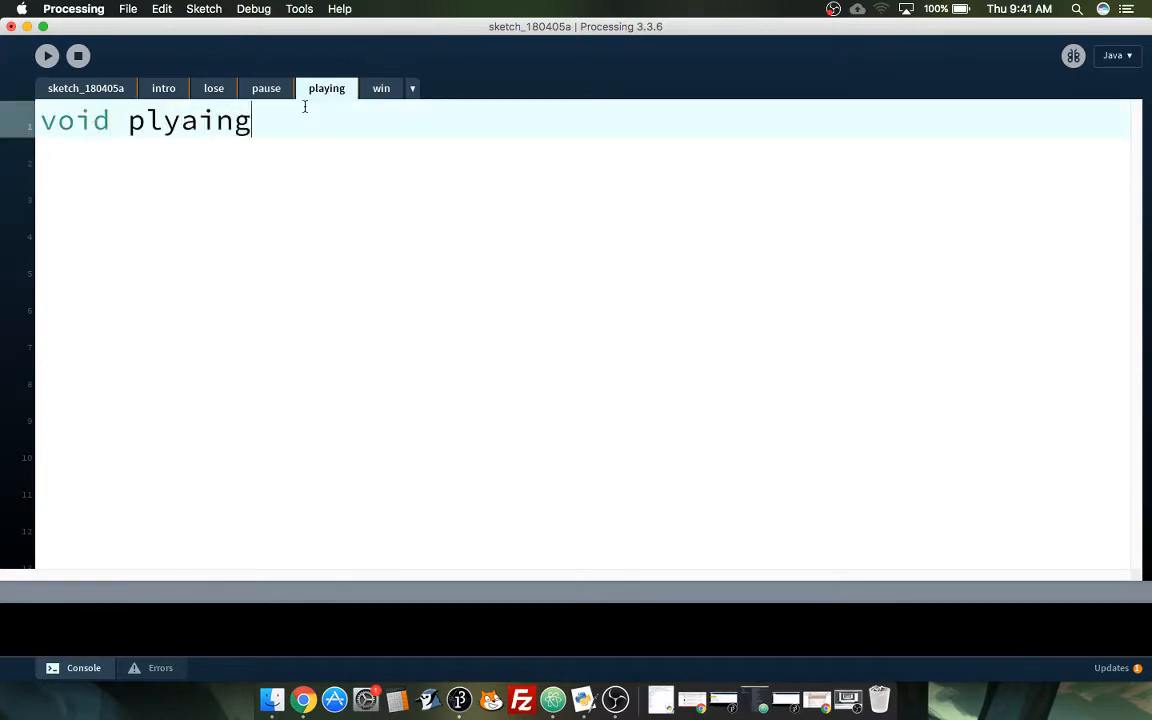
{"action": "type", "text": "()"}
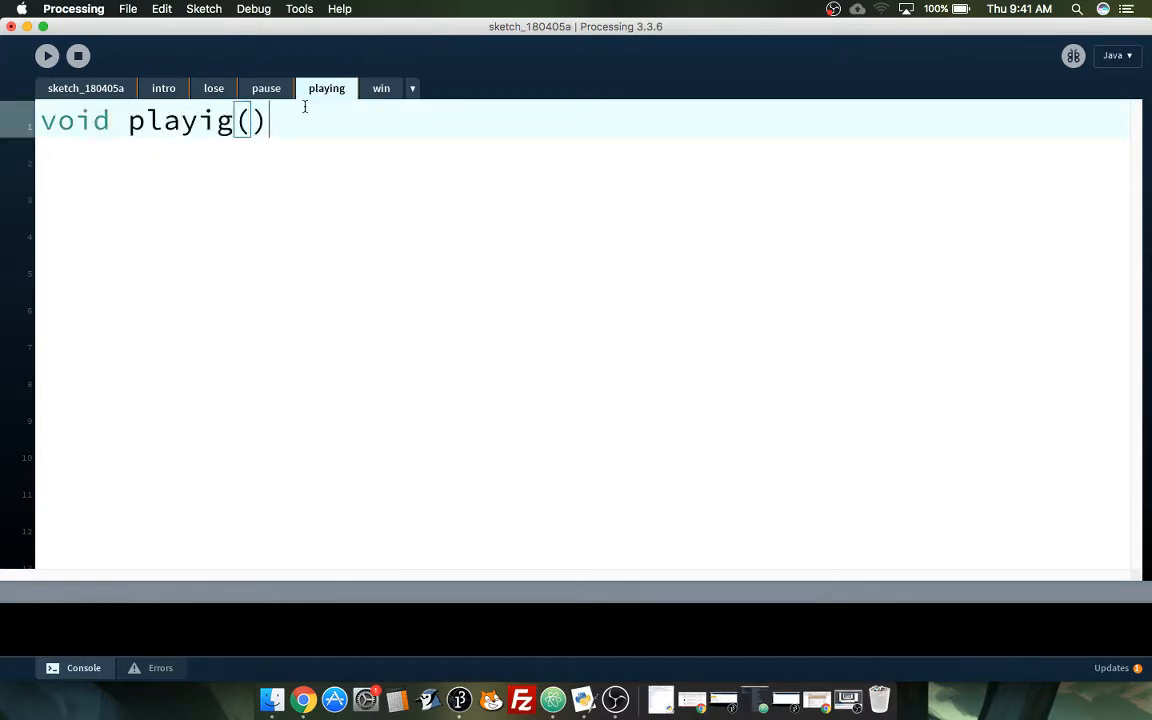
{"action": "type", "text": "n"}
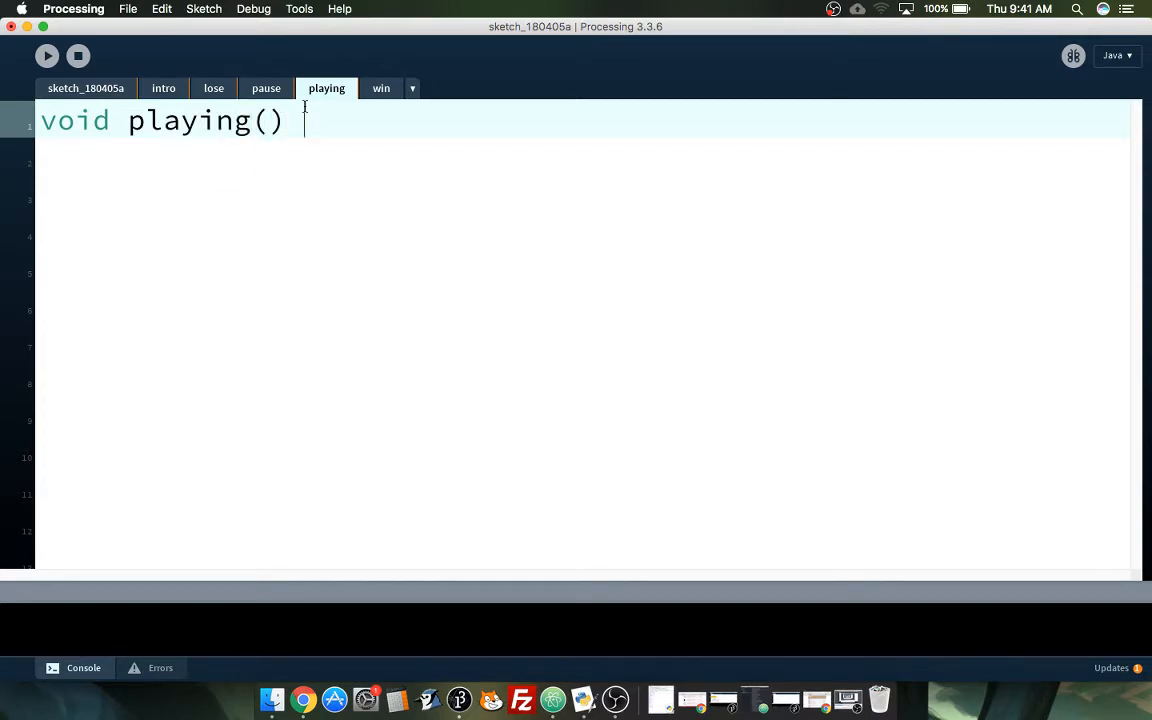
{"action": "left_click", "coordinate": [381, 88]}
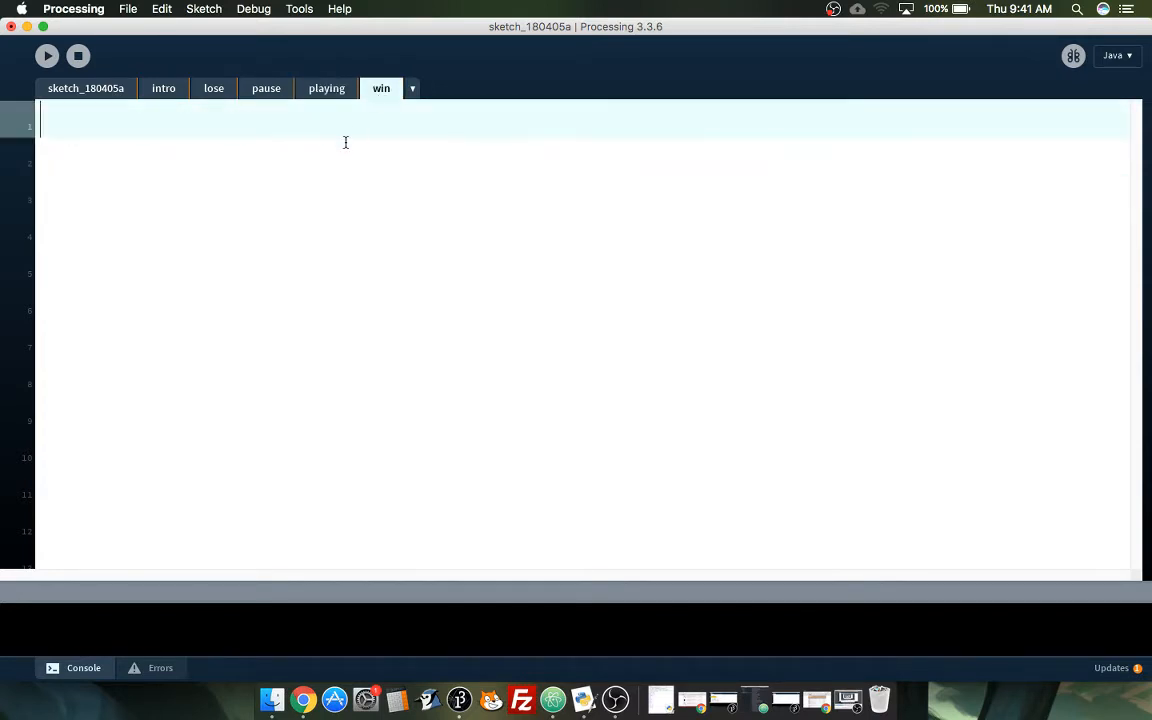
{"action": "type", "text": "void win"}
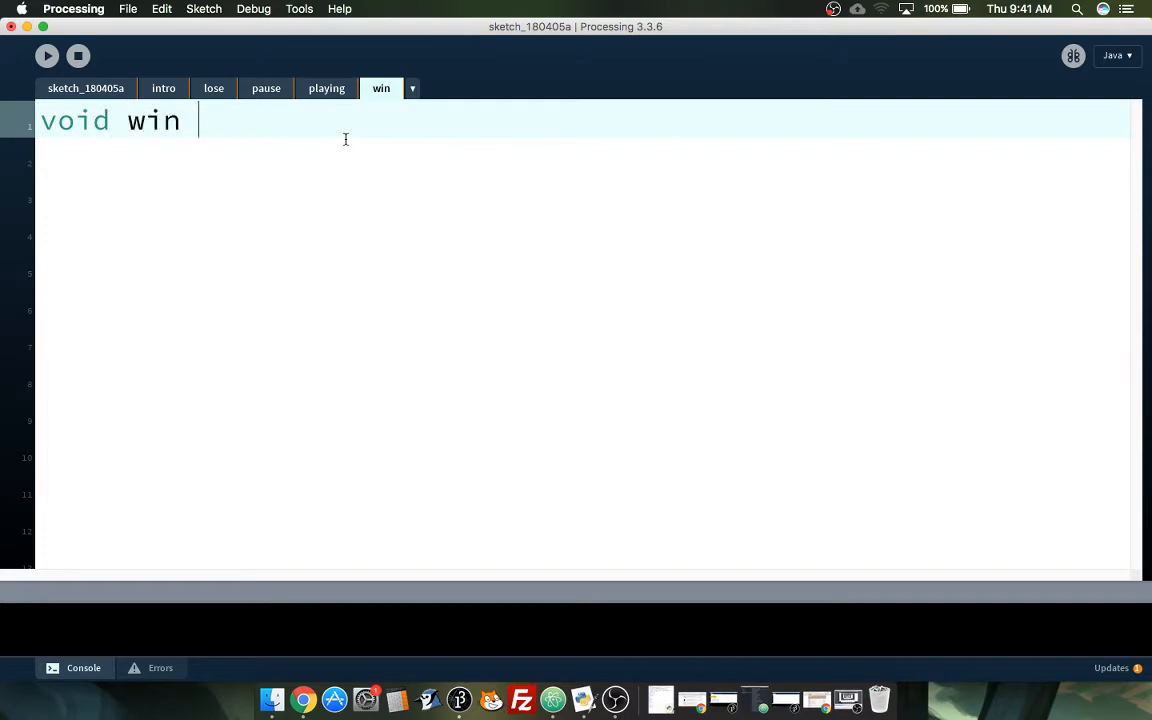
{"action": "type", "text": "() {"}
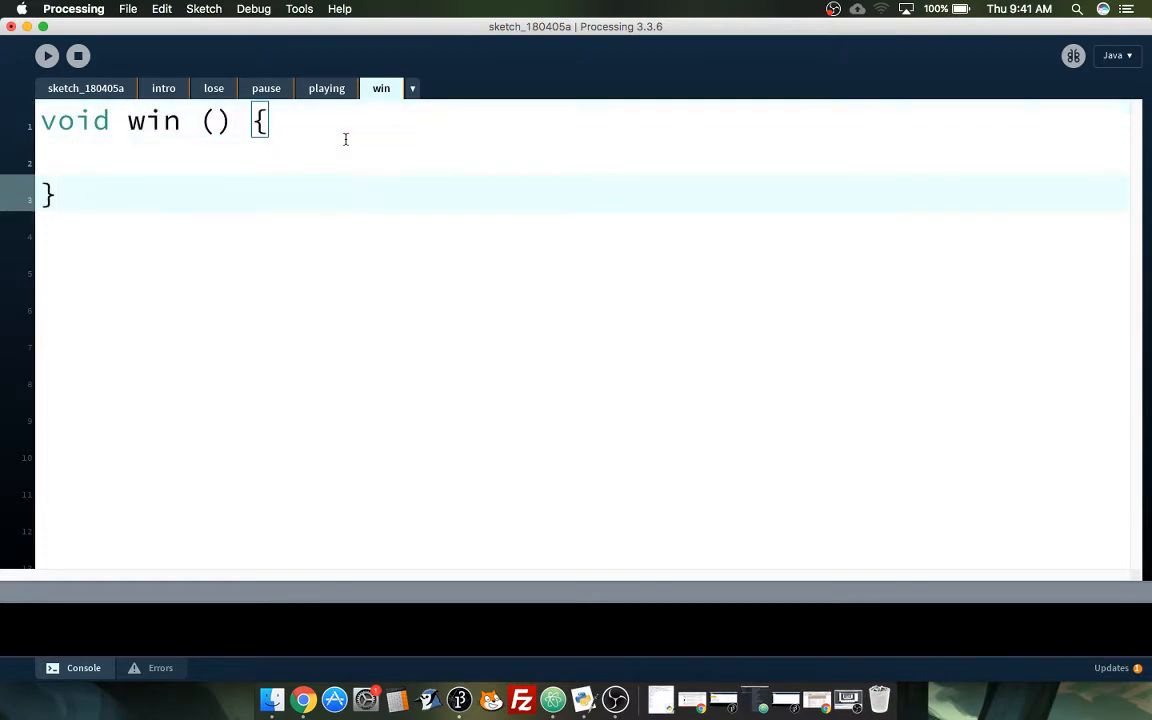
{"action": "key", "text": "backspace"}
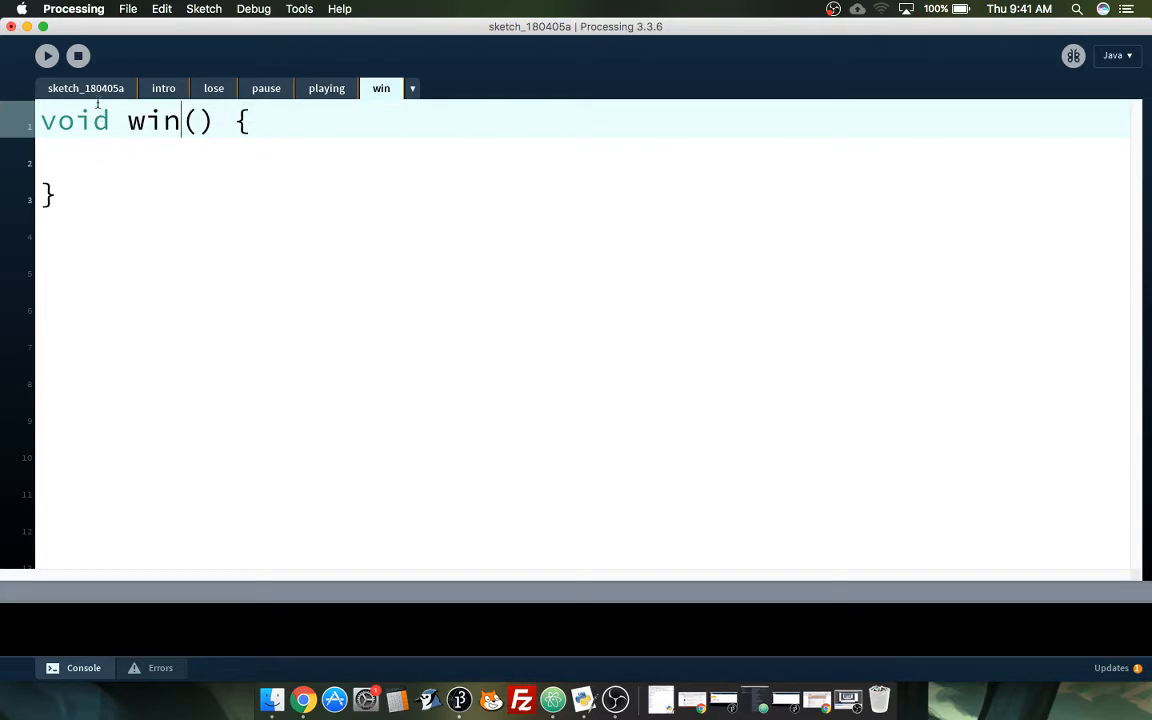
{"action": "left_click", "coordinate": [85, 88]}
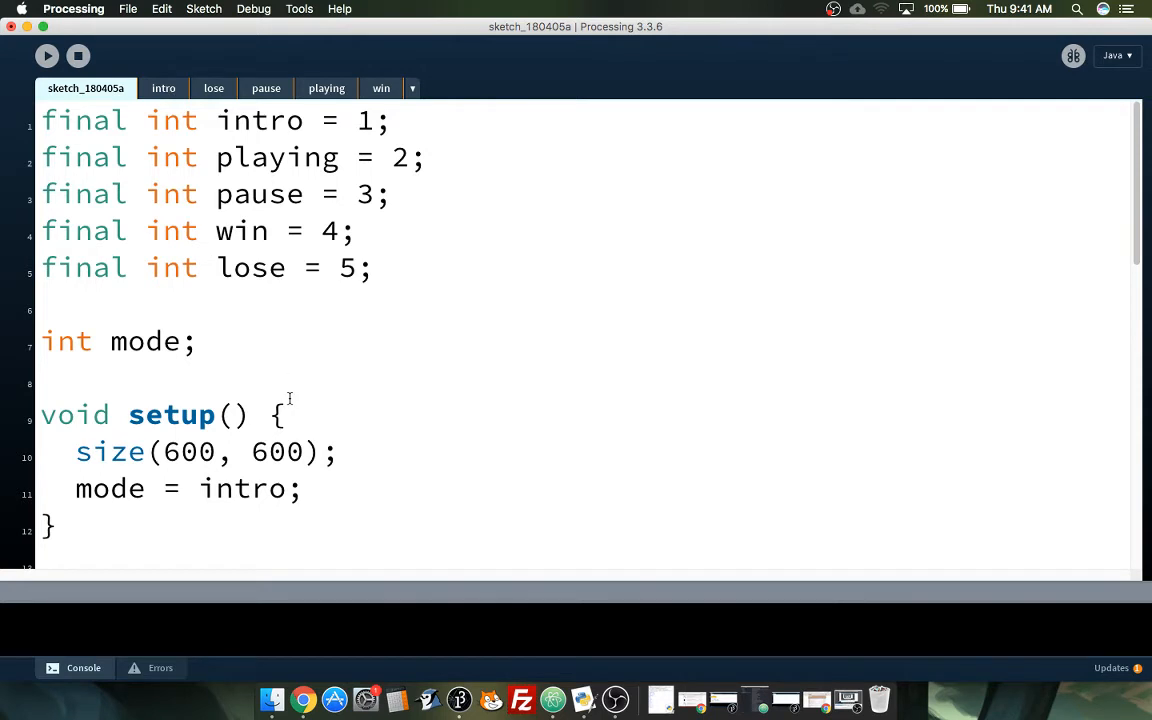
Step: Make intro() set background(255,0,0), then run the sketch and close its red window
{"action": "scroll", "scroll_direction": "down", "scroll_amount": 3}
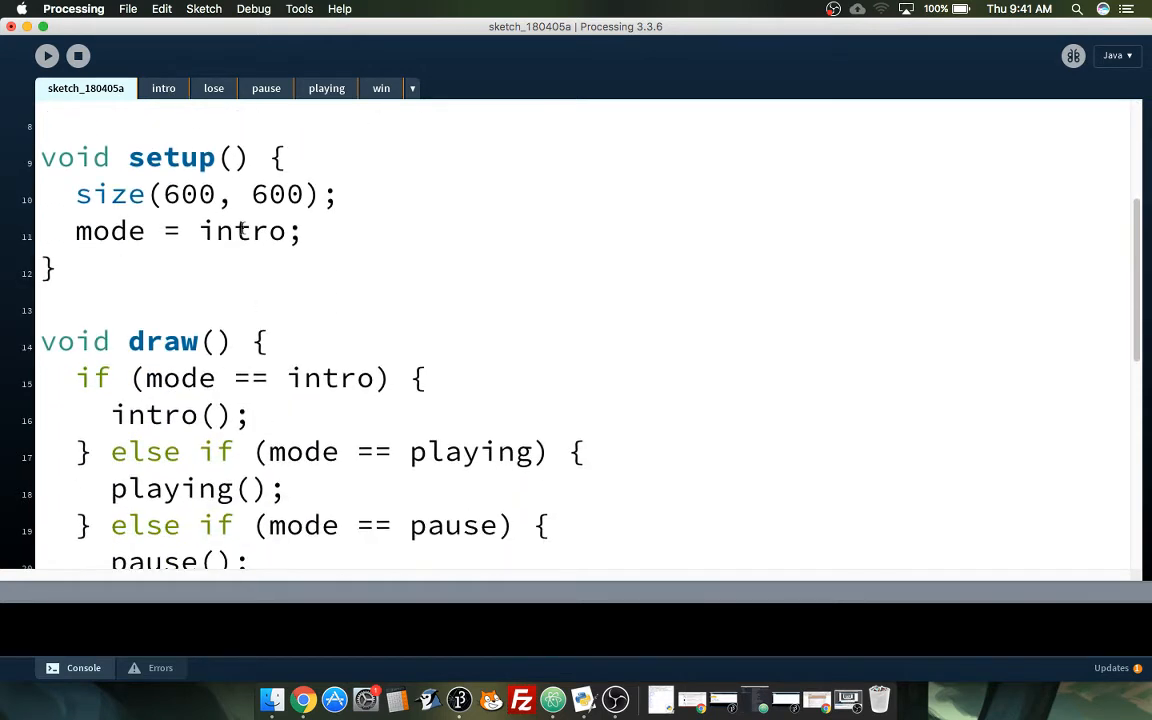
{"action": "left_click", "coordinate": [163, 88]}
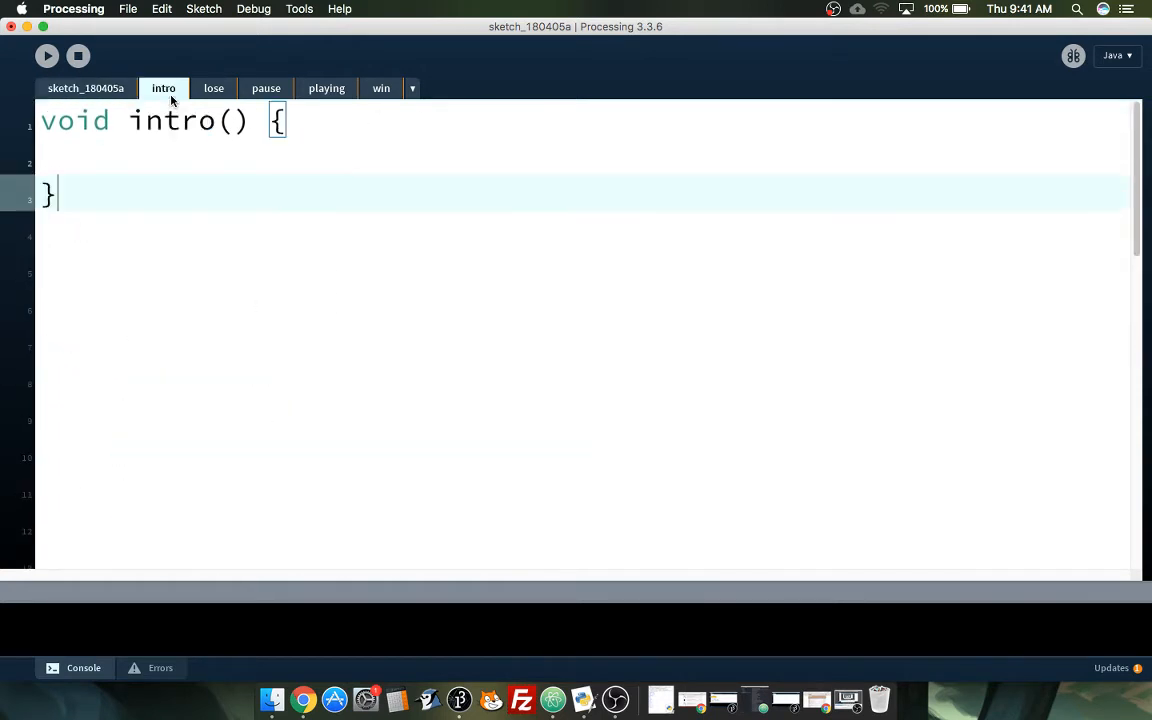
{"action": "left_click", "coordinate": [111, 155]}
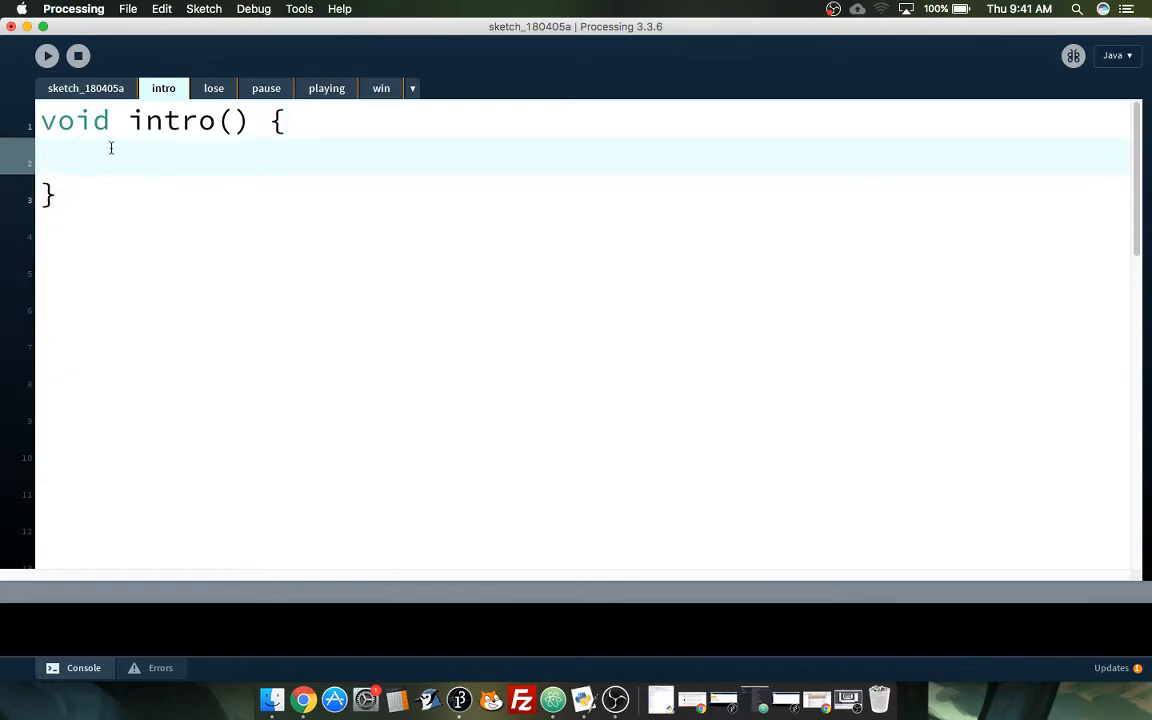
{"action": "type", "text": "background("}
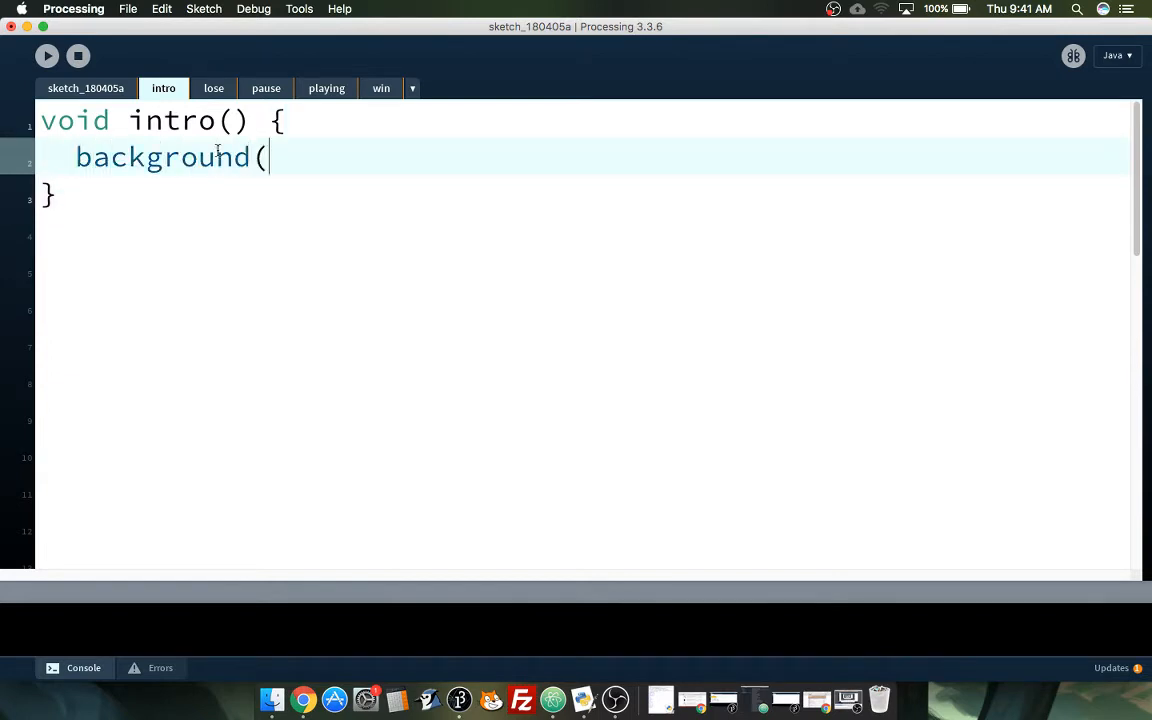
{"action": "type", "text": "255,0"}
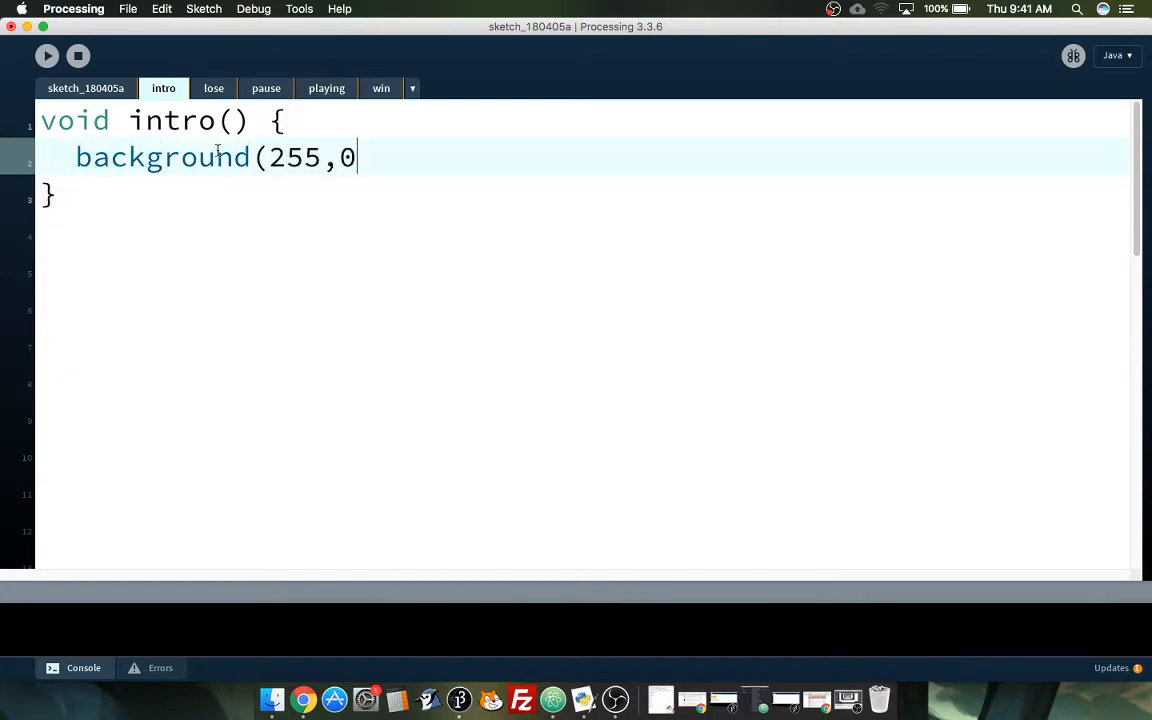
{"action": "type", "text": ",0);"}
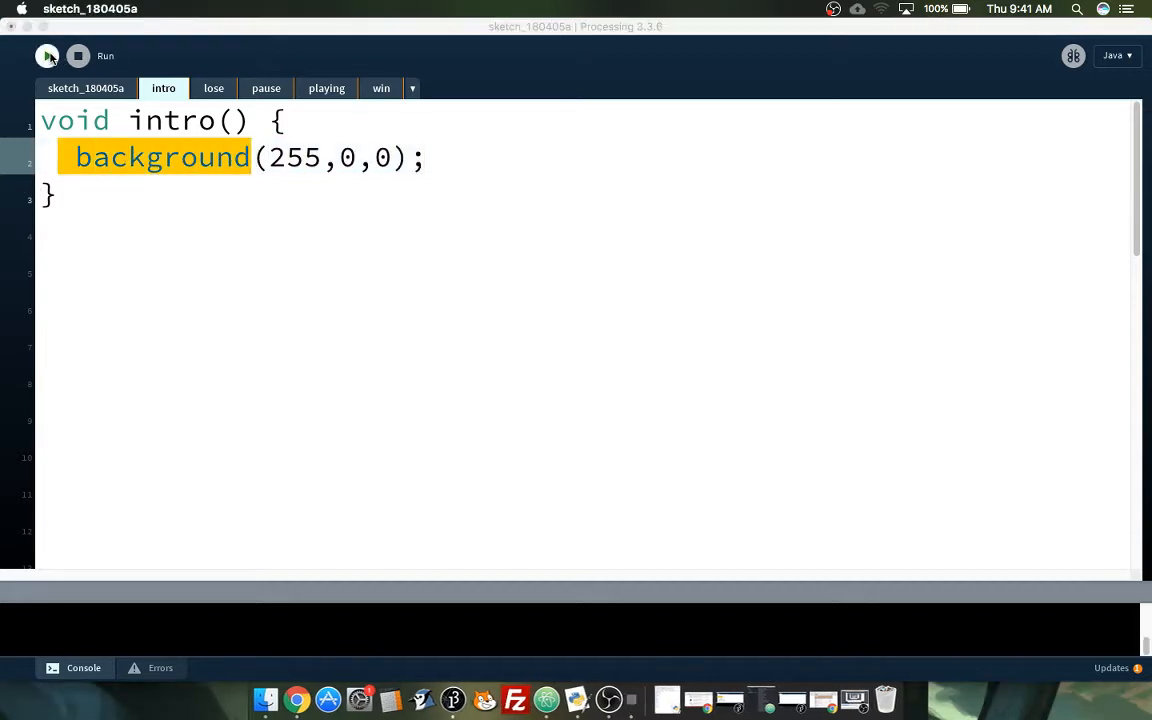
{"action": "left_click", "coordinate": [47, 56]}
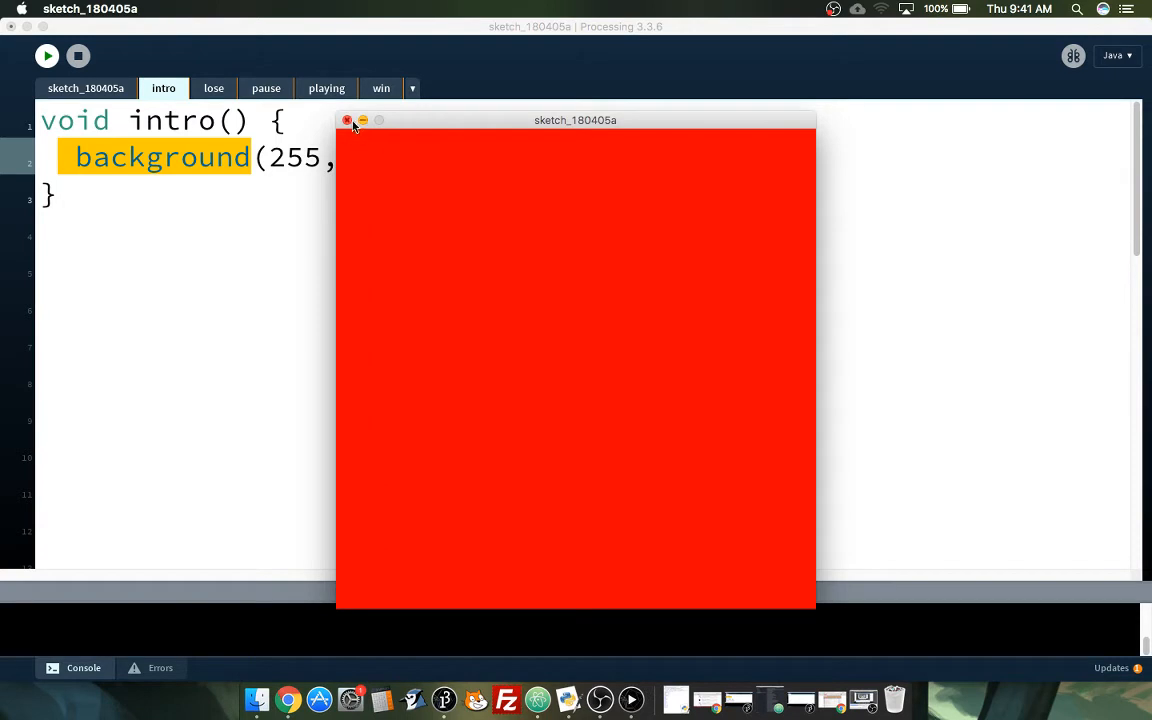
{"action": "left_click", "coordinate": [347, 120]}
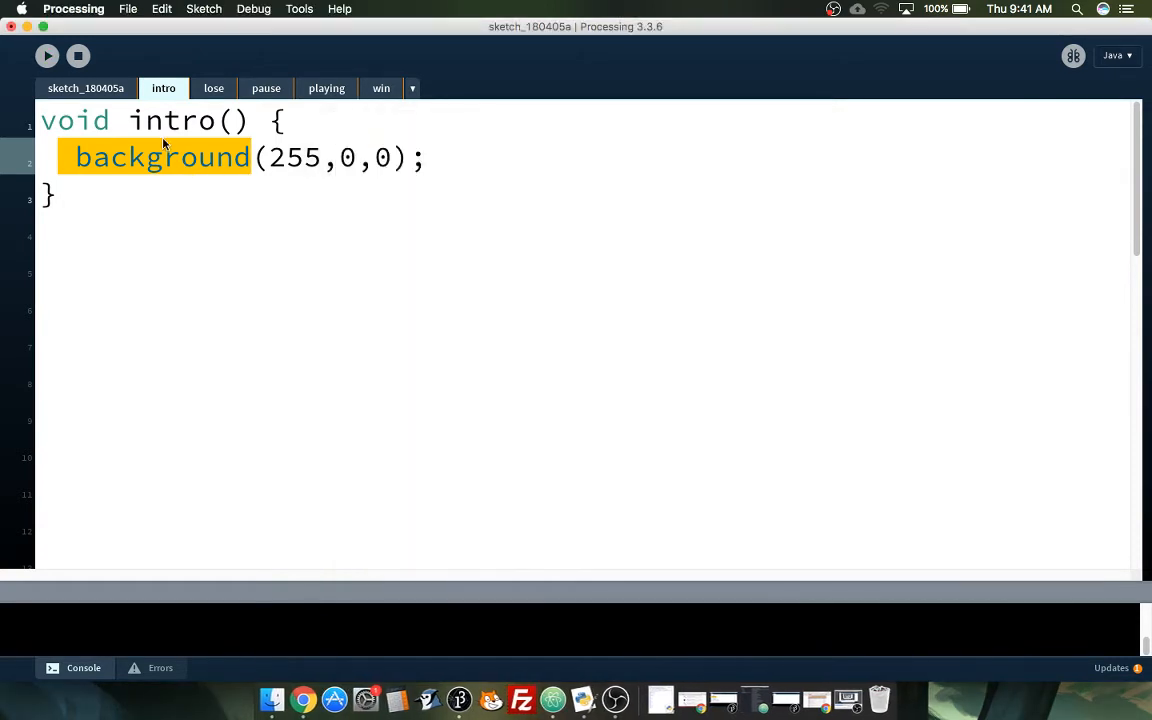
Step: Change setup()'s mode = intro to mode = playing and view the empty playing() function
{"action": "left_click", "coordinate": [85, 88]}
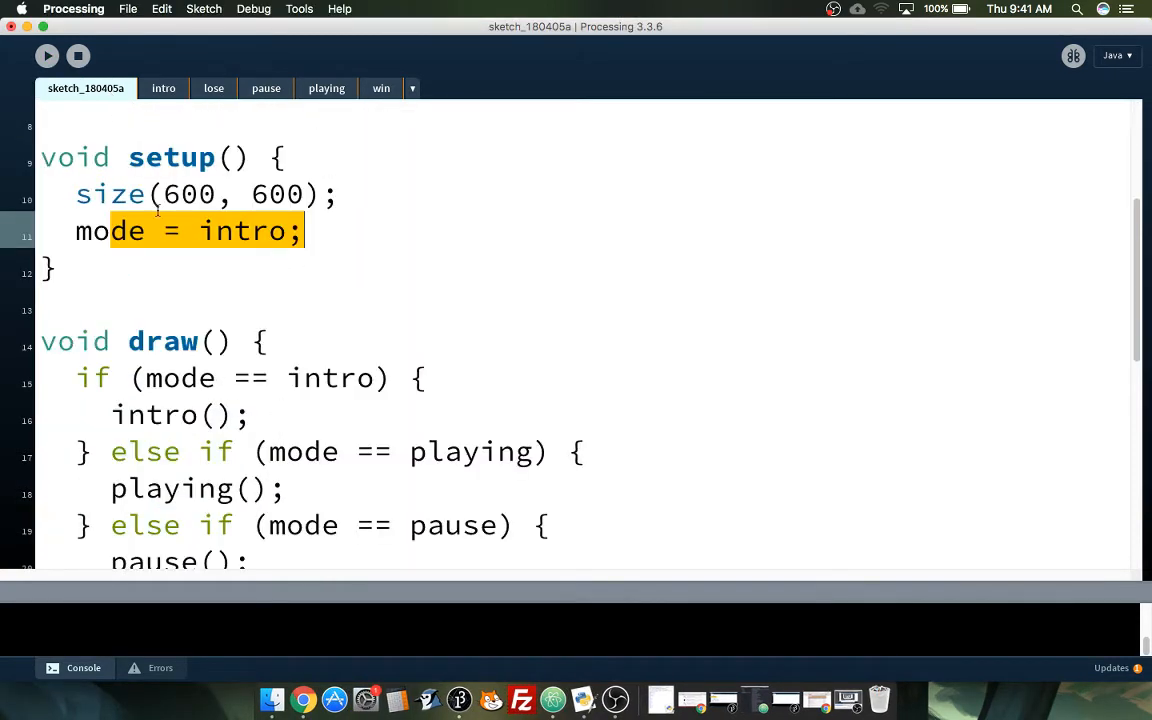
{"action": "double_click", "coordinate": [243, 231]}
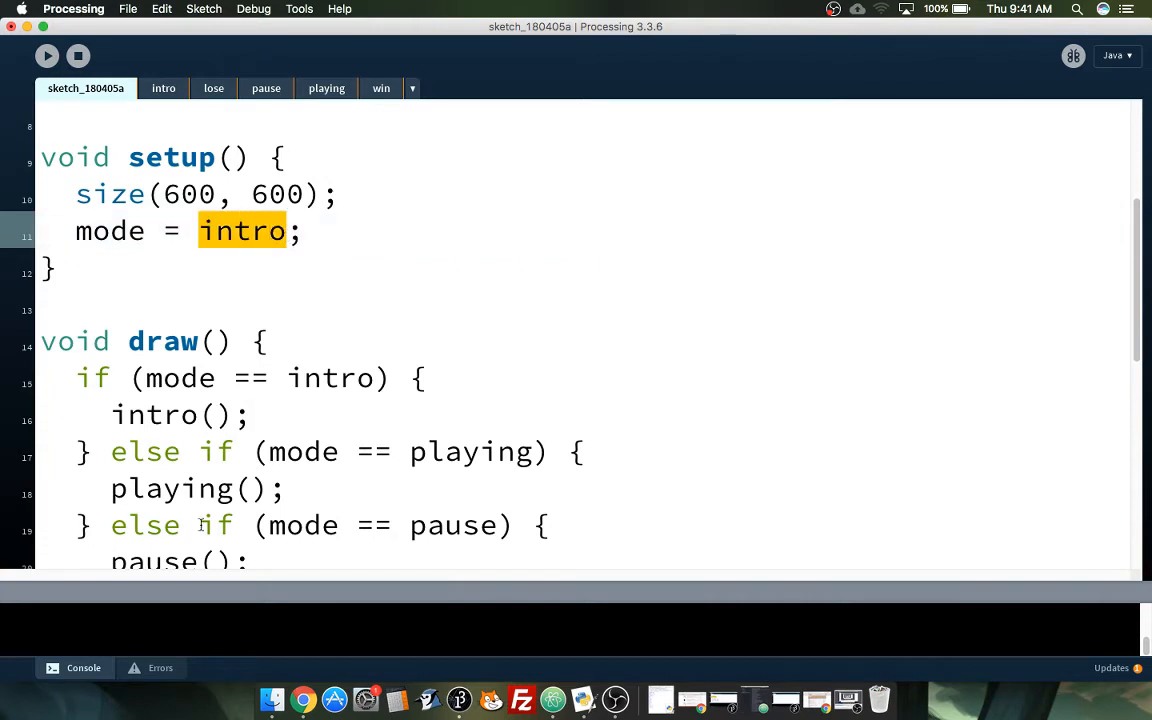
{"action": "type", "text": "playing"}
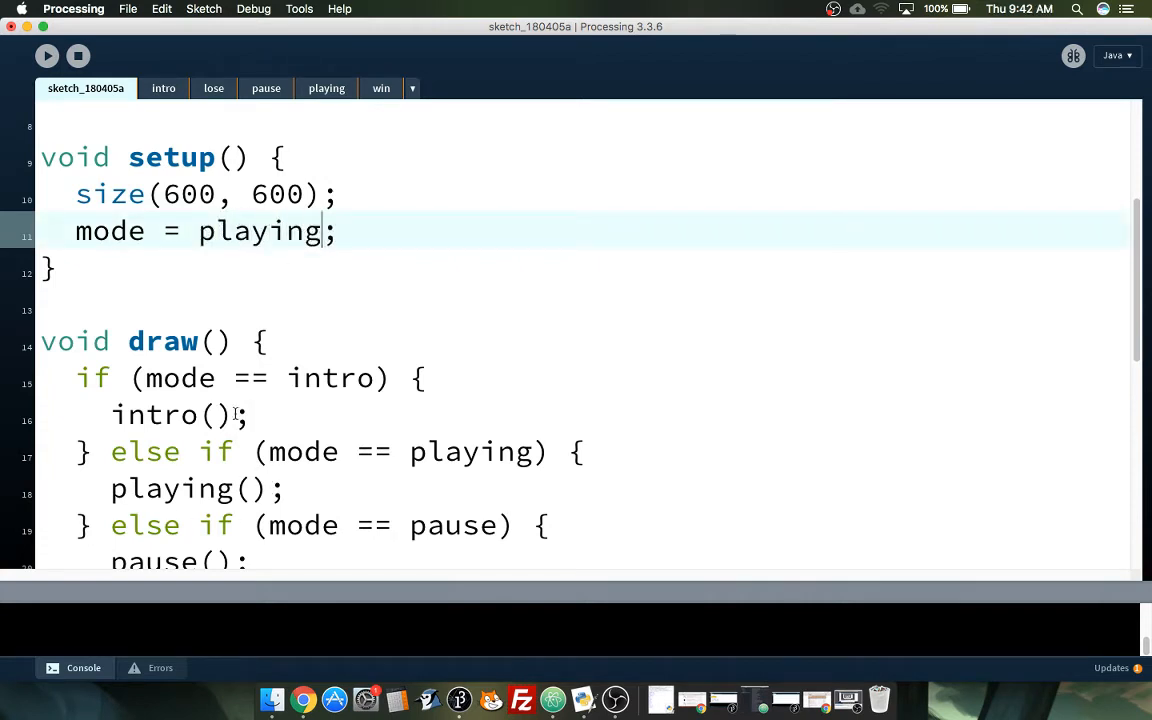
{"action": "left_click", "coordinate": [326, 88]}
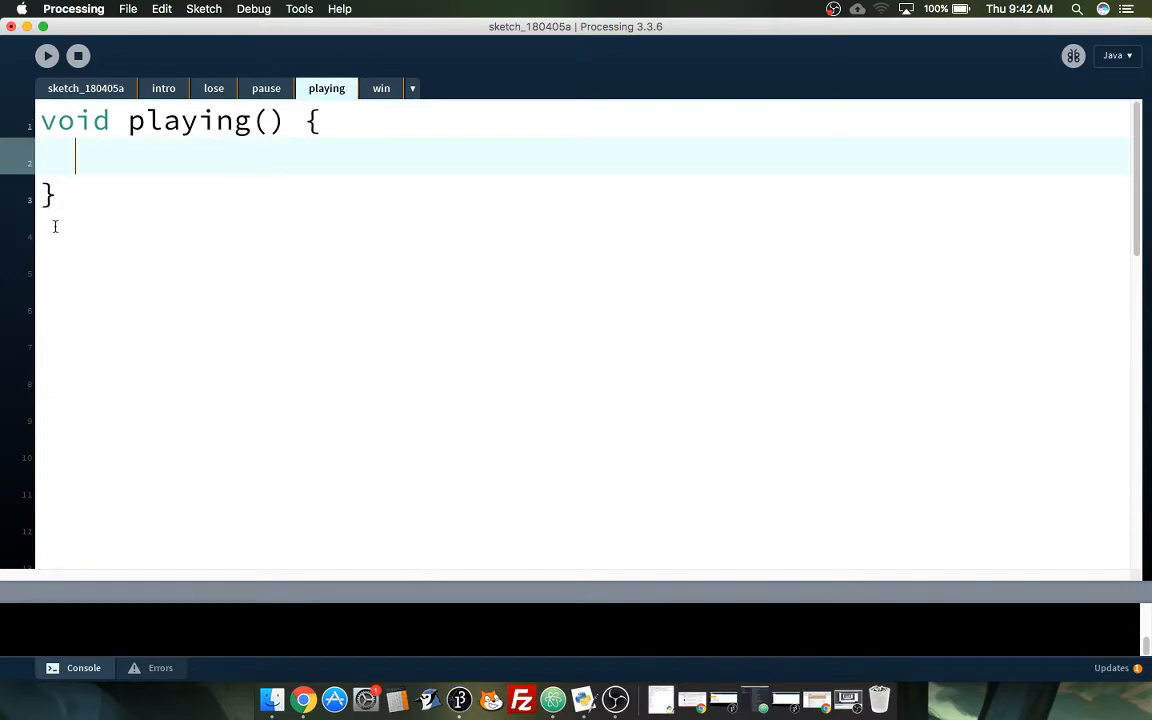
{"action": "mouse_move", "coordinate": [86, 282]}
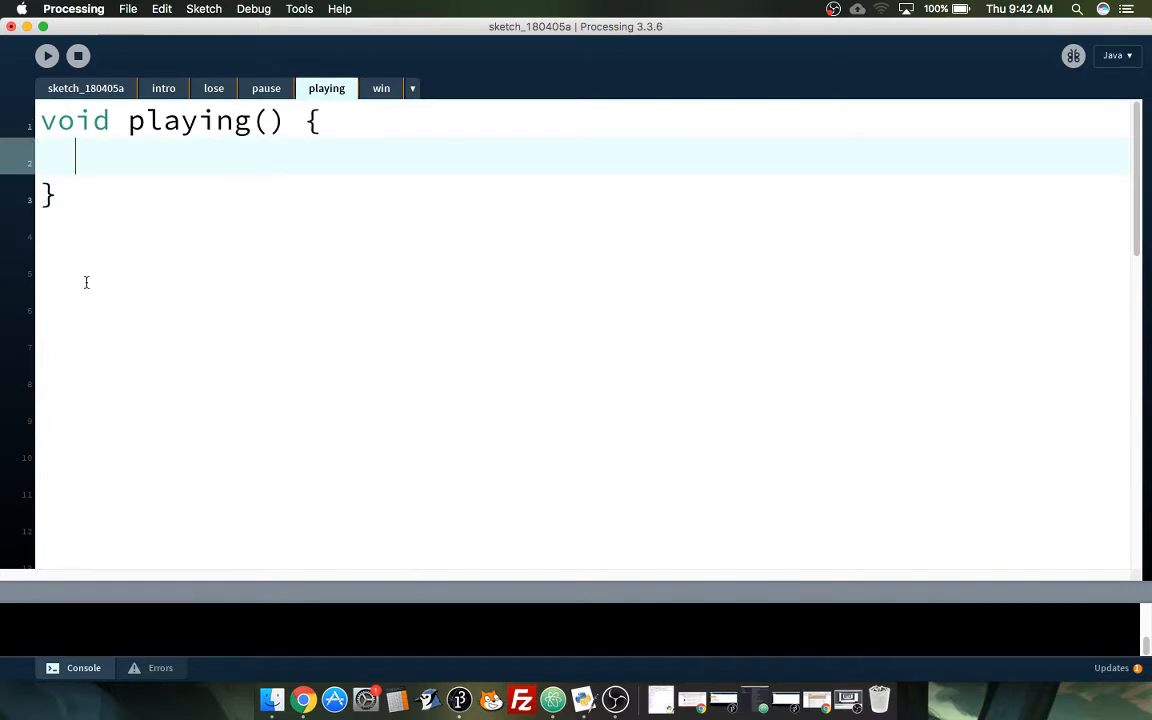
{"action": "mouse_move", "coordinate": [273, 204]}
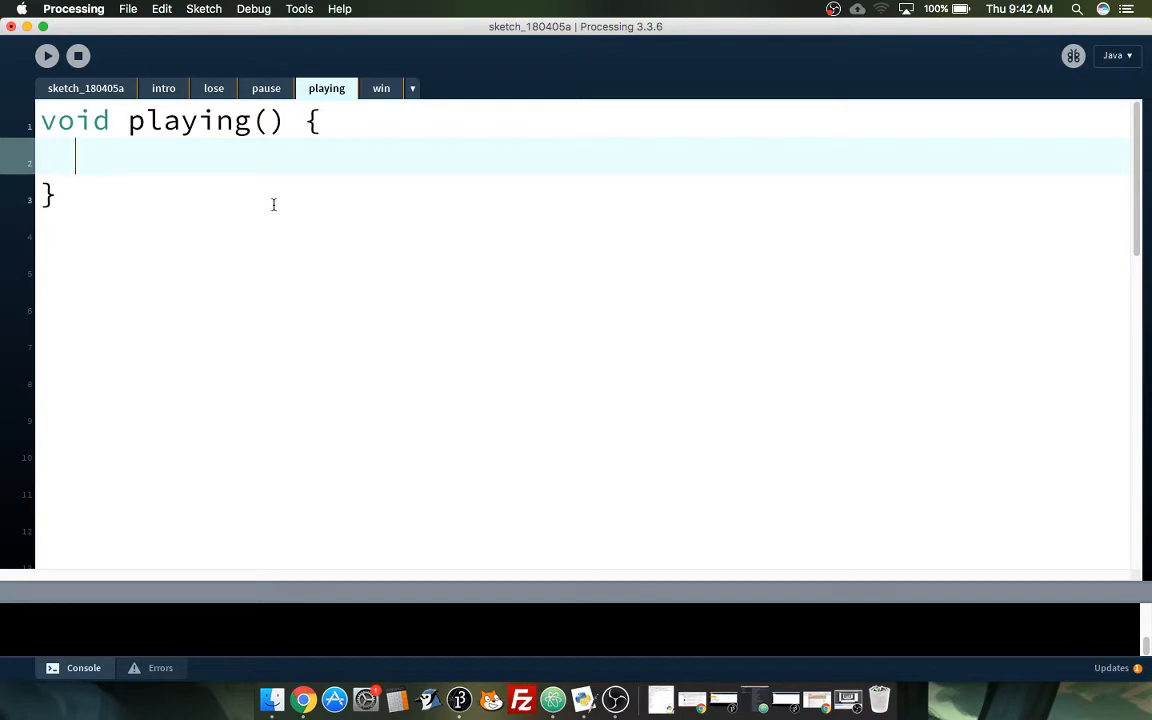
{"action": "left_click", "coordinate": [85, 88]}
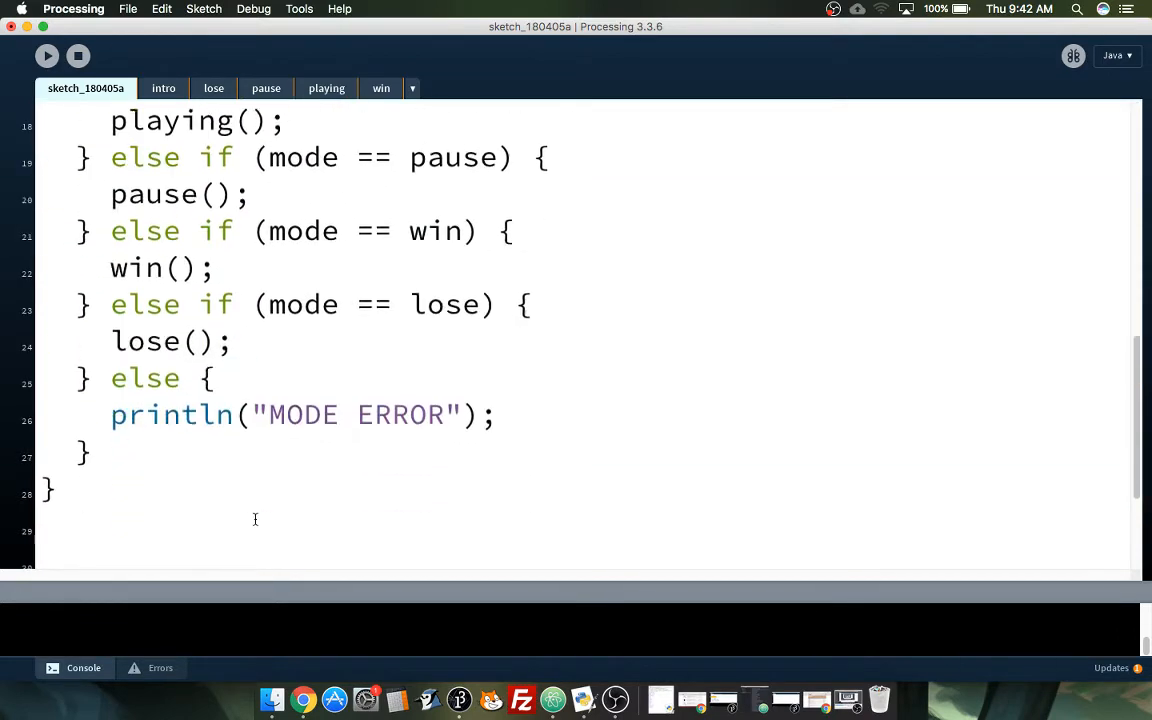
{"action": "scroll", "scroll_direction": "up", "scroll_amount": 3}
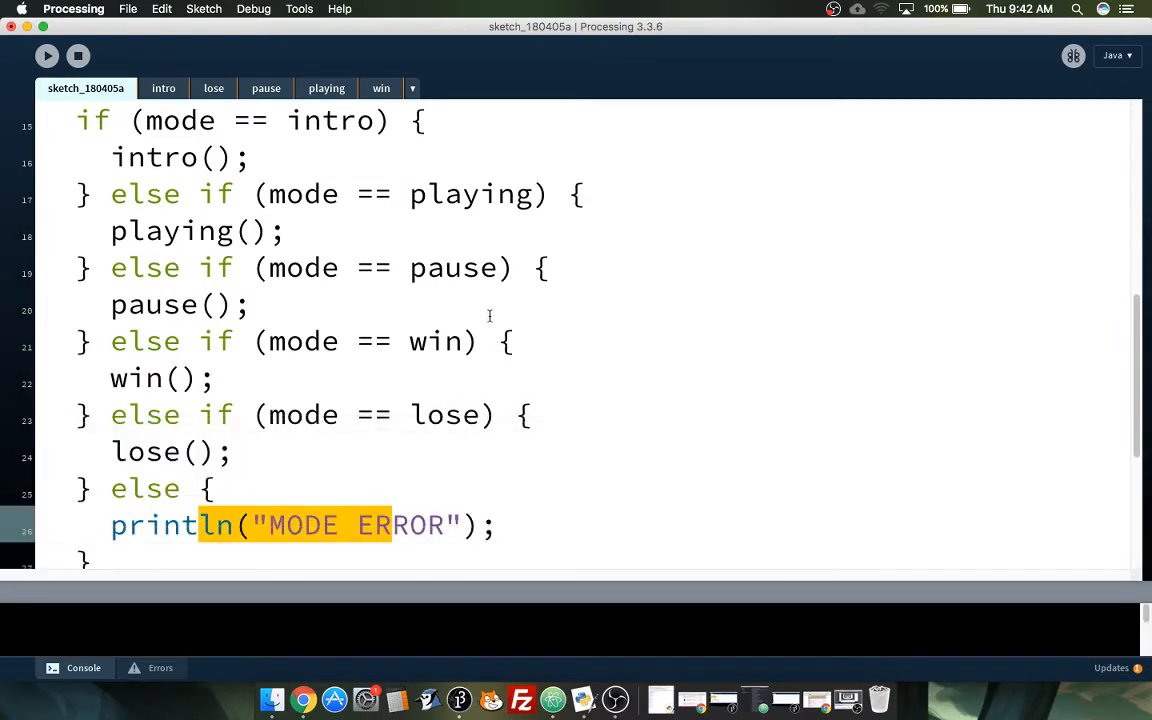
{"action": "scroll", "scroll_direction": "up", "scroll_amount": 3}
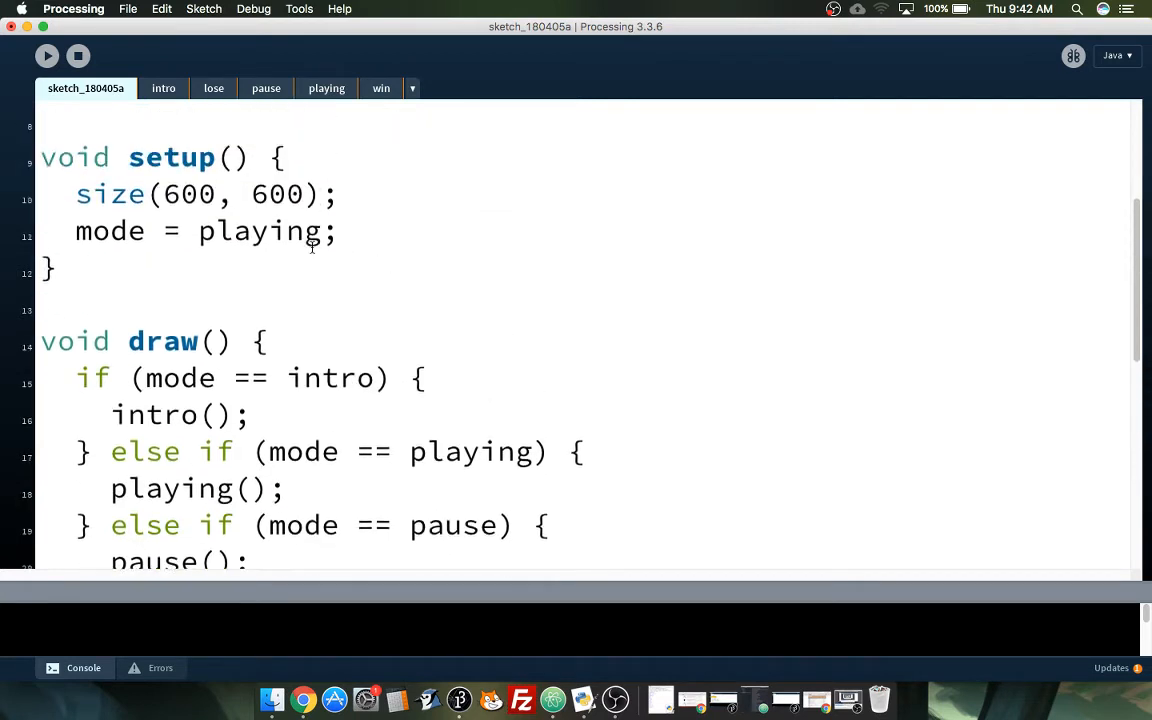
{"action": "scroll", "scroll_direction": "up", "scroll_amount": 3}
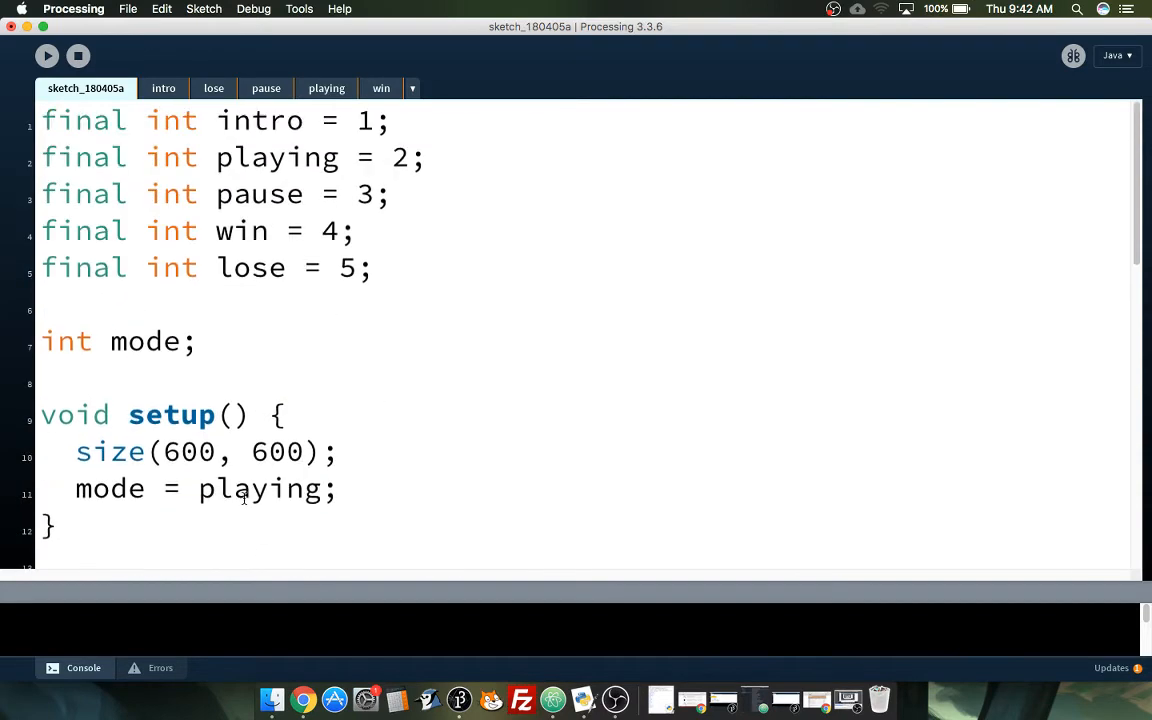
{"action": "scroll", "scroll_direction": "down", "scroll_amount": 3}
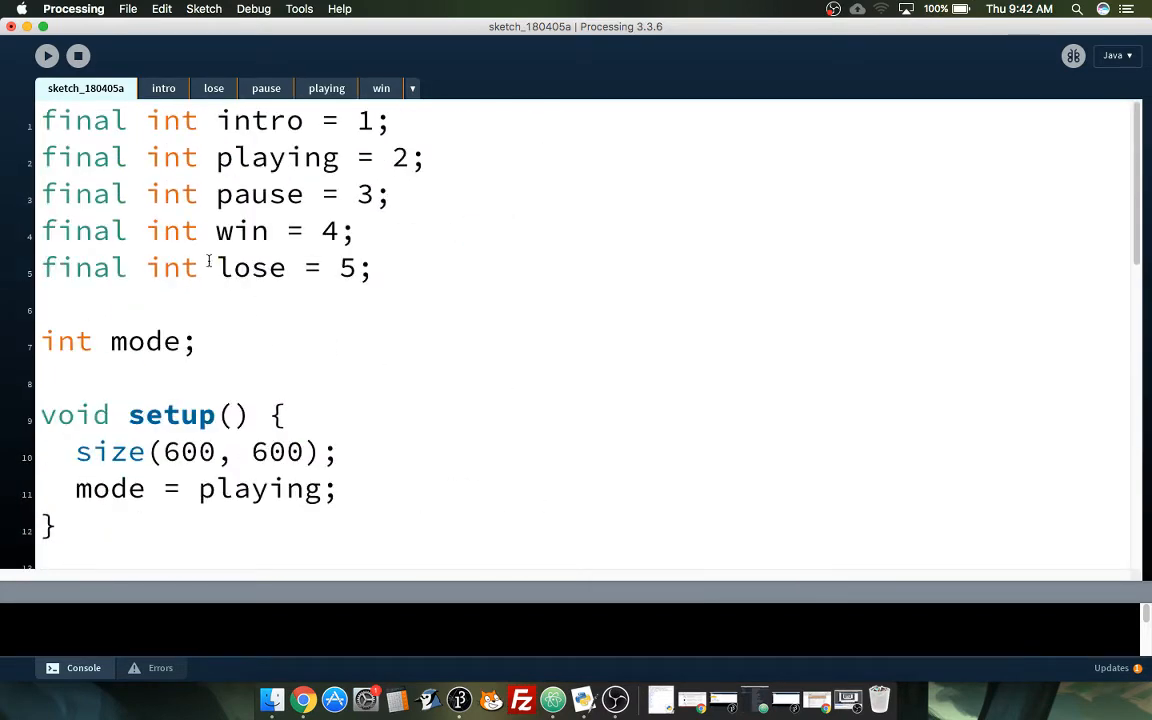
{"action": "scroll", "scroll_direction": "down", "scroll_amount": 3}
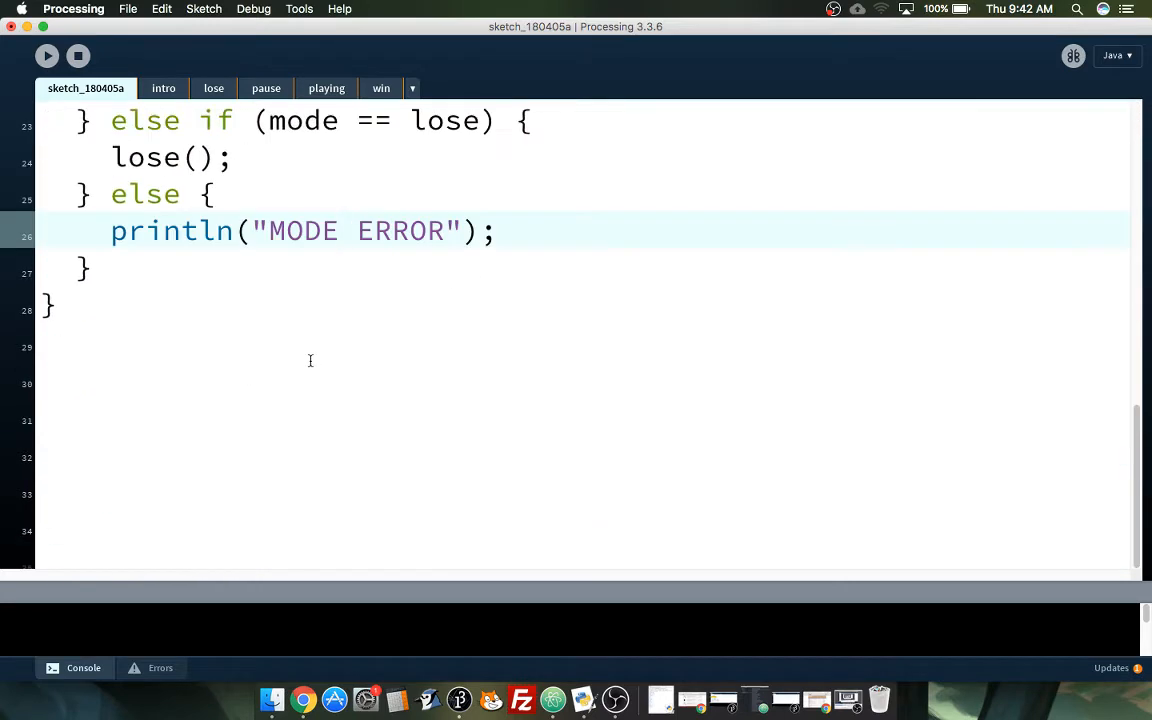
{"action": "scroll", "scroll_direction": "up", "scroll_amount": 3}
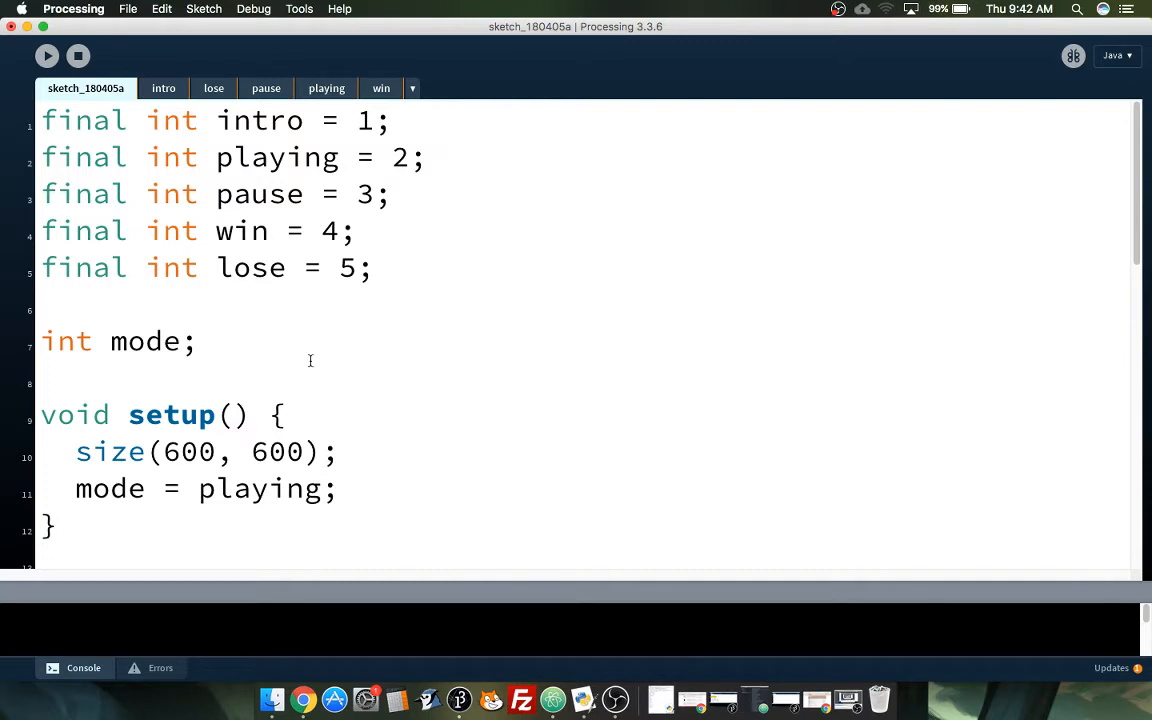
{"action": "mouse_move", "coordinate": [225, 345]}
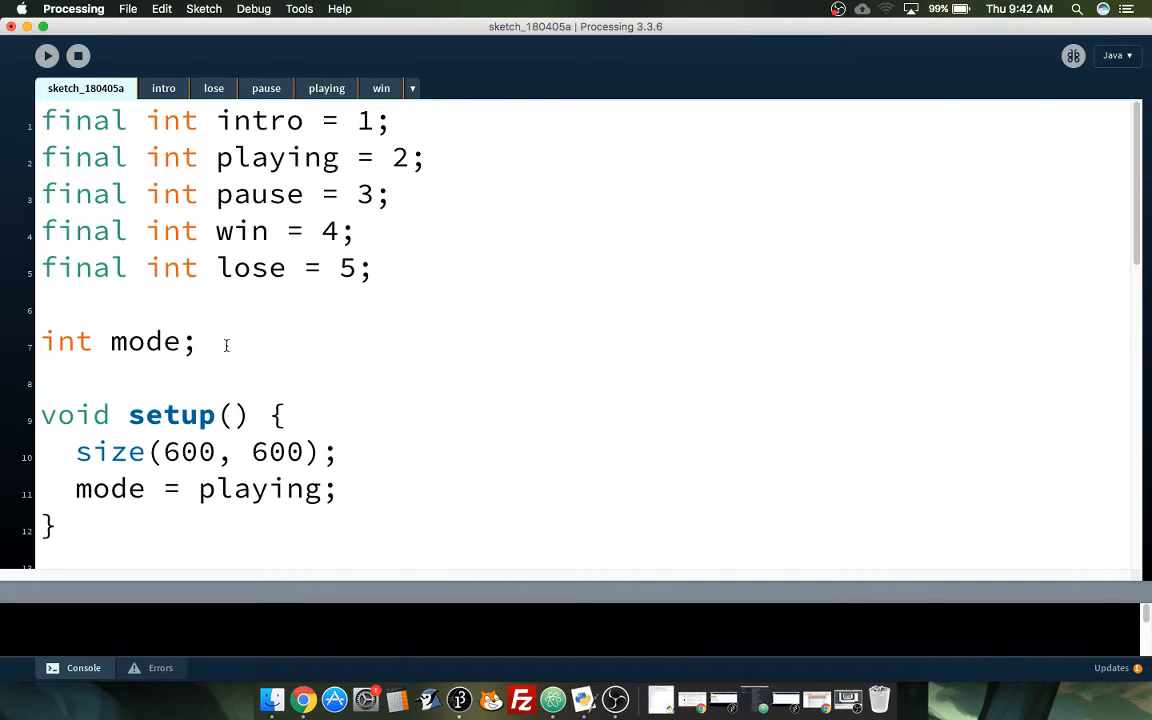
{"action": "left_click", "coordinate": [225, 341]}
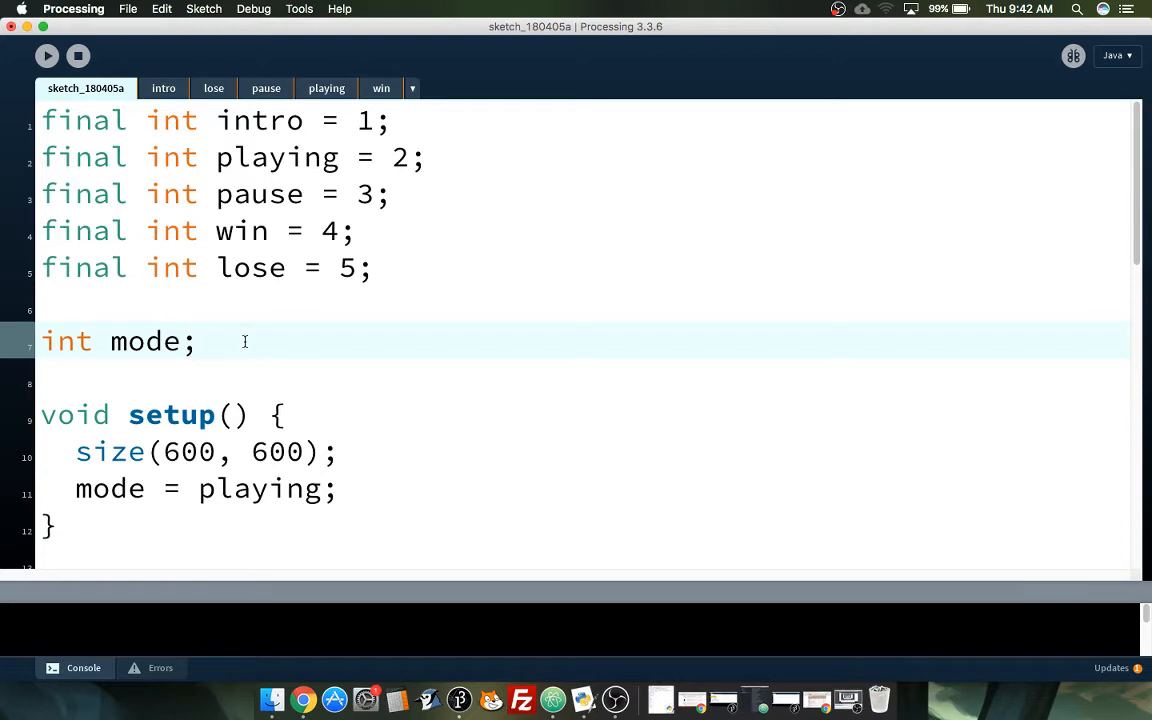
{"action": "mouse_move", "coordinate": [341, 240]}
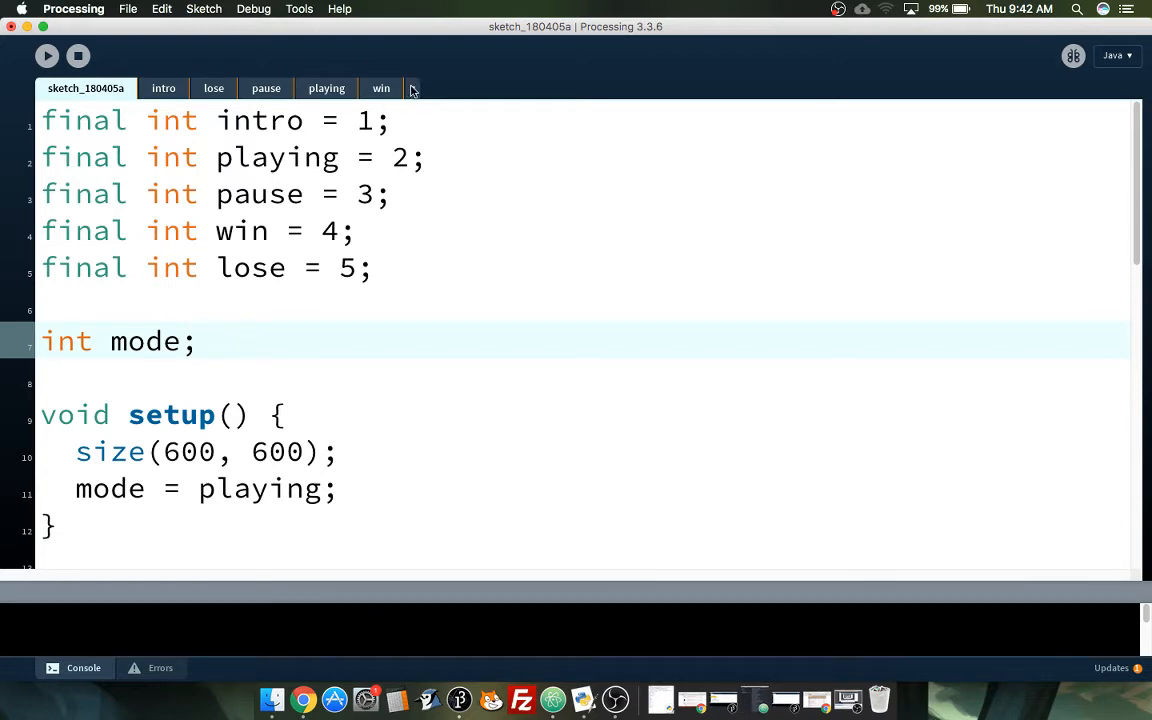
{"action": "left_click", "coordinate": [410, 88]}
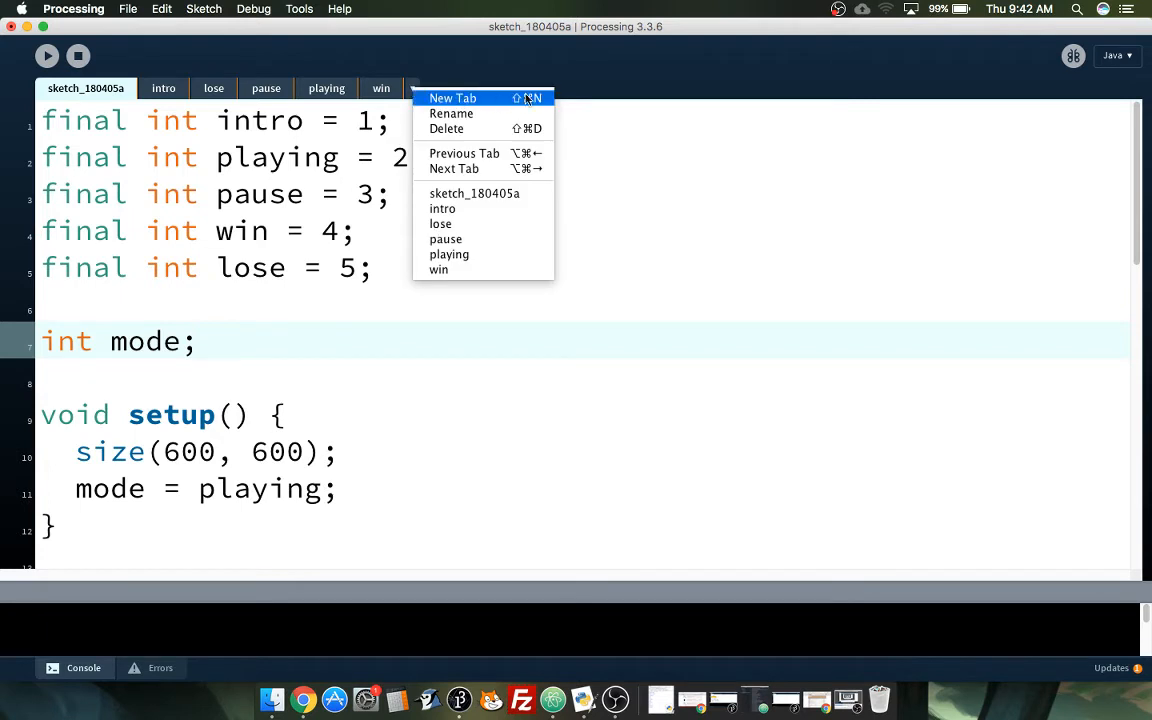
{"action": "mouse_move", "coordinate": [490, 98]}
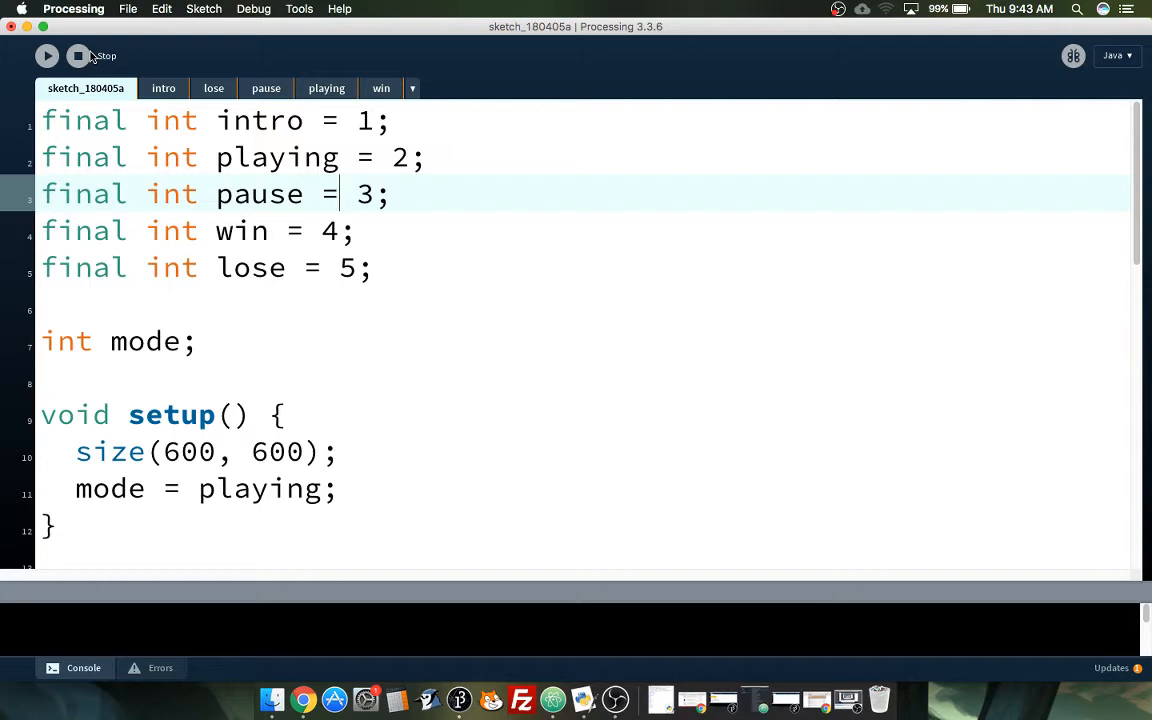
{"action": "mouse_move", "coordinate": [363, 100]}
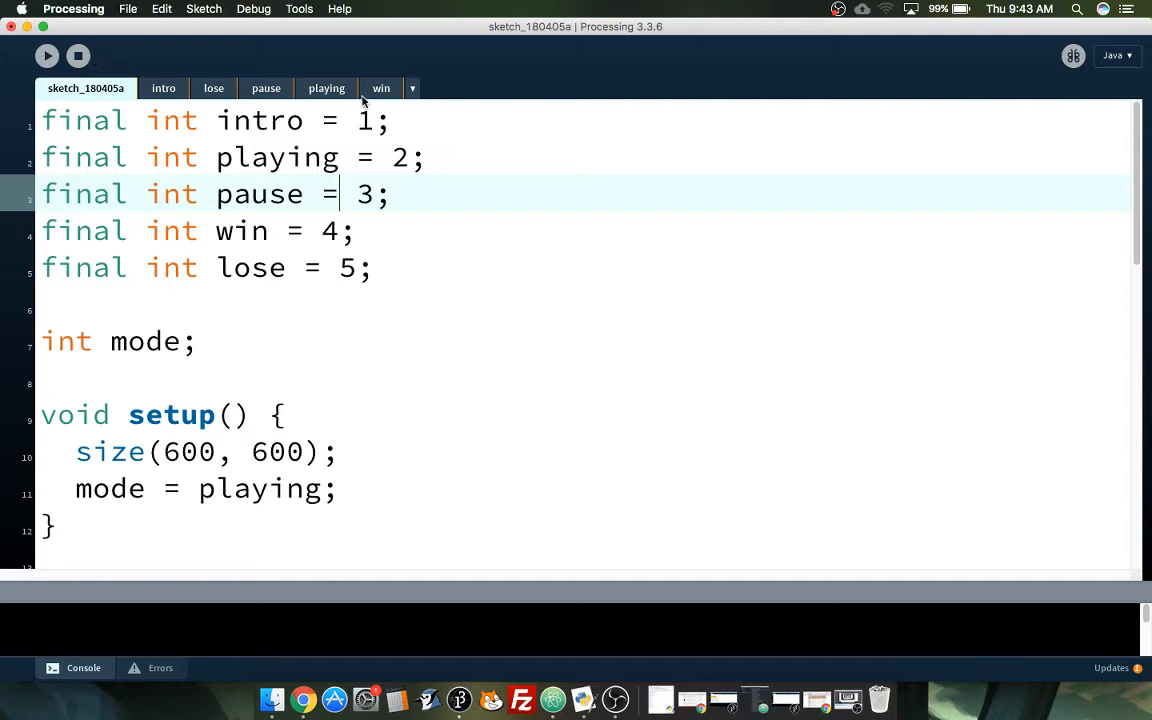
Step: Add new tabs named BALL, PADDLE and BRICK, then switch to BALL
{"action": "left_click", "coordinate": [412, 88]}
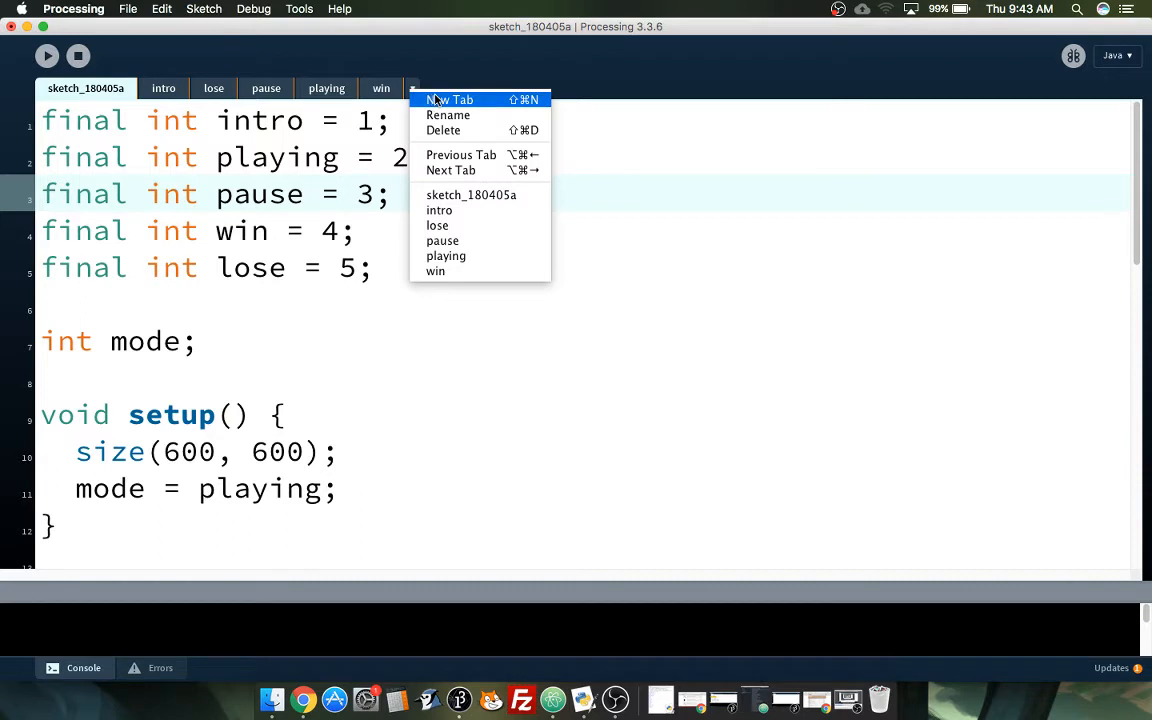
{"action": "mouse_move", "coordinate": [318, 90]}
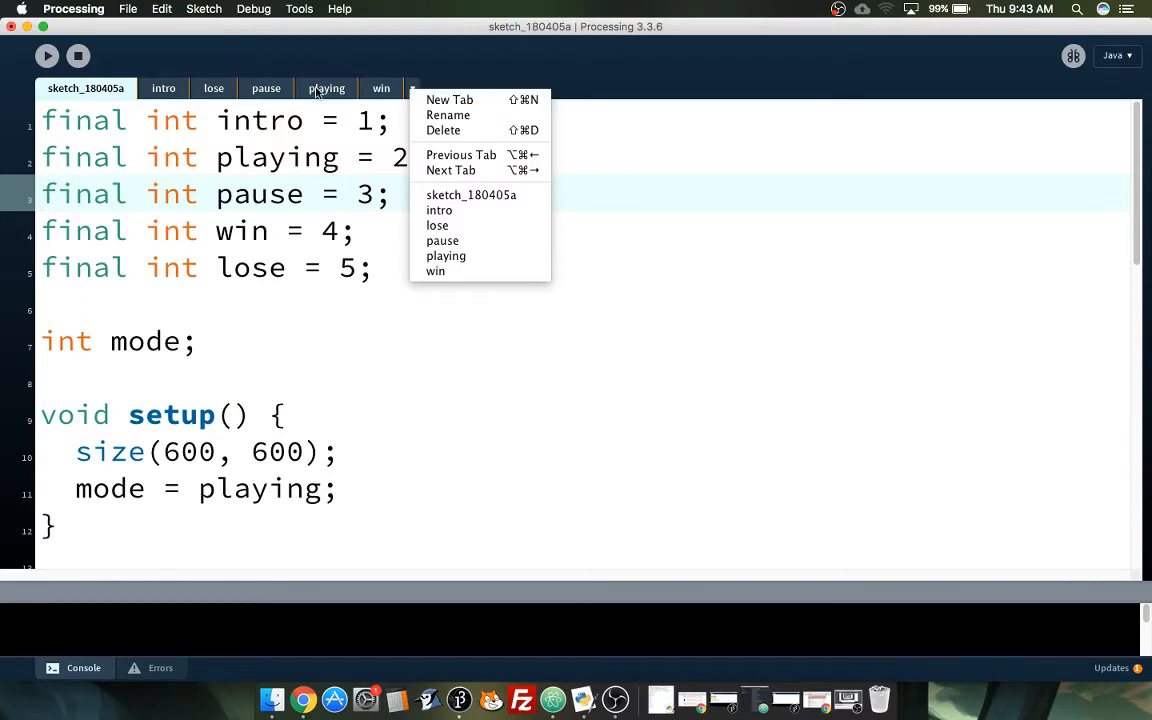
{"action": "mouse_move", "coordinate": [479, 194]}
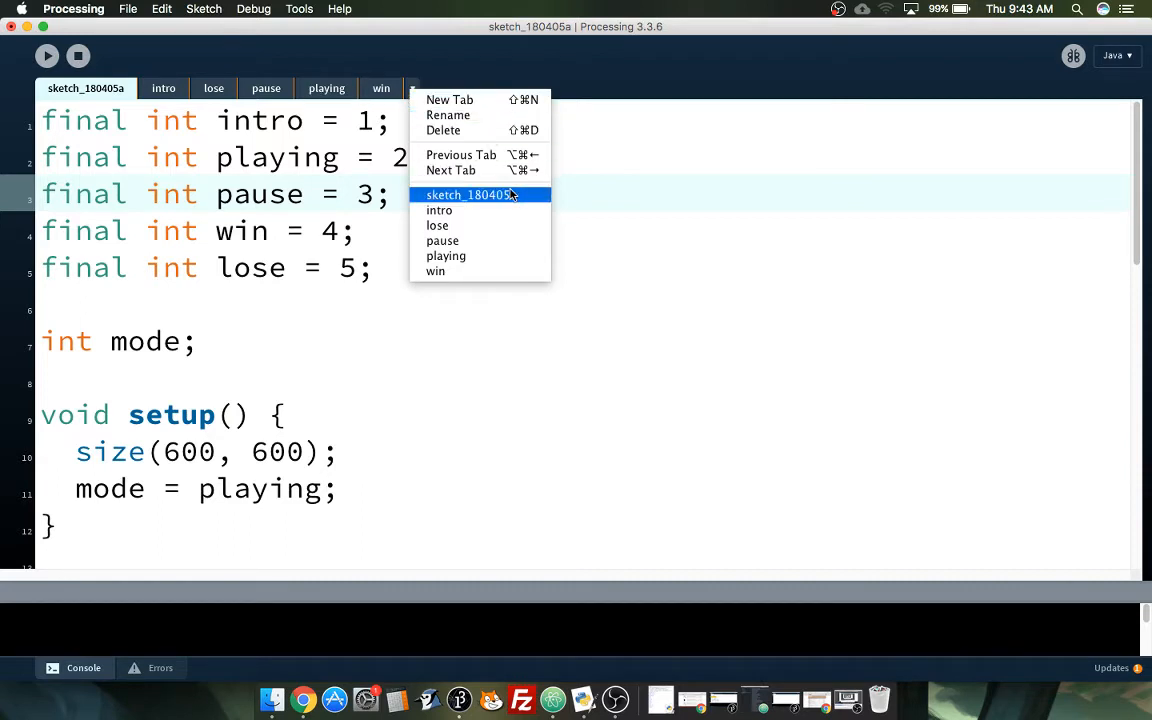
{"action": "mouse_move", "coordinate": [500, 114]}
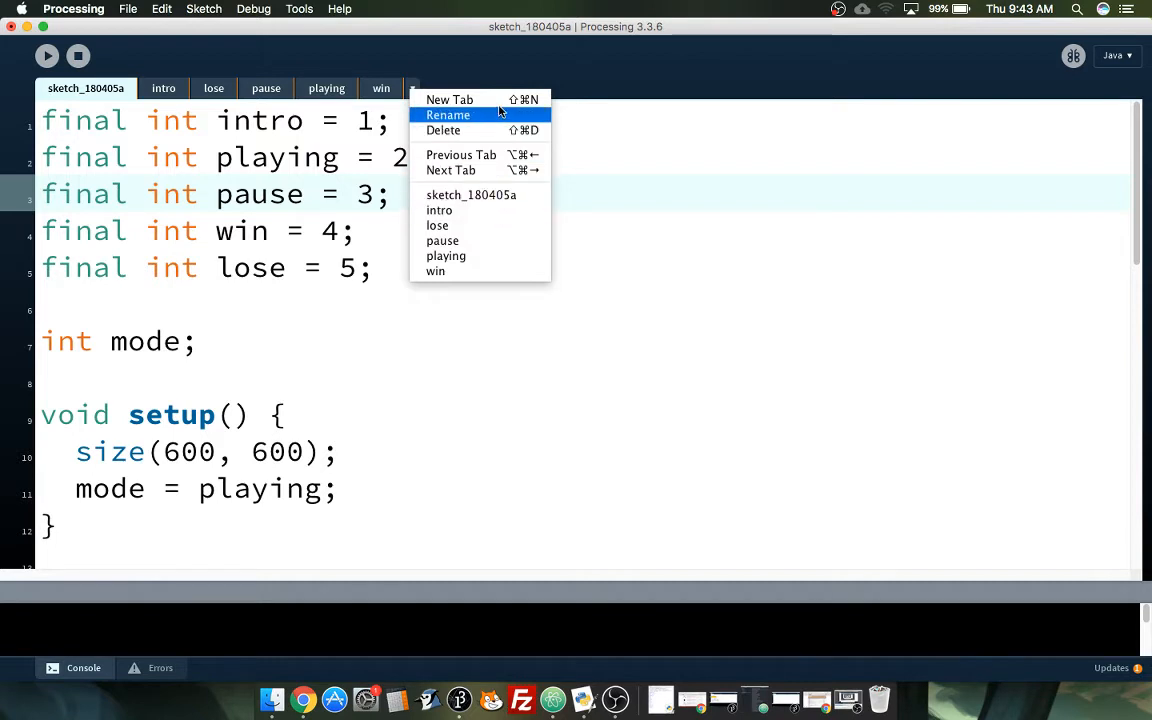
{"action": "left_click", "coordinate": [447, 114]}
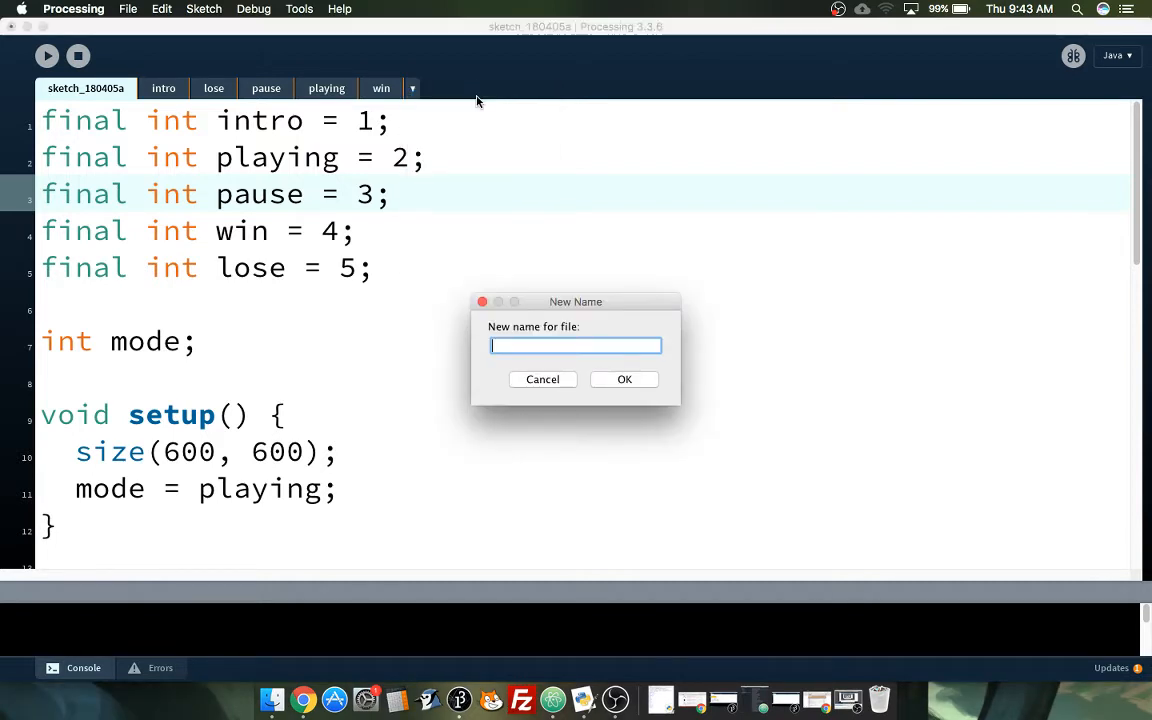
{"action": "type", "text": "B"}
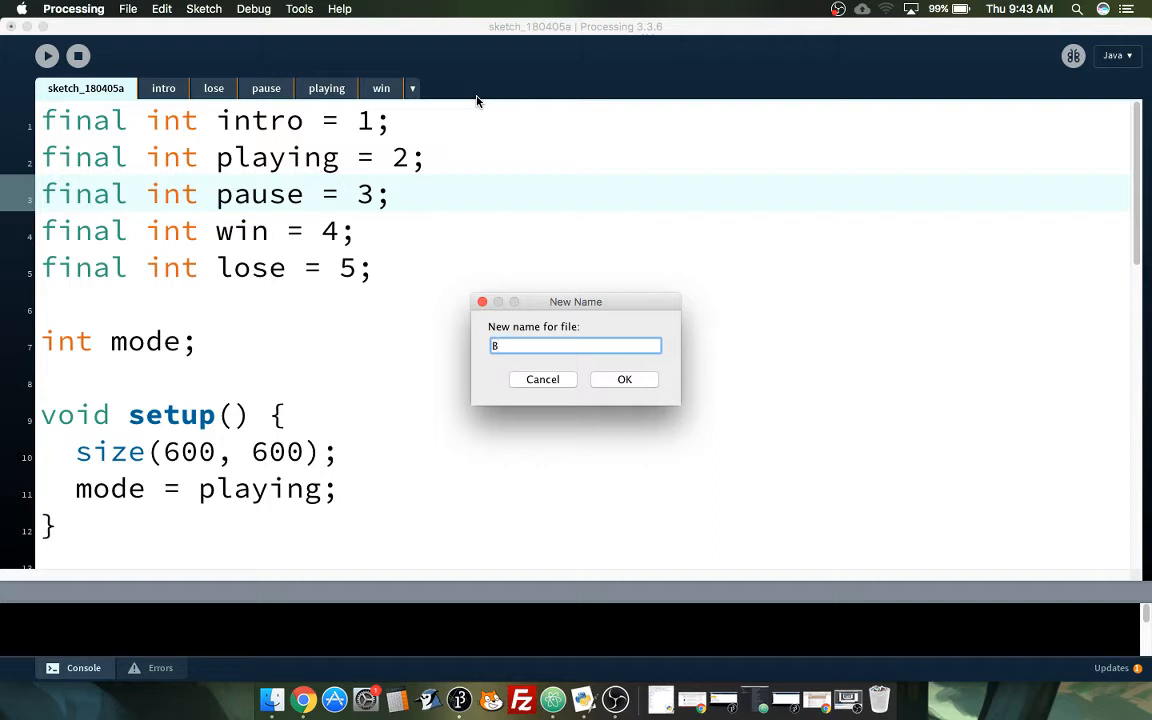
{"action": "type", "text": "ALL"}
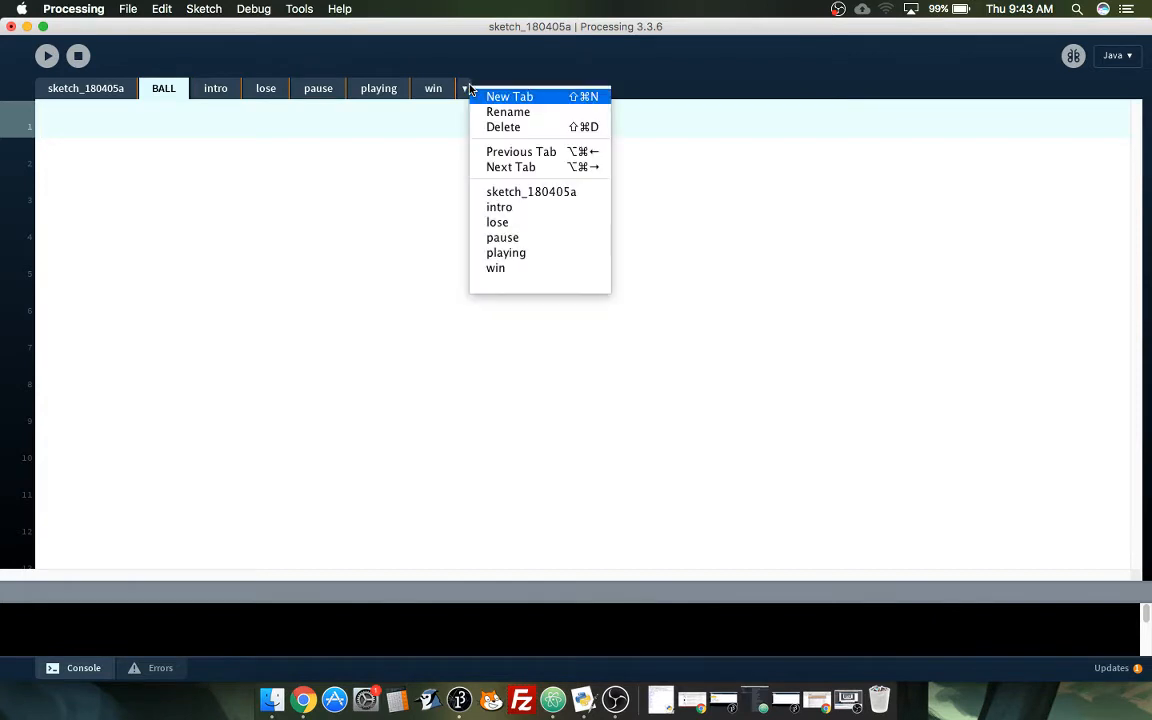
{"action": "left_click", "coordinate": [508, 111]}
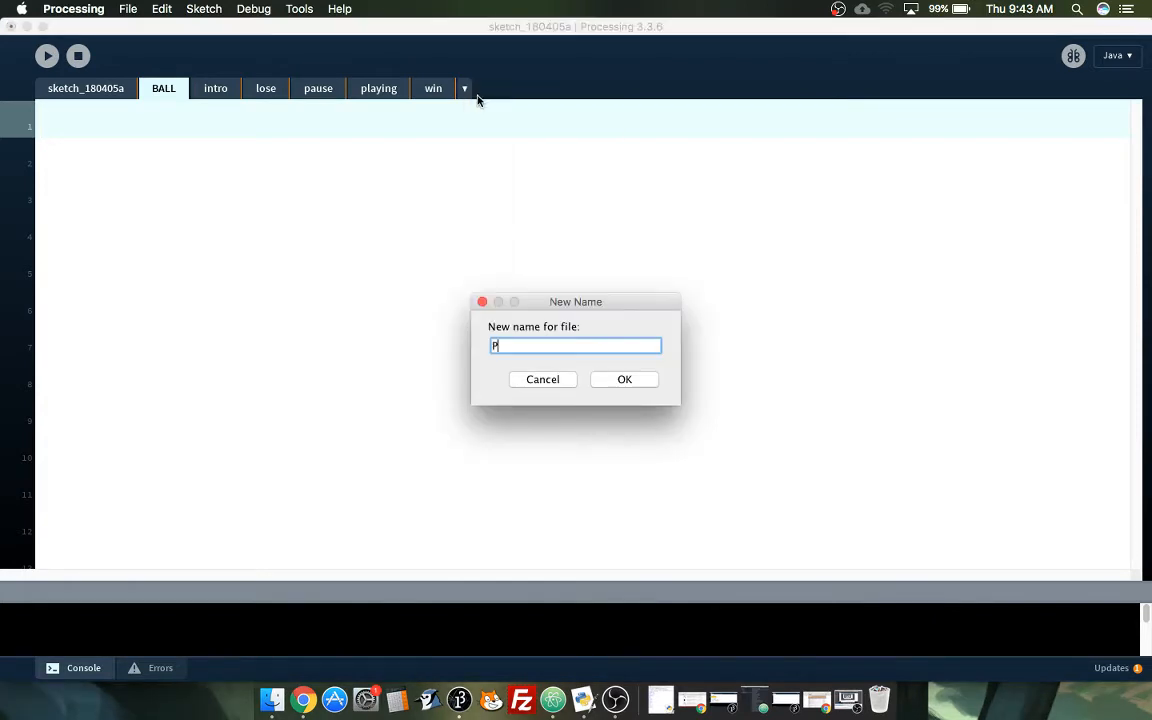
{"action": "left_click", "coordinate": [624, 379]}
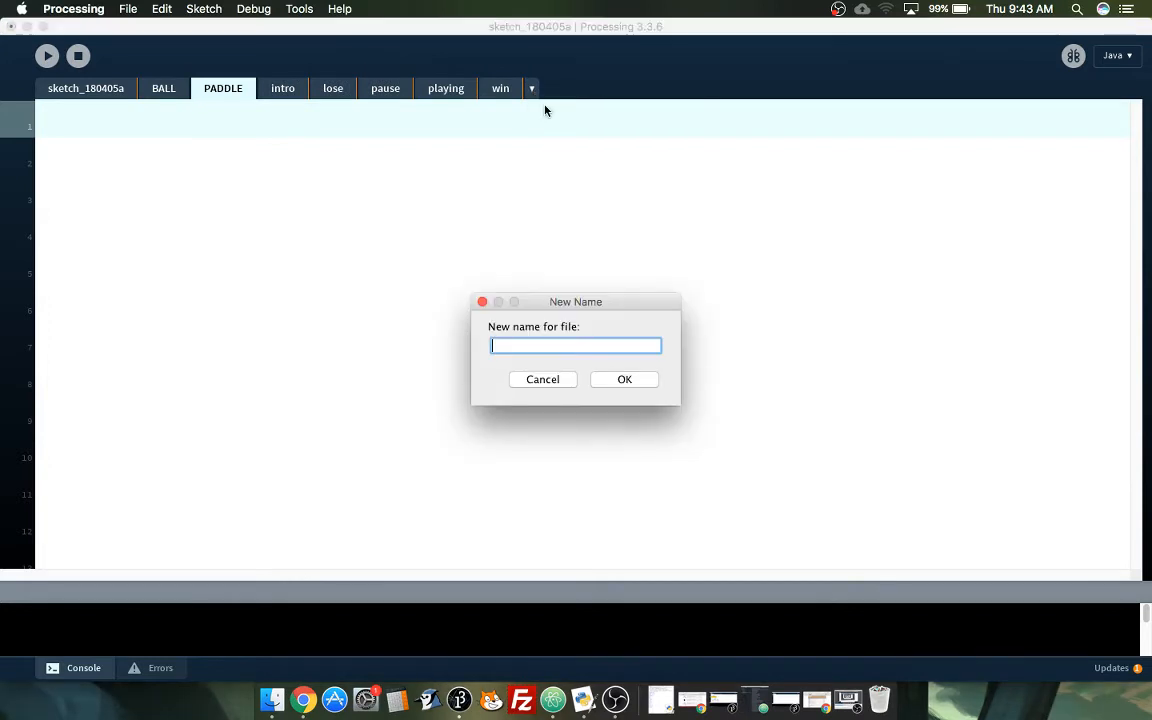
{"action": "type", "text": "BRICK"}
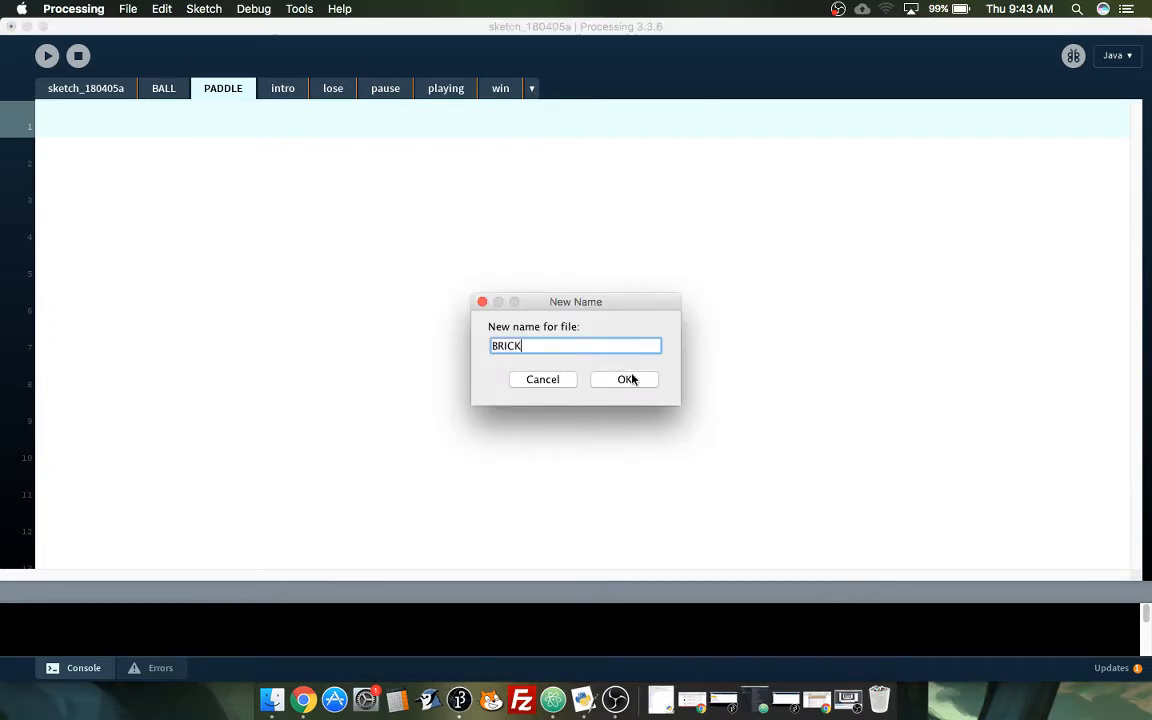
{"action": "left_click", "coordinate": [624, 379]}
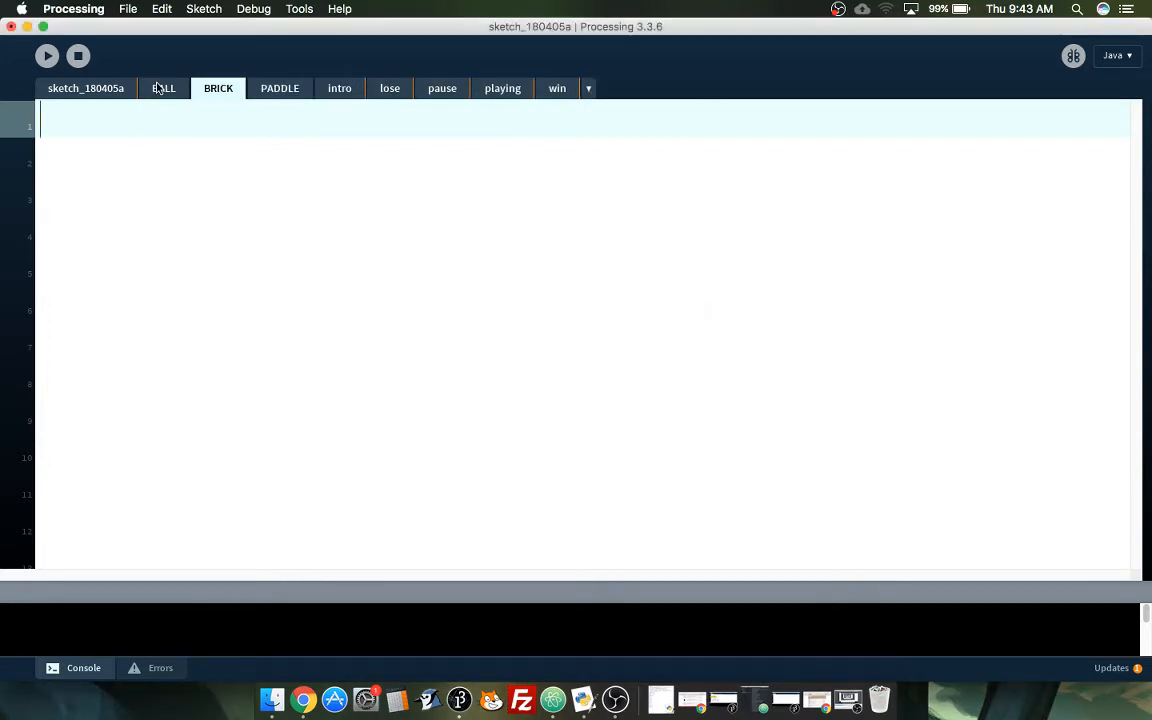
{"action": "left_click", "coordinate": [163, 88]}
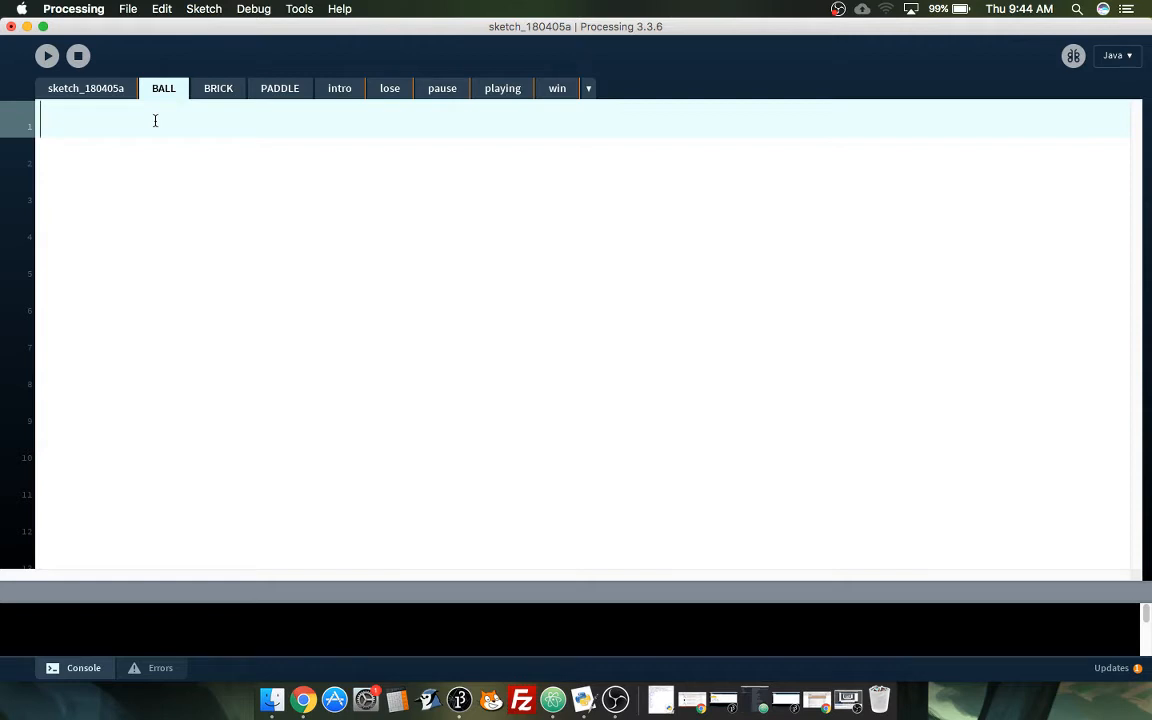
Step: Create class Ball with a //1. Instance Variables comment inside
{"action": "type", "text": "cl"}
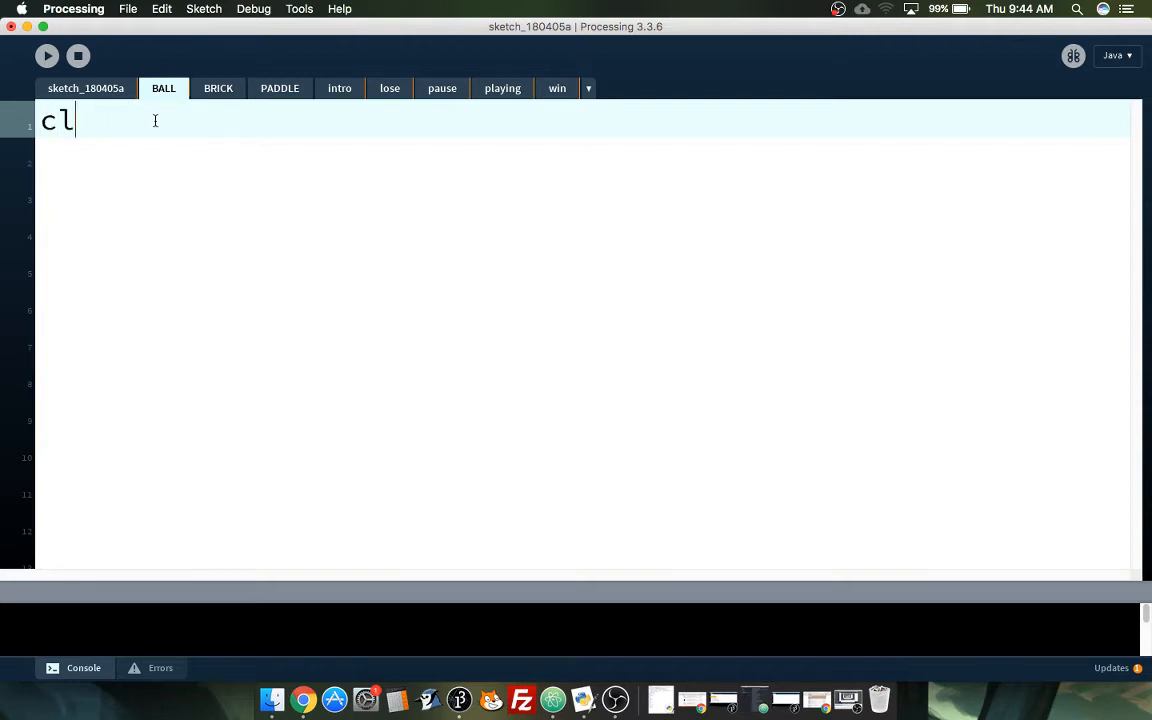
{"action": "type", "text": "ass Ball {"}
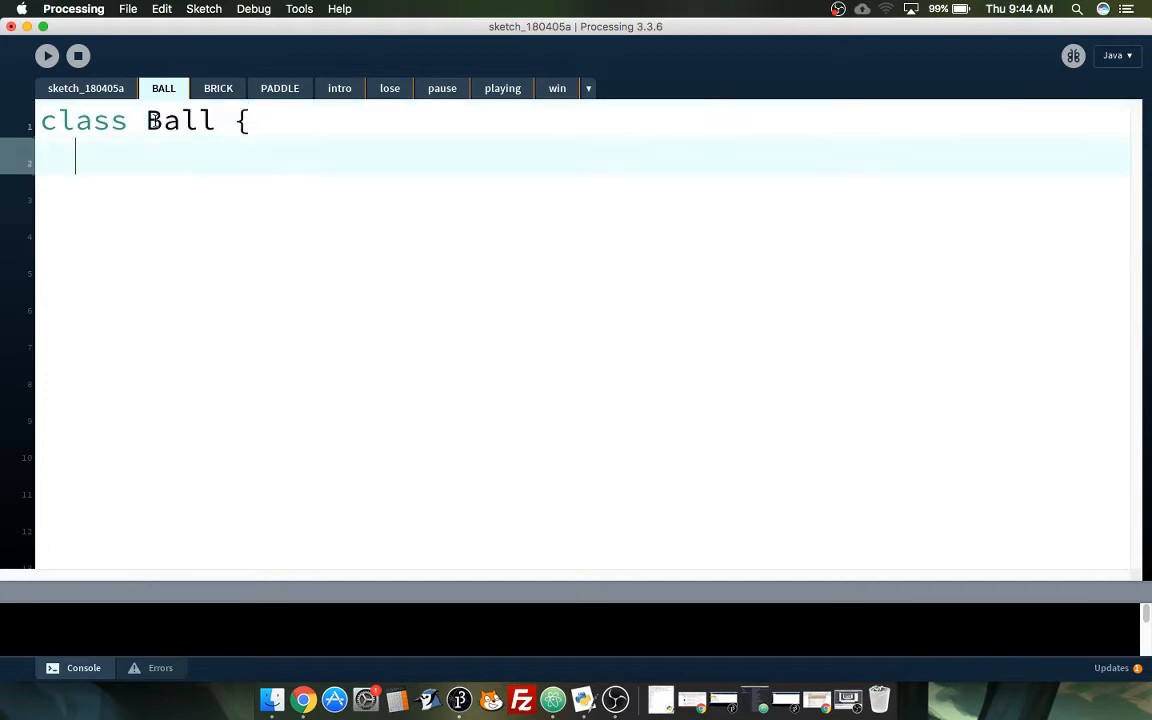
{"action": "type", "text": "}"}
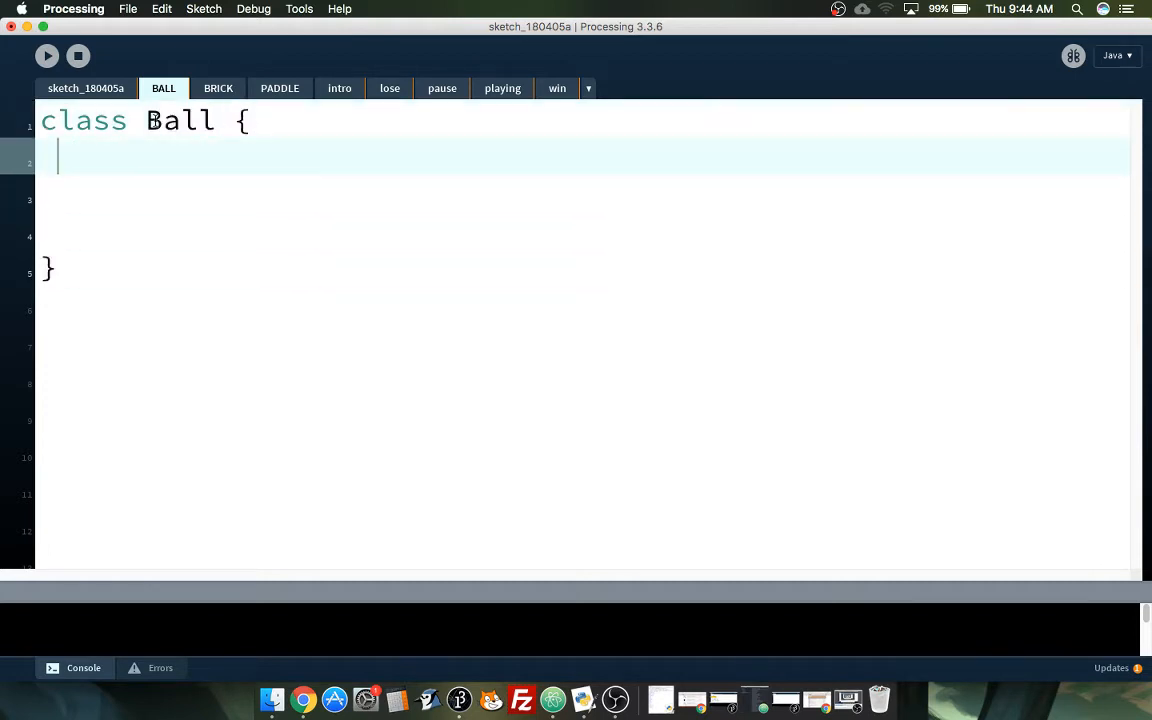
{"action": "key", "text": "Return"}
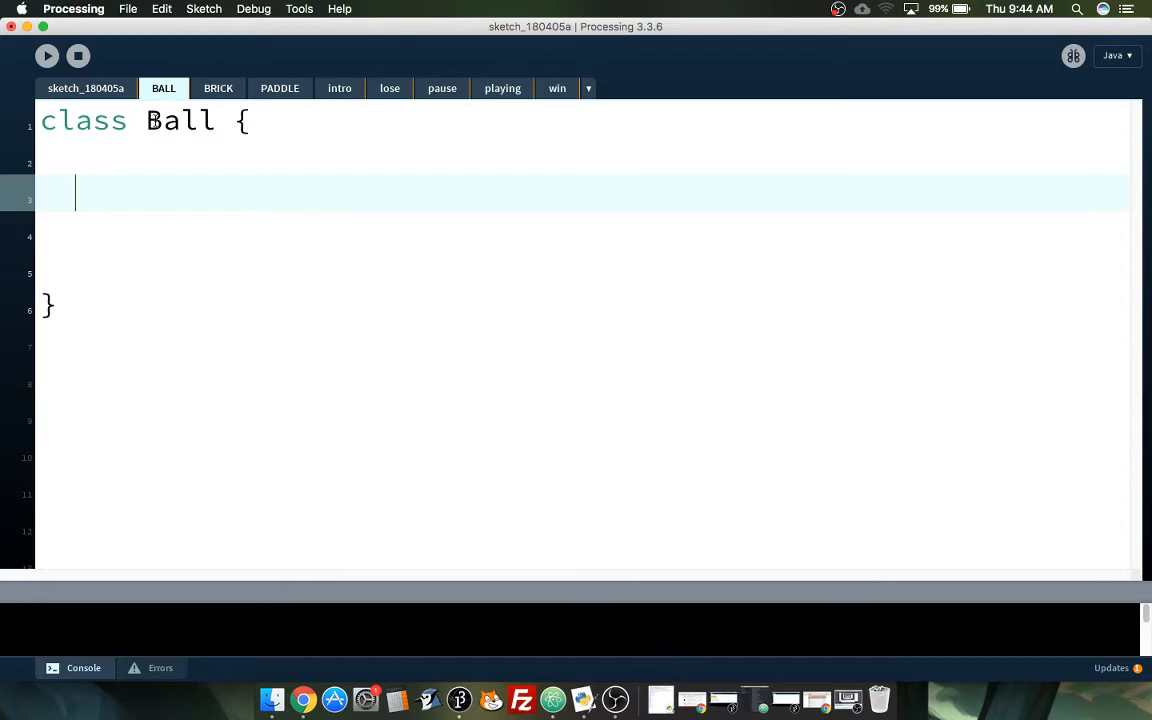
{"action": "type", "text": "//1. Ins"}
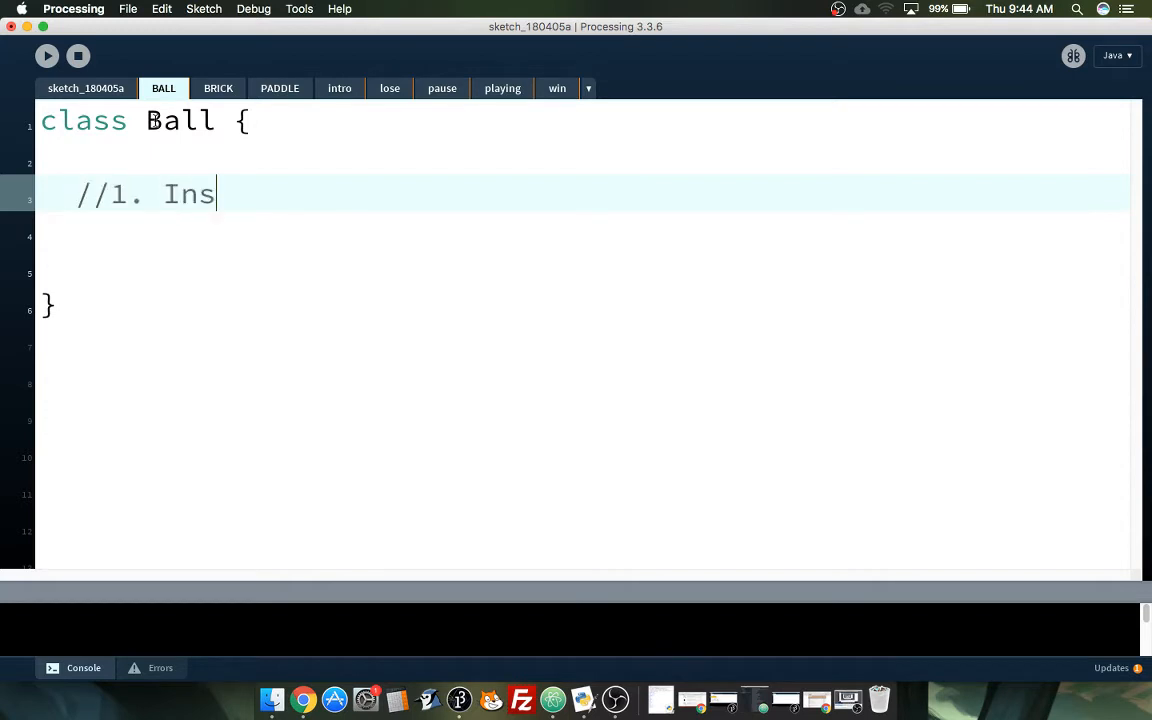
{"action": "type", "text": "tance Variables"}
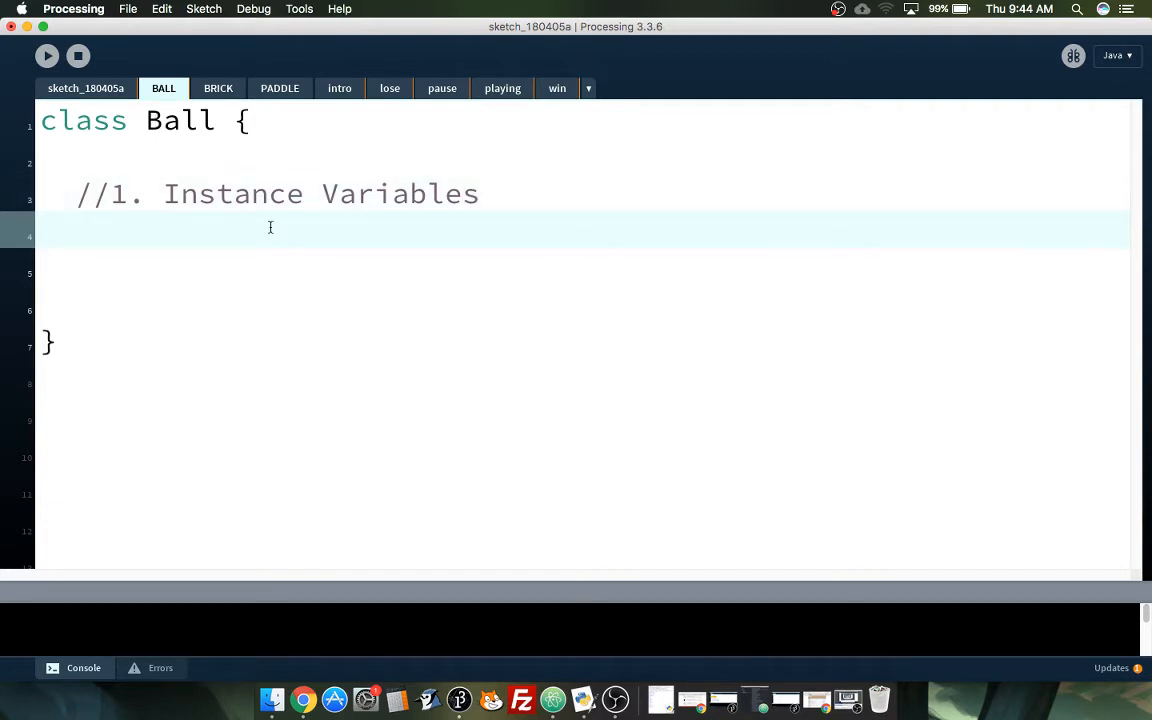
Step: Declare float x, y, vx, vy, d under the Instance Variables comment
{"action": "double_click", "coordinate": [180, 120]}
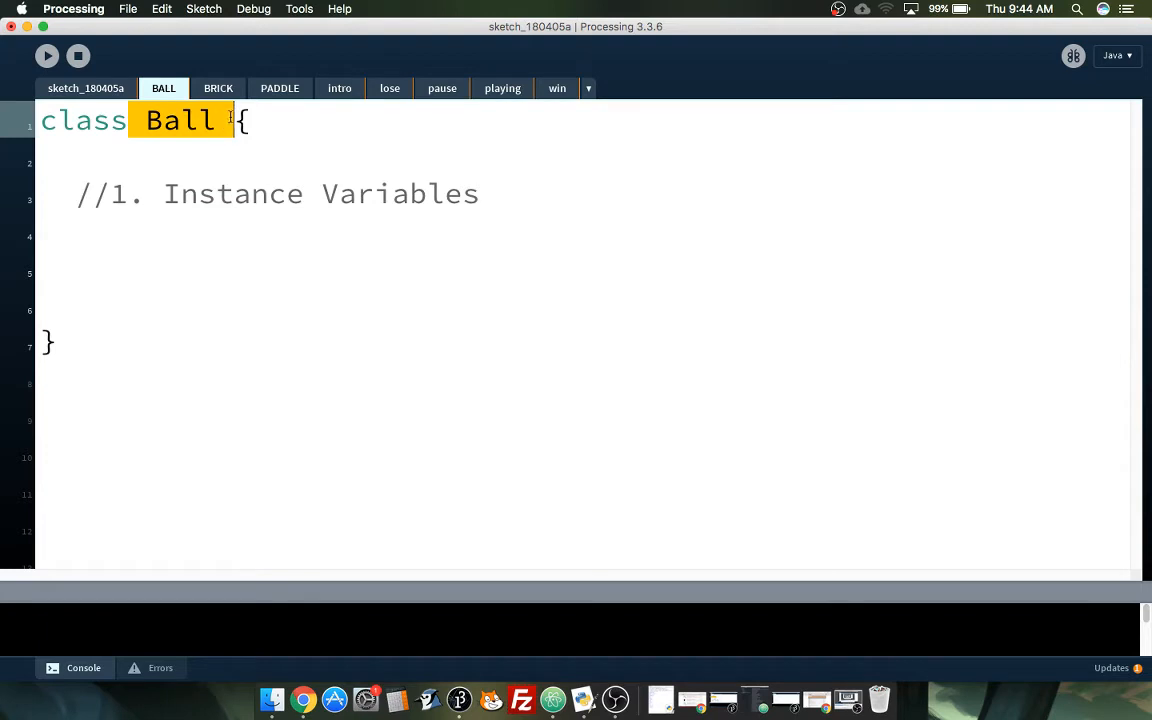
{"action": "left_click", "coordinate": [115, 120]}
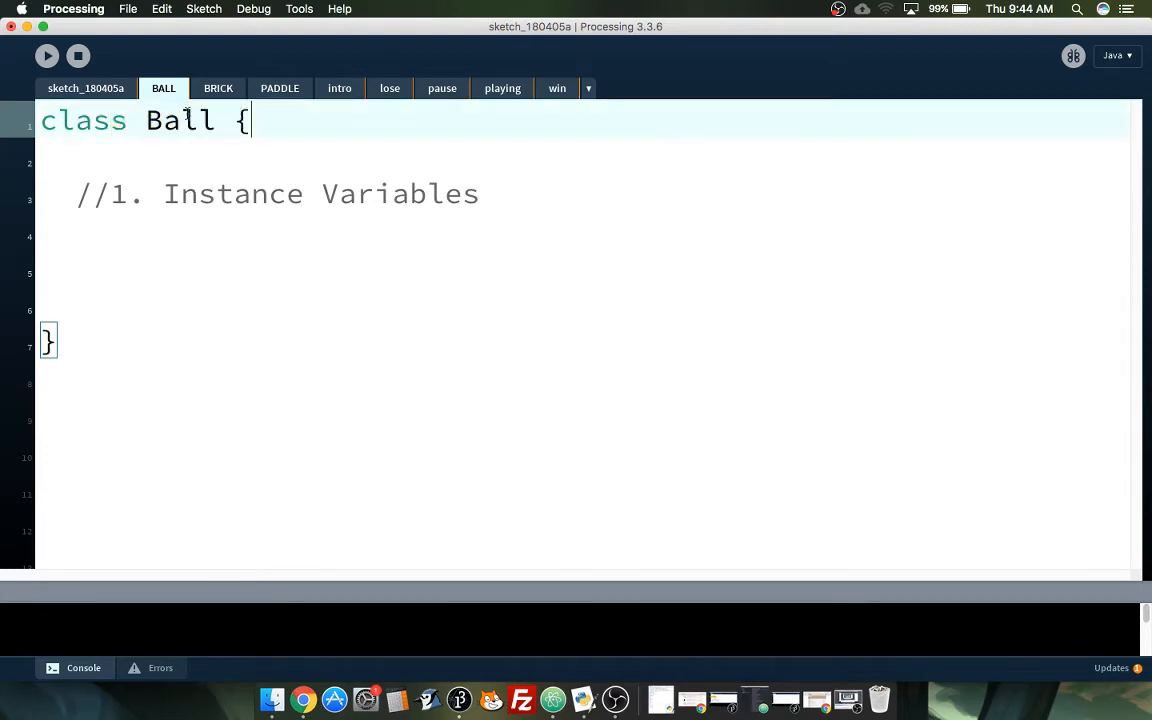
{"action": "left_click", "coordinate": [152, 224]}
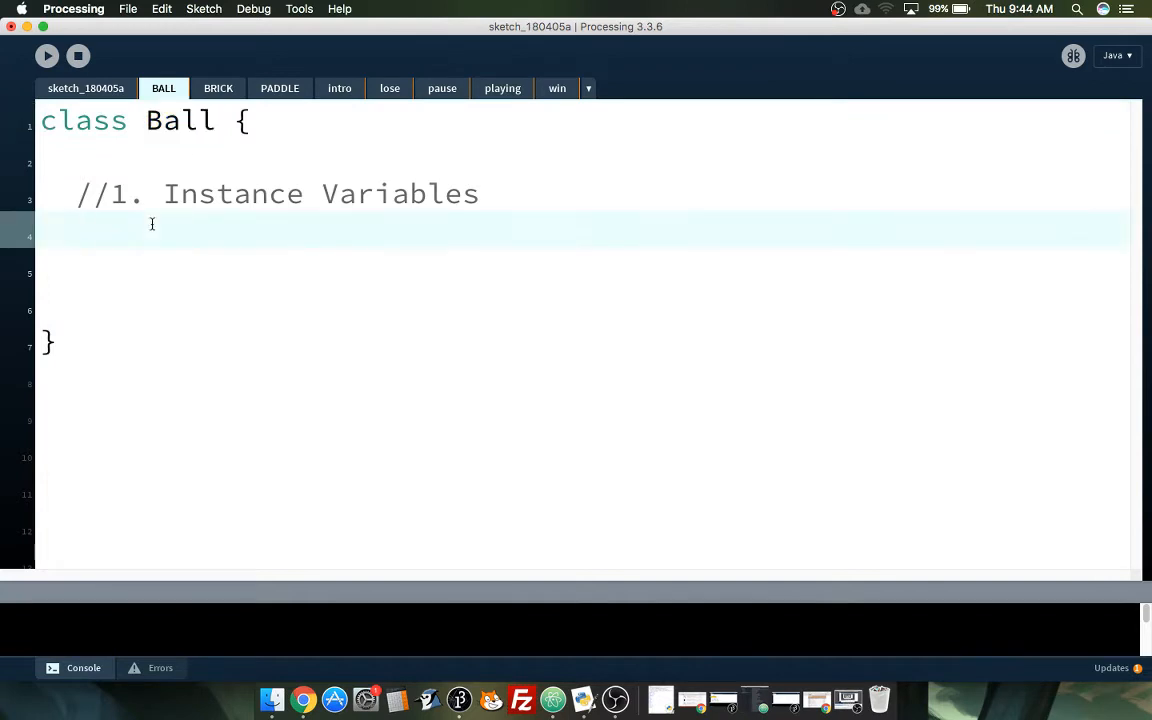
{"action": "type", "text": "float x, y,"}
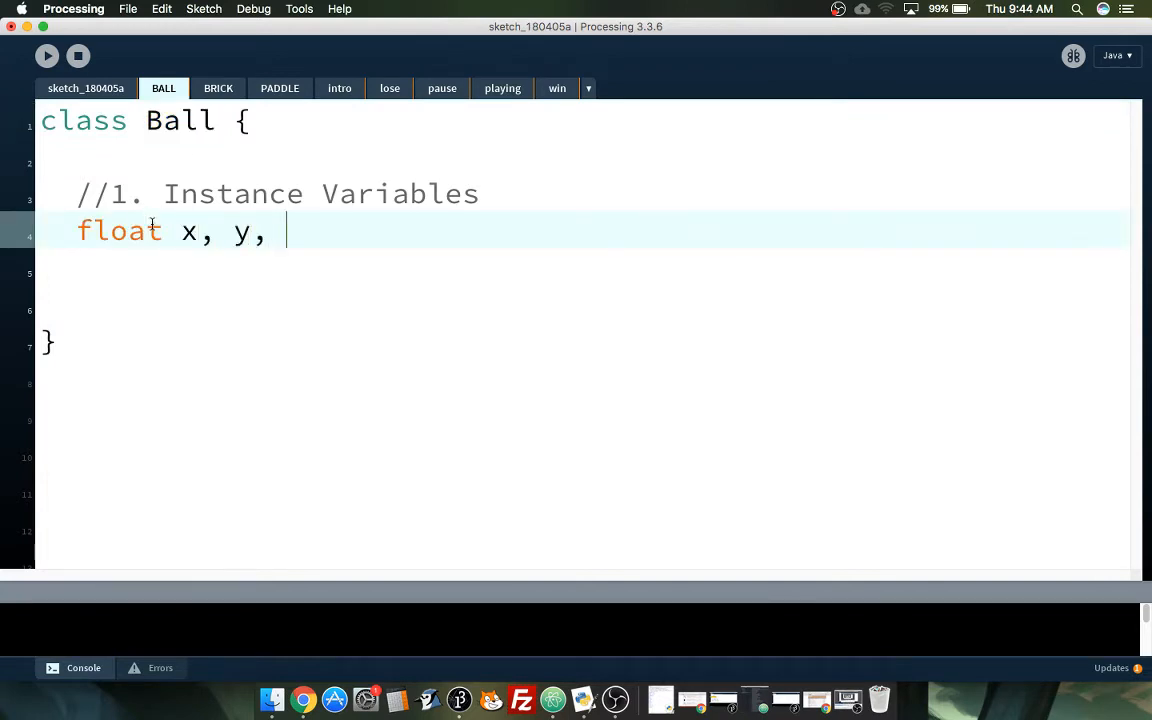
{"action": "type", "text": "vx, vy;"}
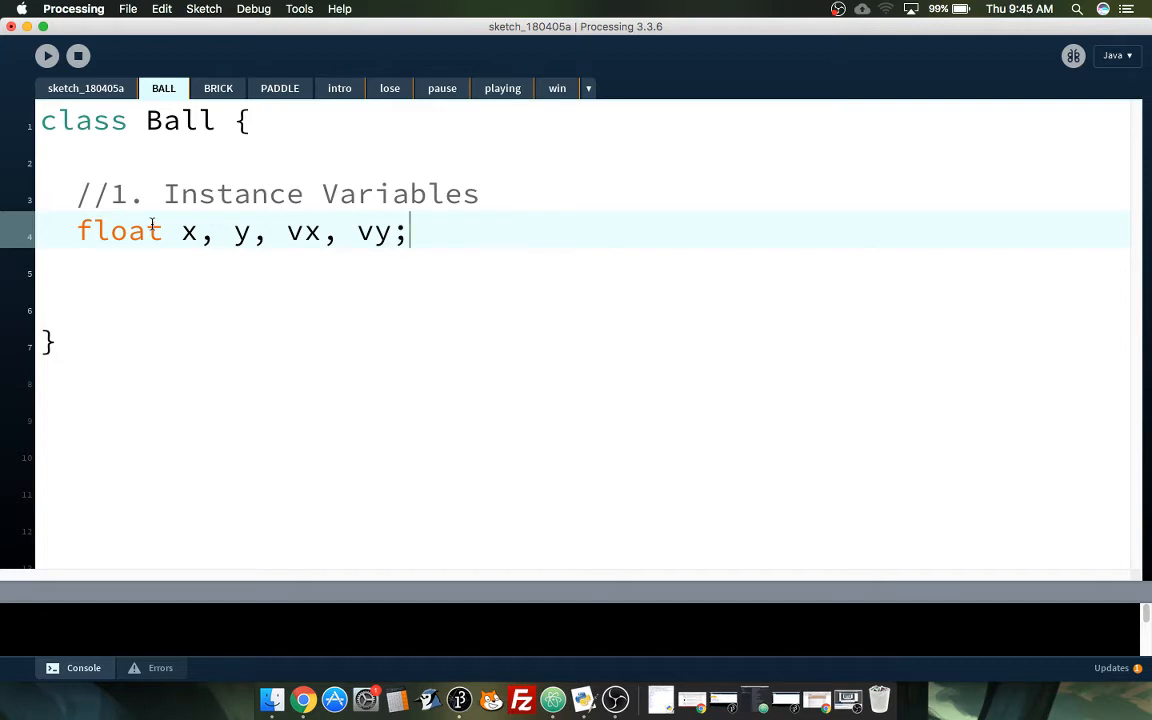
{"action": "key", "text": "Return"}
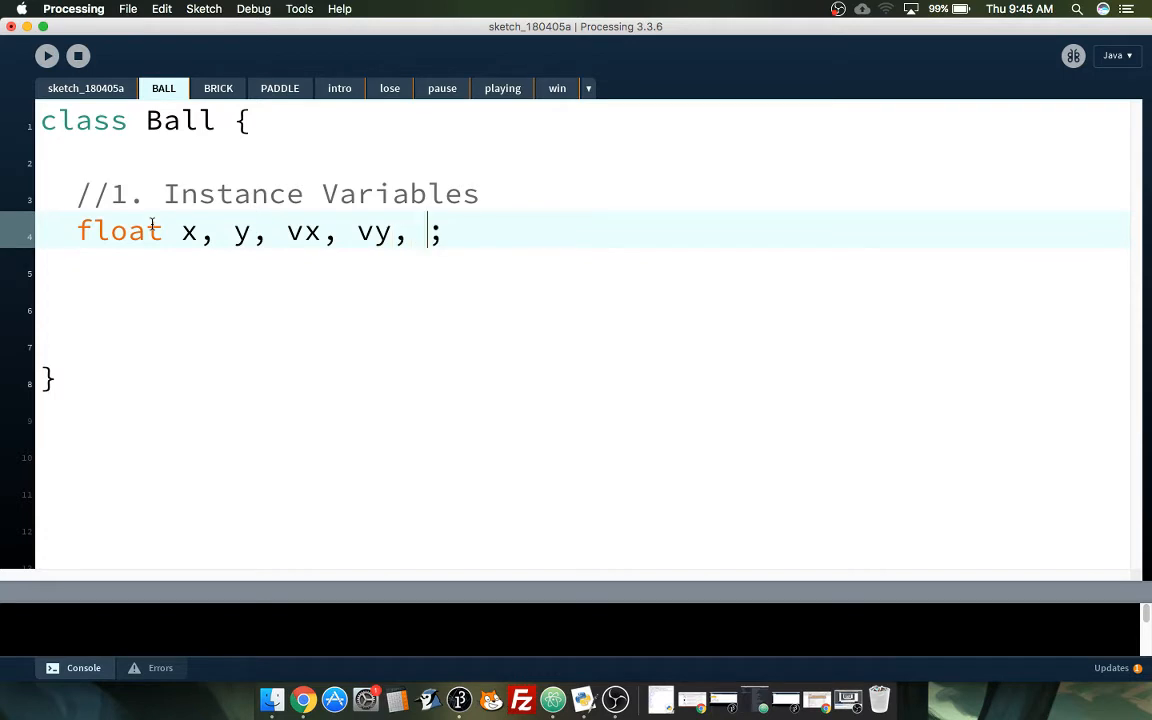
{"action": "type", "text": "d"}
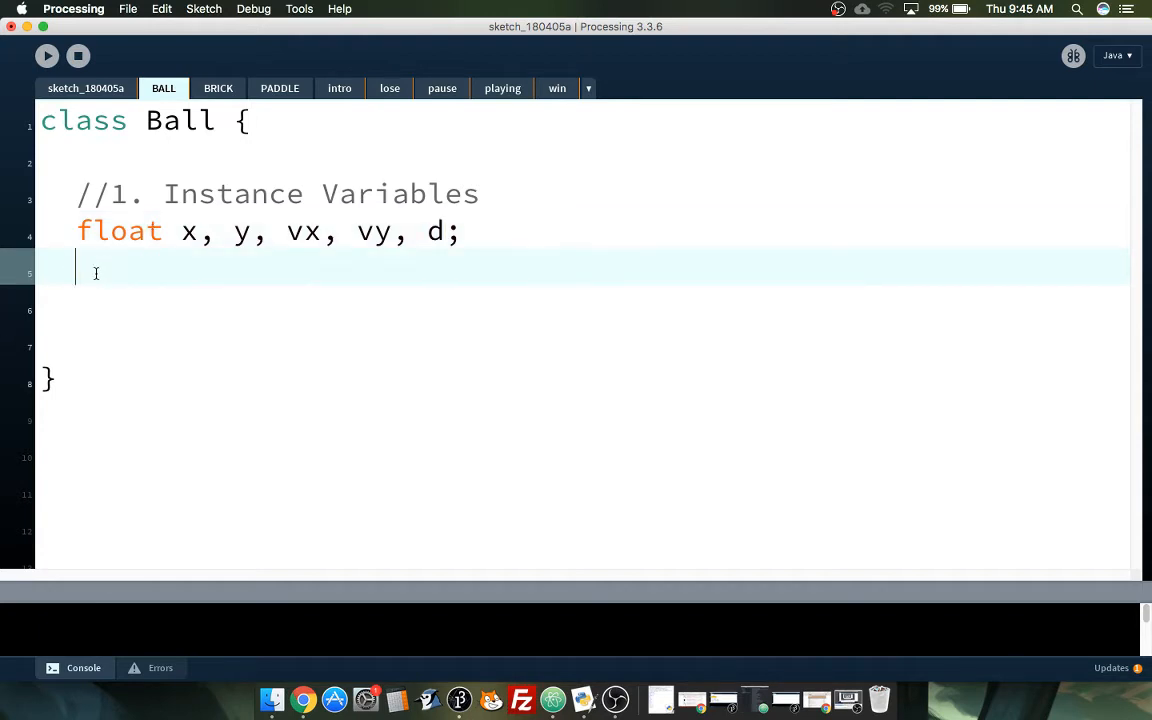
Step: Add a //2. Constructor comment to the Ball class
{"action": "type", "text": "//"}
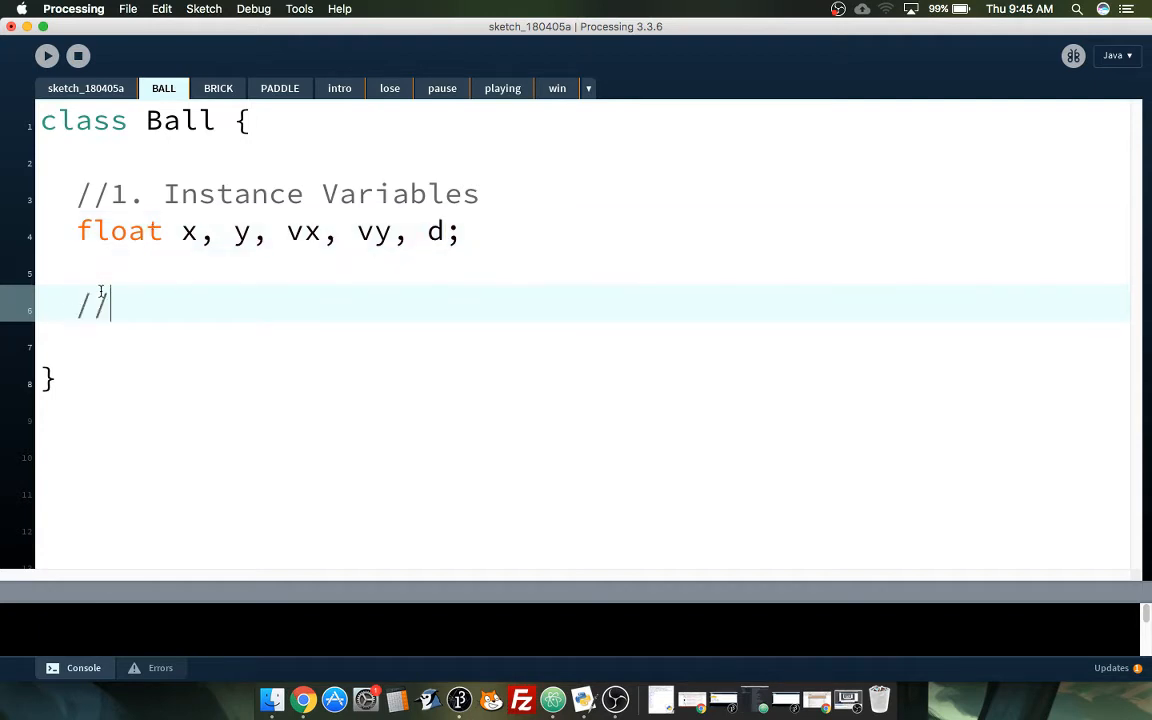
{"action": "type", "text": "2. C"}
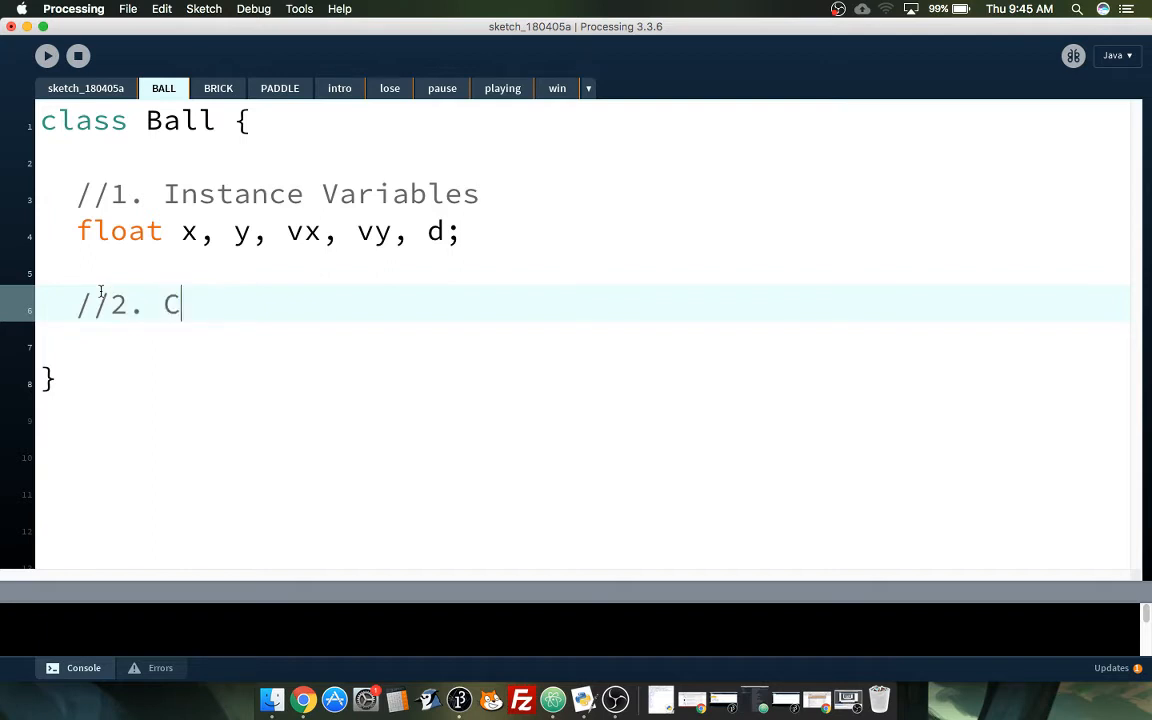
{"action": "type", "text": "onstructor"}
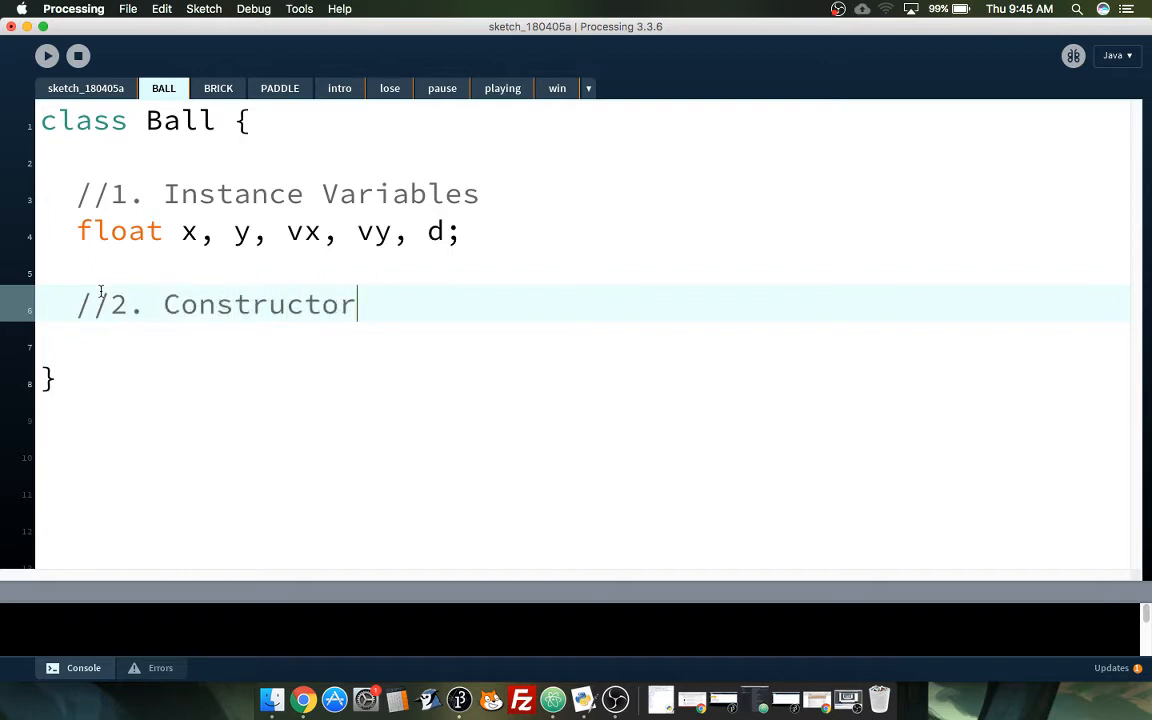
{"action": "key", "text": "Return"}
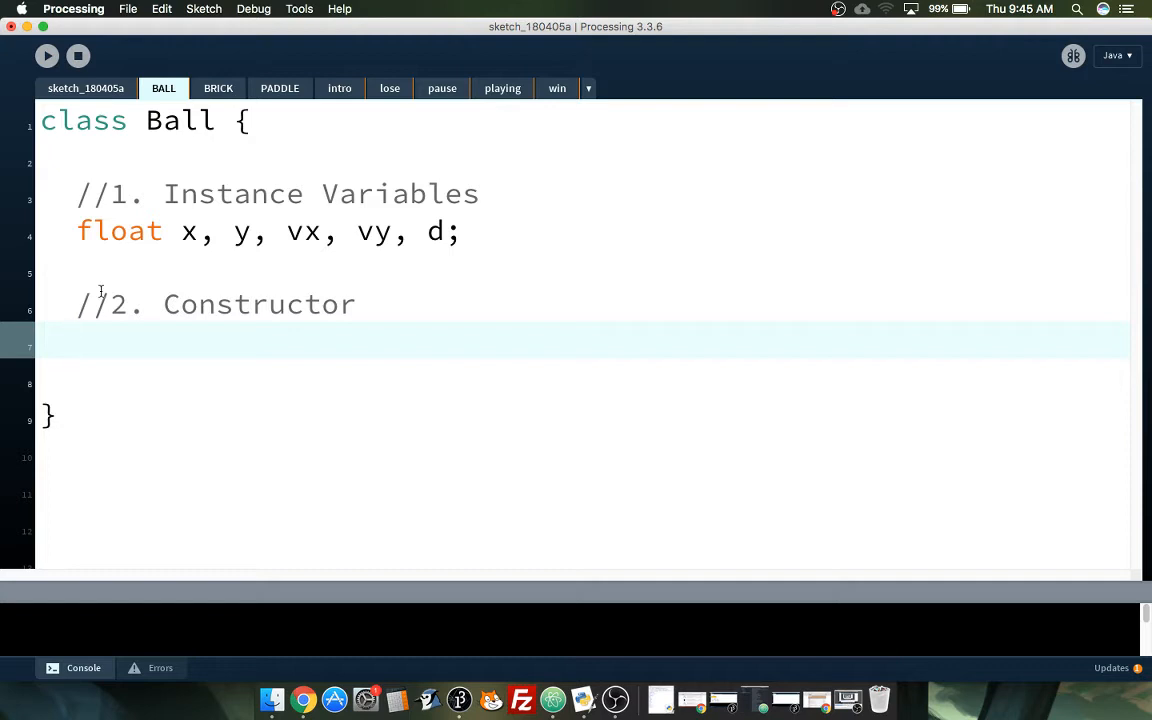
Step: Write the Ball() constructor with unfinished x, y, vx, vy and d assignments
{"action": "type", "text": "V"}
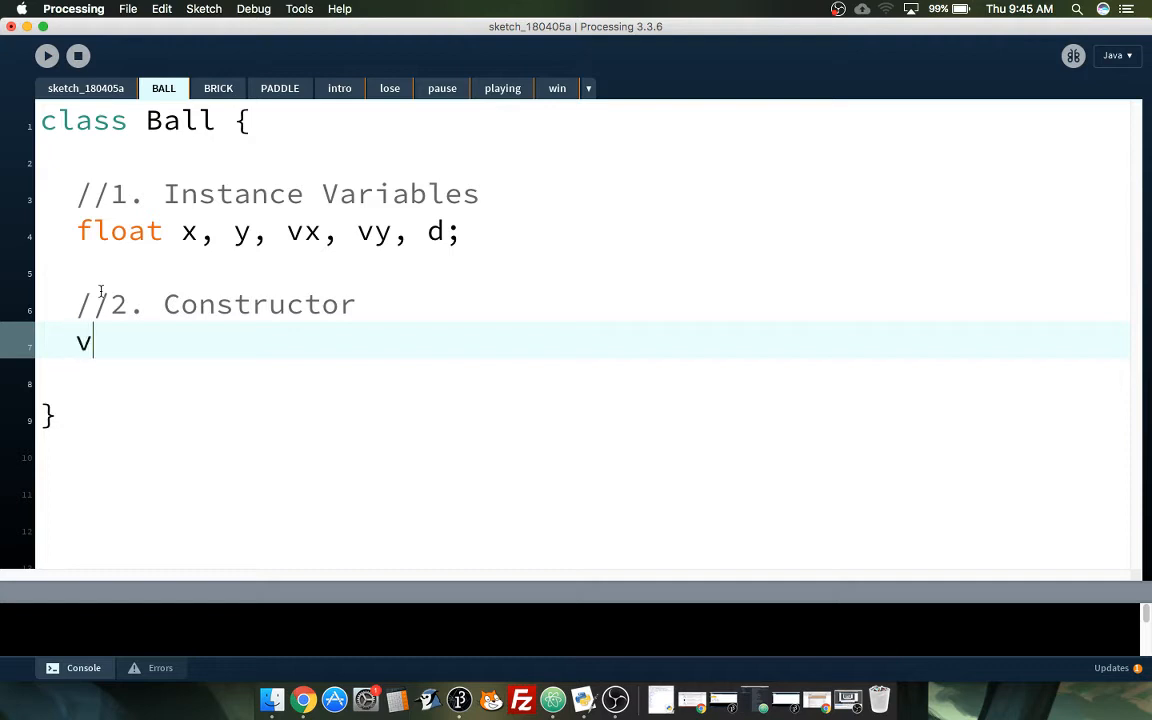
{"action": "key", "text": "backspace"}
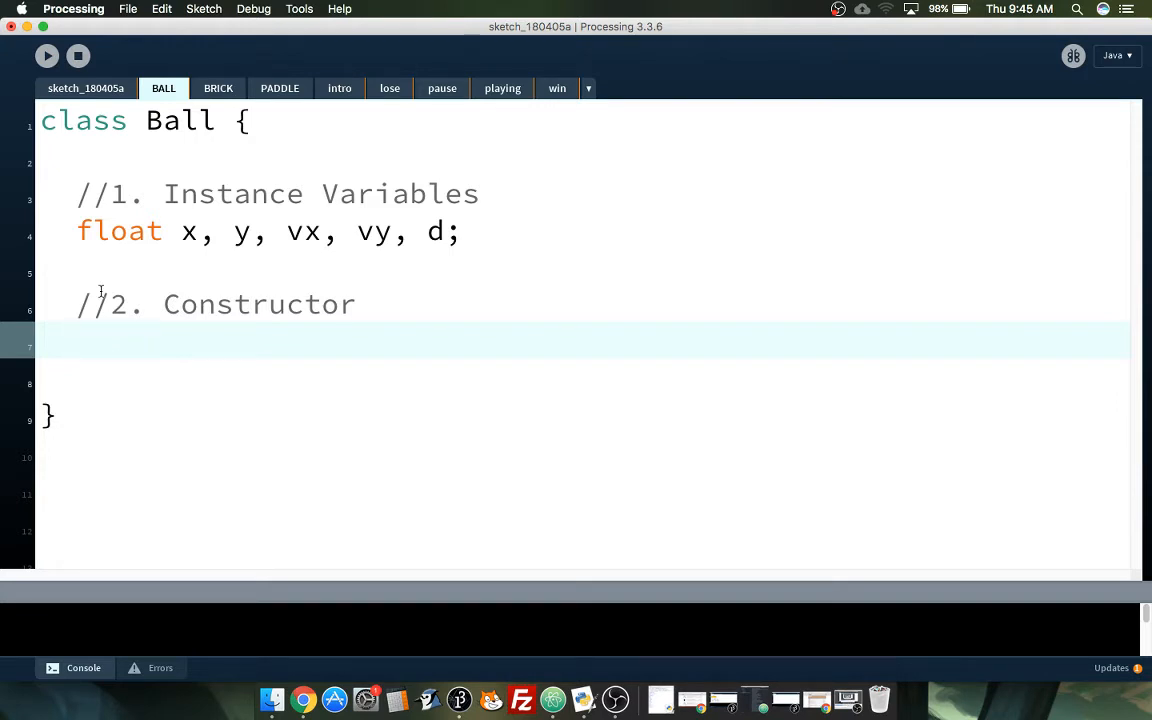
{"action": "type", "text": "Ball"}
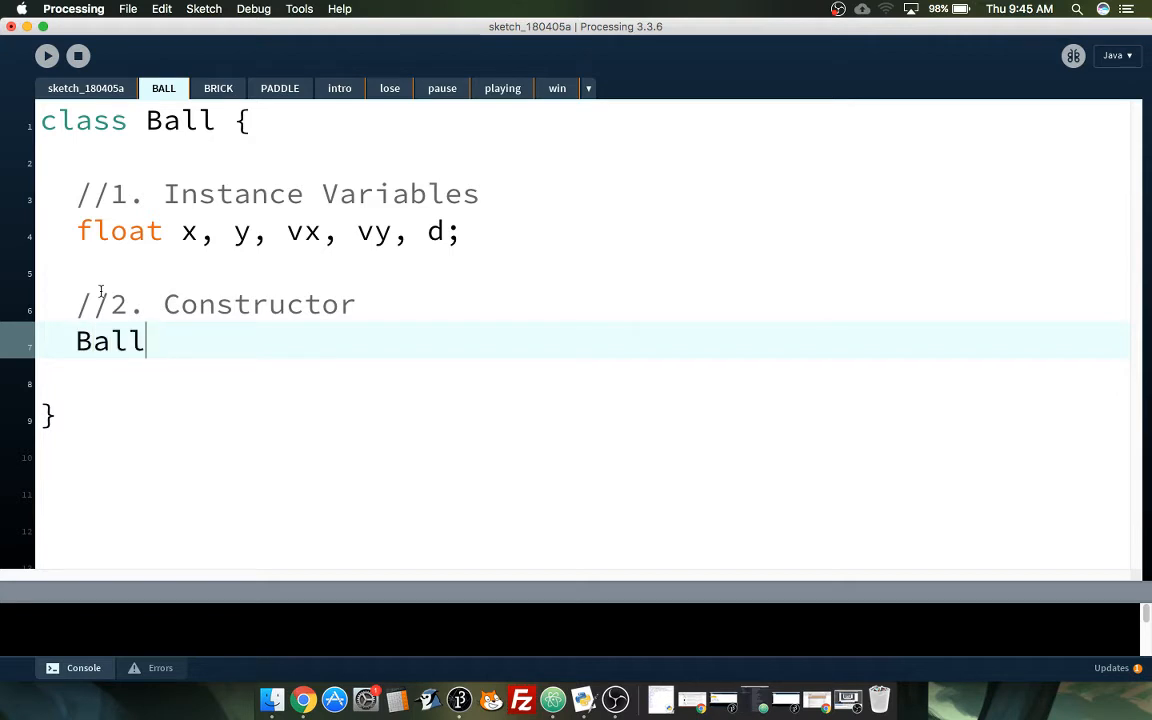
{"action": "double_click", "coordinate": [108, 341]}
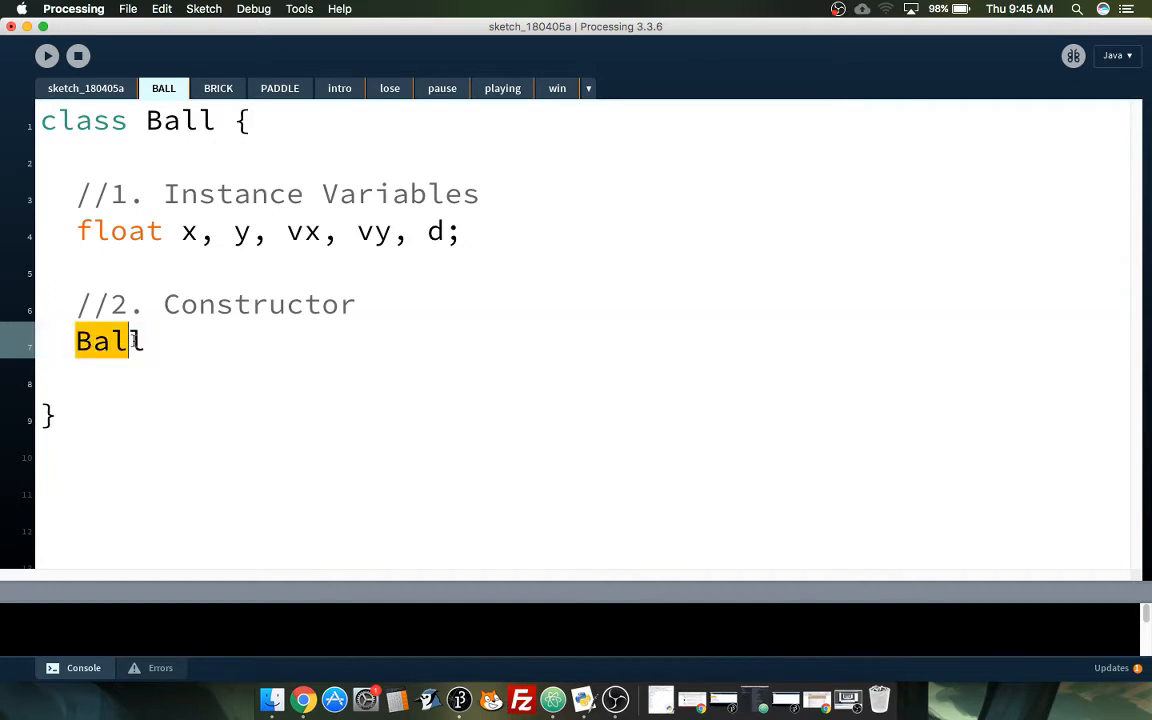
{"action": "left_click", "coordinate": [150, 341]}
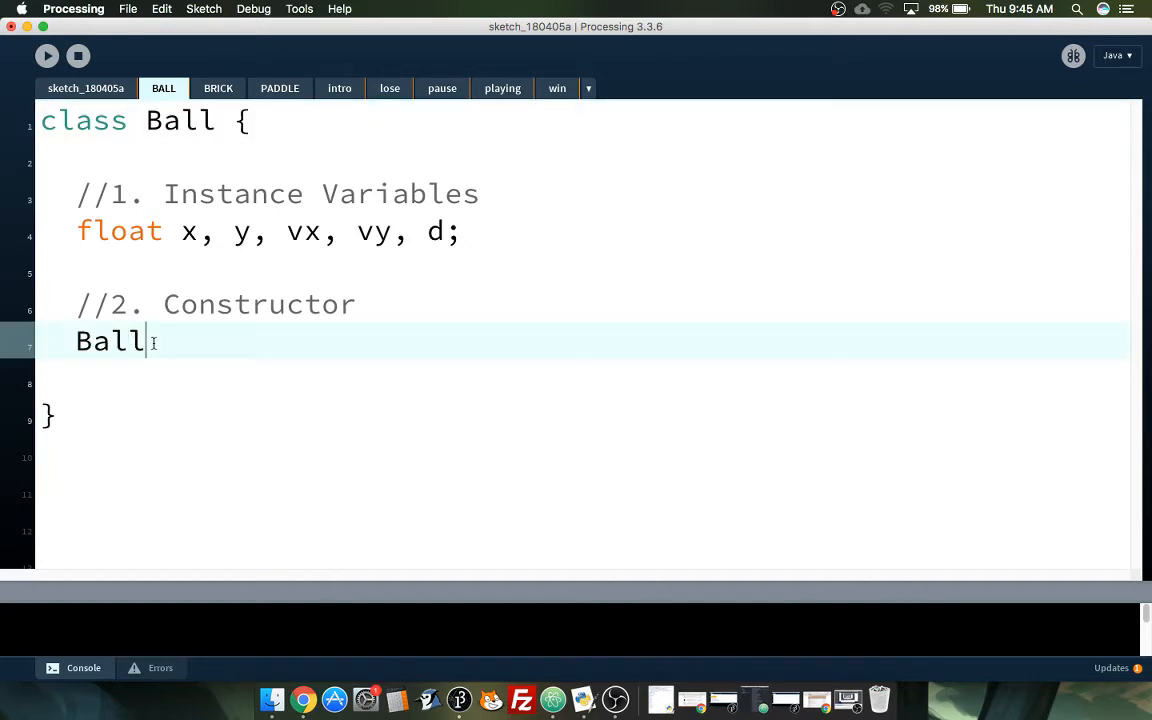
{"action": "type", "text": "()"}
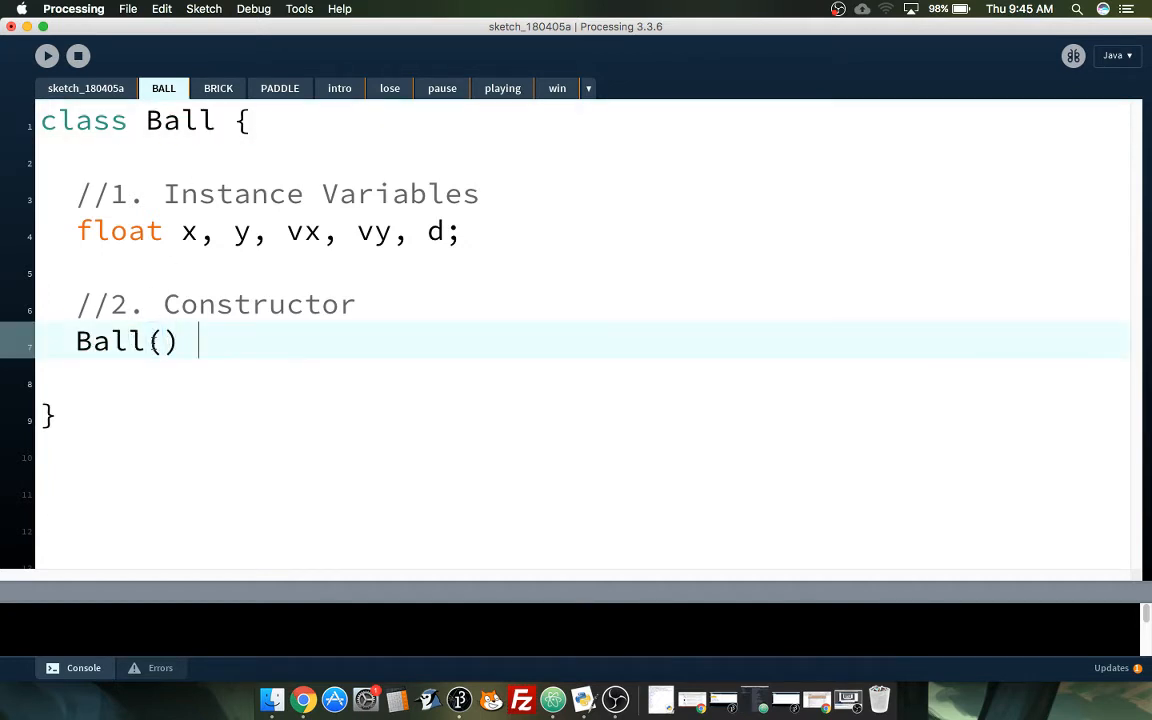
{"action": "type", "text": "{"}
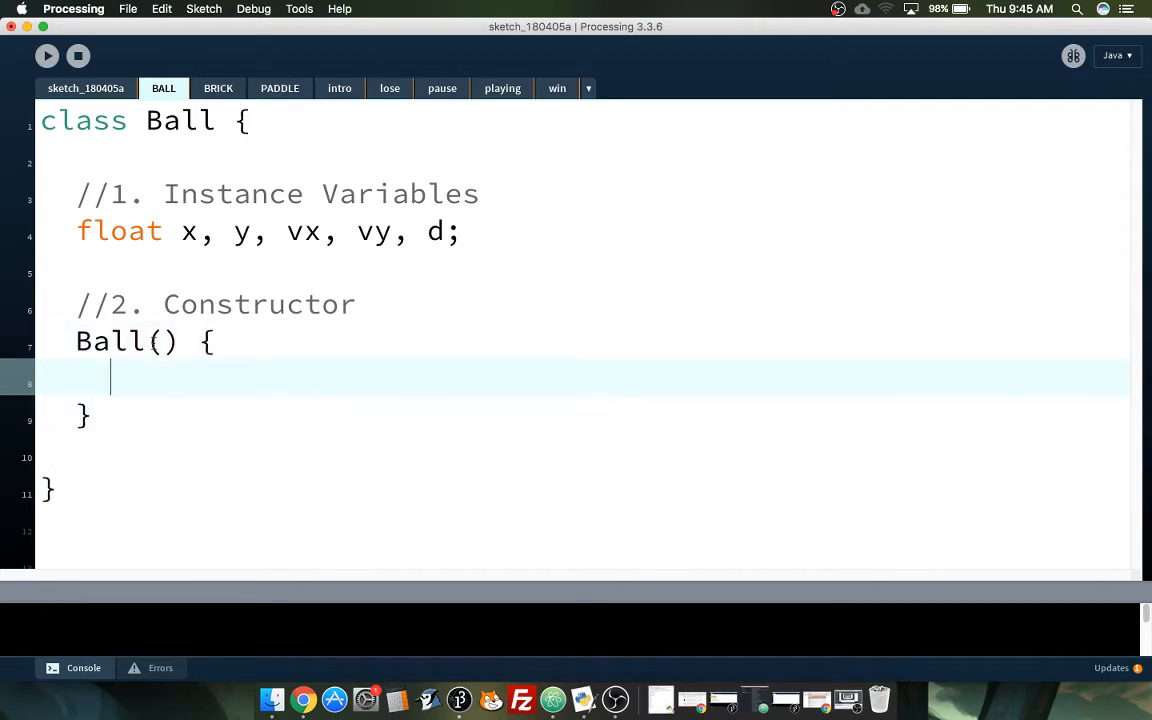
{"action": "type", "text": "x ="}
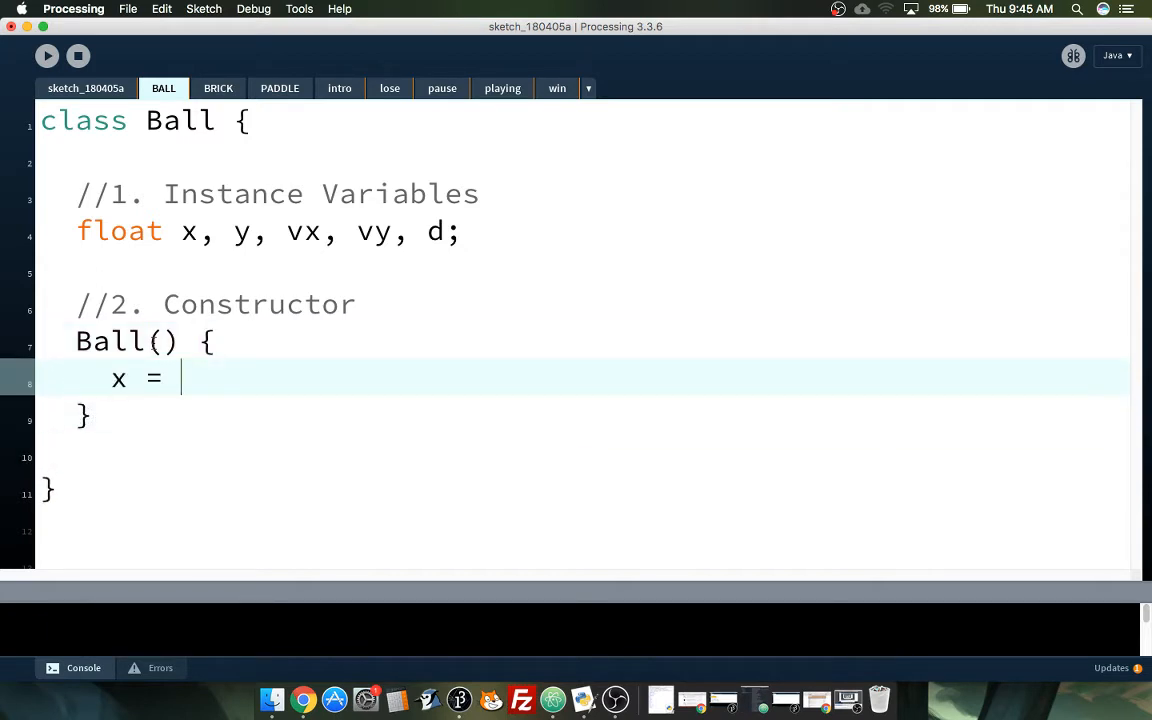
{"action": "type", "text": "y ="}
{"action": "type", "text": "d ="}
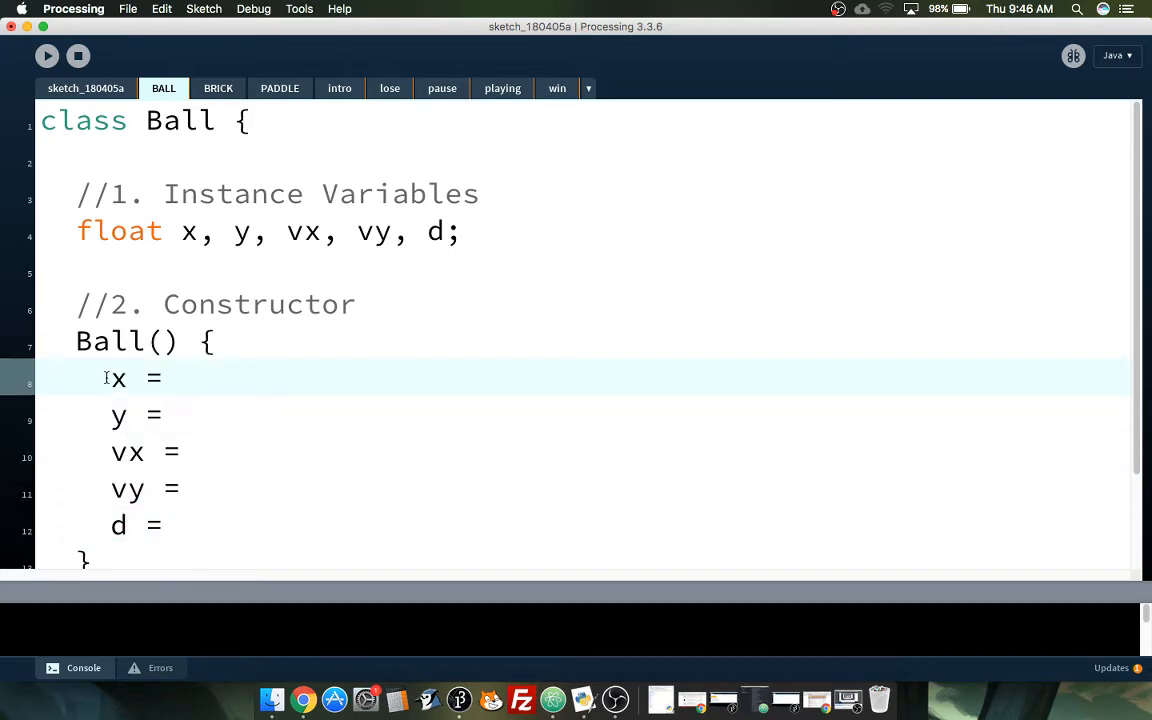
{"action": "left_click_drag", "start_coordinate": [112, 378], "coordinate": [163, 525]}
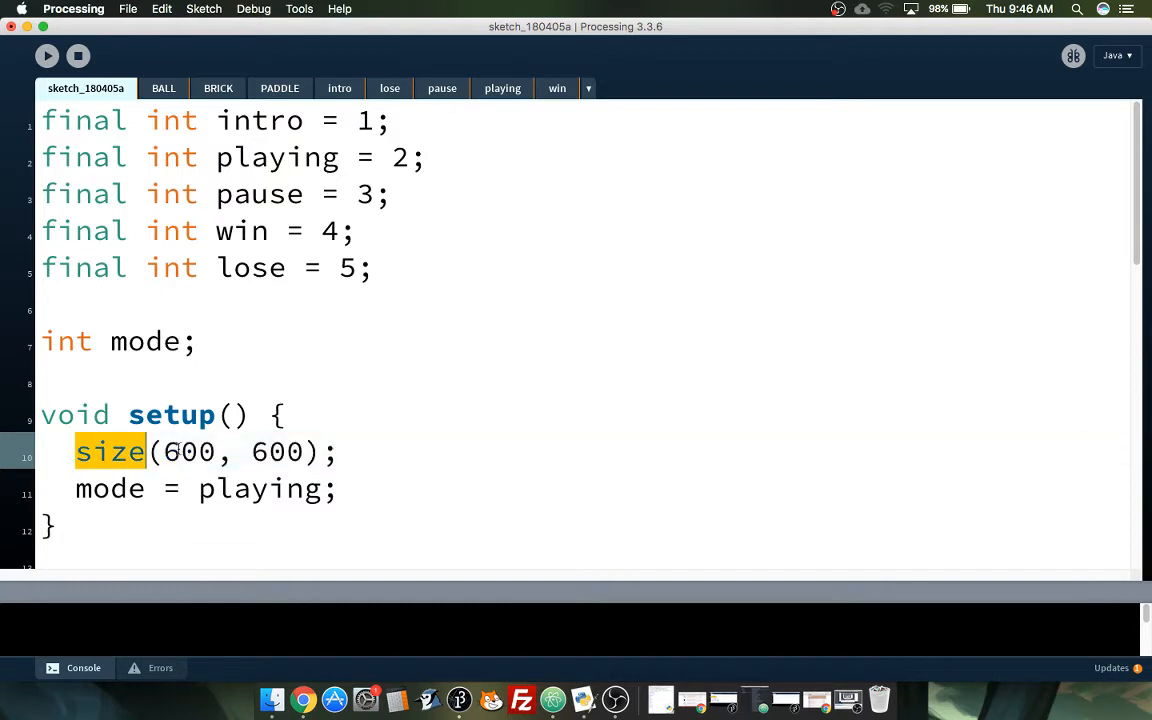
Step: Assign width and height to x and y in the Ball constructor
{"action": "left_click", "coordinate": [163, 88]}
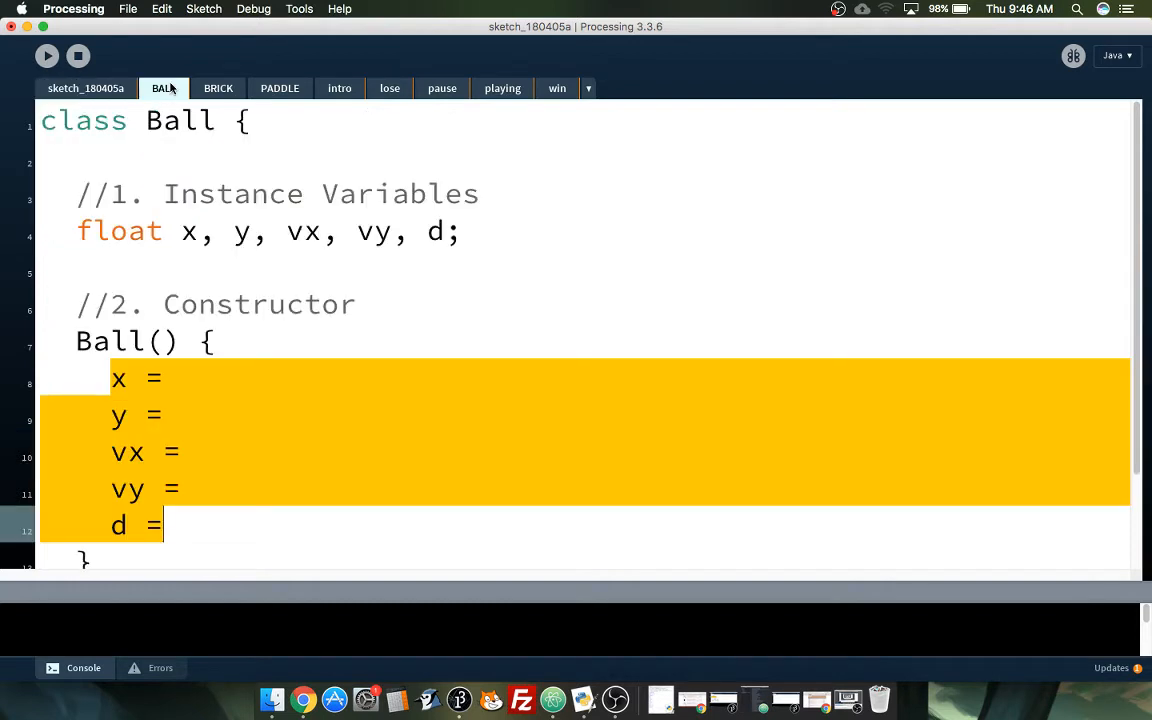
{"action": "left_click", "coordinate": [193, 378]}
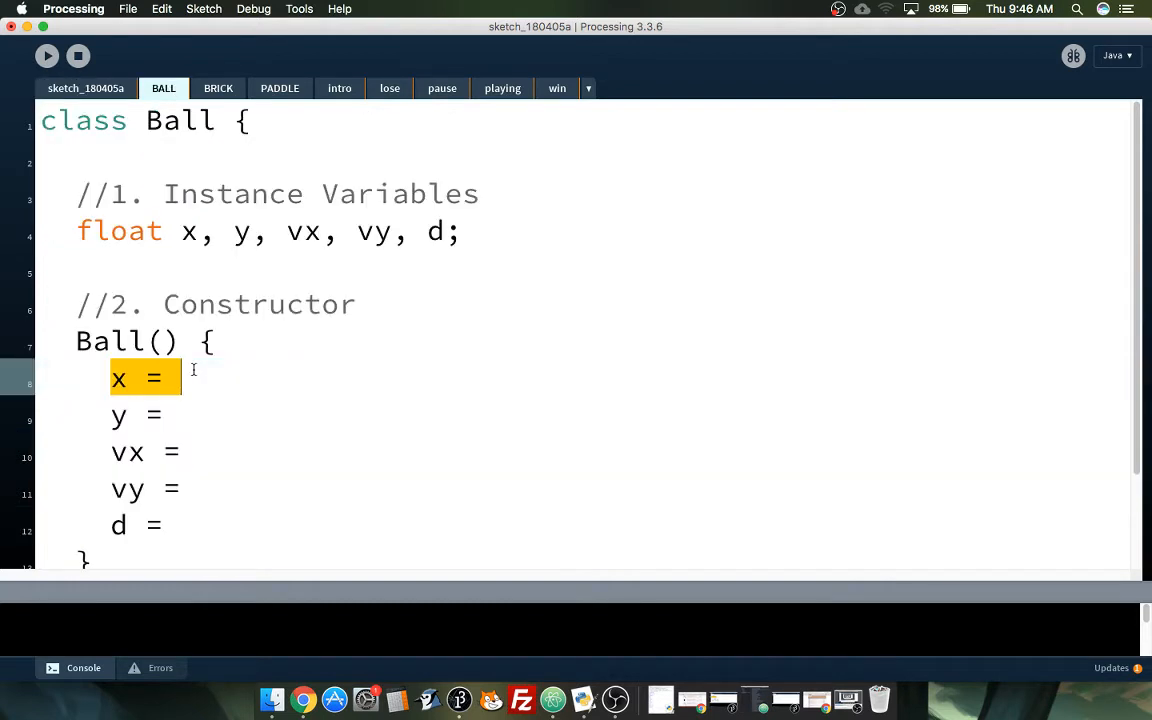
{"action": "left_click", "coordinate": [216, 415]}
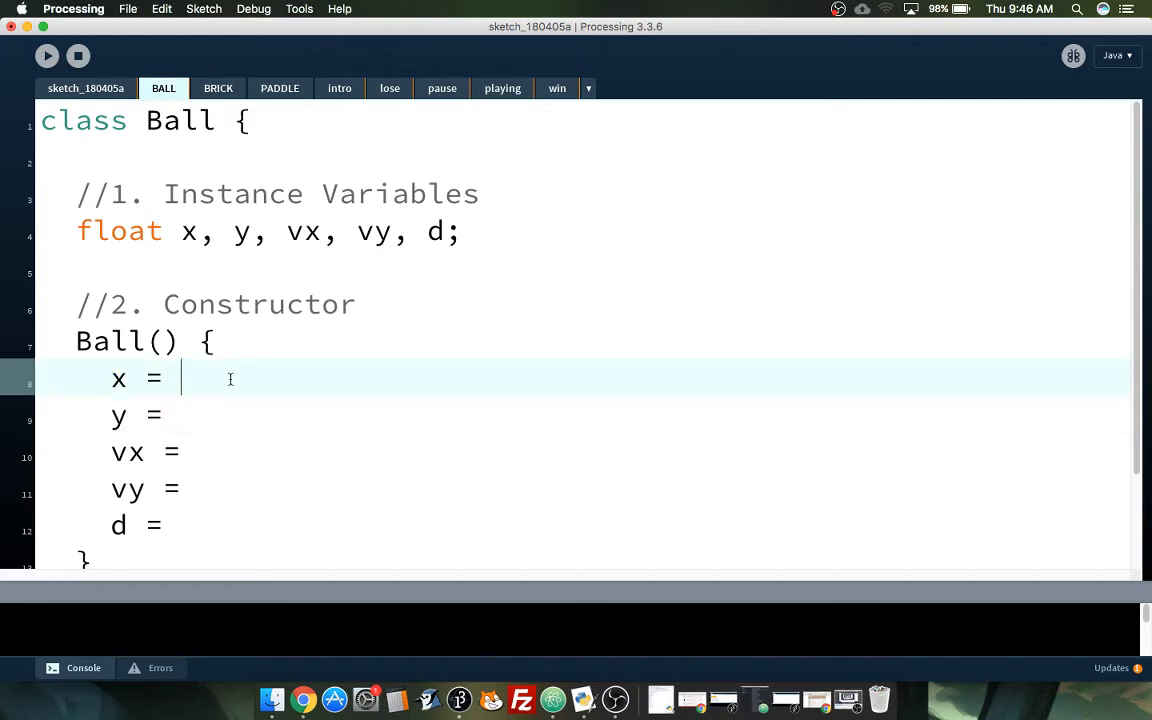
{"action": "type", "text": "300"}
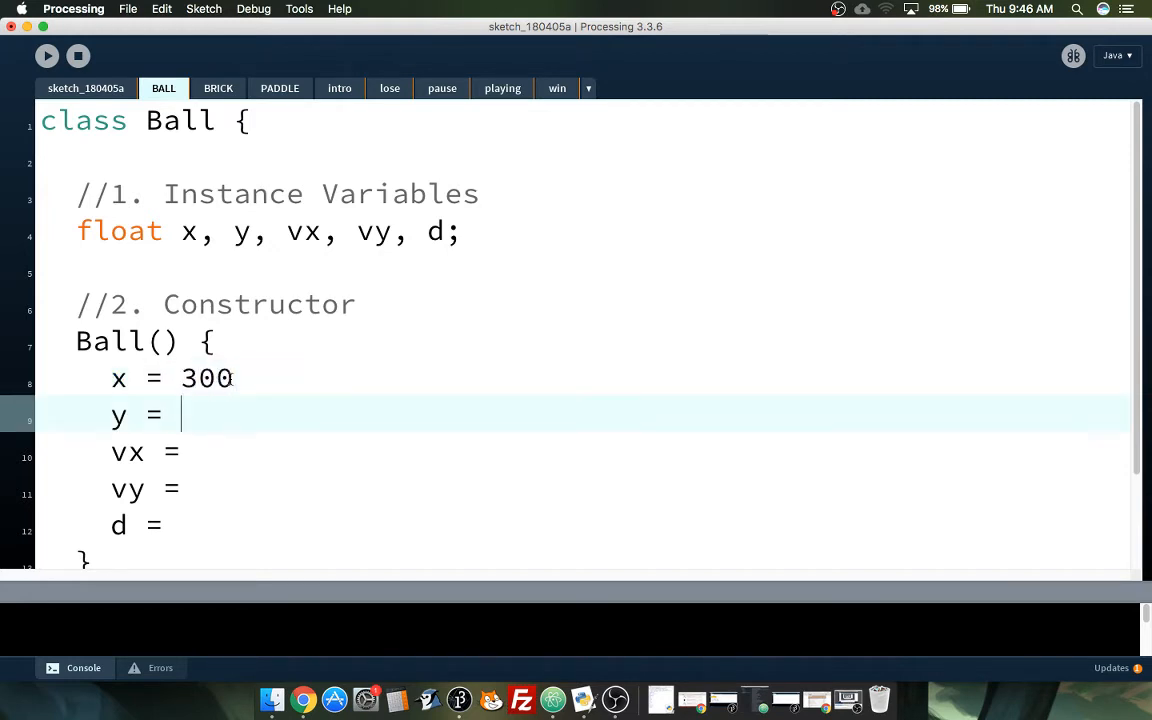
{"action": "type", "text": "300"}
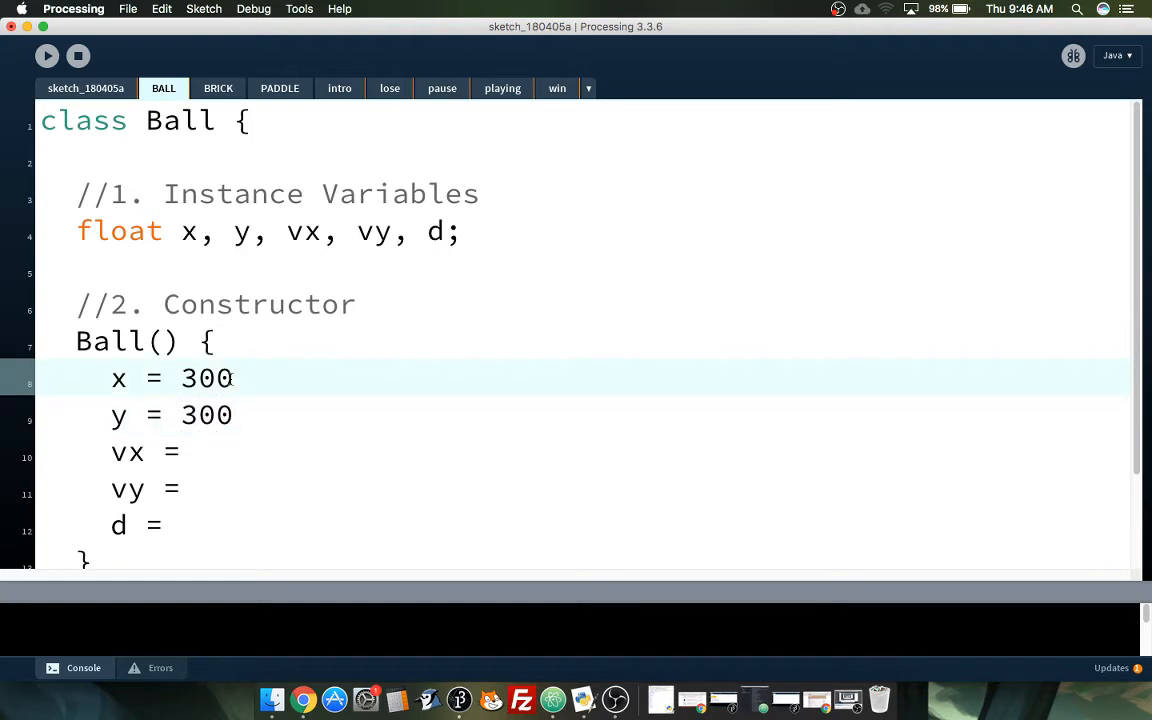
{"action": "type", "text": ";"}
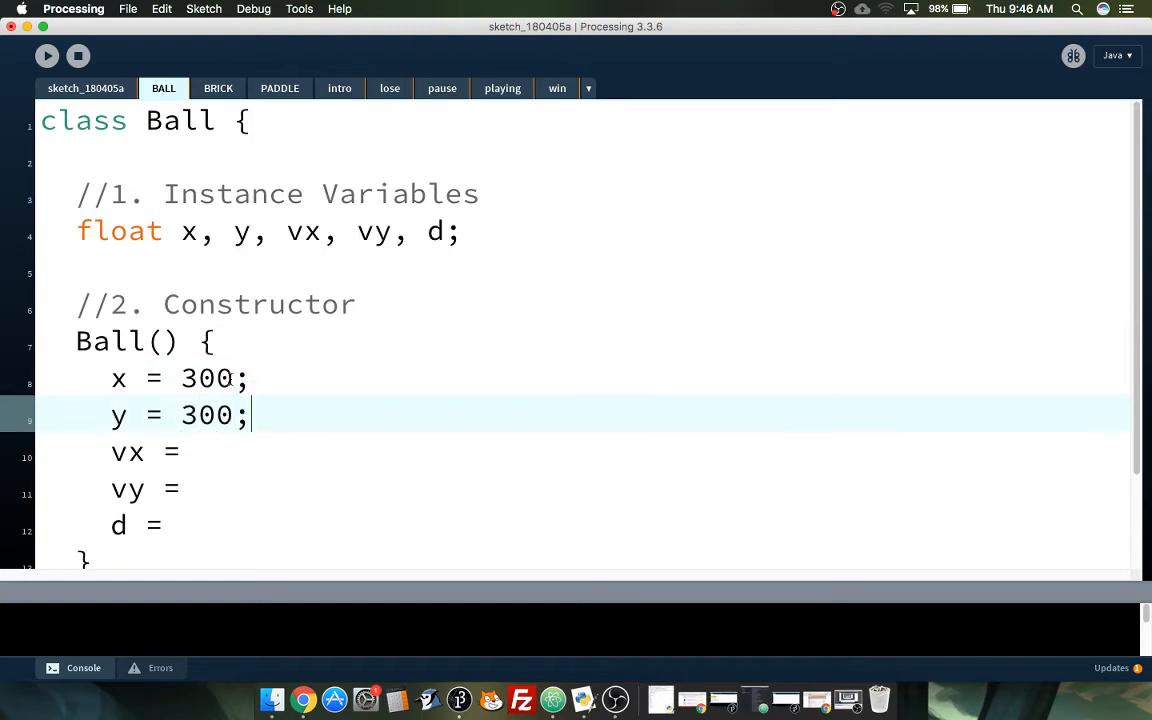
{"action": "double_click", "coordinate": [205, 378]}
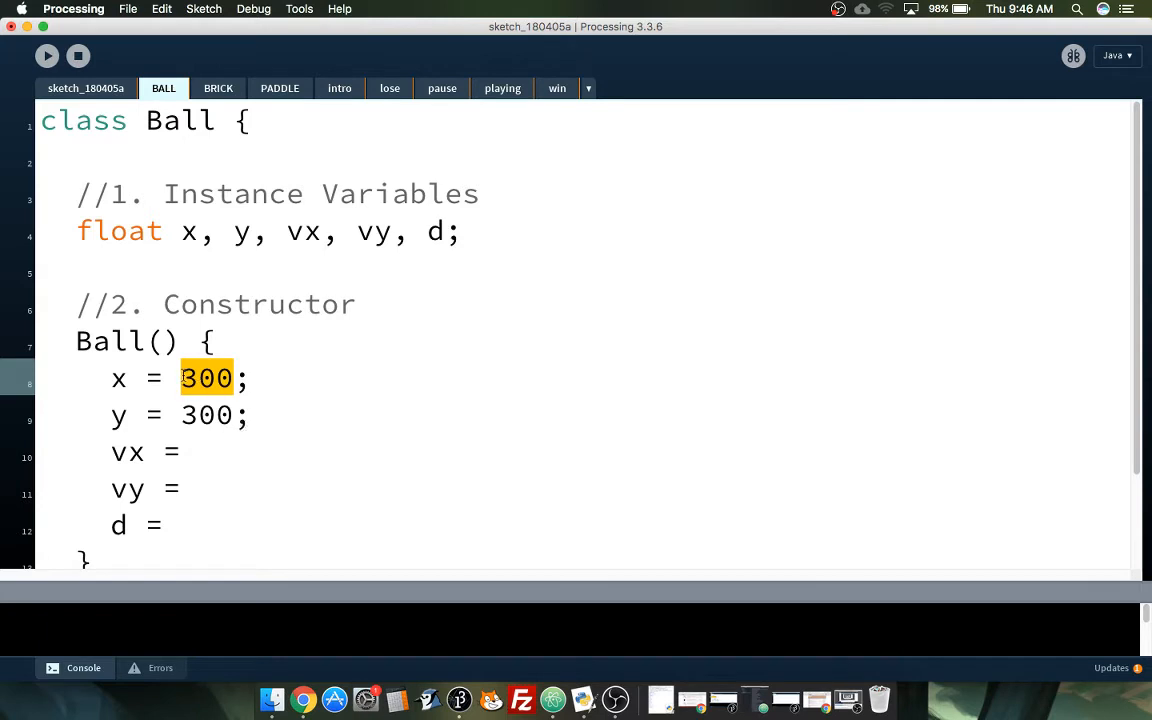
{"action": "type", "text": "widt"}
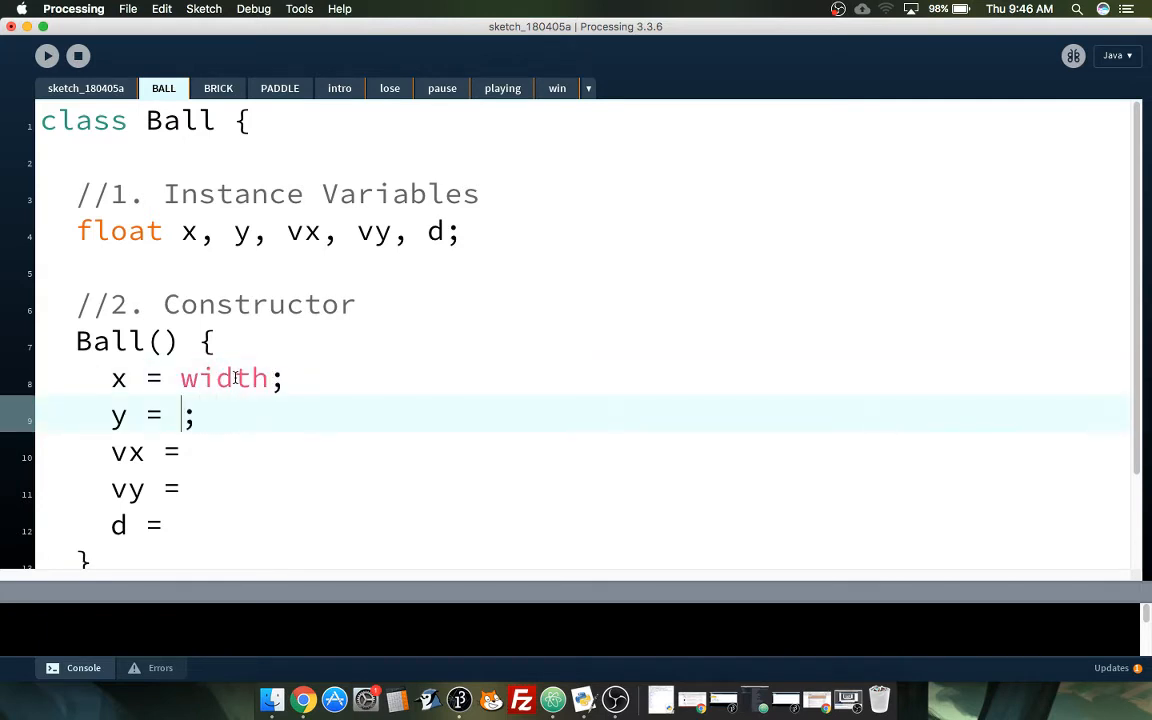
{"action": "type", "text": "height"}
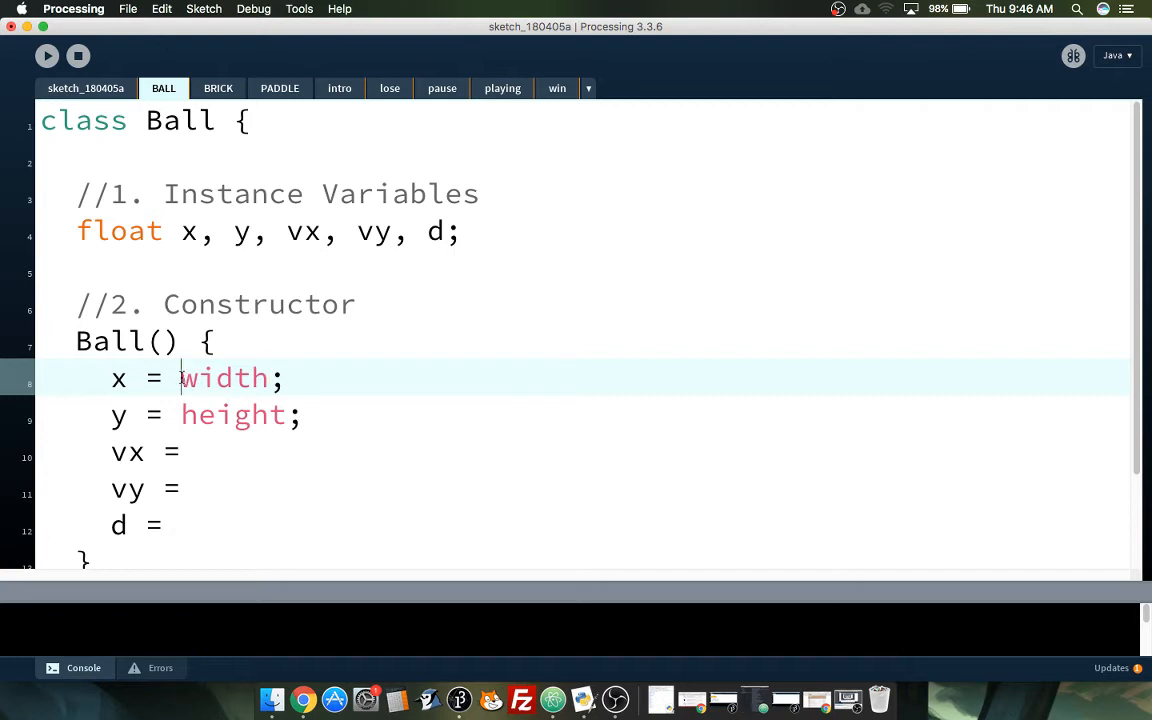
Step: Append /2 so the constructor sets x = width/2 and y = height/2
{"action": "left_click", "coordinate": [85, 88]}
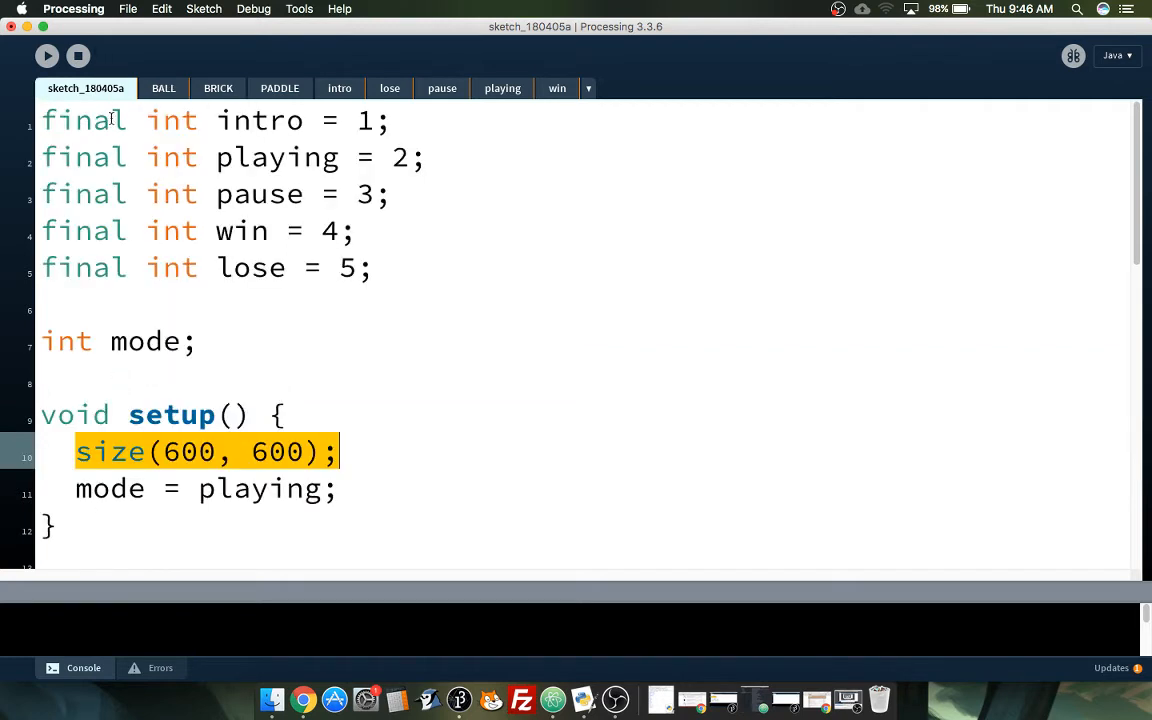
{"action": "double_click", "coordinate": [189, 451]}
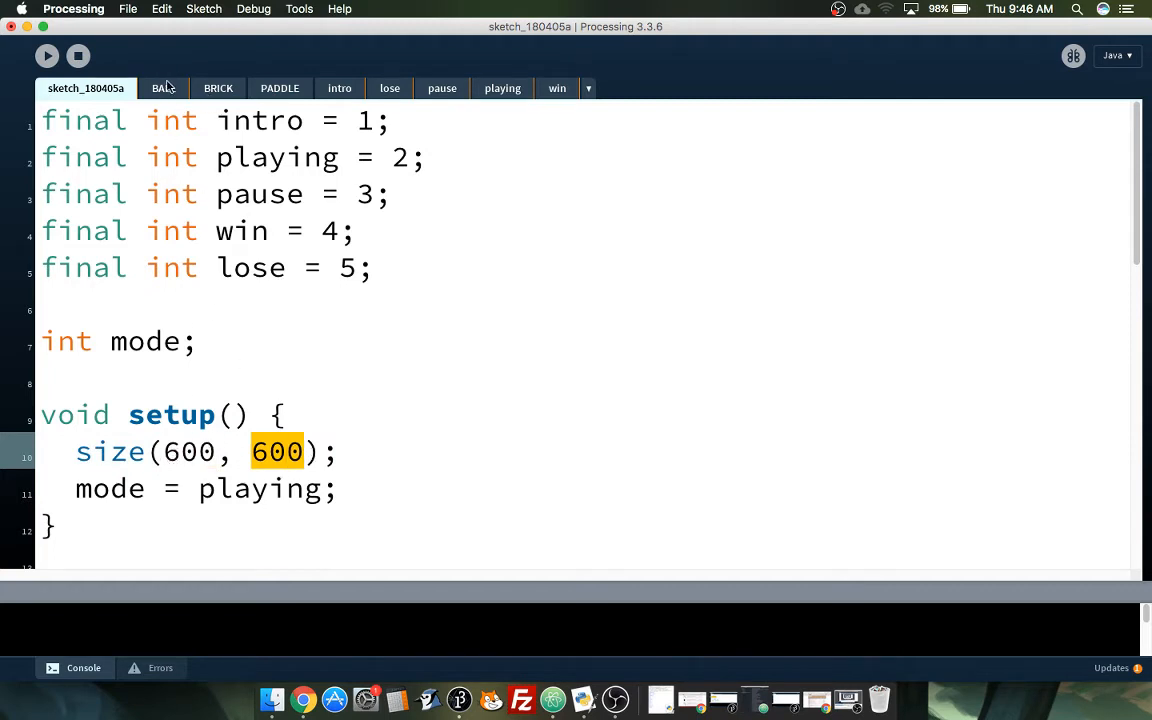
{"action": "left_click", "coordinate": [163, 88]}
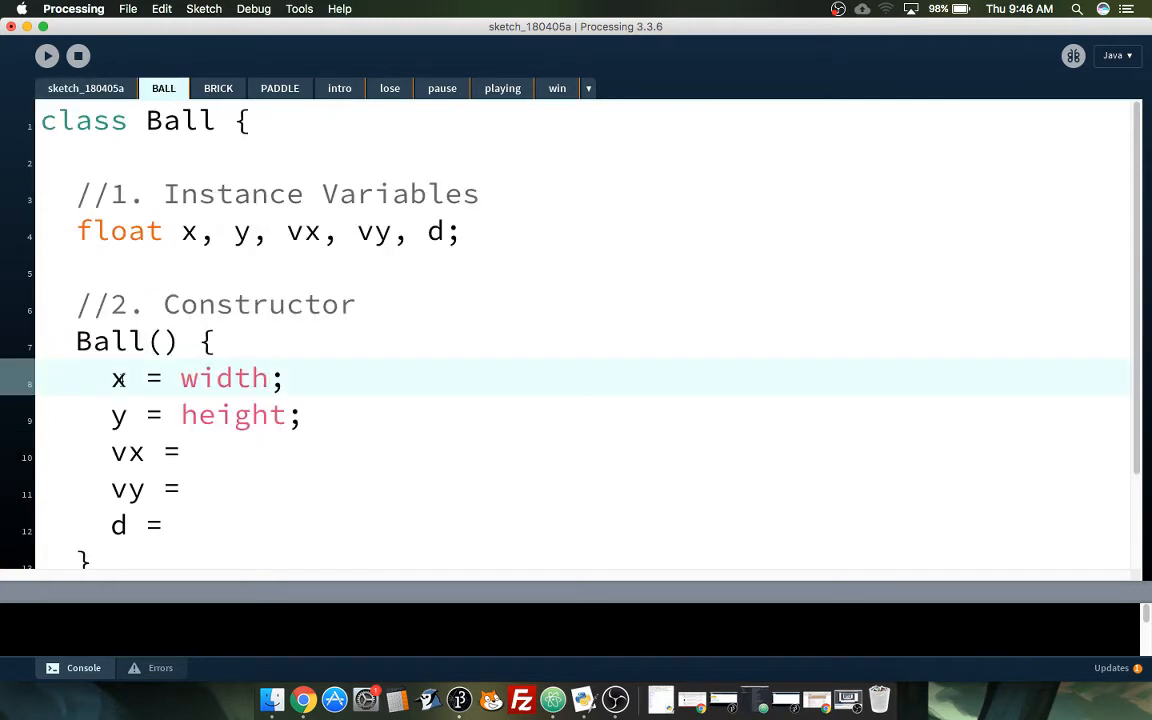
{"action": "type", "text": "/2"}
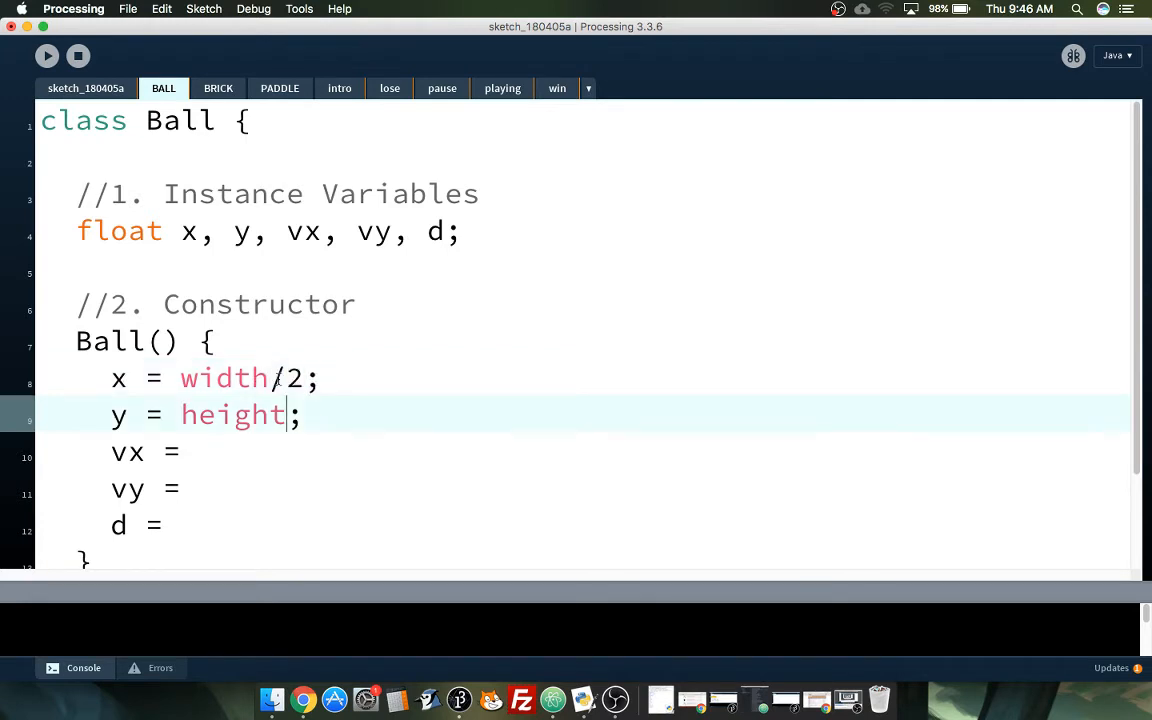
{"action": "type", "text": "/2"}
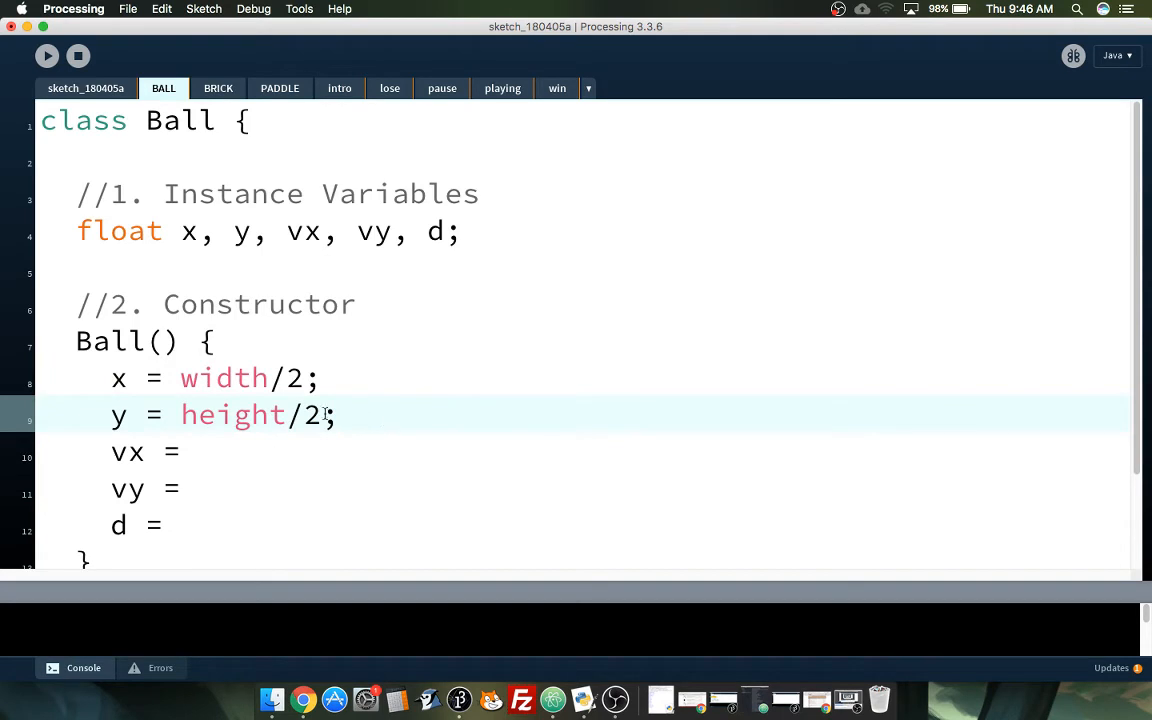
{"action": "left_click", "coordinate": [86, 88]}
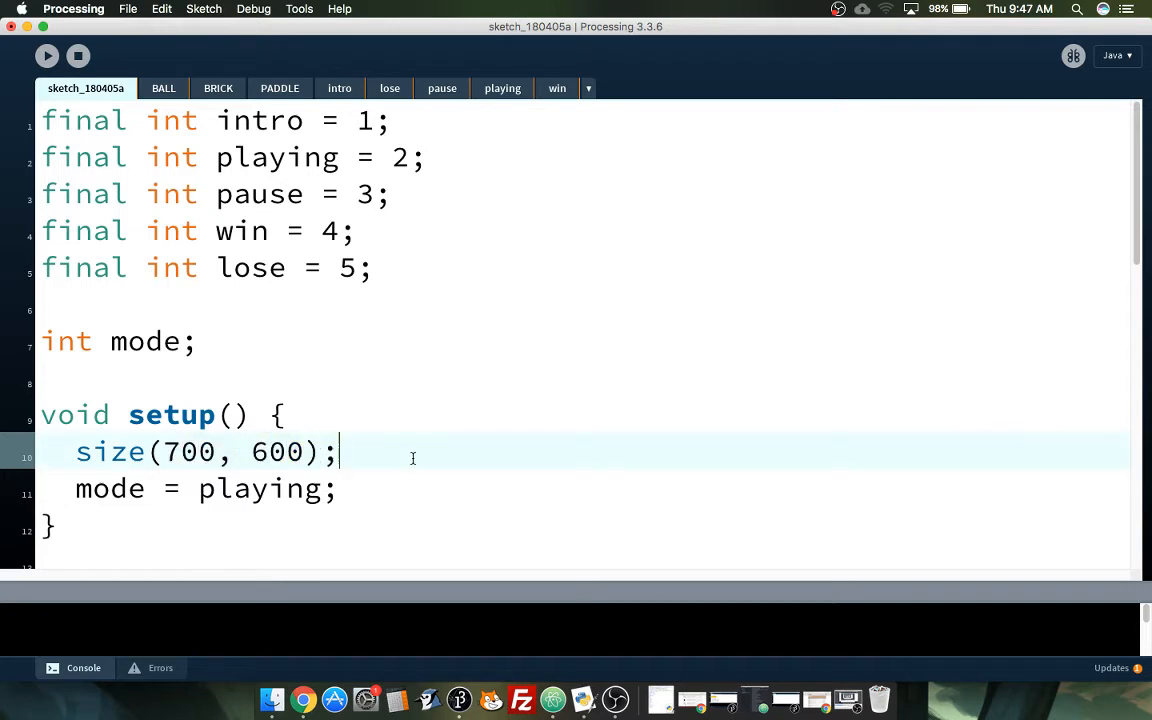
Step: Change size(700, 600) back to size(600, 600) and return to the Ball constructor
{"action": "left_click", "coordinate": [163, 88]}
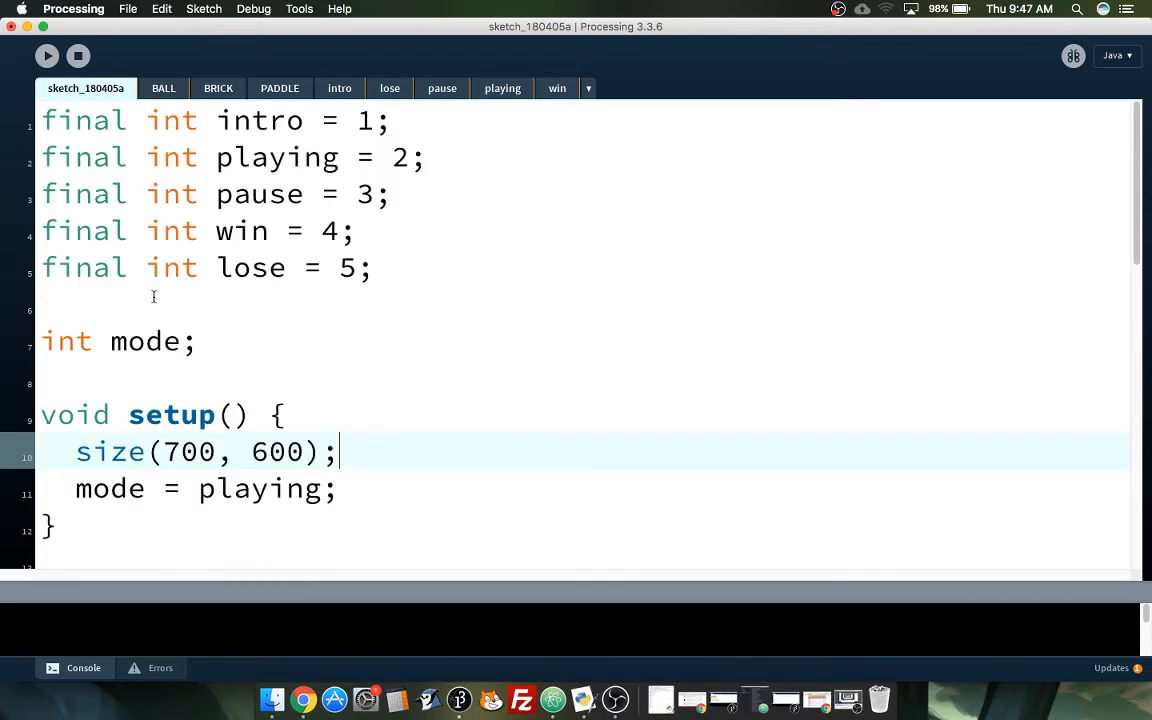
{"action": "key", "text": "Backspace"}
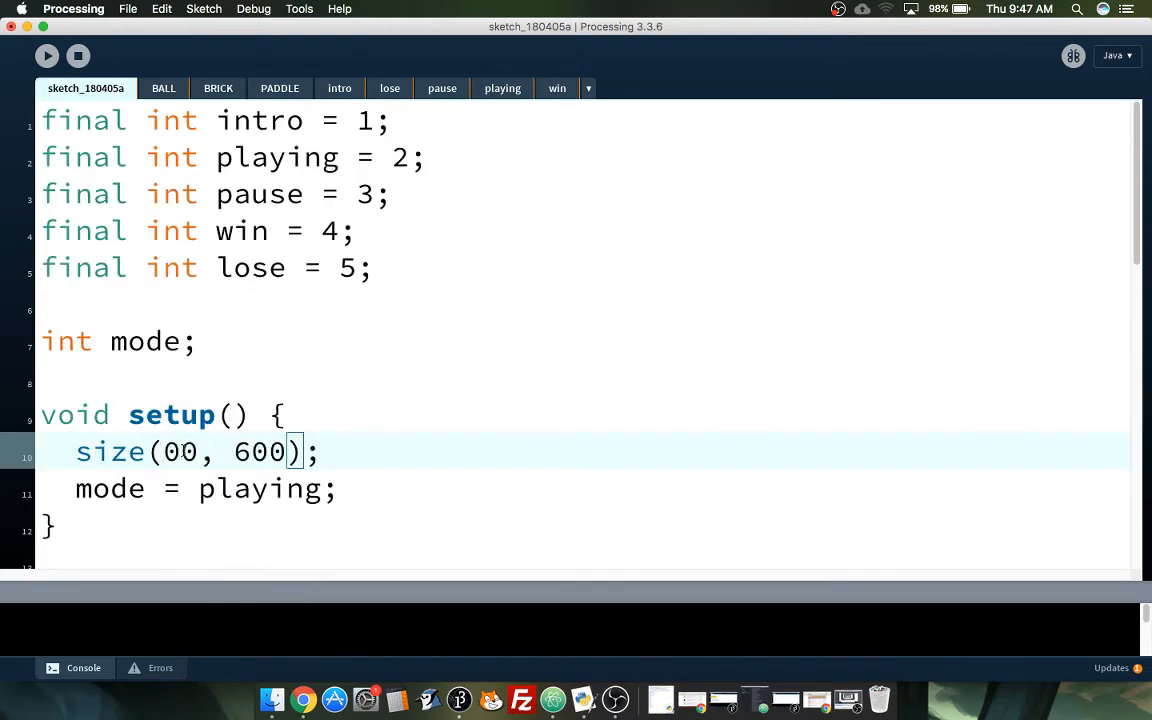
{"action": "type", "text": "6"}
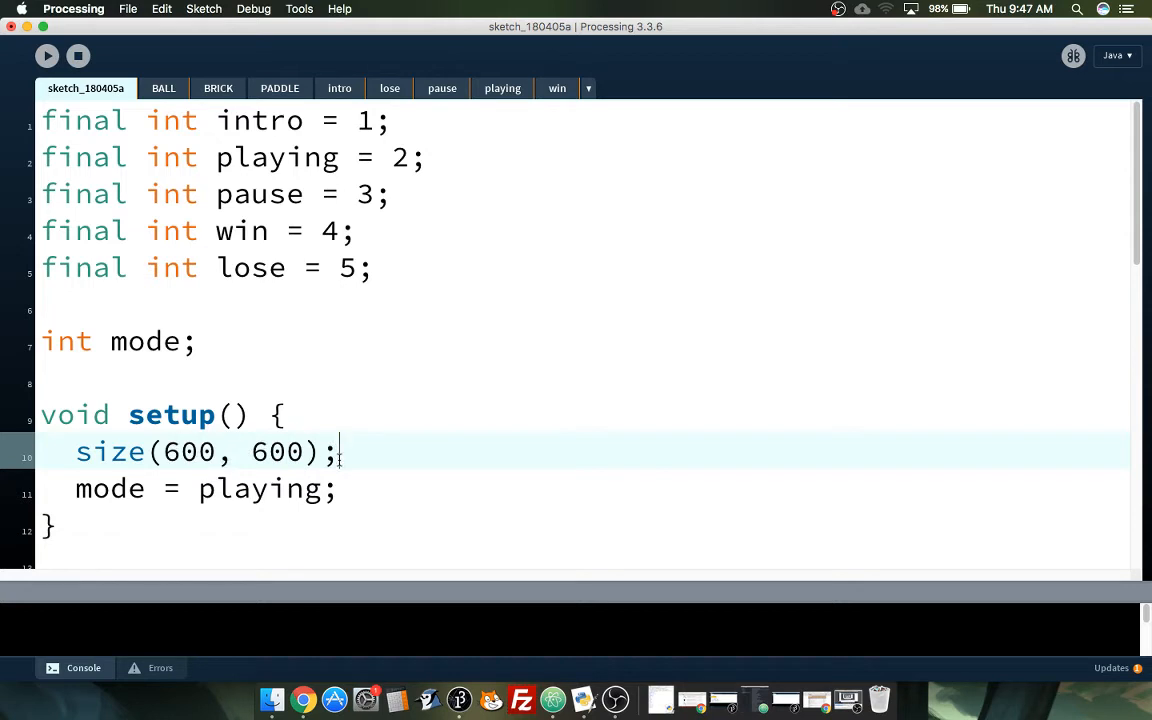
{"action": "left_click", "coordinate": [163, 88]}
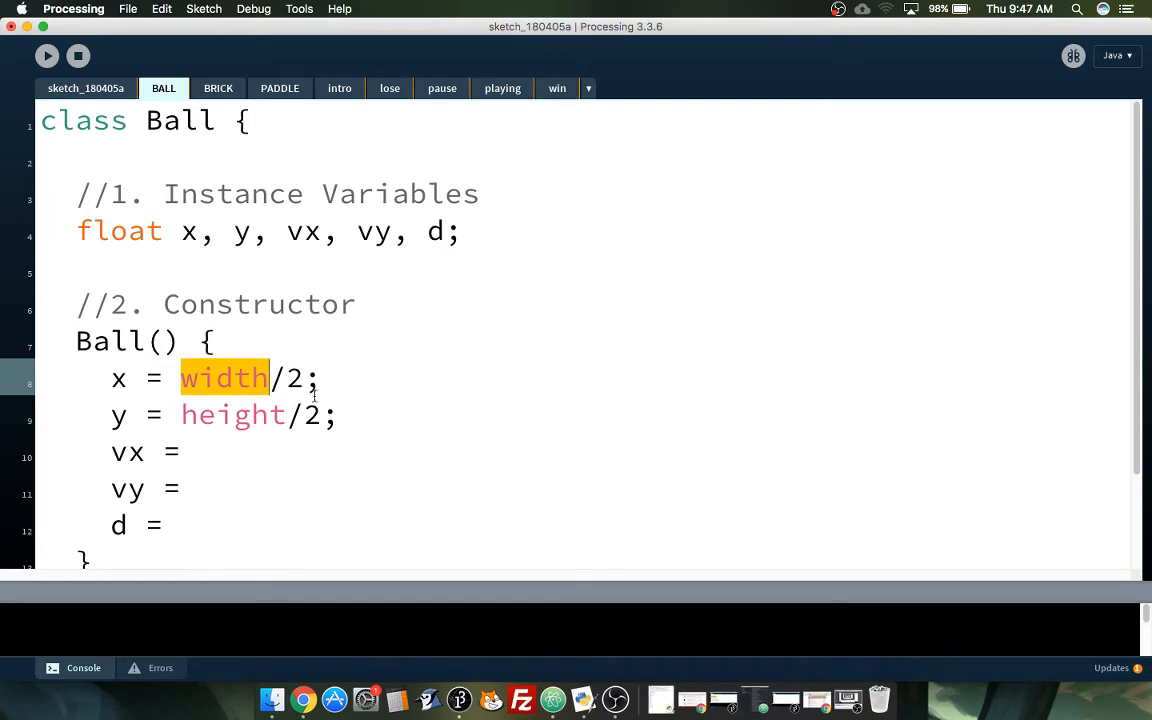
{"action": "left_click", "coordinate": [198, 452]}
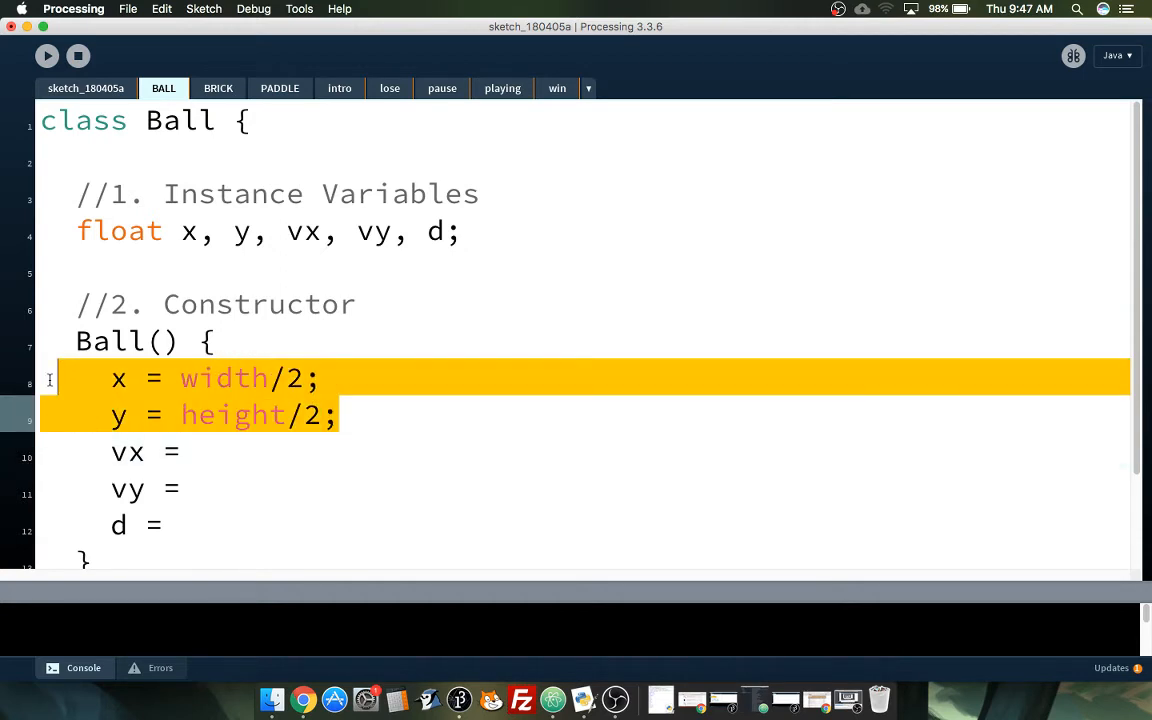
{"action": "left_click", "coordinate": [343, 414]}
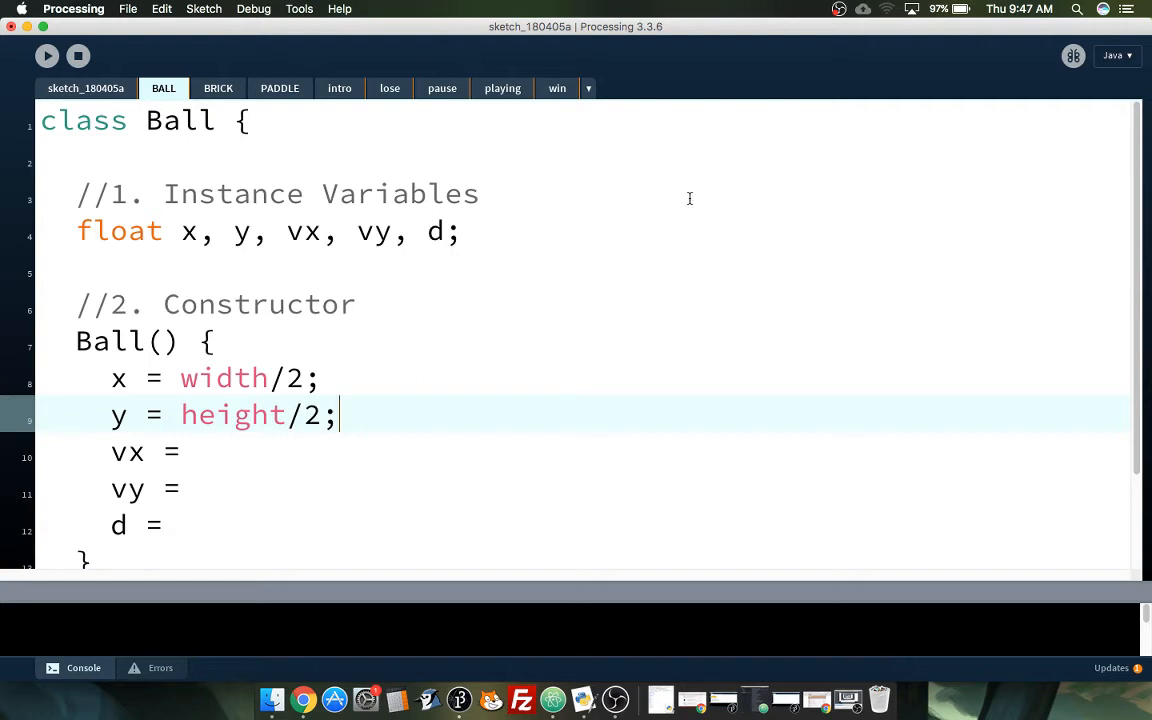
{"action": "mouse_move", "coordinate": [60, 377]}
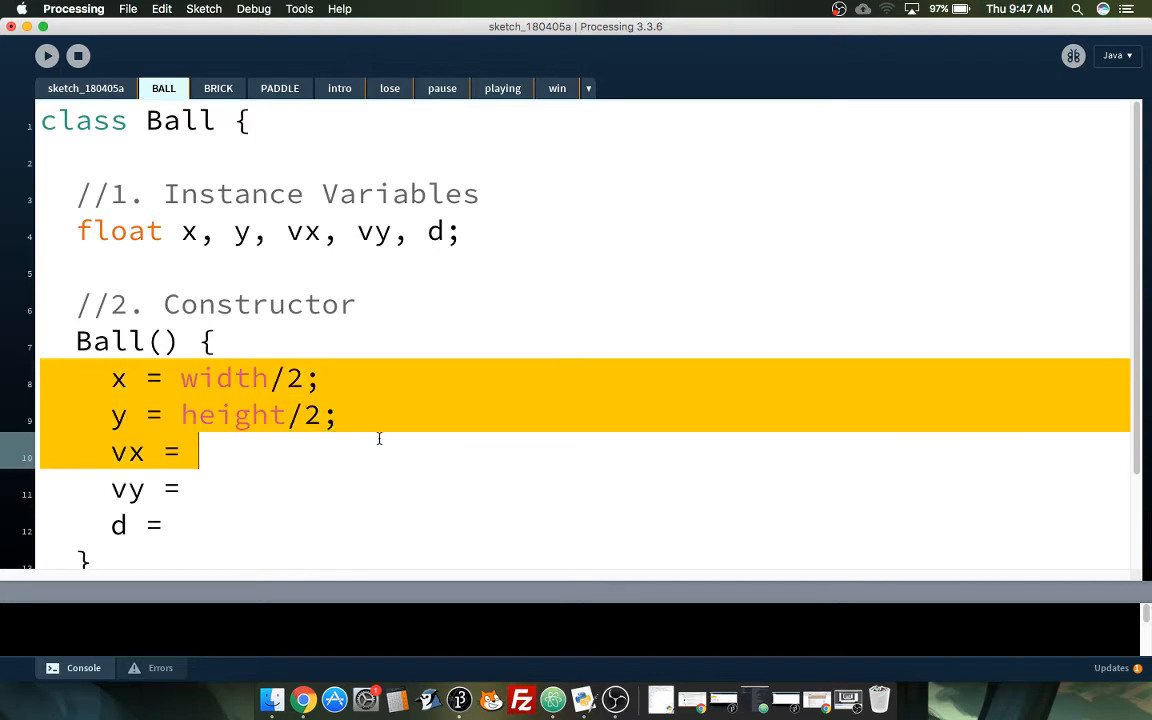
Step: Fill in vx = 3, vy = 4 and d = 50 in Ball()
{"action": "left_click", "coordinate": [378, 451]}
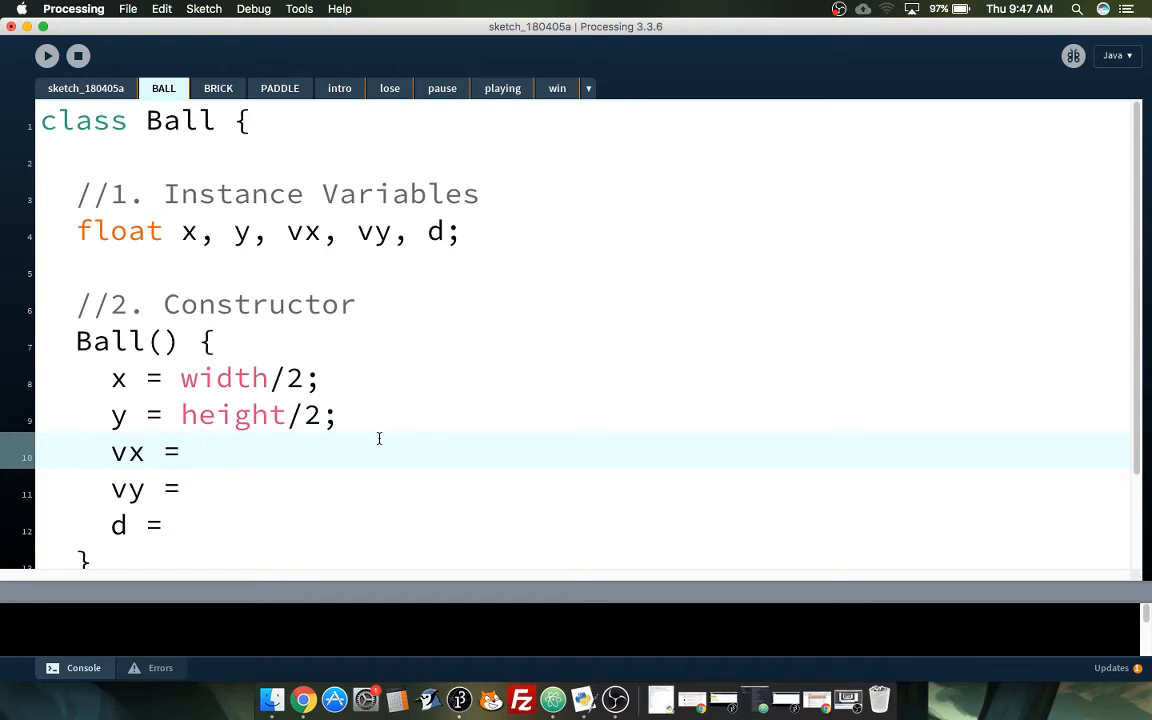
{"action": "type", "text": "3"}
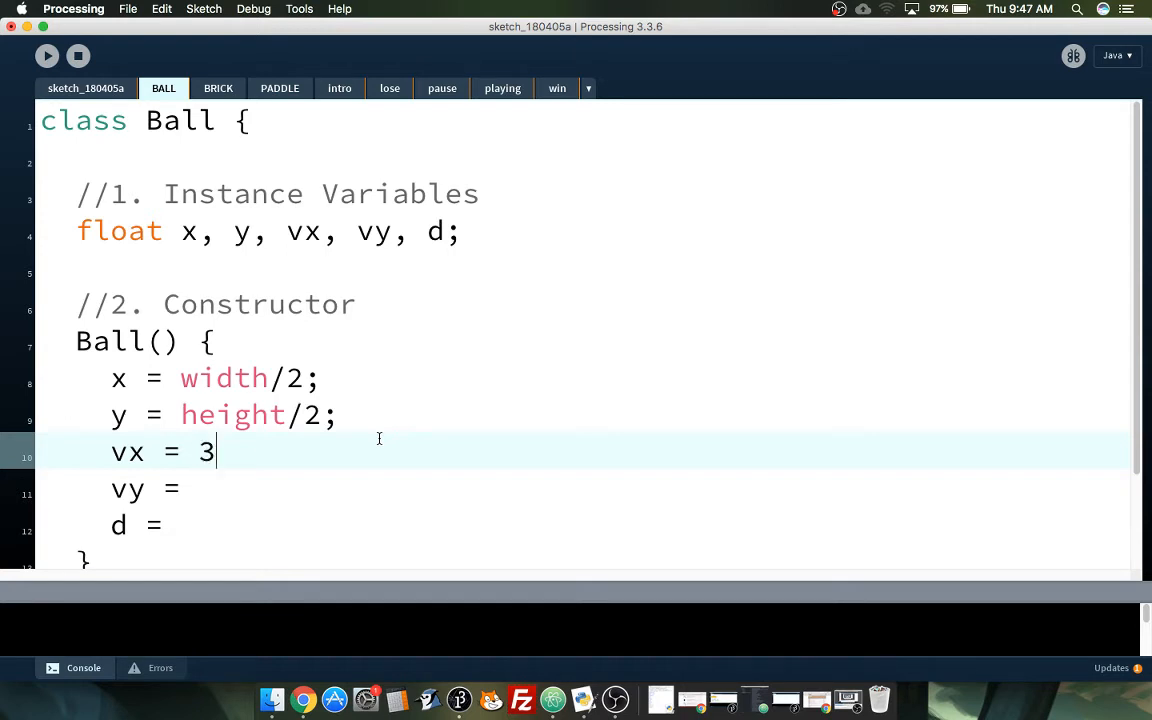
{"action": "type", "text": "4"}
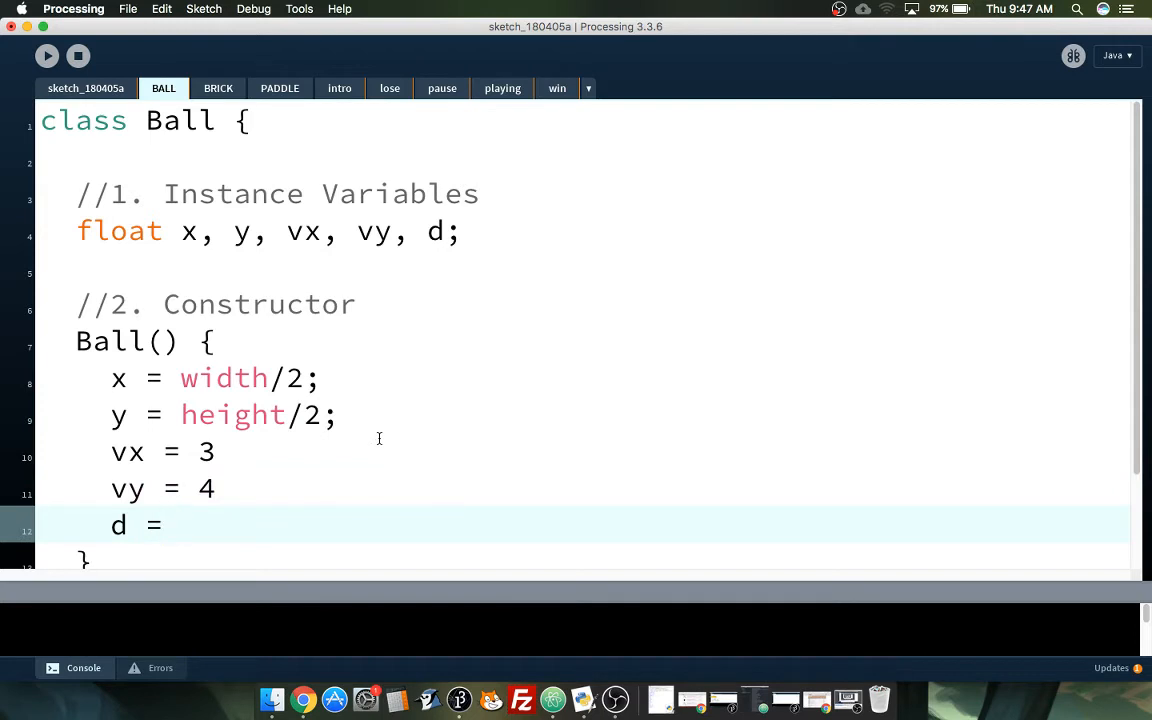
{"action": "type", "text": "50"}
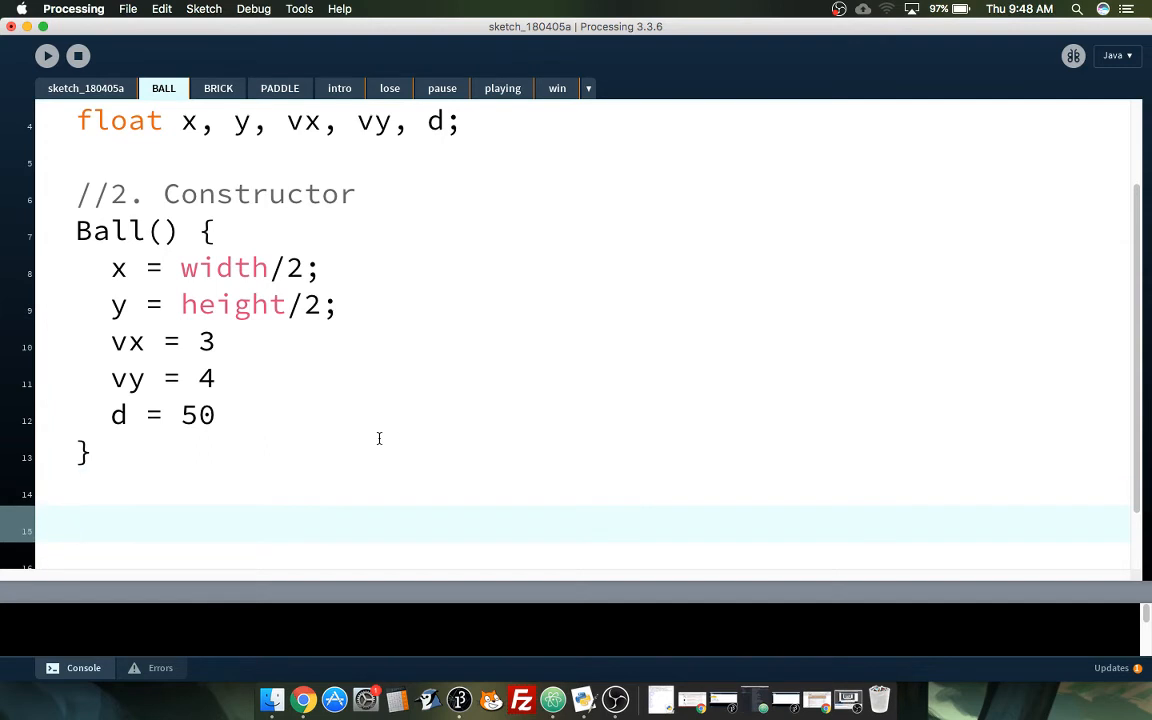
Step: Add a //3. Behaviour Functions comment to the Ball class
{"action": "type", "text": "//3."}
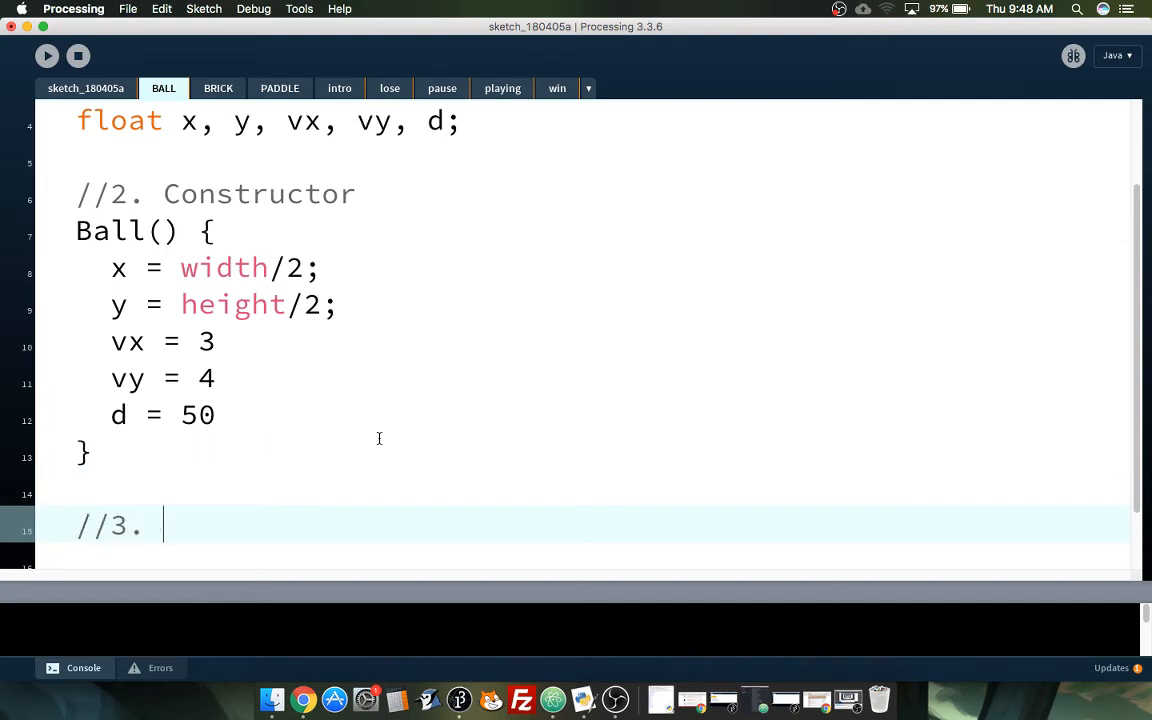
{"action": "type", "text": "Behav"}
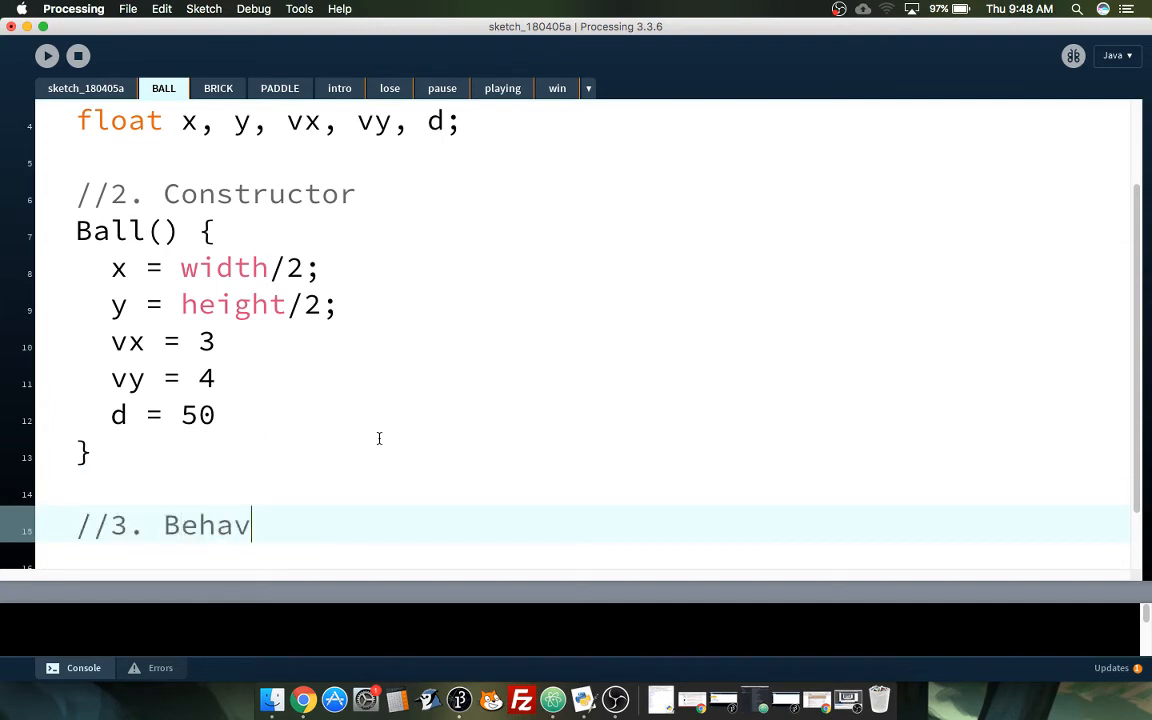
{"action": "type", "text": "iour Functions"}
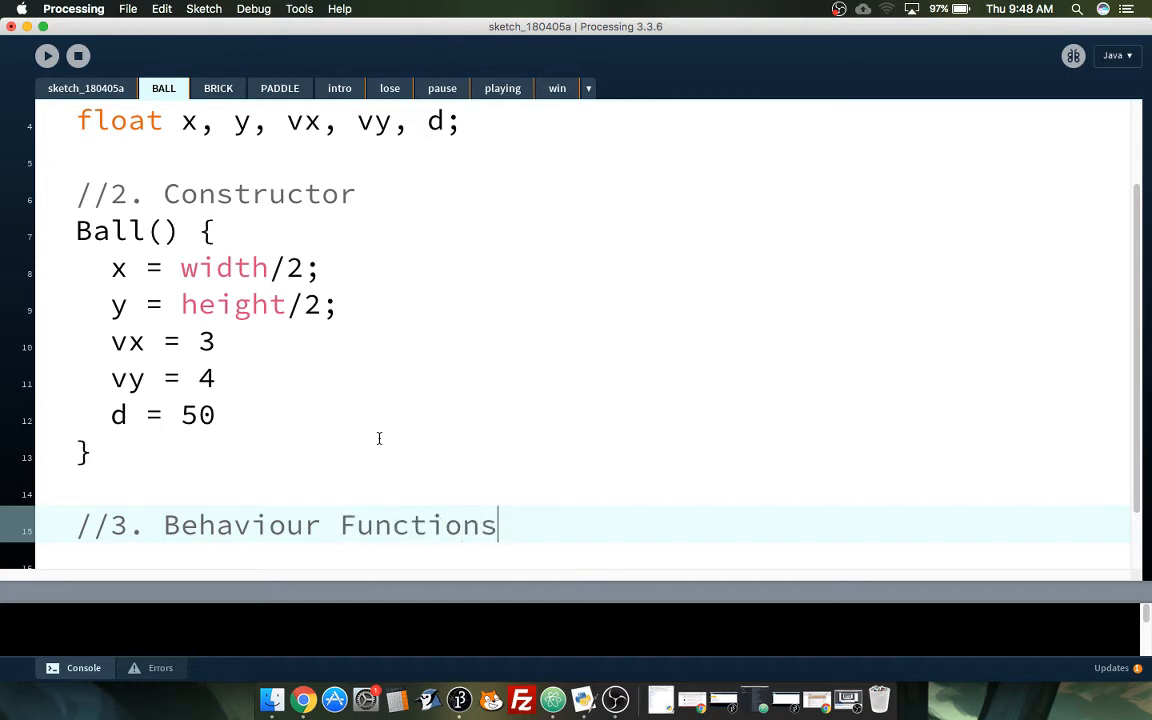
Step: Write void show() drawing ellipse(x, y, d, d)
{"action": "type", "text": "void"}
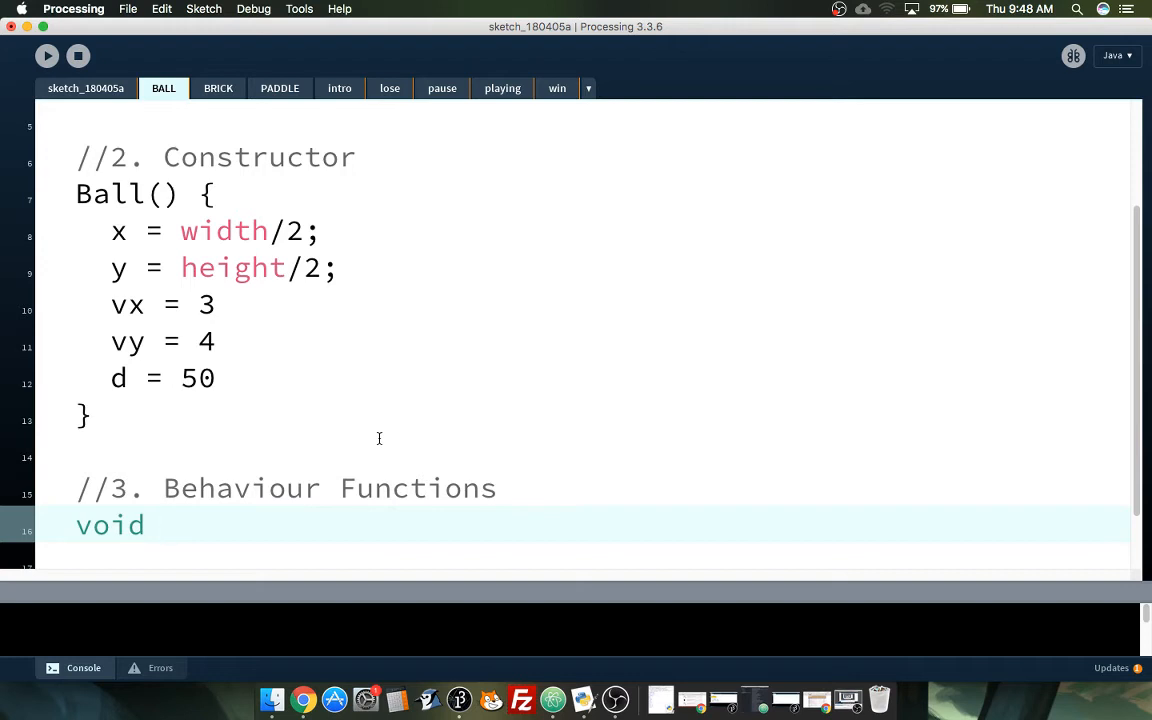
{"action": "type", "text": "show()"}
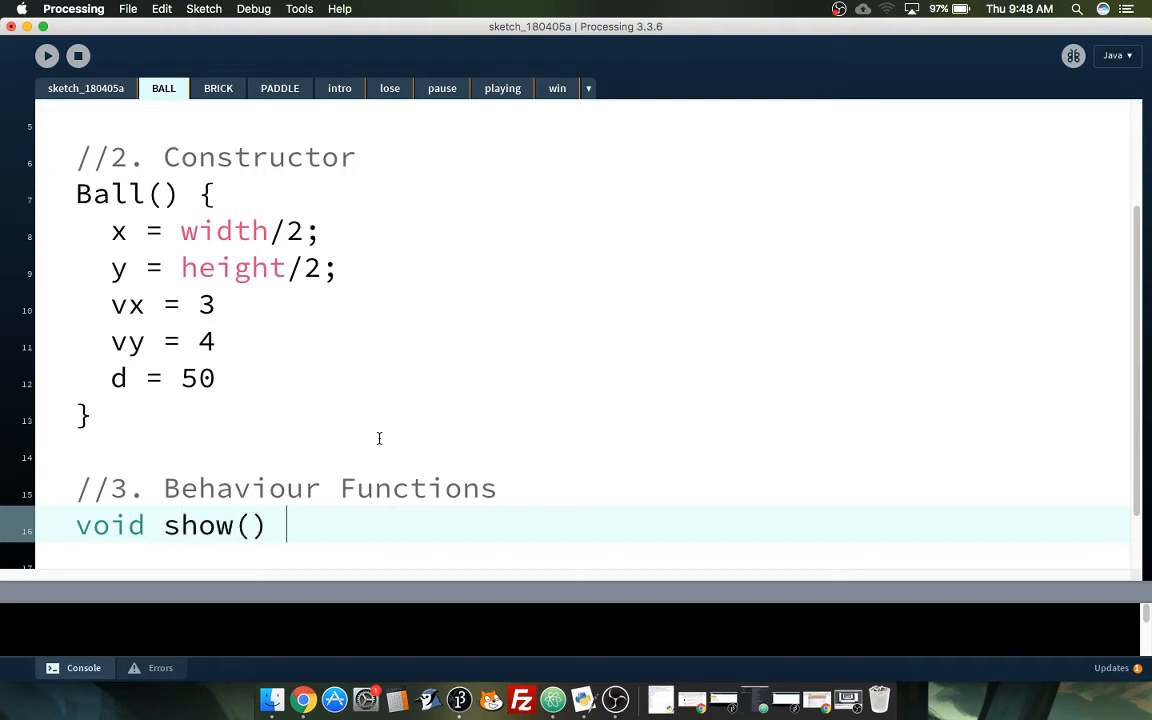
{"action": "type", "text": "{"}
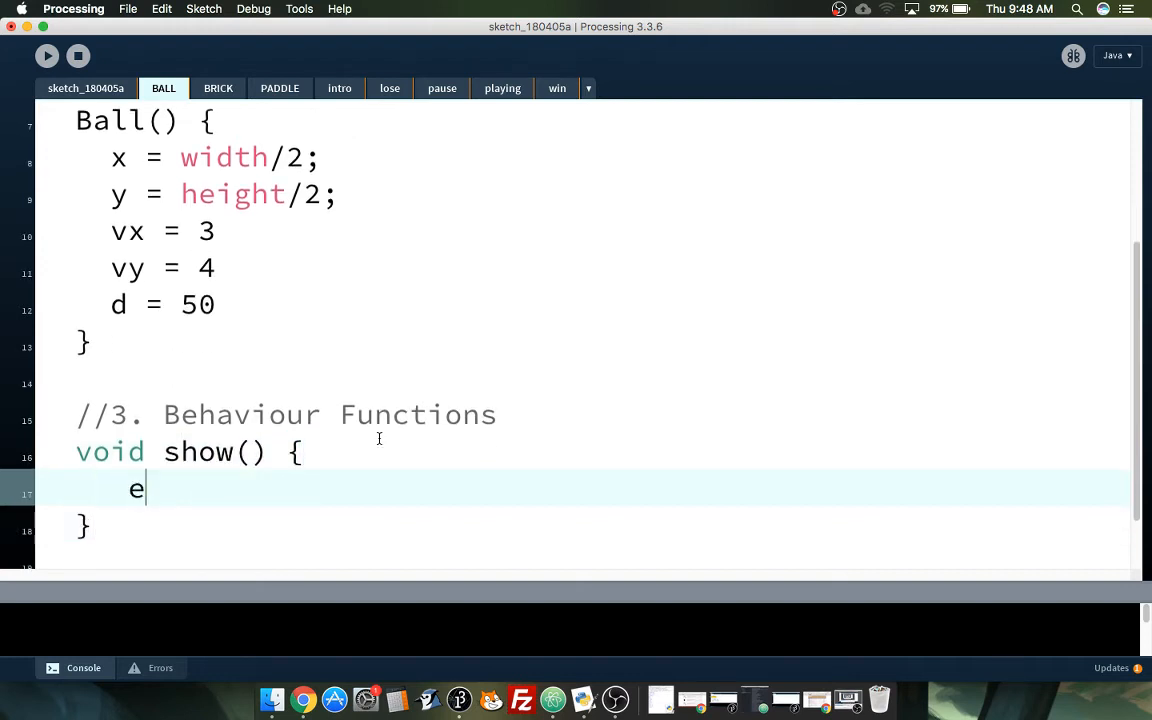
{"action": "type", "text": "llipse(x,"}
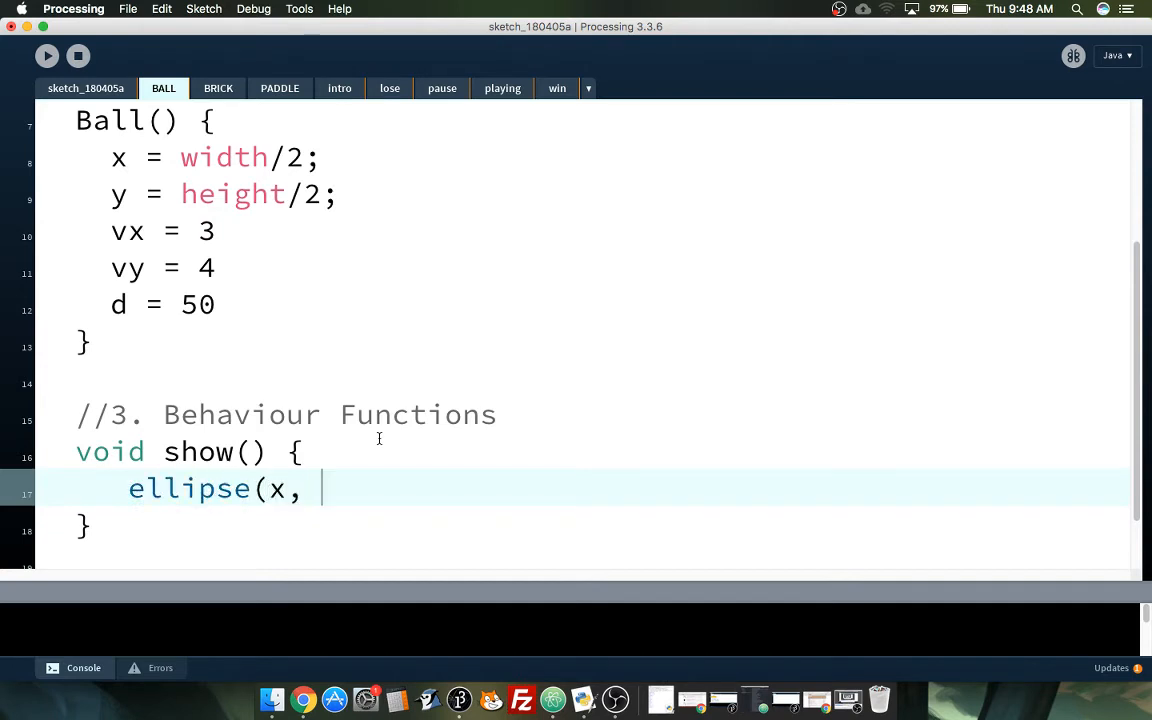
{"action": "type", "text": "y, d, d);"}
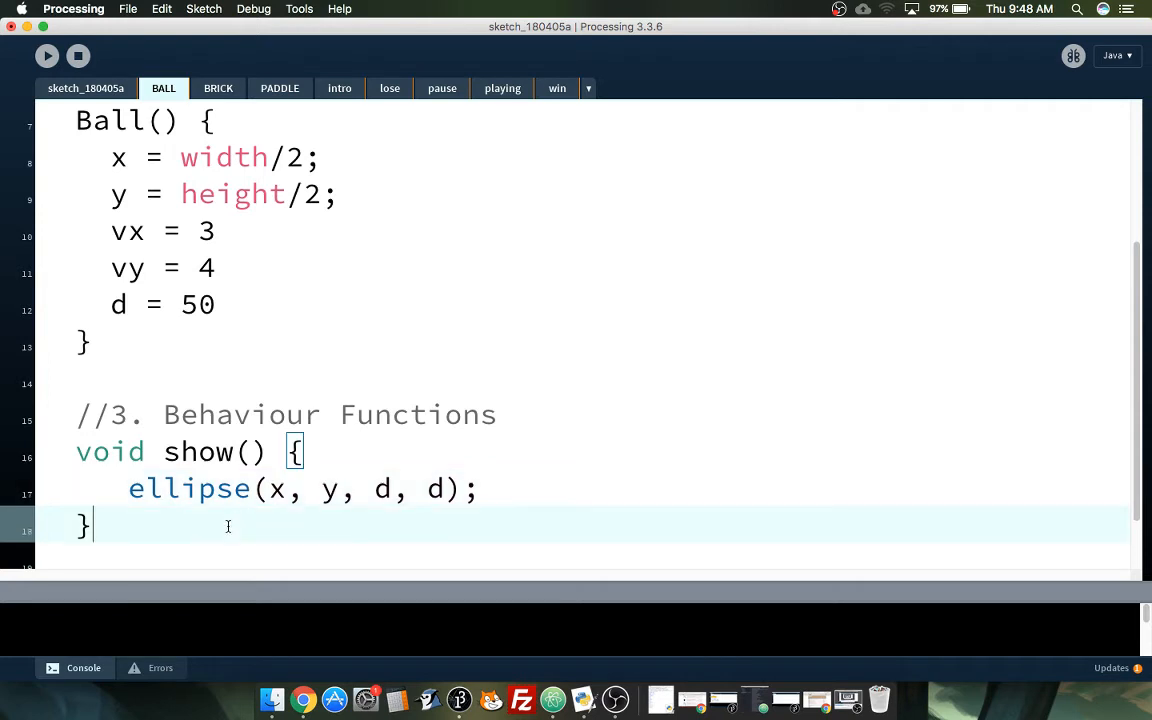
Step: Begin void act() with the x and y position updates
{"action": "type", "text": "void"}
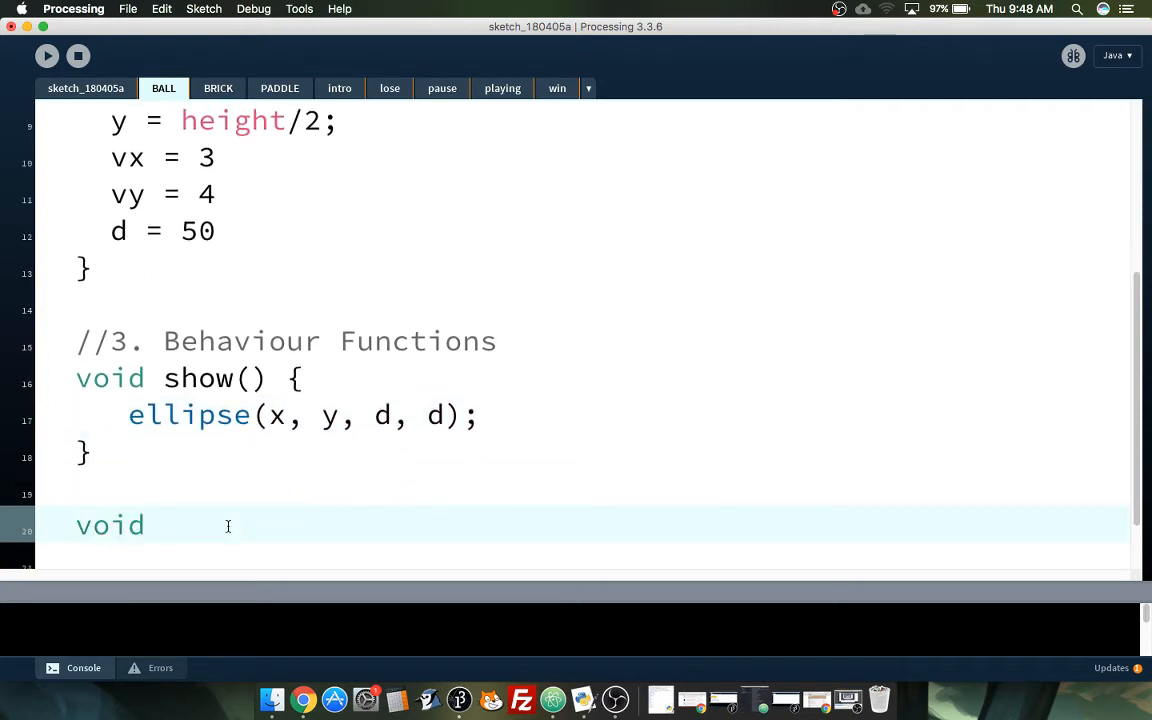
{"action": "type", "text": "act"}
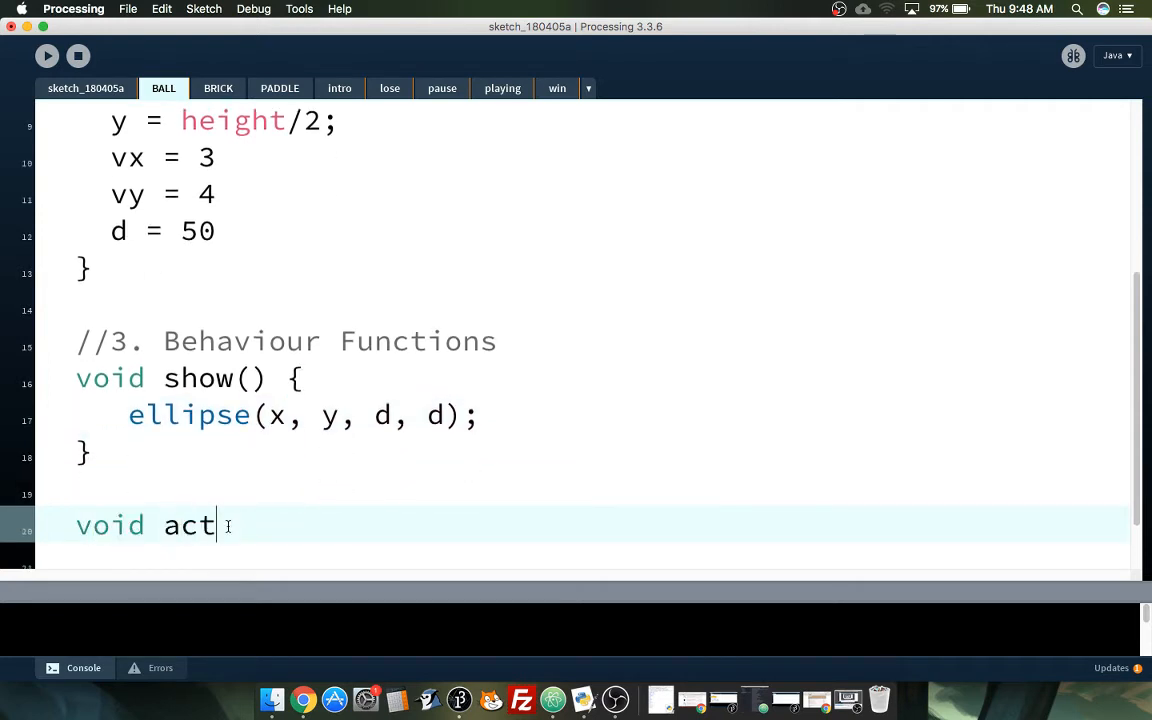
{"action": "type", "text": "() {"}
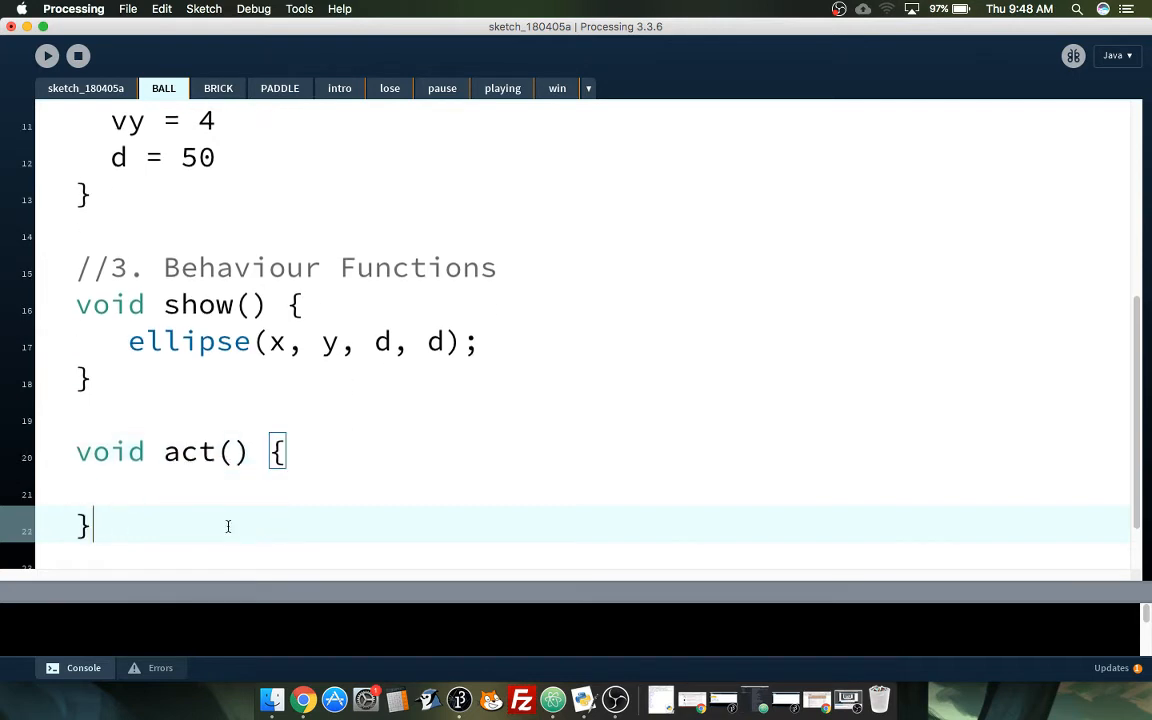
{"action": "type", "text": "x = x + vx;"}
{"action": "type", "text": "y = y + vy;"}
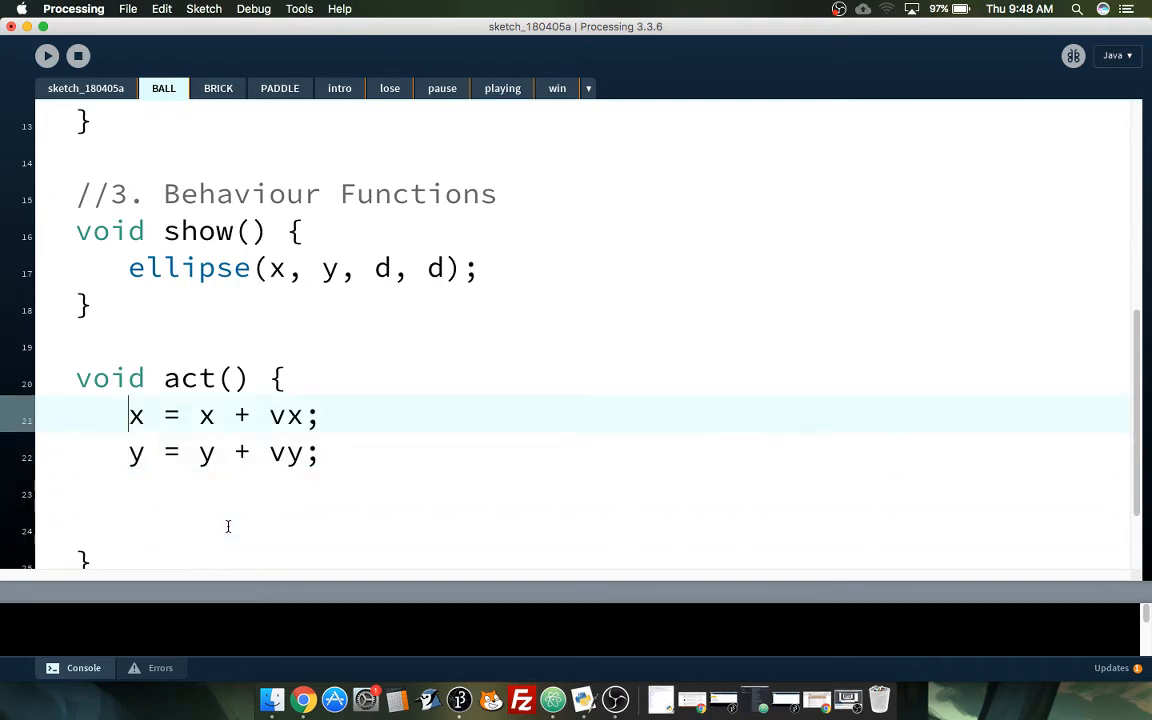
Step: Start an if statement below the updates testing x < d/2
{"action": "left_click", "coordinate": [320, 452]}
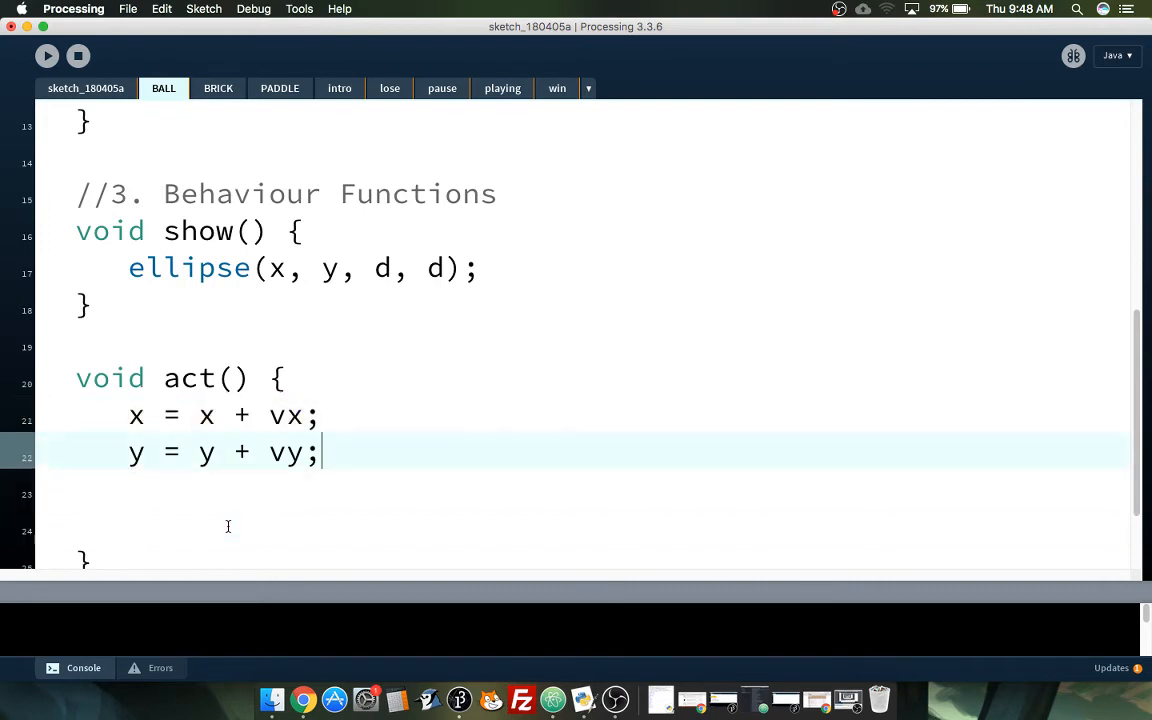
{"action": "left_click", "coordinate": [228, 527]}
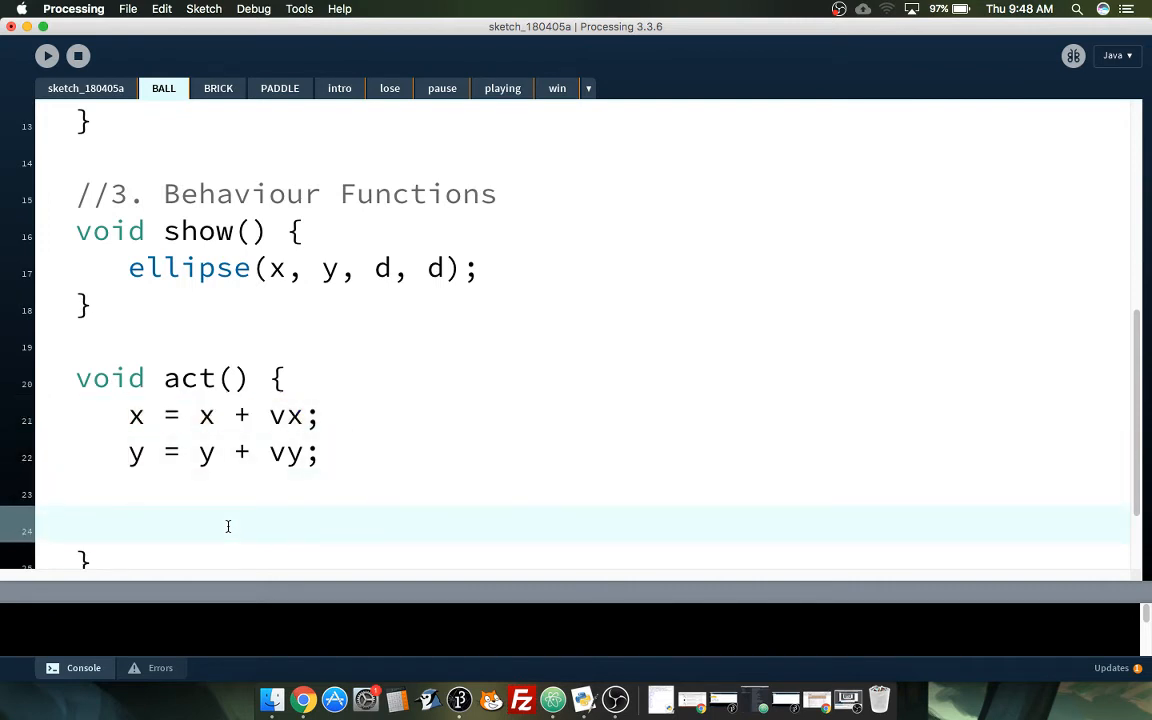
{"action": "type", "text": "if ("}
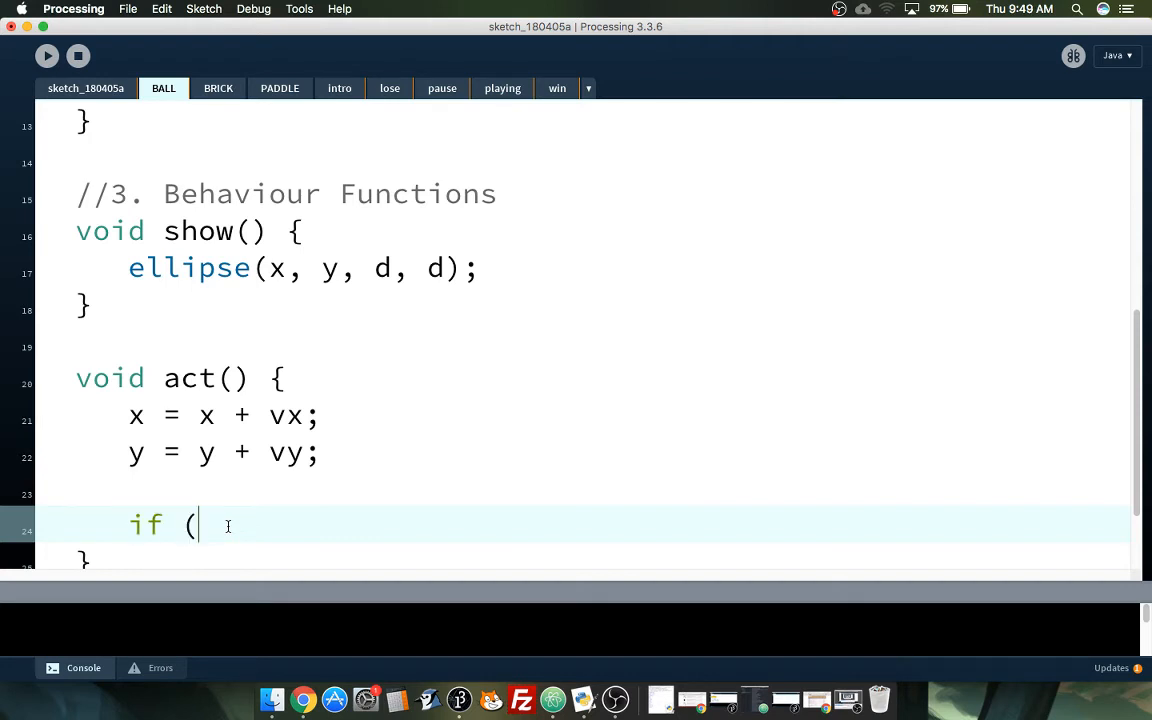
{"action": "type", "text": "x <"}
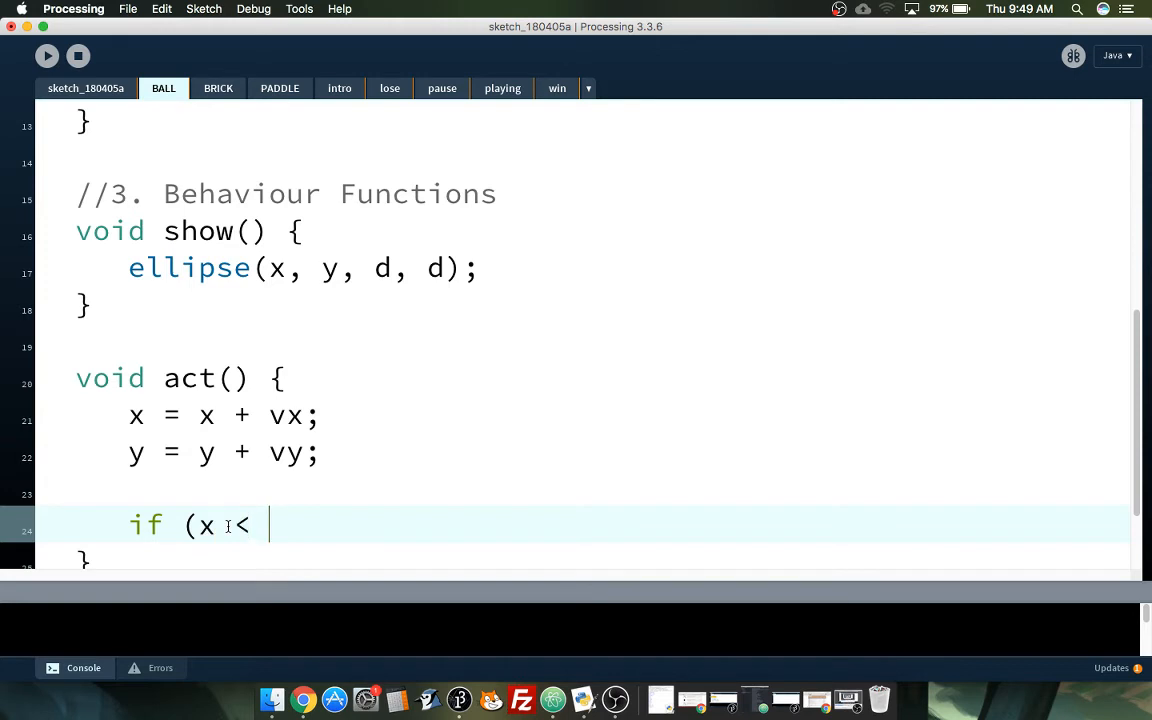
{"action": "type", "text": "0"}
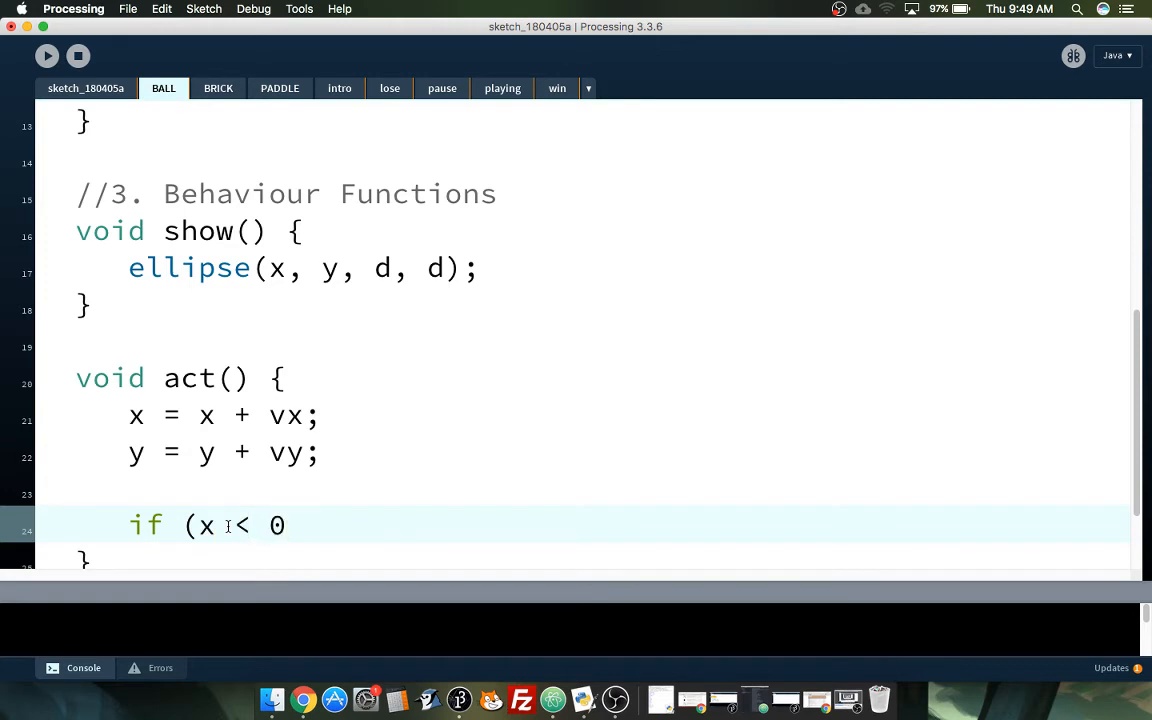
{"action": "key", "text": "backspace"}
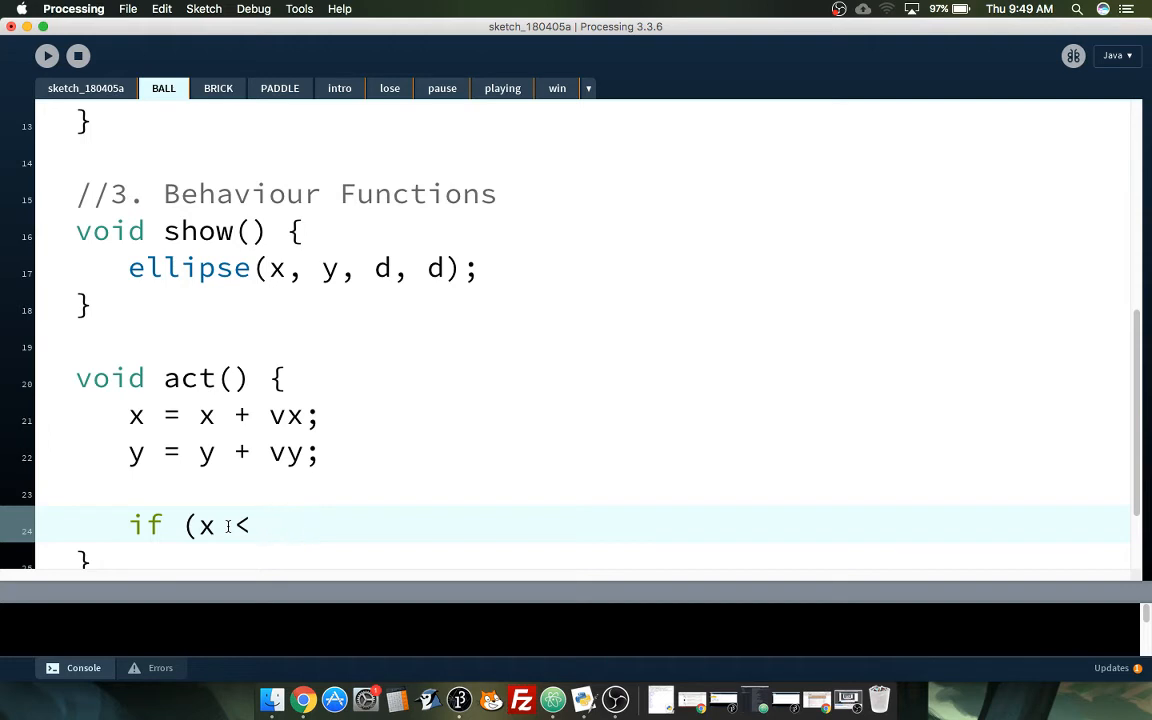
{"action": "type", "text": "d/"}
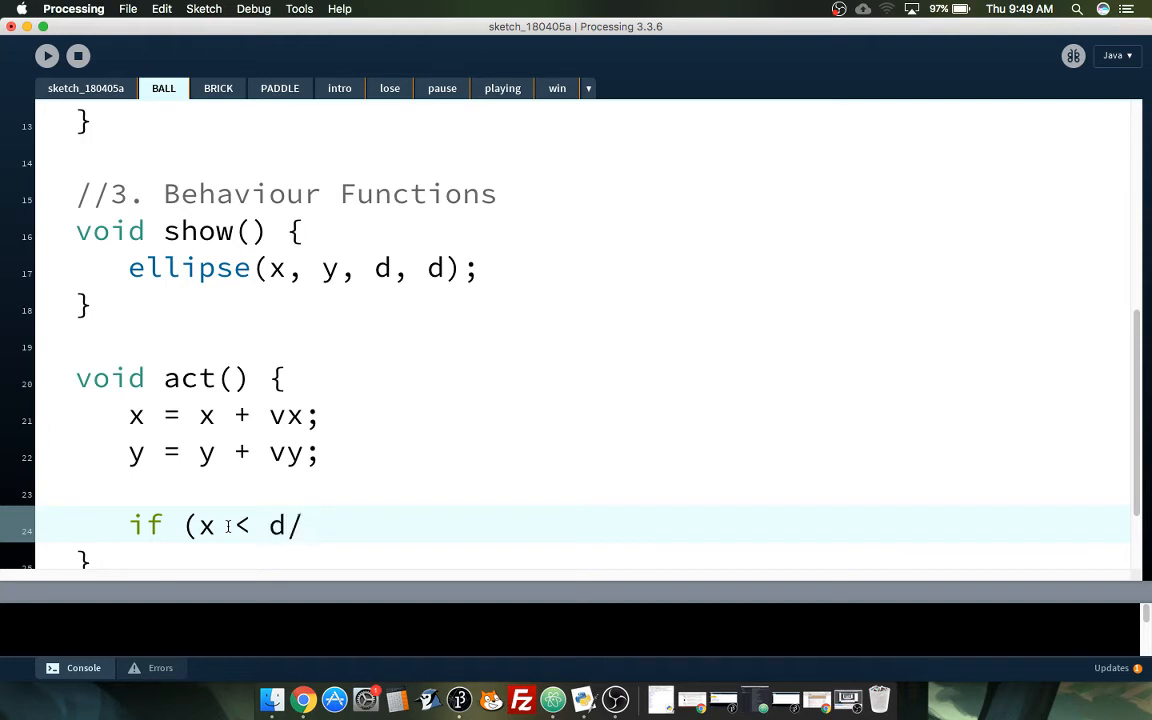
{"action": "scroll", "scroll_direction": "up", "scroll_amount": 3}
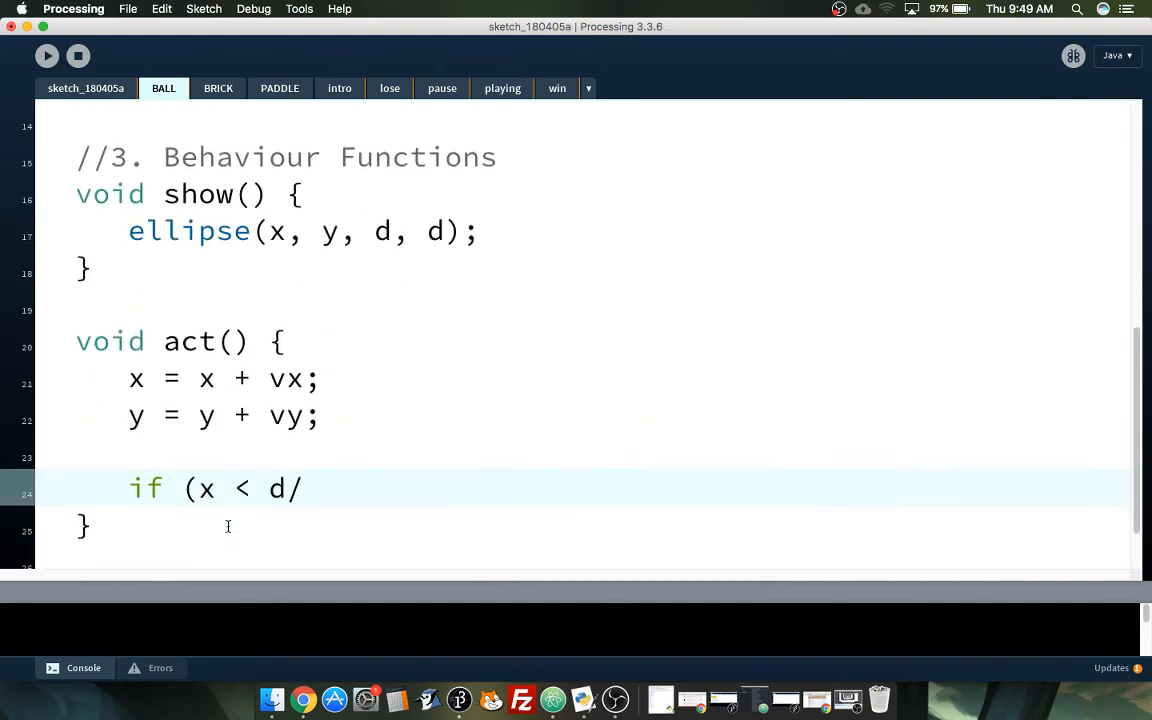
{"action": "type", "text": "2"}
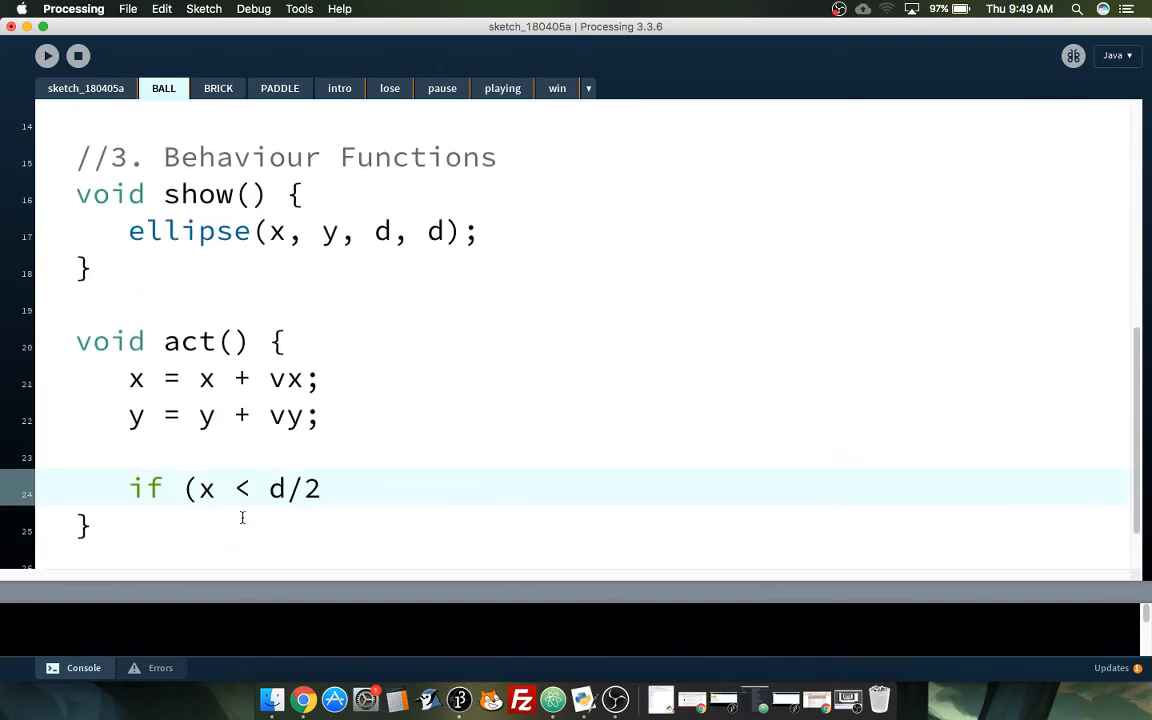
{"action": "double_click", "coordinate": [294, 488]}
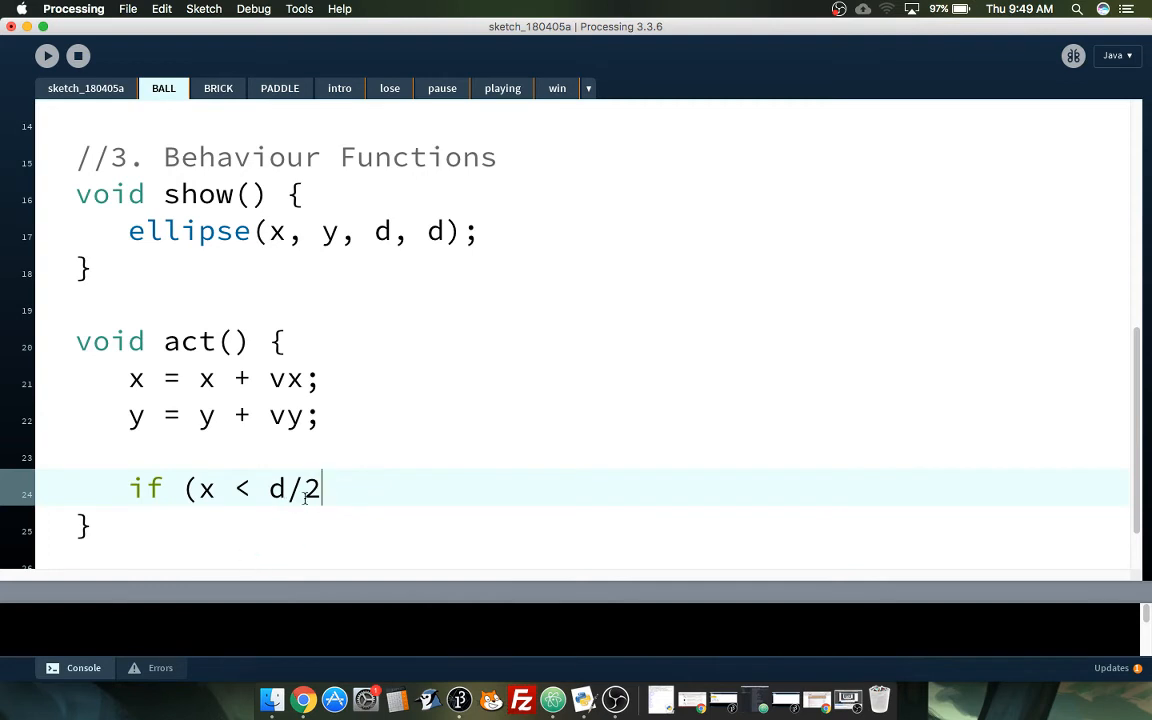
{"action": "mouse_move", "coordinate": [340, 486]}
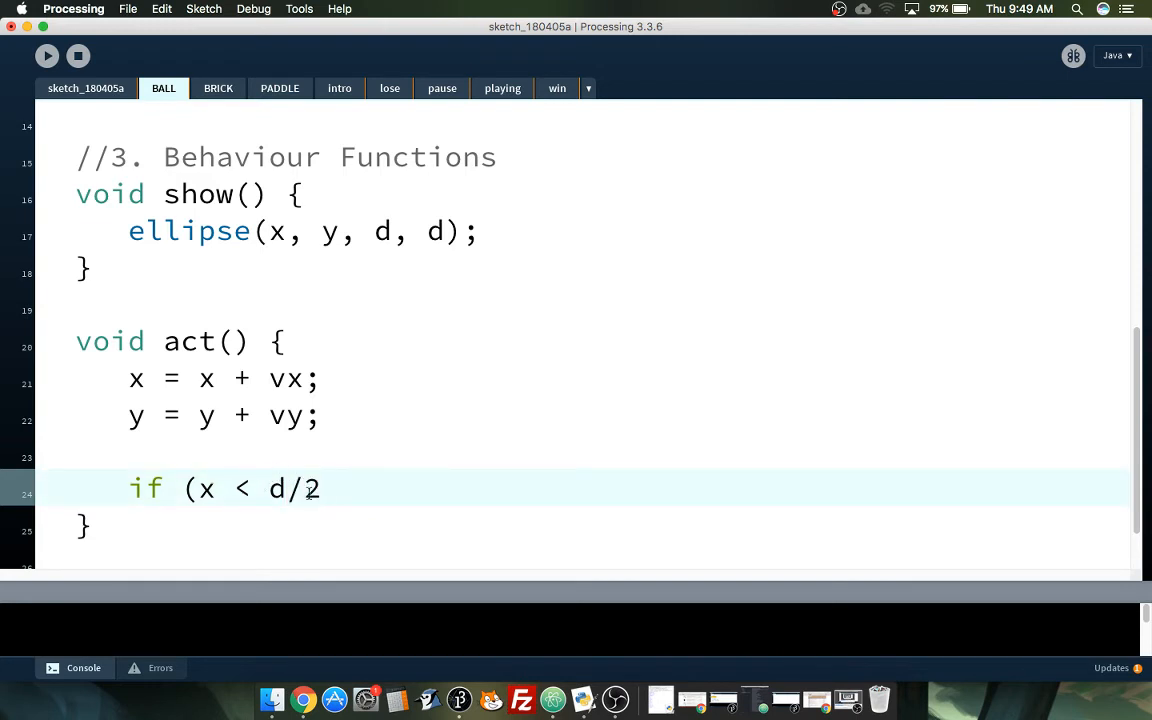
Step: Complete the condition with || x > width-d/2 and correct the d/2 terms
{"action": "type", "text": "||"}
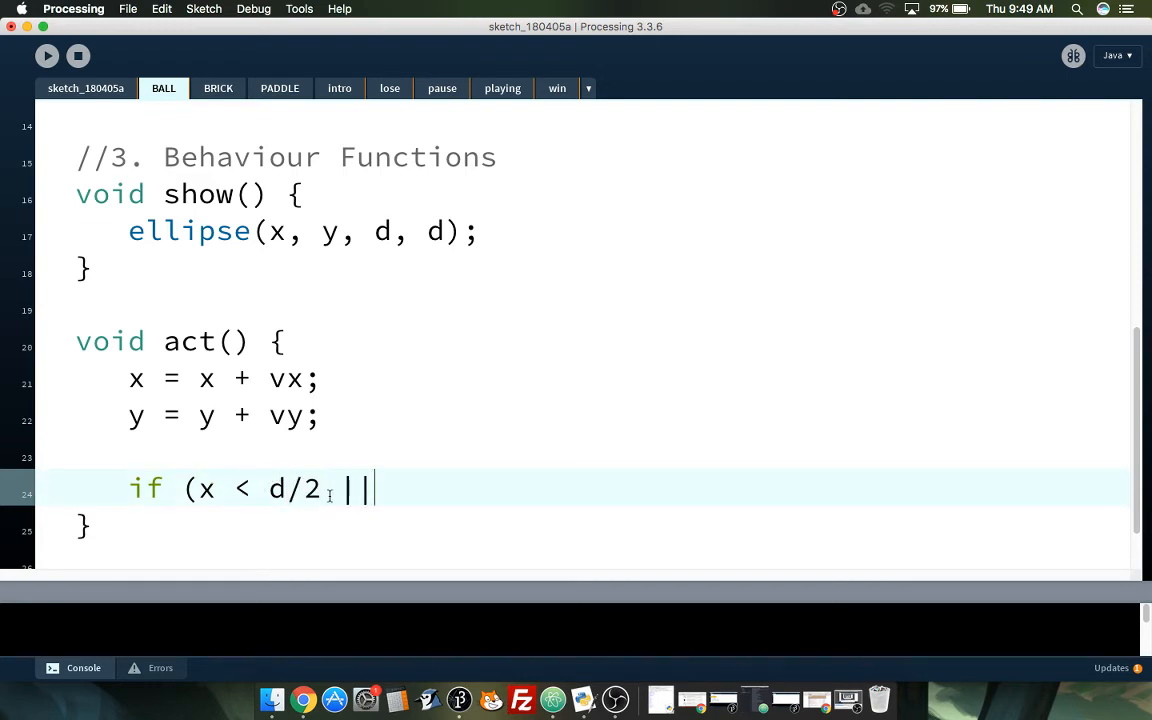
{"action": "type", "text": "x"}
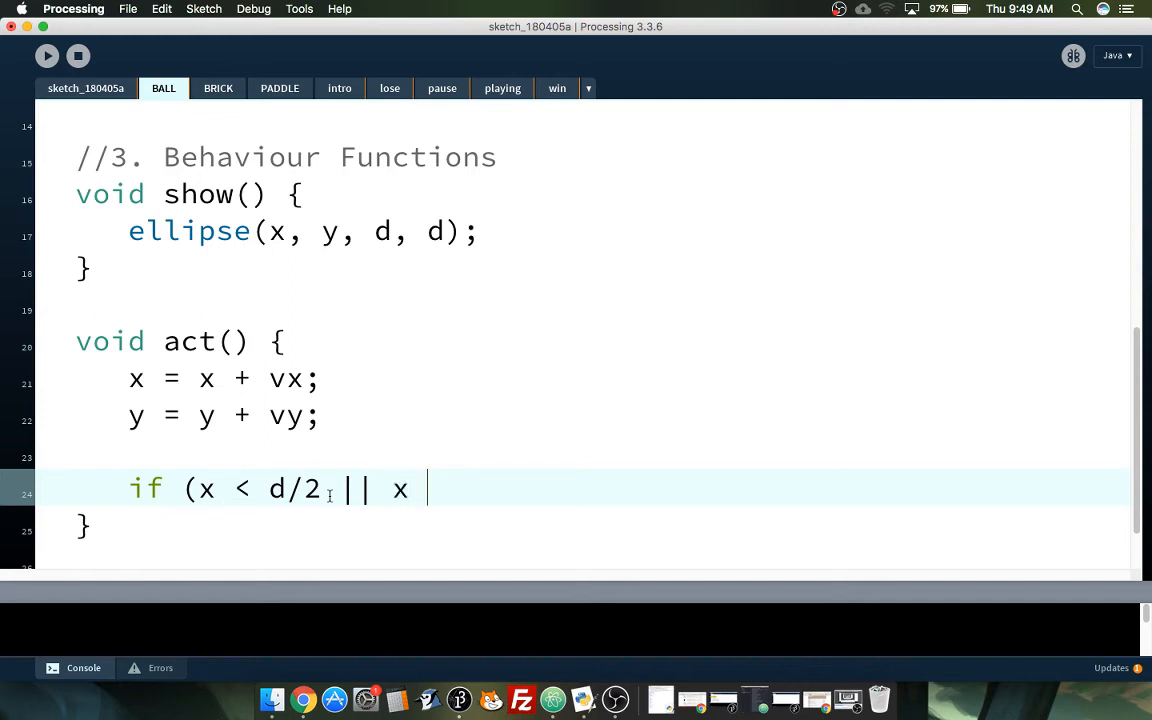
{"action": "type", "text": "<"}
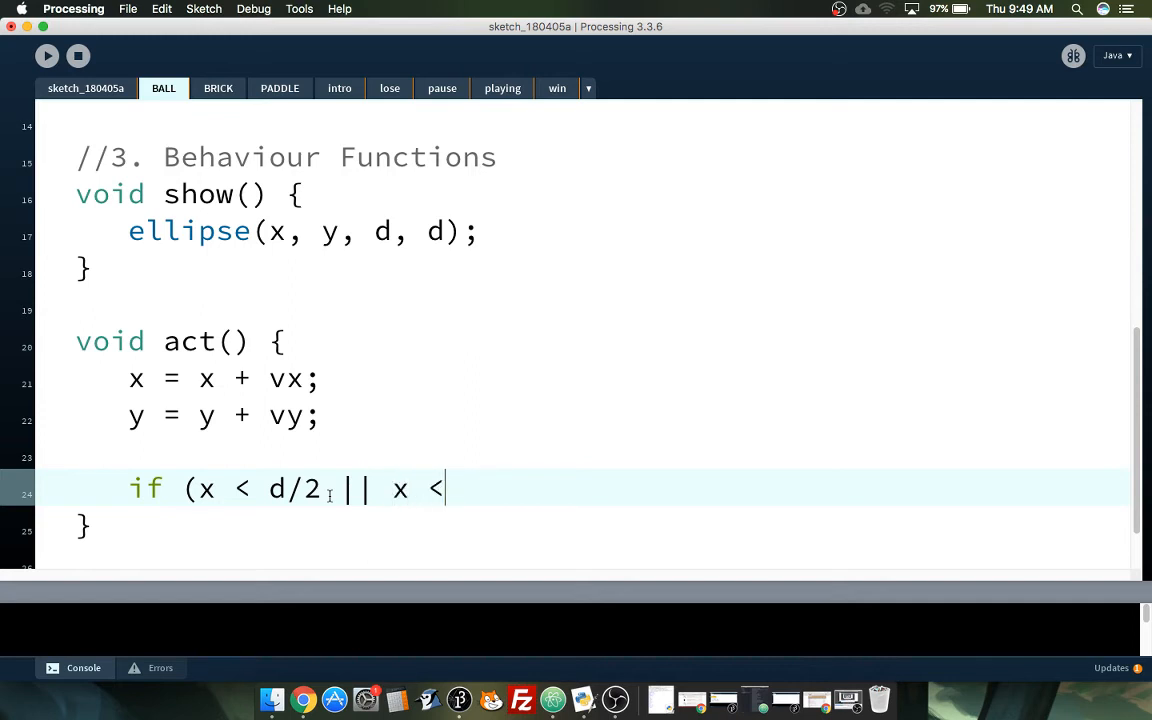
{"action": "type", "text": ">"}
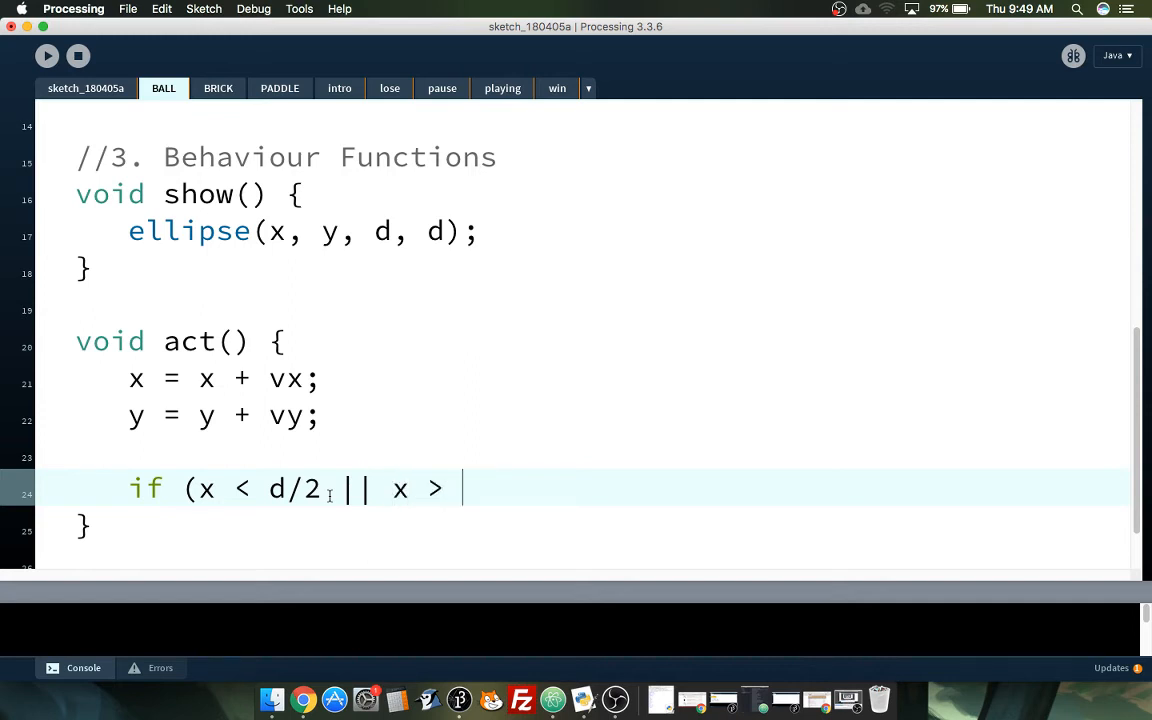
{"action": "type", "text": "width"}
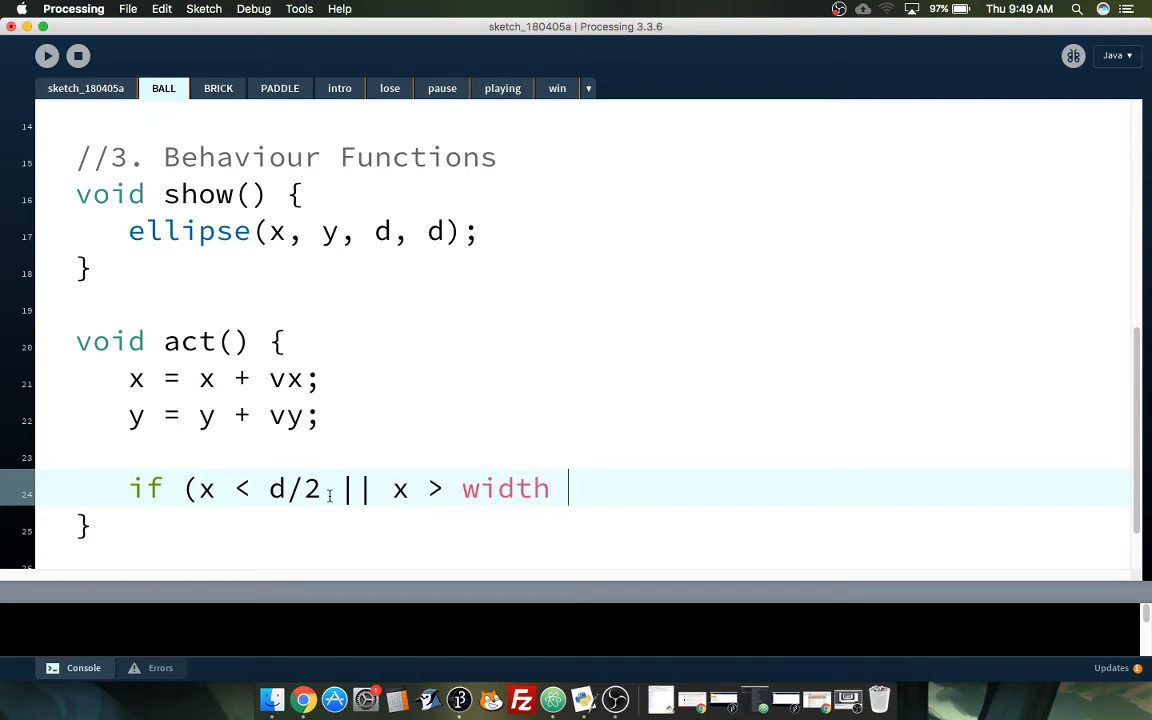
{"action": "type", "text": "- d/2"}
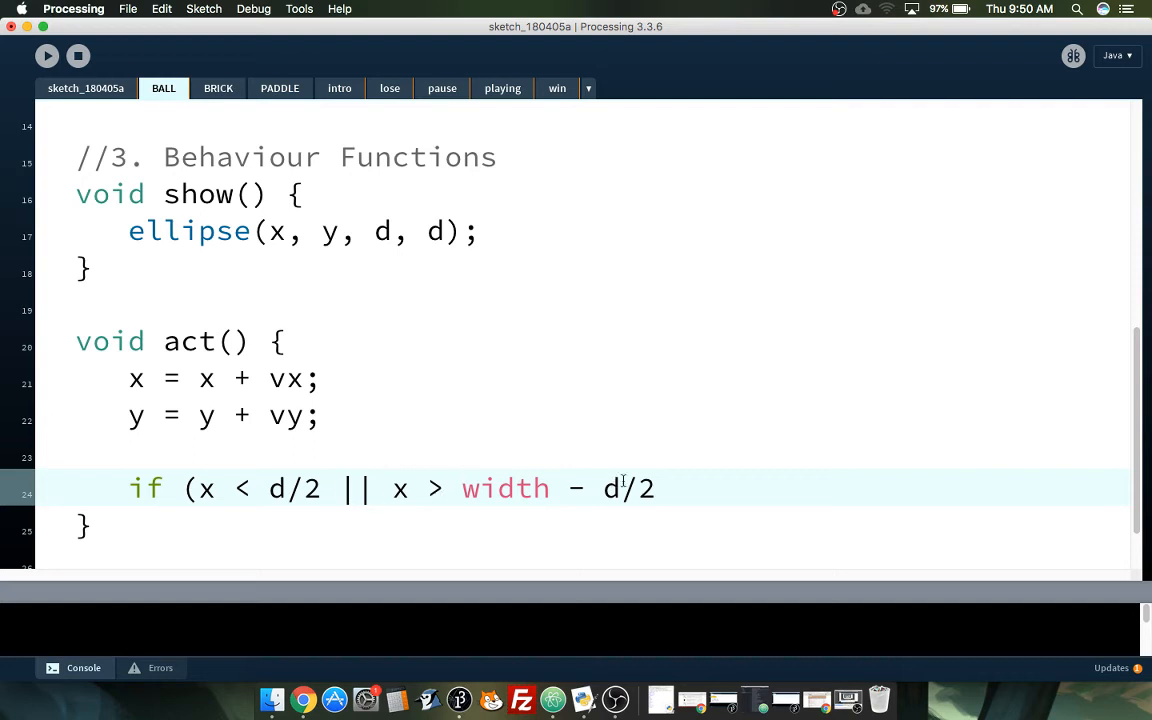
{"action": "left_click_drag", "start_coordinate": [199, 488], "coordinate": [654, 488]}
{"action": "type", "text": "0"}
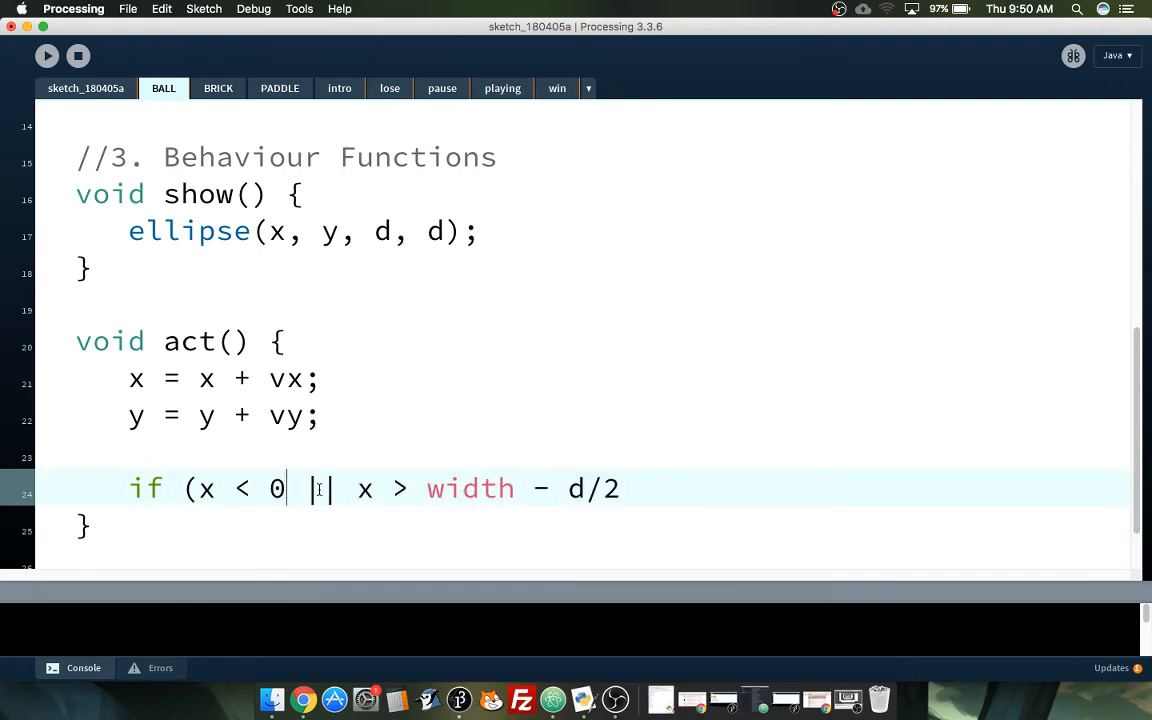
{"action": "double_click", "coordinate": [470, 488]}
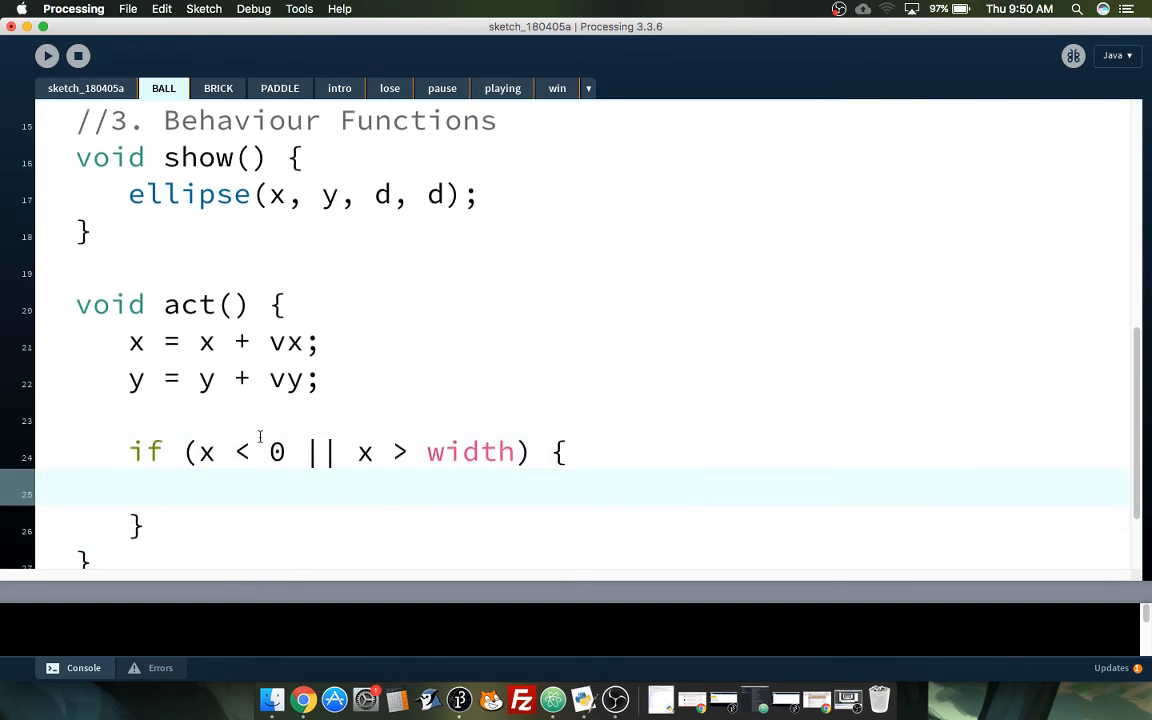
{"action": "left_click", "coordinate": [285, 451]}
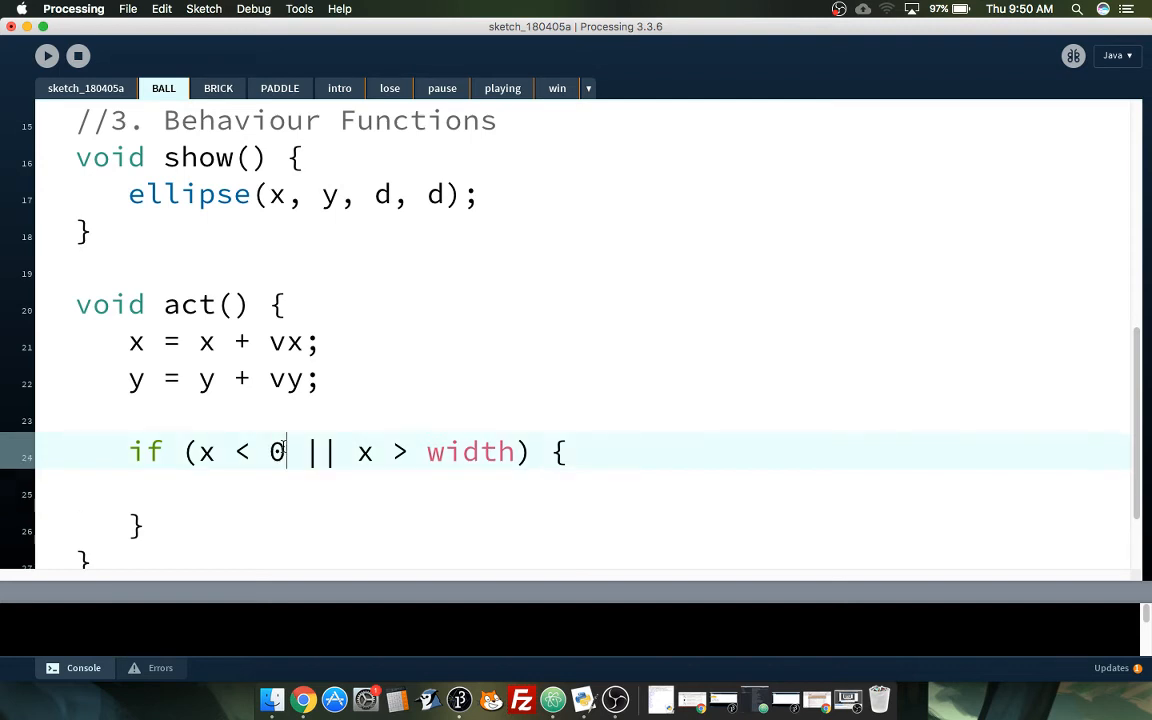
{"action": "type", "text": "+d/2"}
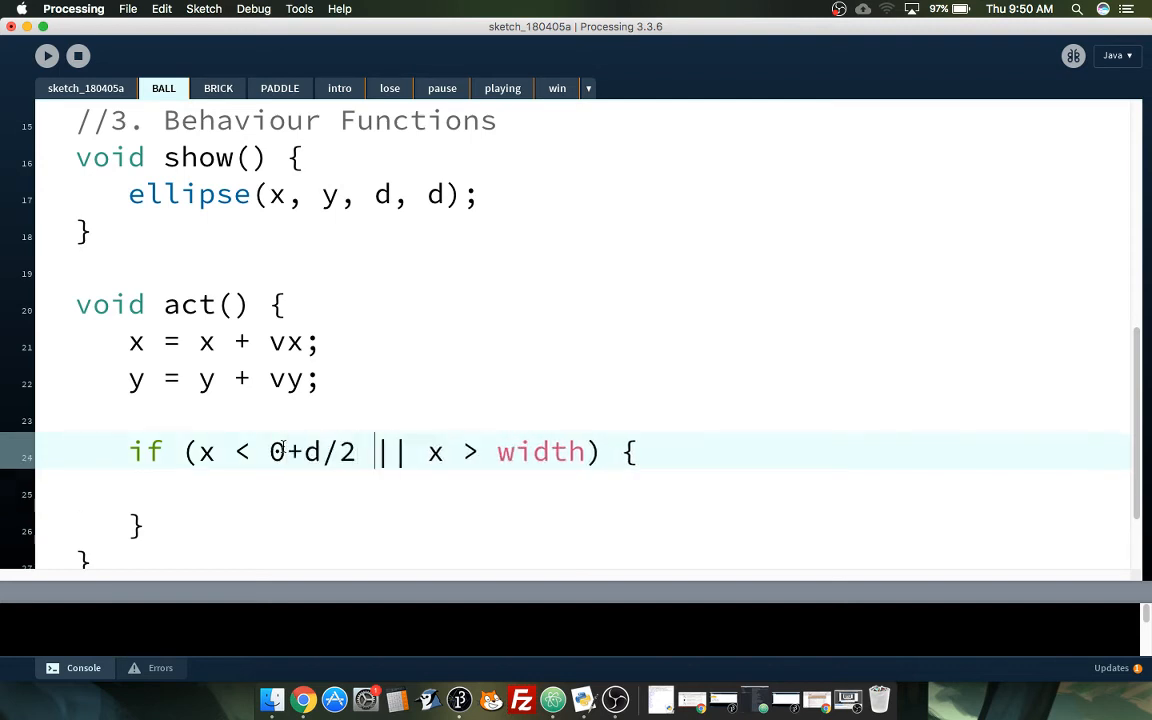
{"action": "type", "text": "-d/"}
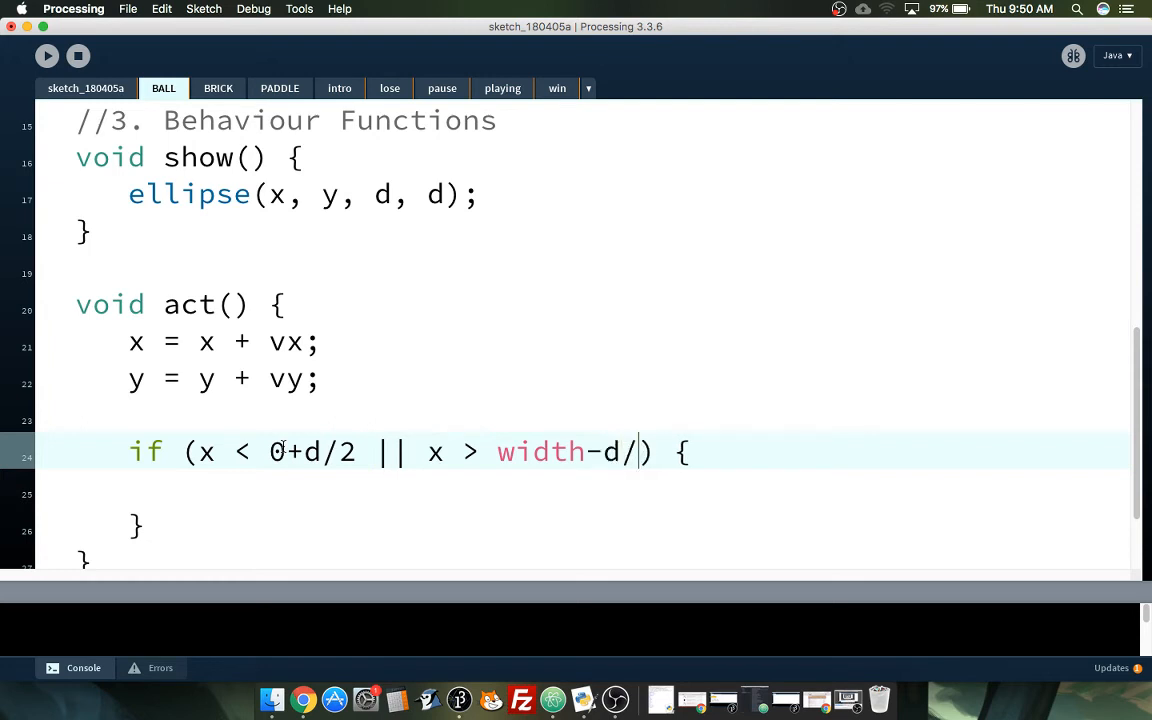
{"action": "type", "text": "2"}
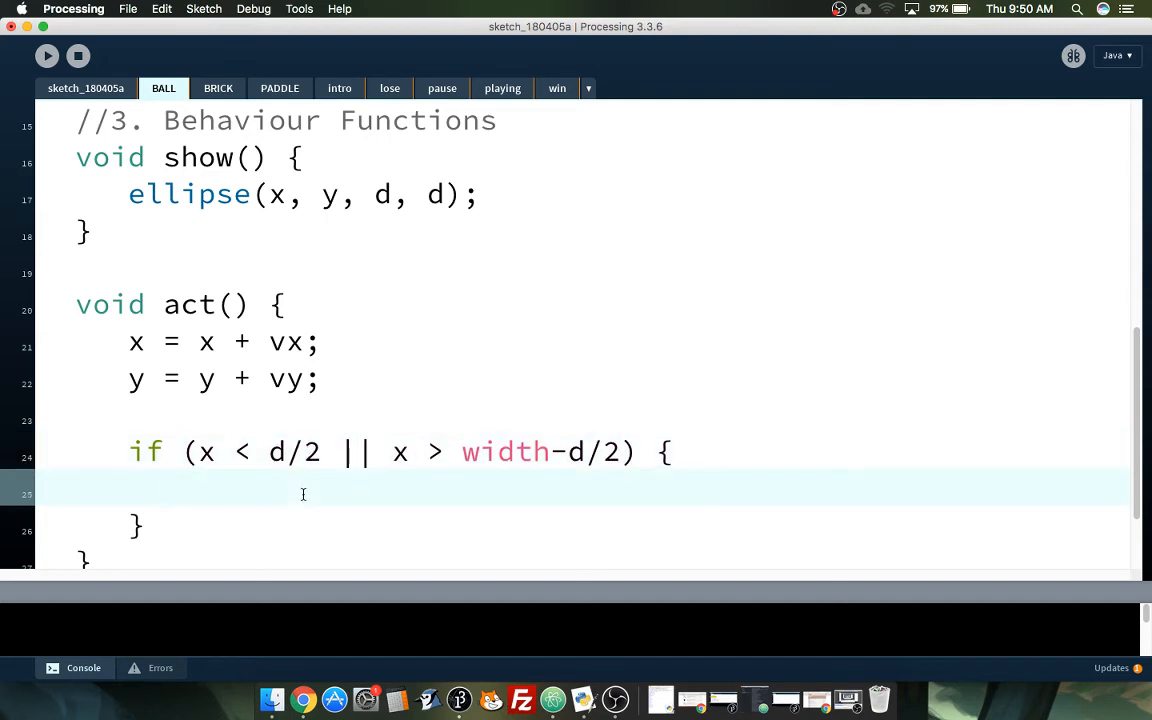
Step: Reverse vx in the x-edge block and add an if testing y < d/2 || y > height-d/2
{"action": "type", "text": "v"}
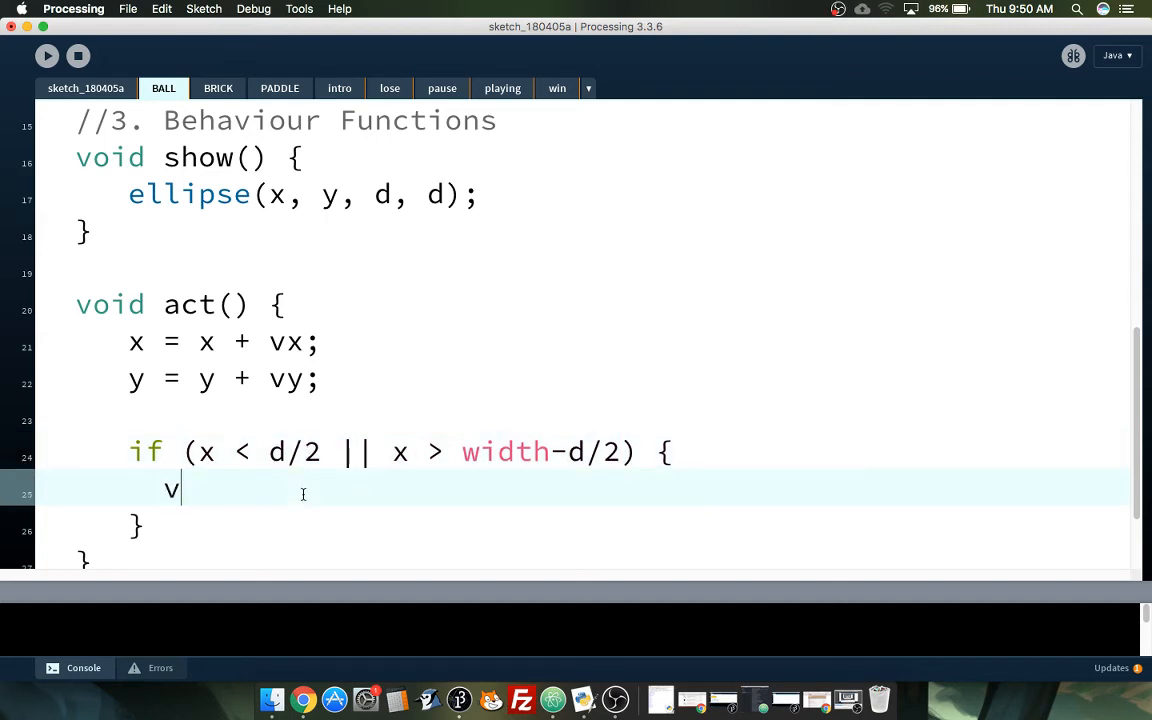
{"action": "type", "text": "x = -vx;"}
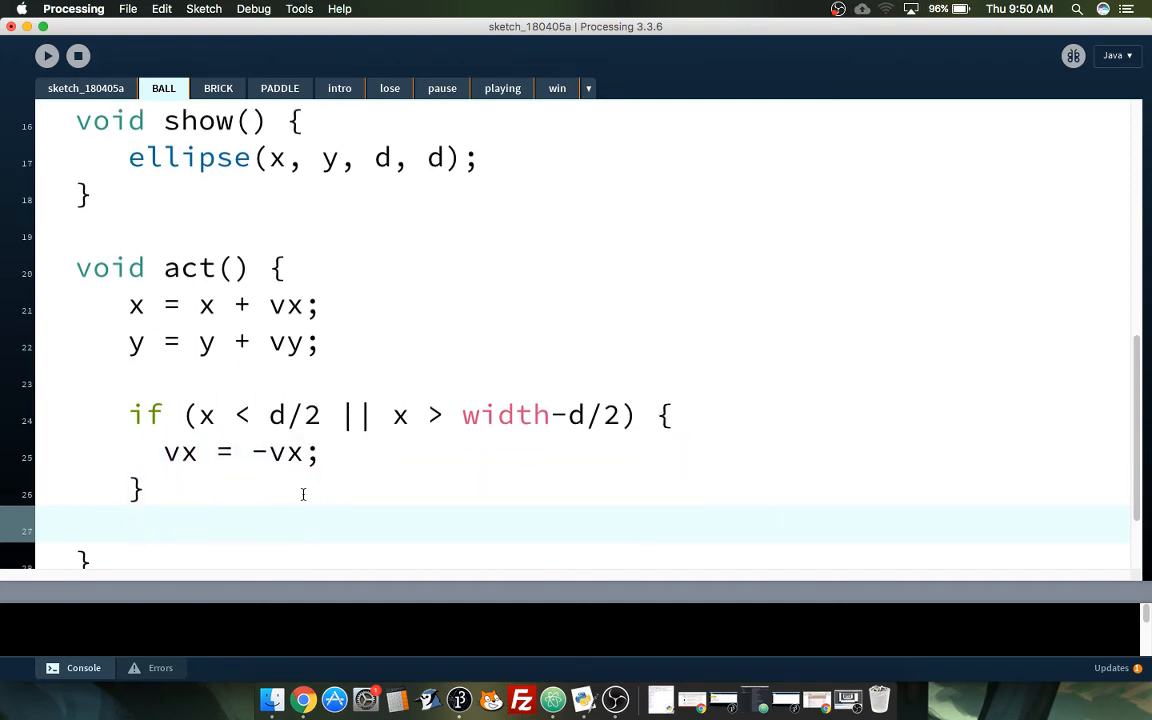
{"action": "type", "text": "if (y"}
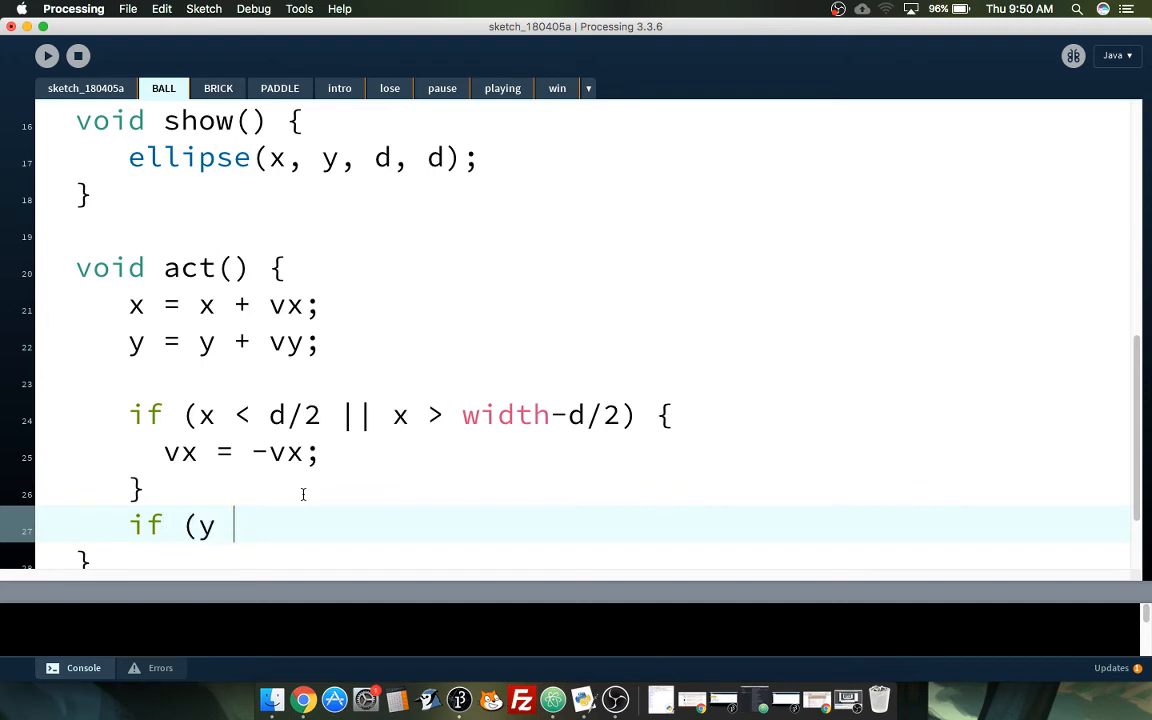
{"action": "type", "text": "< d/2"}
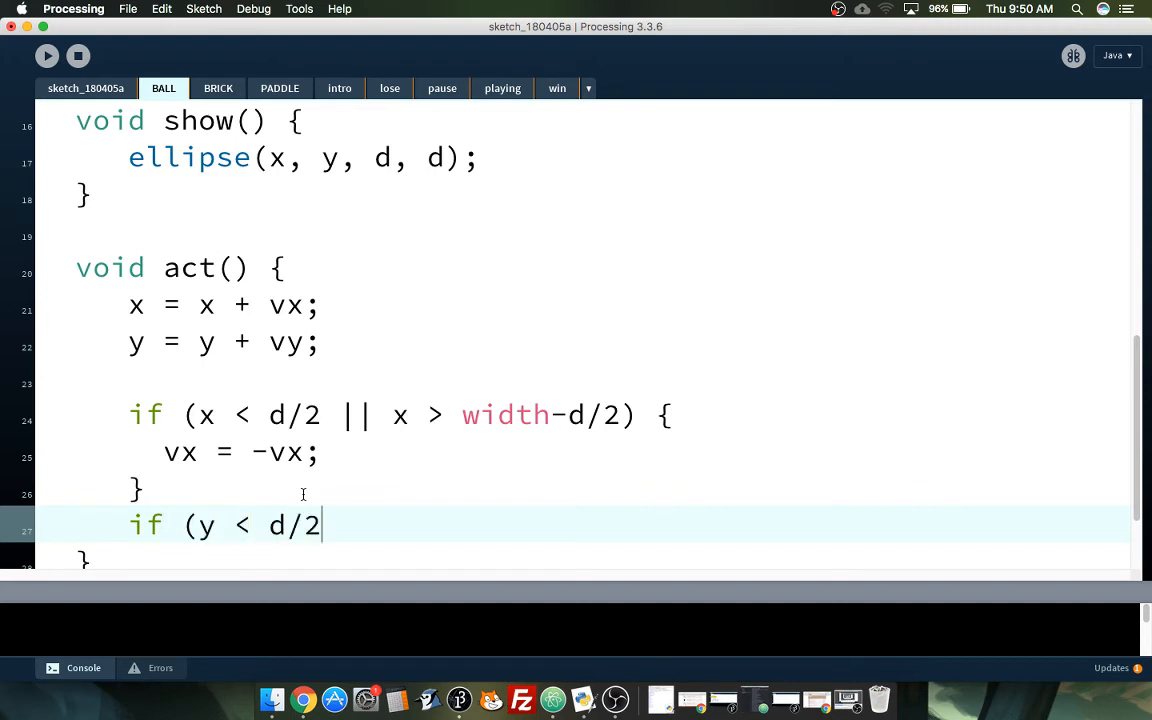
{"action": "type", "text": "||"}
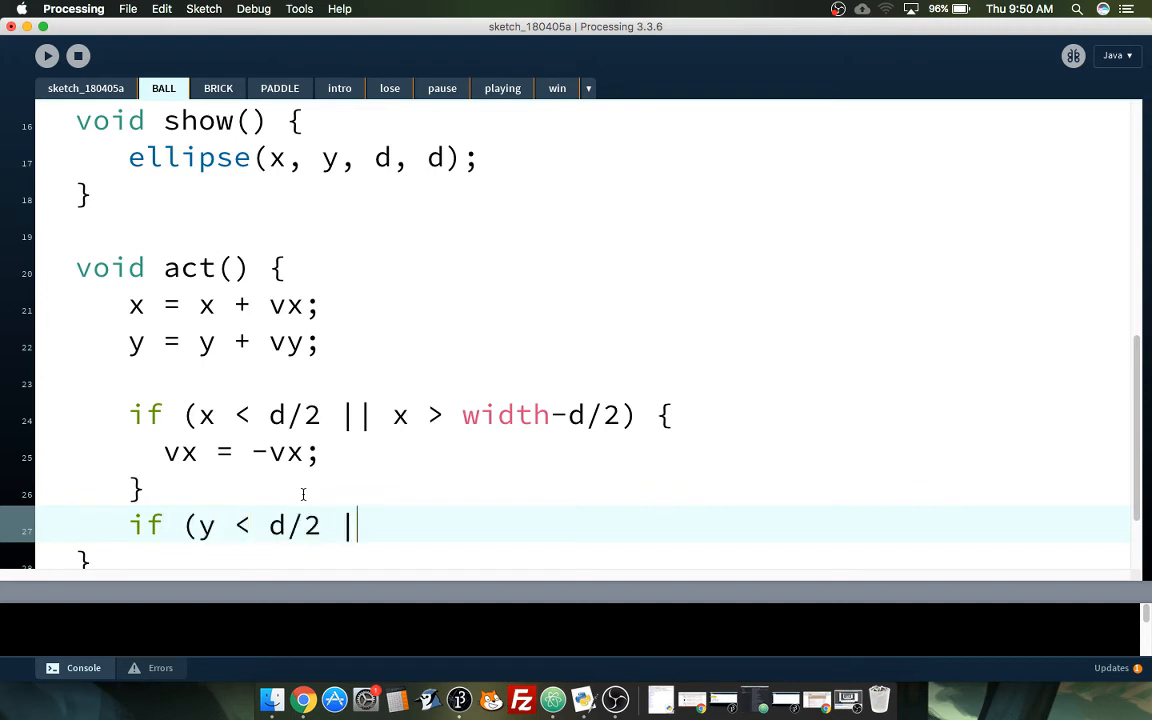
{"action": "type", "text": "y >"}
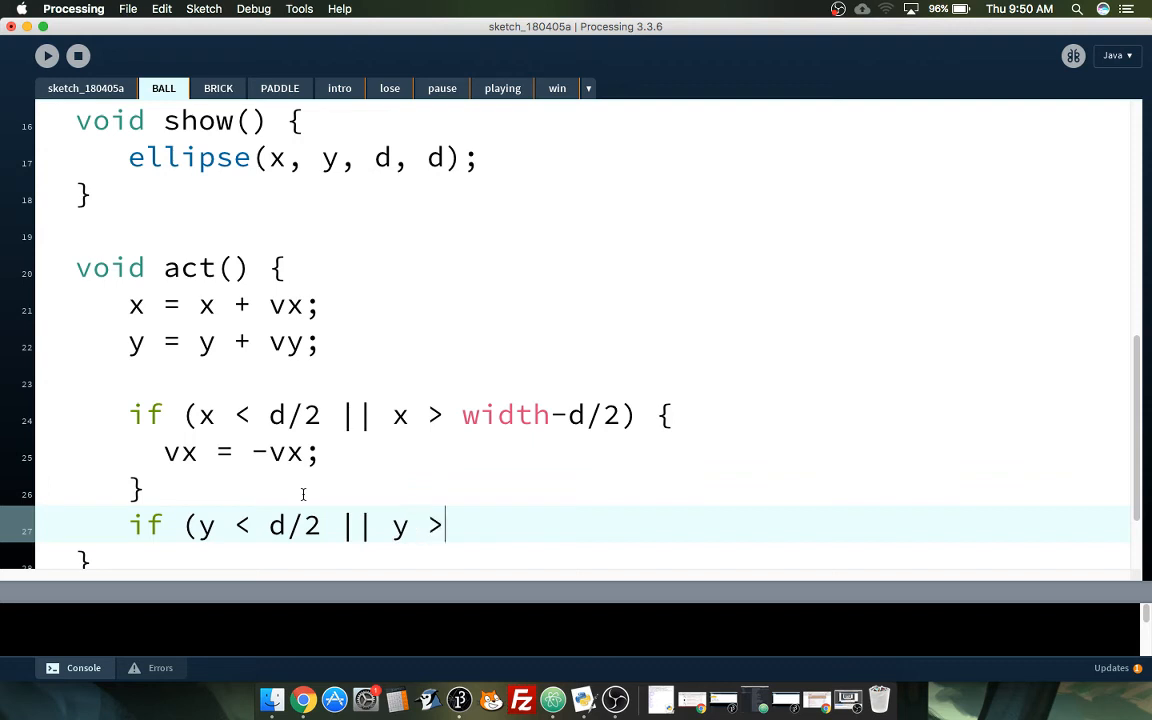
{"action": "type", "text": "height-d/2) {"}
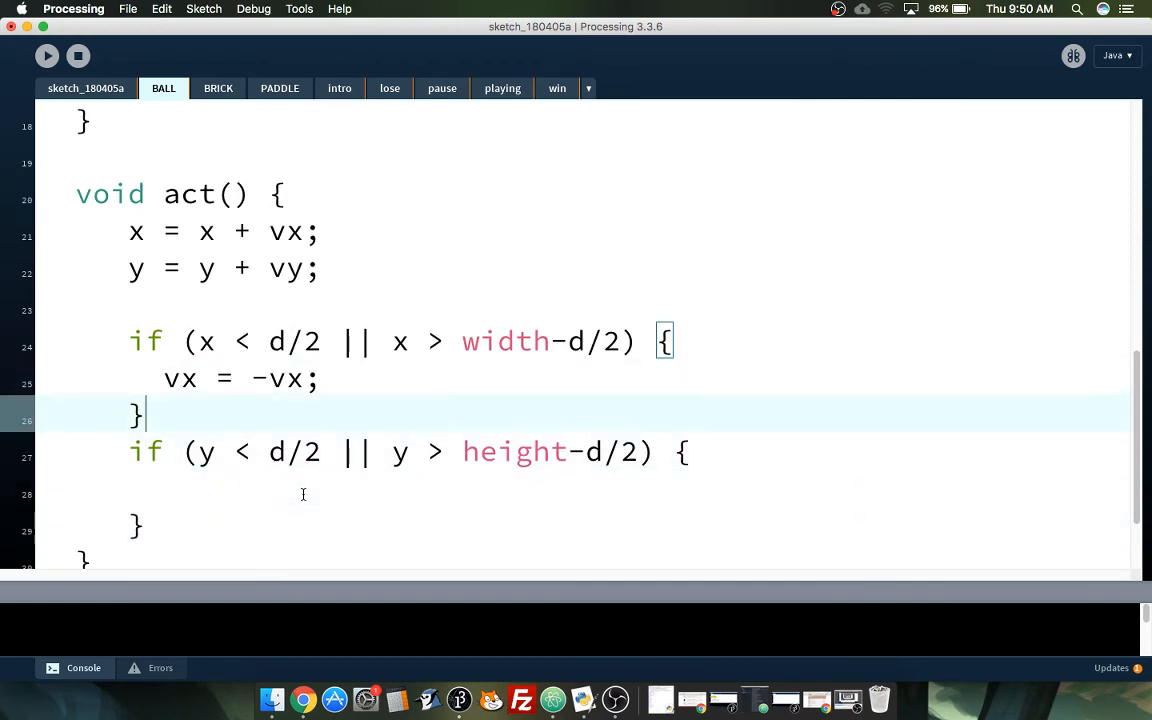
Step: Set vy = -vy inside the y-edge if block
{"action": "type", "text": "vy ="}
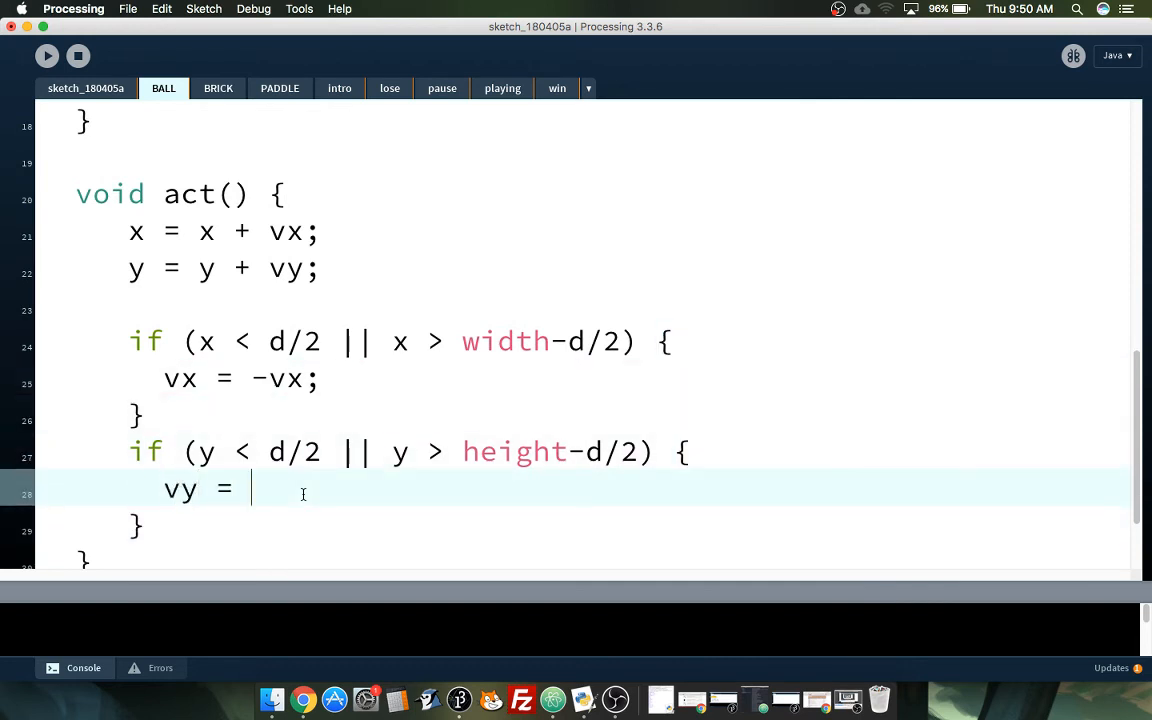
{"action": "type", "text": "-vy;"}
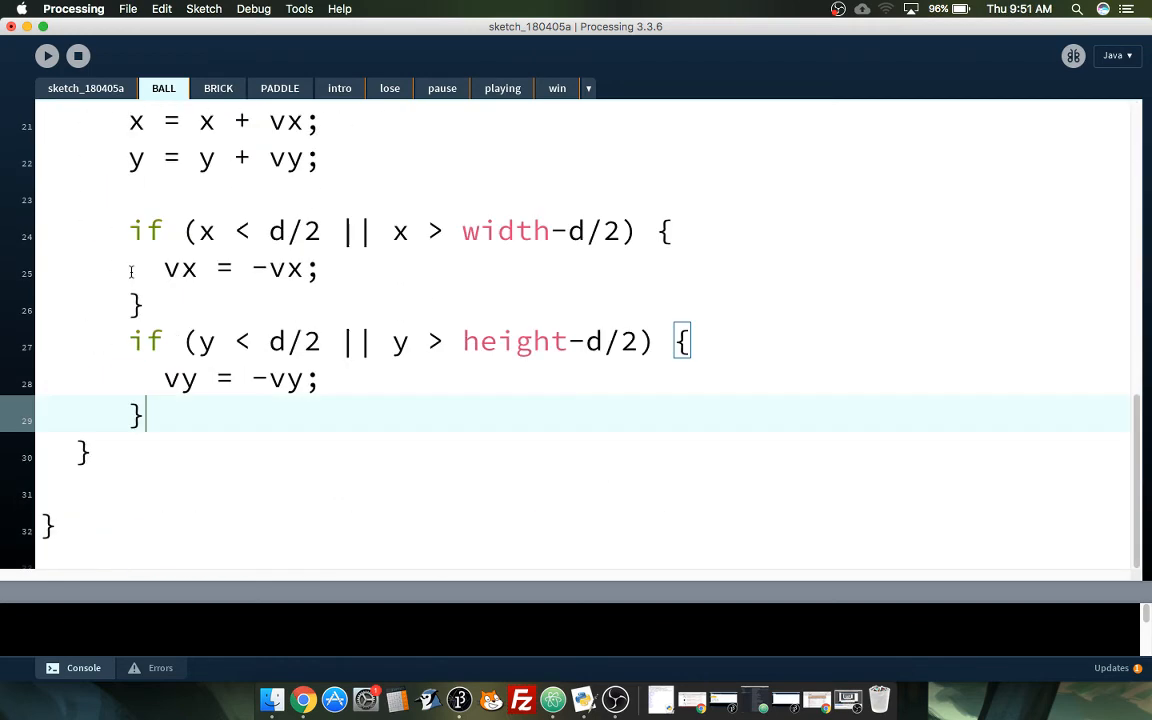
{"action": "scroll", "scroll_direction": "up", "scroll_amount": 3}
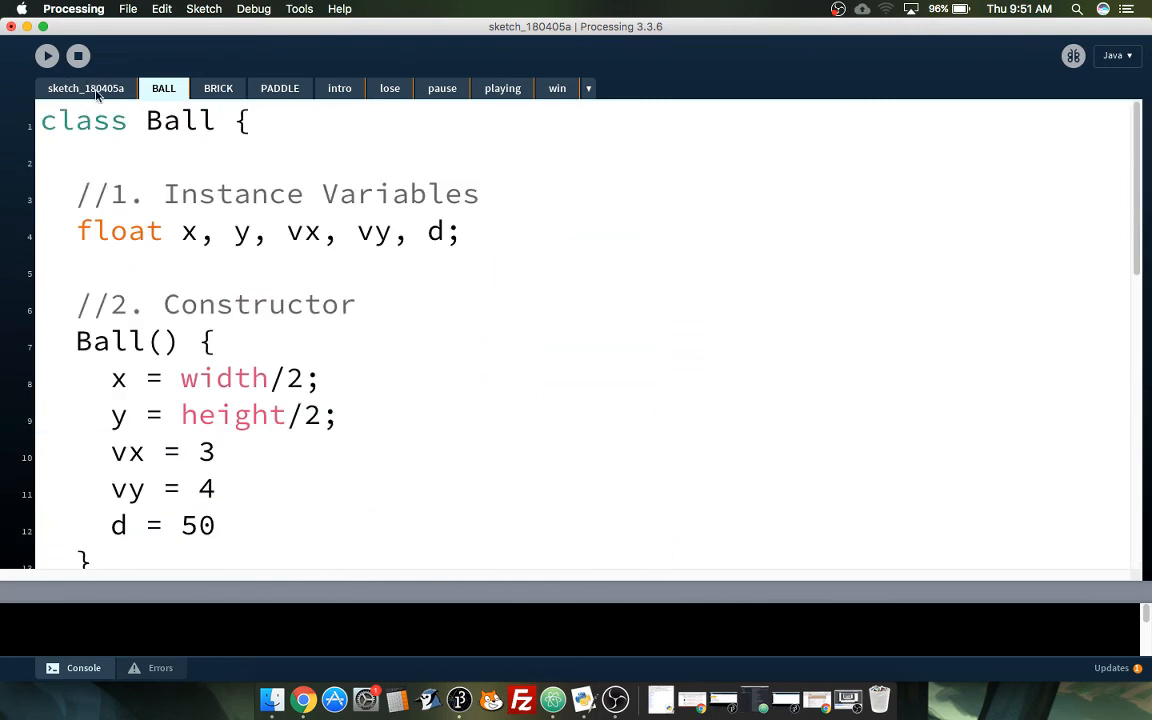
Step: Add the missing semicolons after vx = 3, vy = 4 and d = 50 in the Ball constructor
{"action": "left_click", "coordinate": [85, 88]}
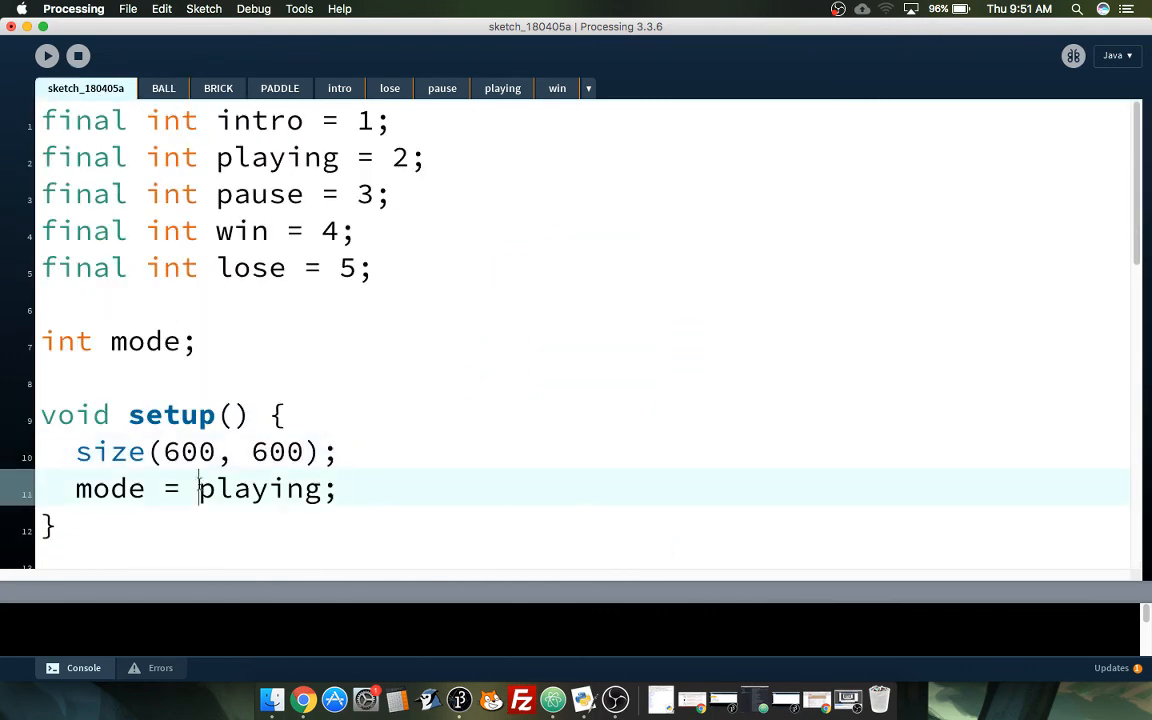
{"action": "double_click", "coordinate": [260, 489]}
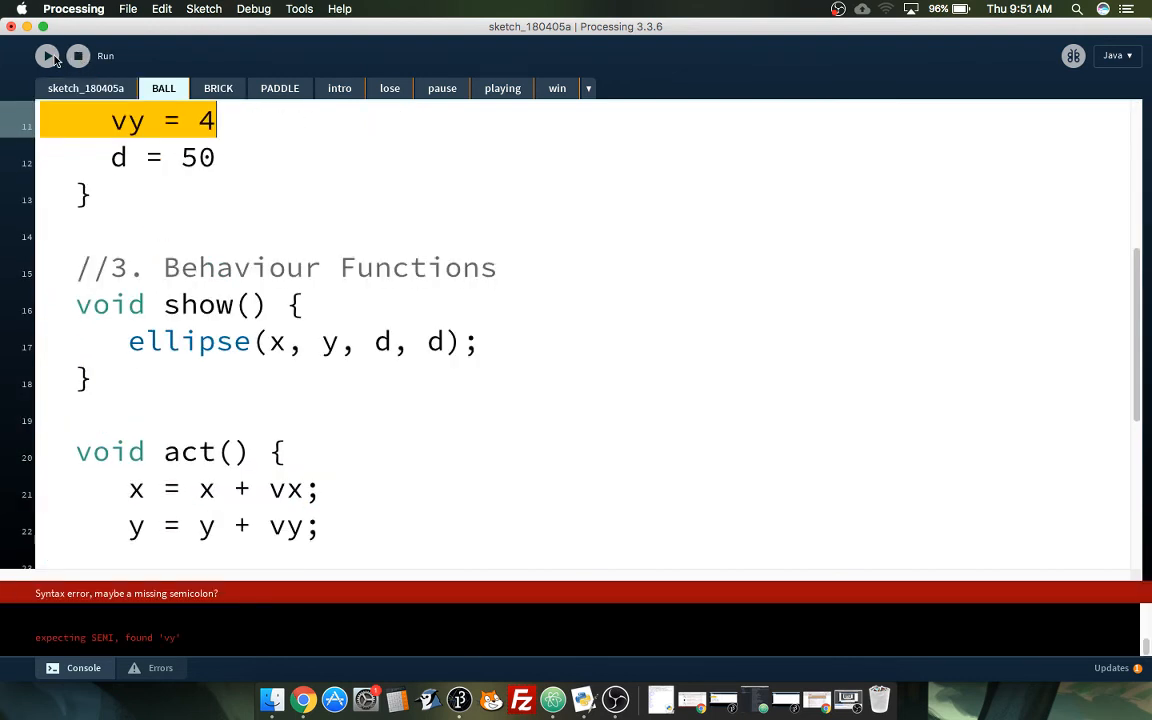
{"action": "left_click", "coordinate": [258, 120]}
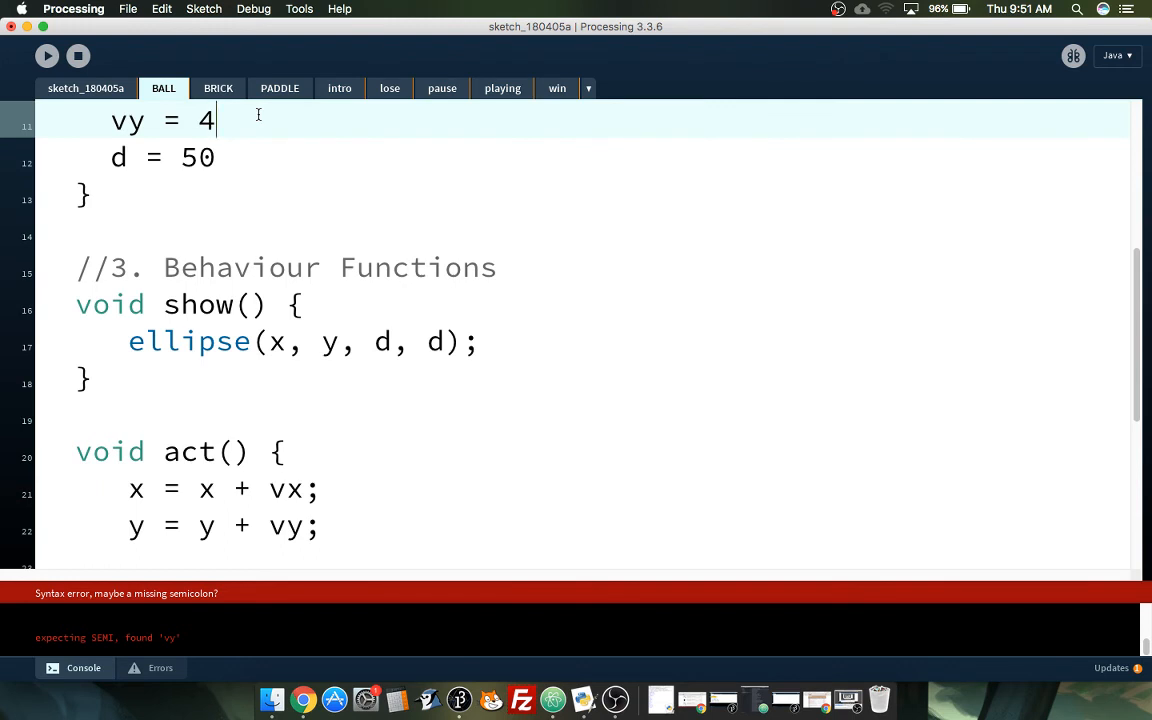
{"action": "scroll", "scroll_direction": "up", "scroll_amount": 3}
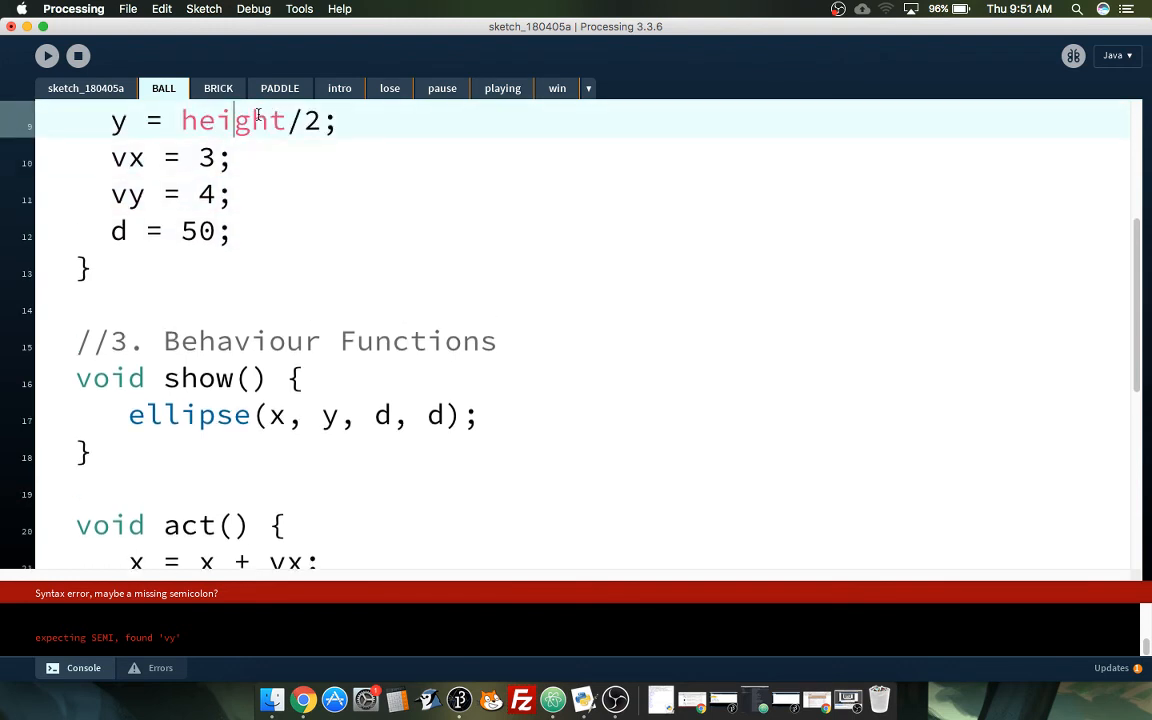
Step: Rerun the sketch to confirm the syntax error is gone, back on the sketch_180405a tab
{"action": "left_click", "coordinate": [47, 56]}
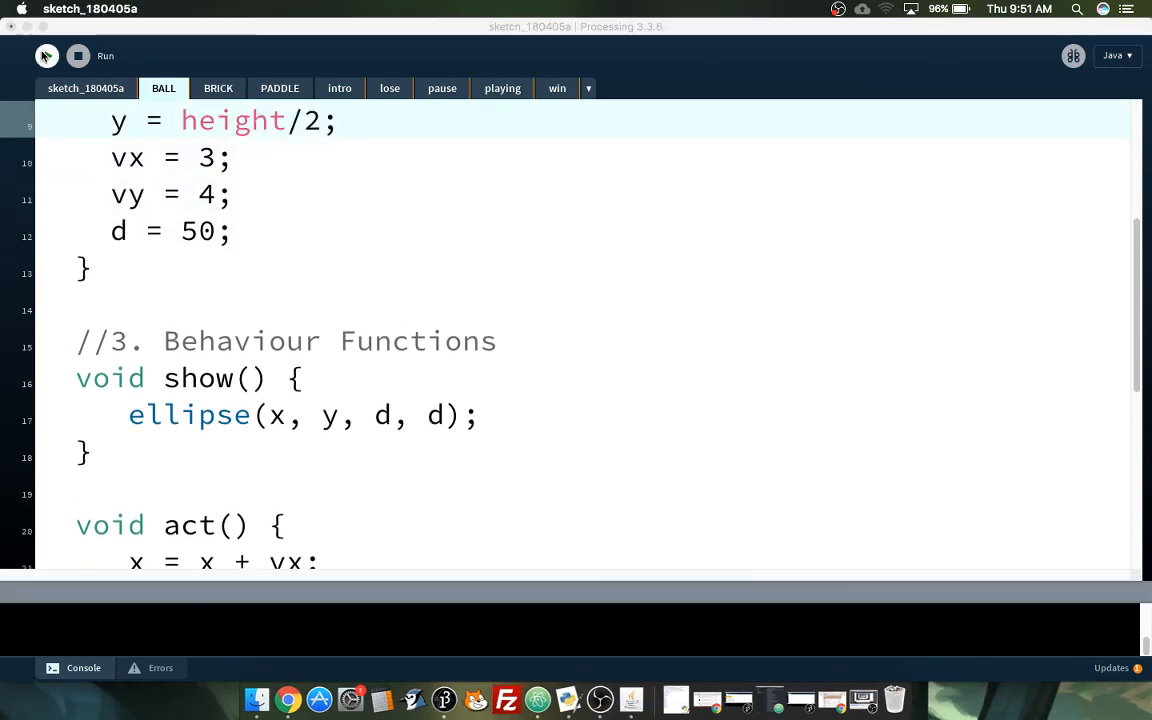
{"action": "left_click", "coordinate": [46, 55]}
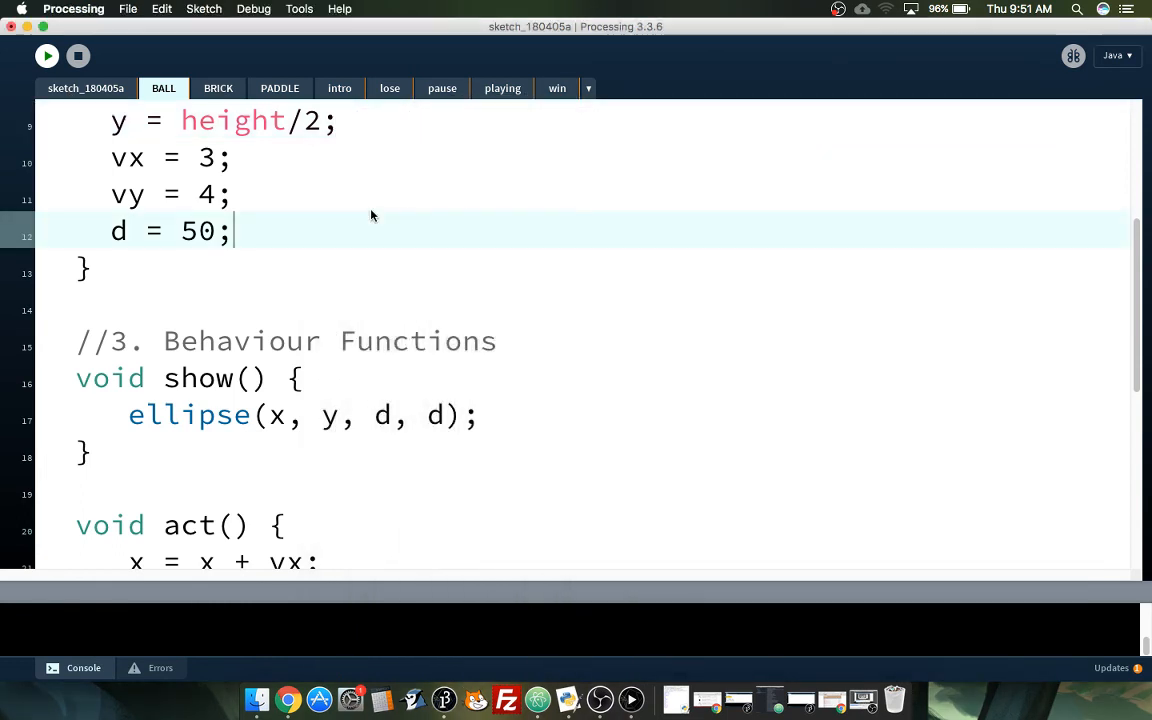
{"action": "scroll", "scroll_direction": "up", "scroll_amount": 3}
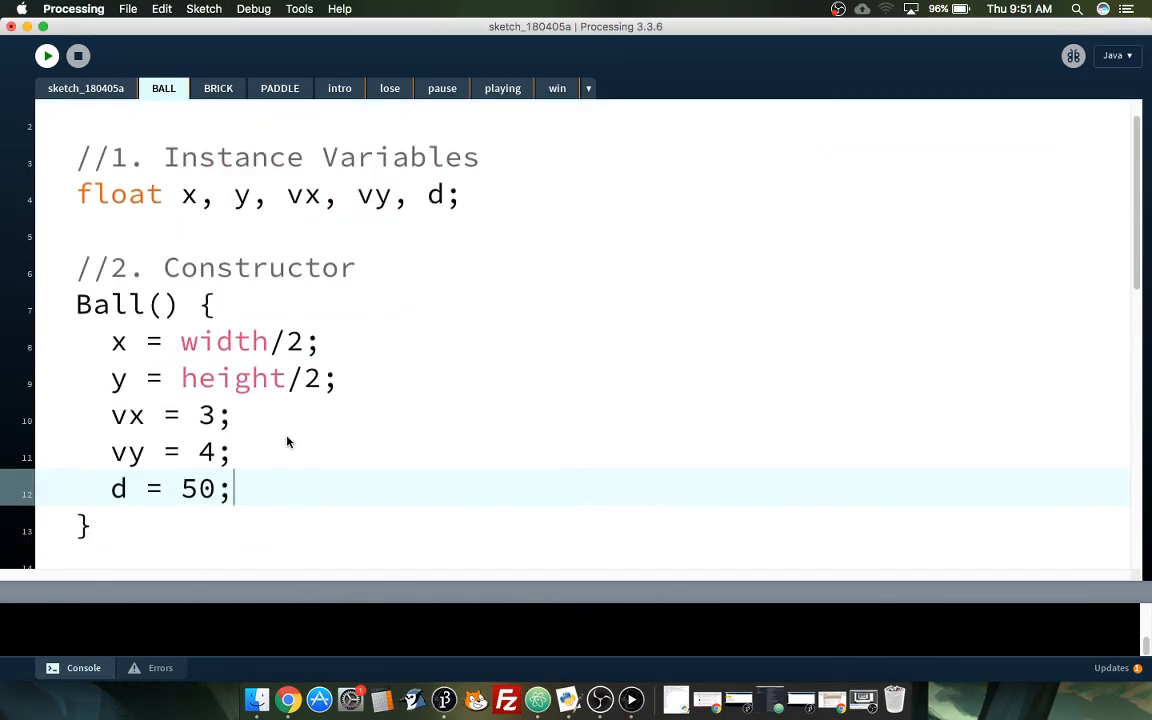
{"action": "scroll", "scroll_direction": "up", "scroll_amount": 3}
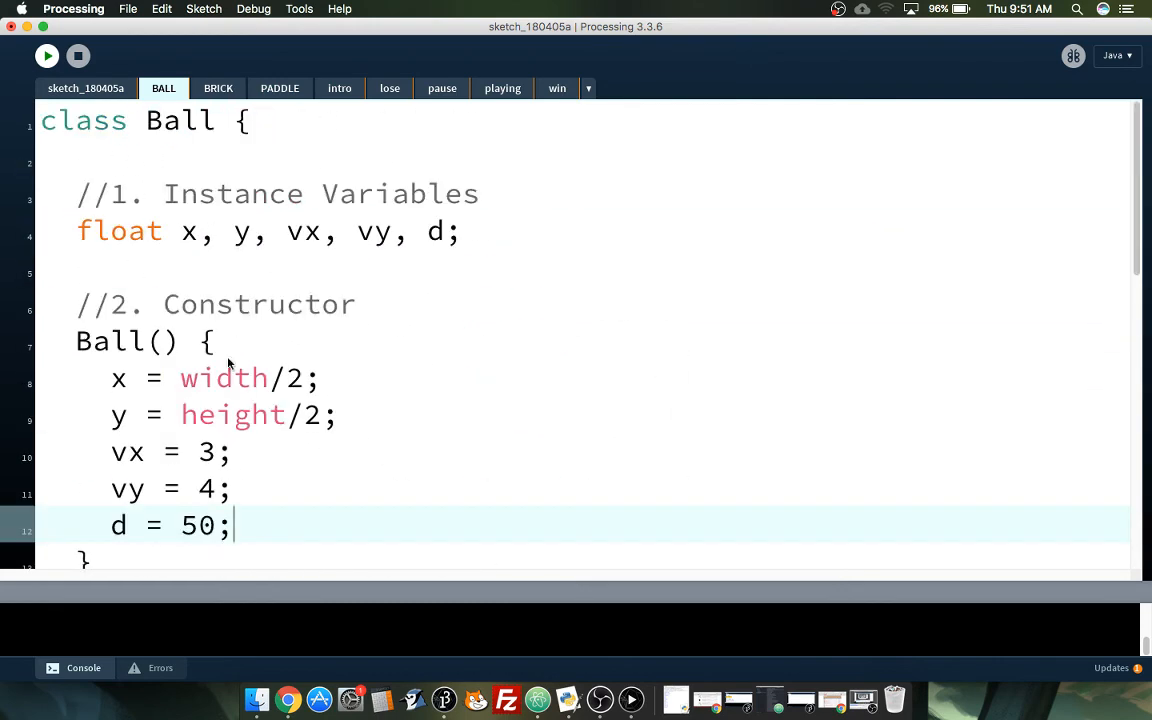
{"action": "left_click", "coordinate": [86, 88]}
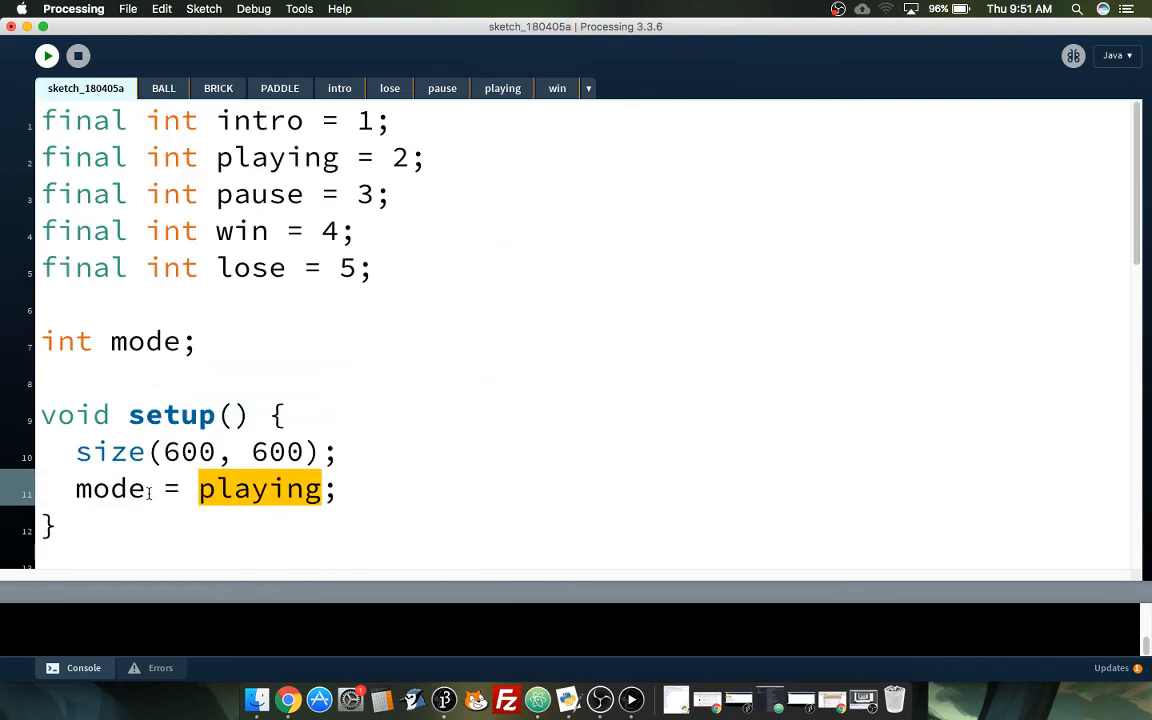
Step: Write backround(0); as the first line inside the playing() function
{"action": "scroll", "scroll_direction": "down", "scroll_amount": 3}
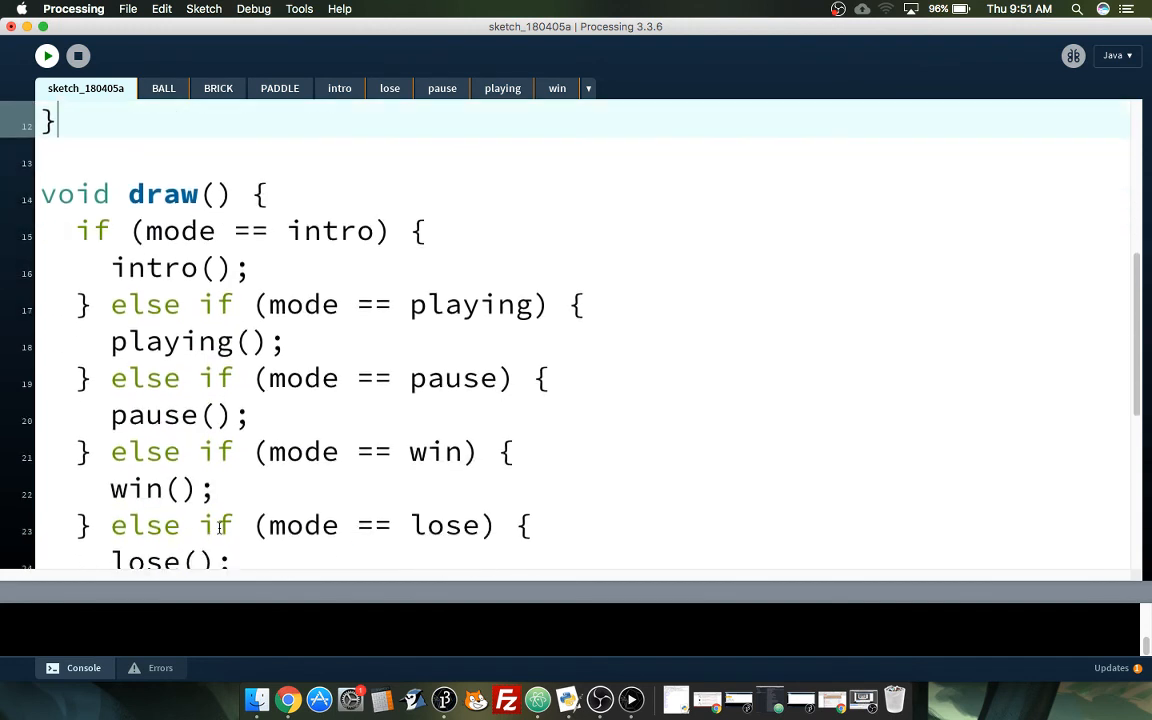
{"action": "double_click", "coordinate": [170, 341]}
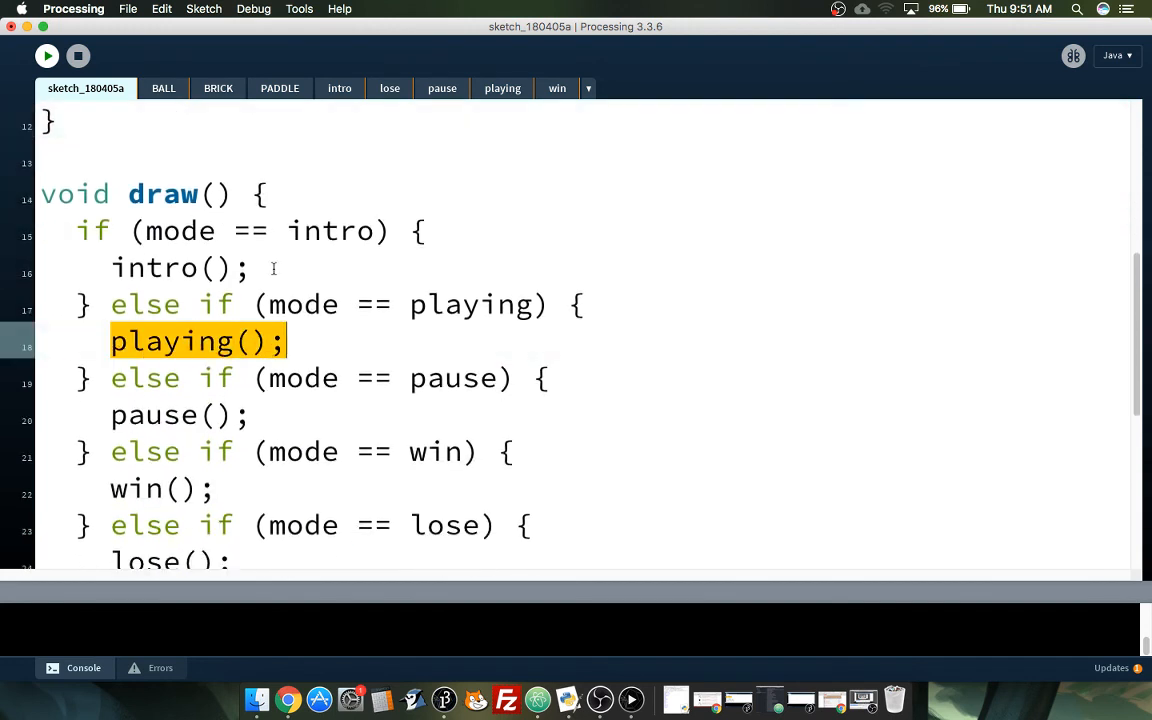
{"action": "mouse_move", "coordinate": [484, 94]}
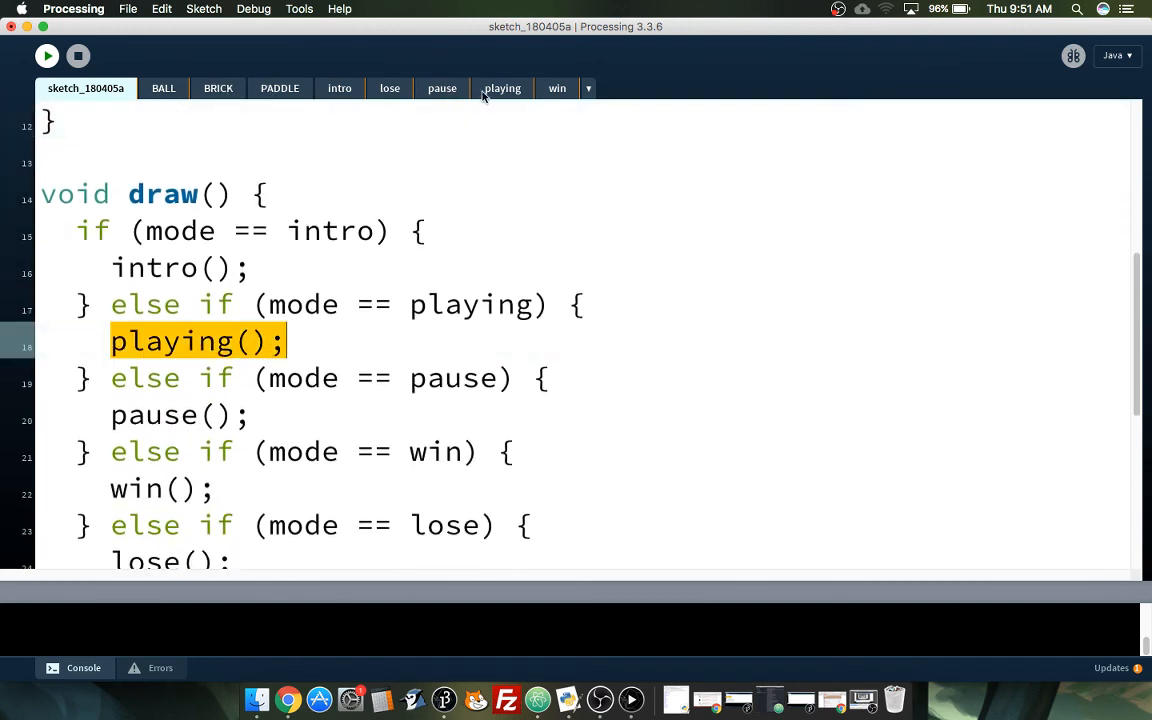
{"action": "left_click", "coordinate": [502, 88]}
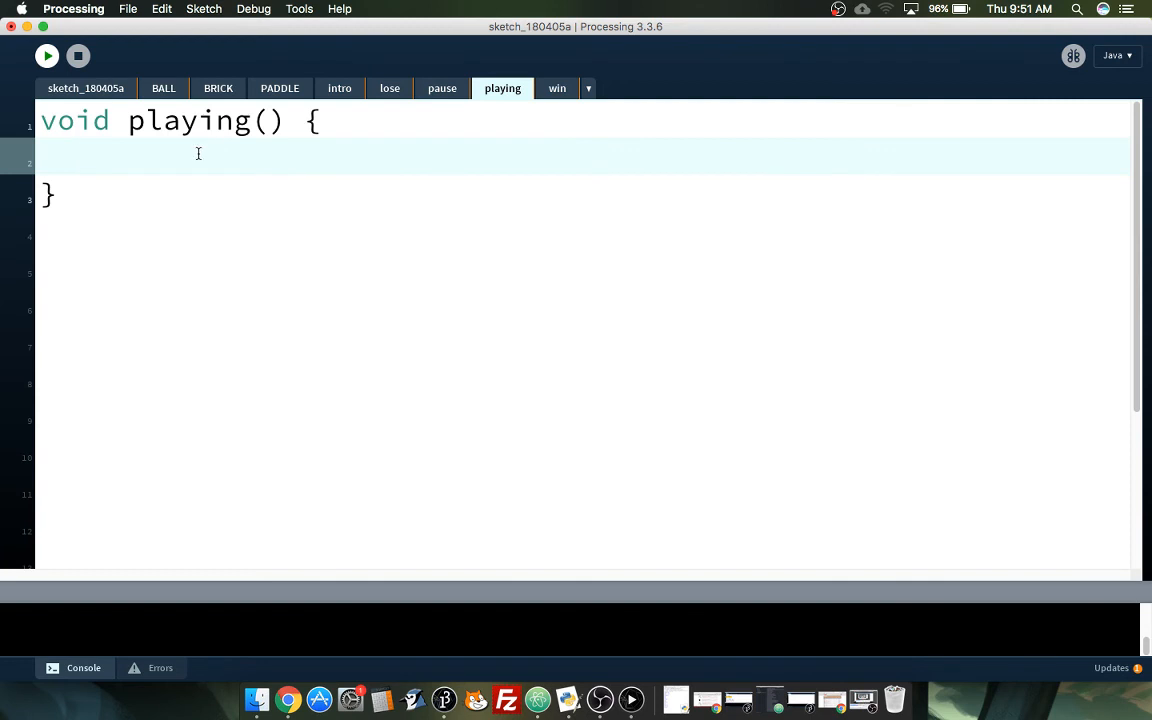
{"action": "type", "text": "back"}
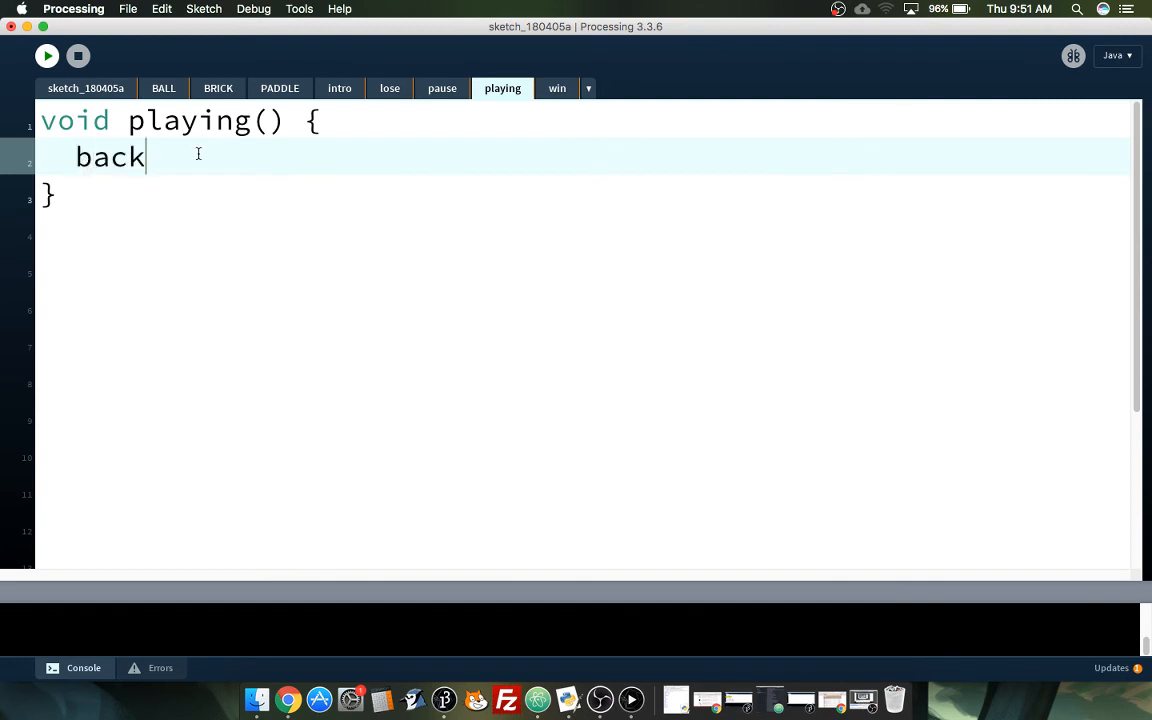
{"action": "type", "text": "round ("}
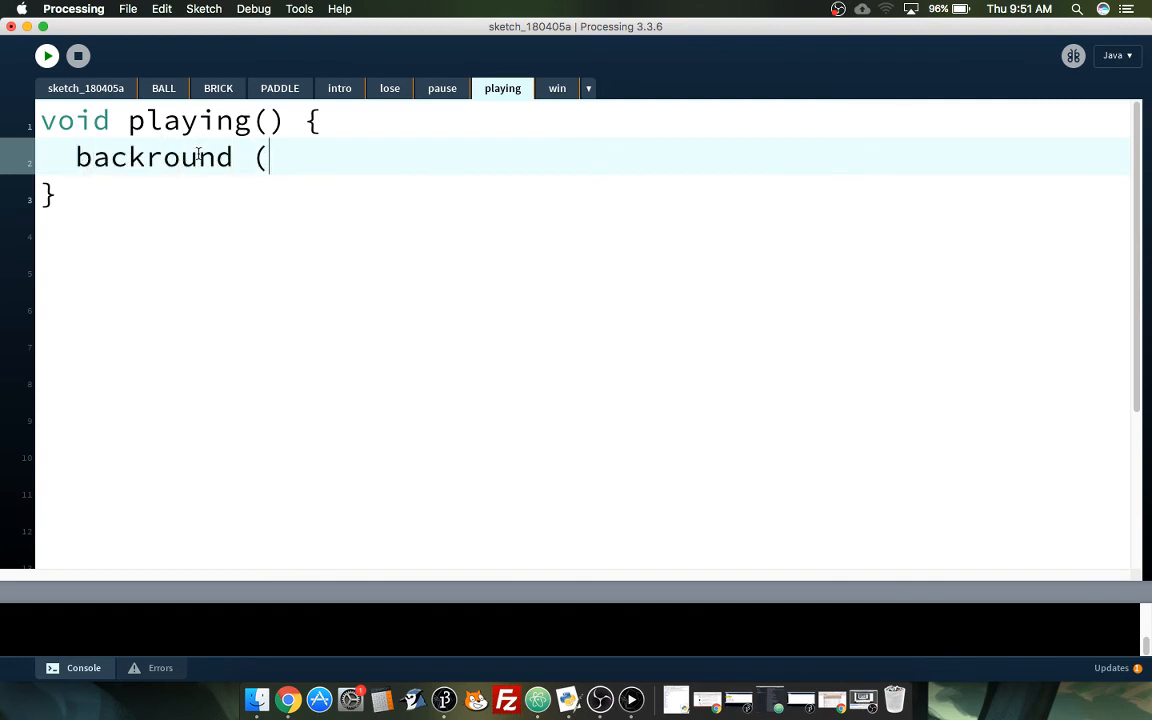
{"action": "type", "text": "0);"}
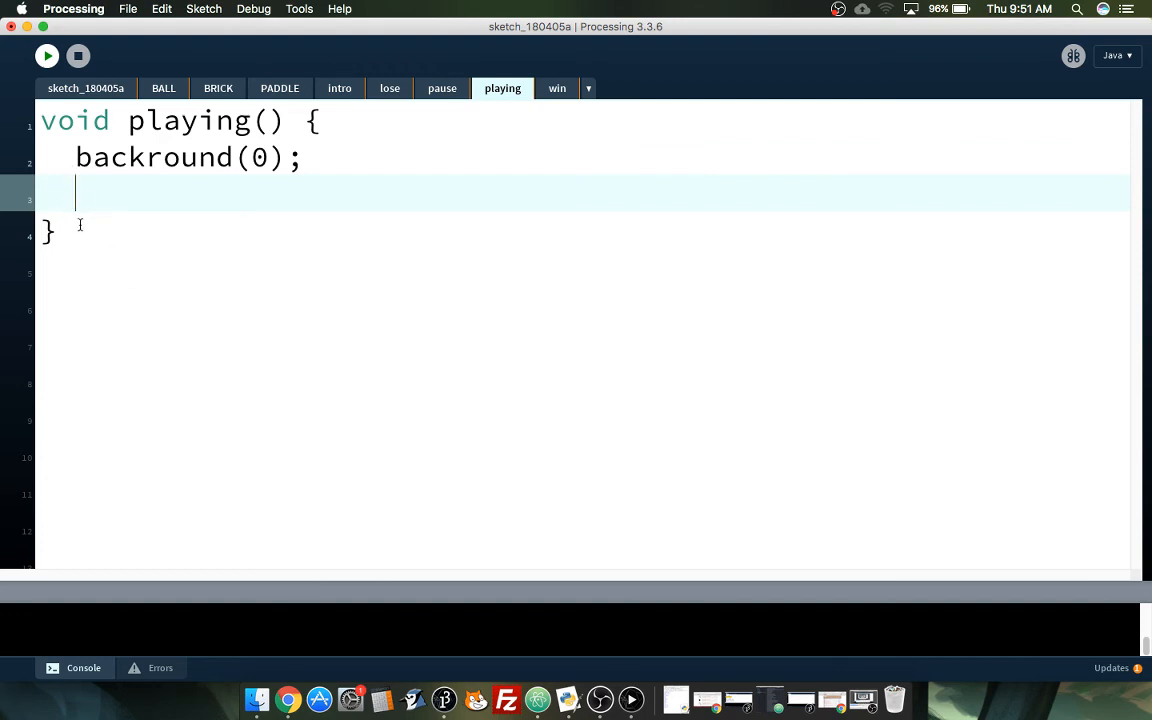
{"action": "mouse_move", "coordinate": [127, 208]}
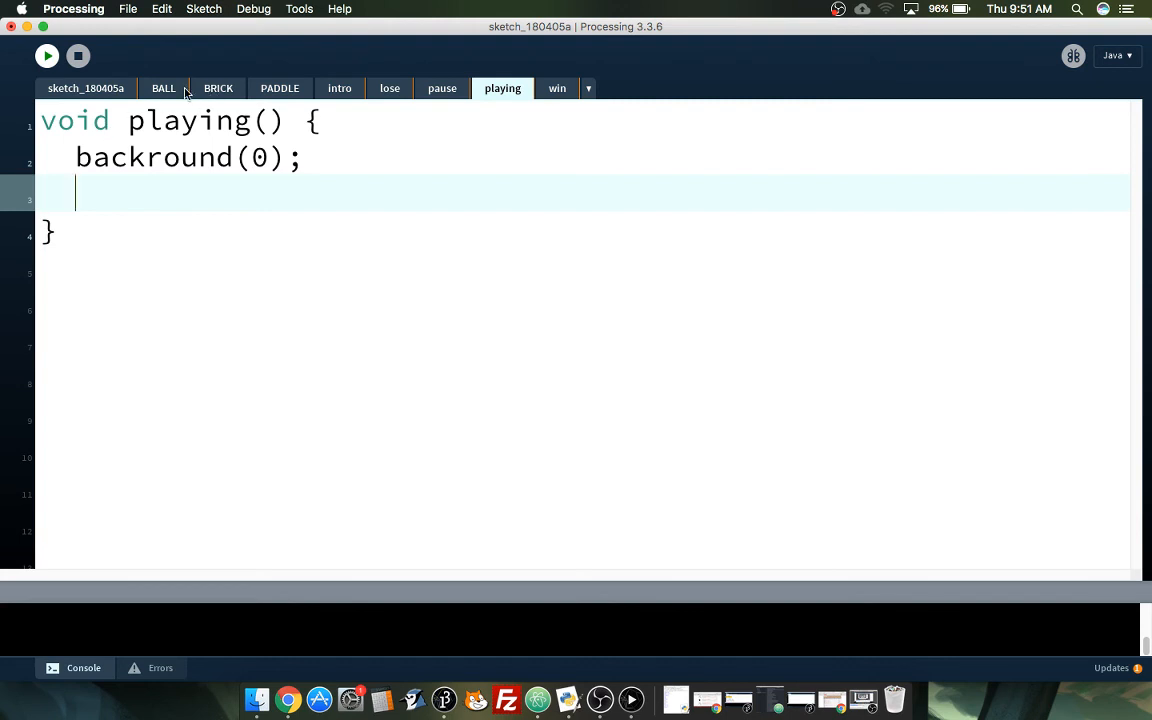
Step: Review the Ball class code, then go back to the sketch_180405a main sketch
{"action": "left_click", "coordinate": [163, 88]}
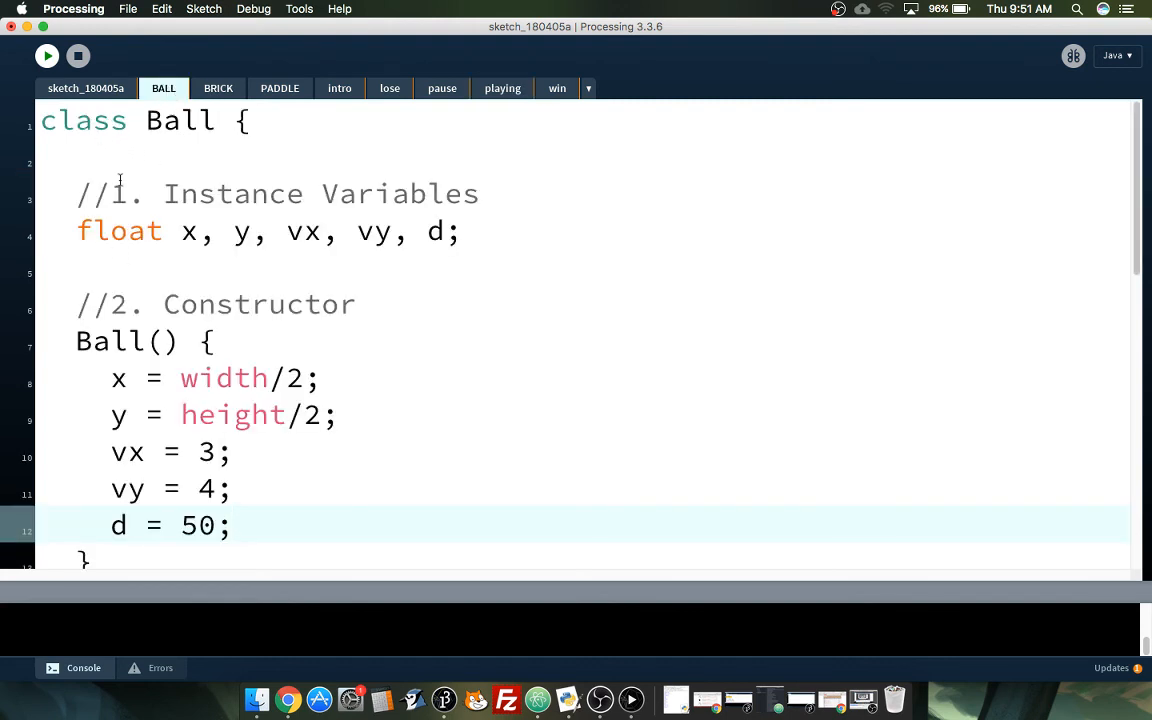
{"action": "double_click", "coordinate": [83, 120]}
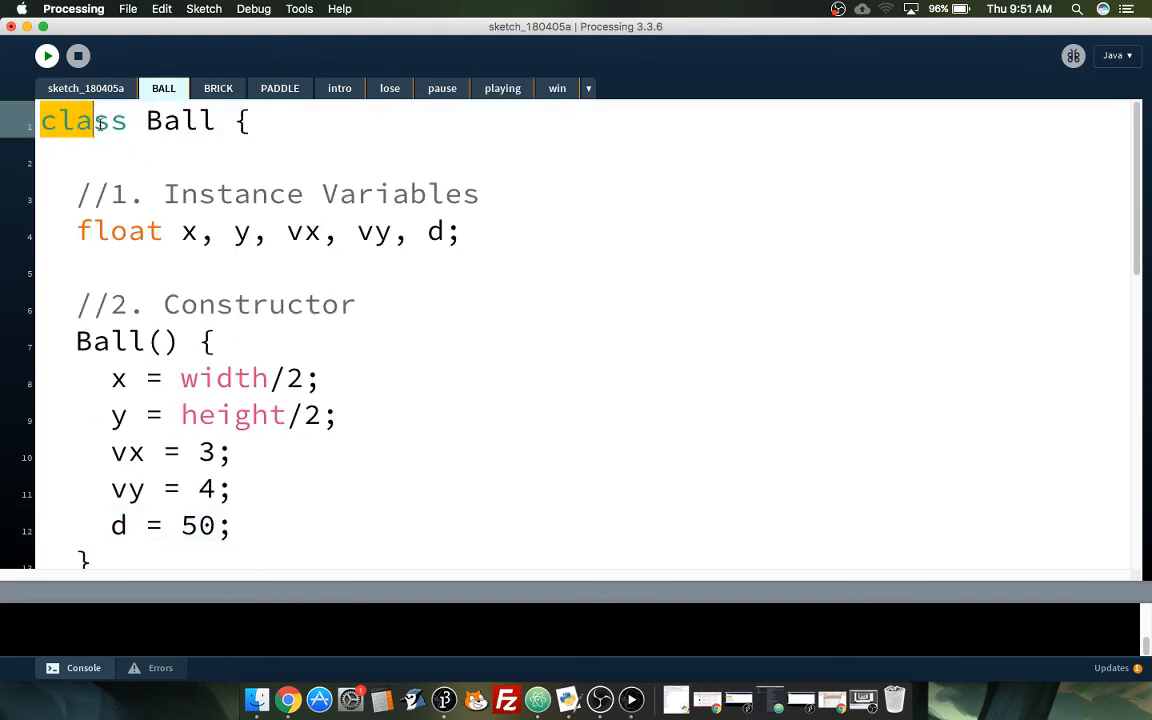
{"action": "left_click", "coordinate": [308, 121]}
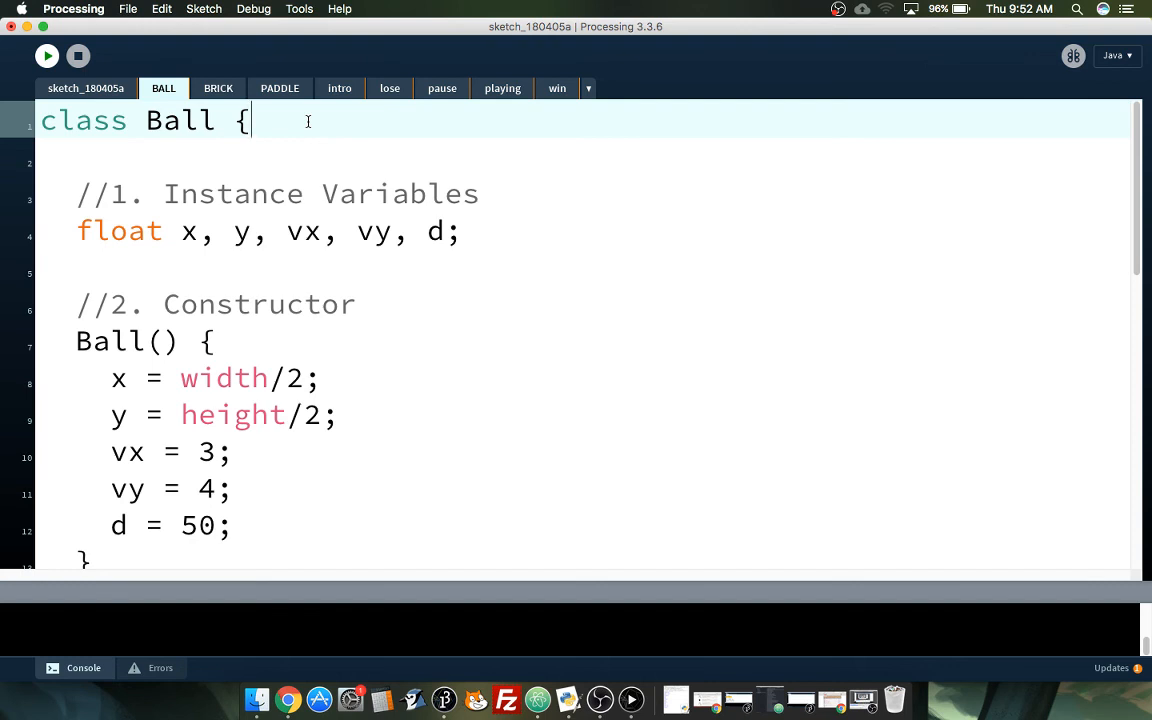
{"action": "left_click", "coordinate": [93, 120]}
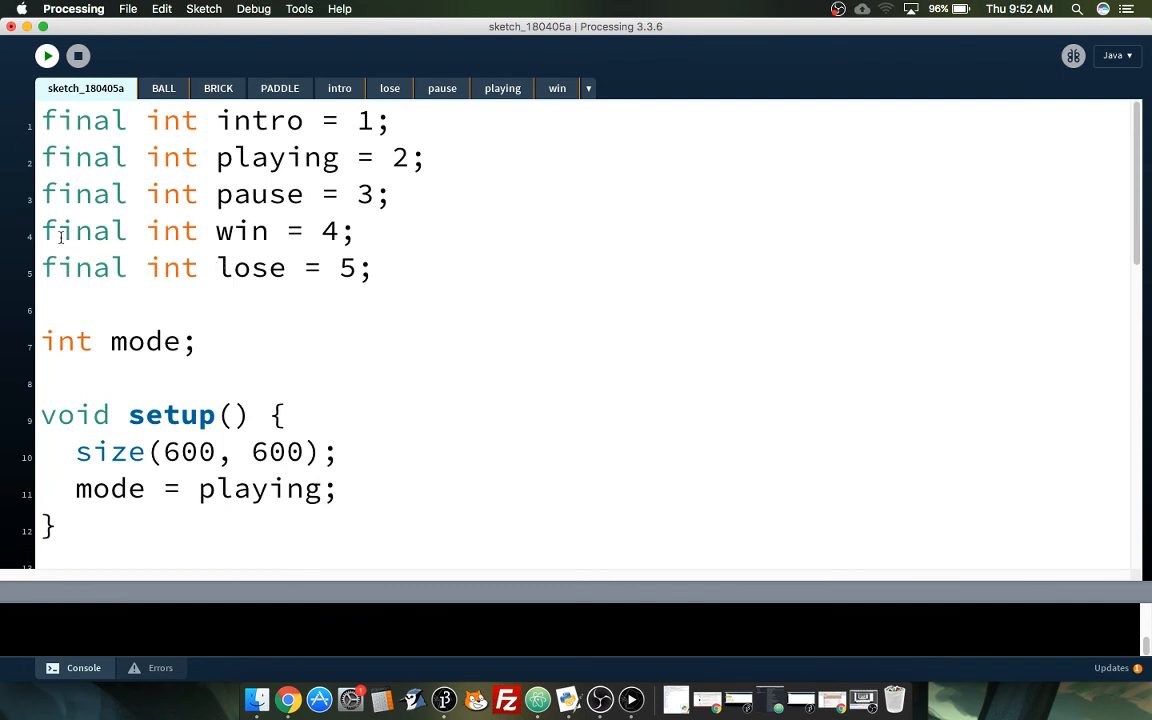
Step: Add a //Global Variables comment to the main sketch
{"action": "left_click", "coordinate": [120, 341]}
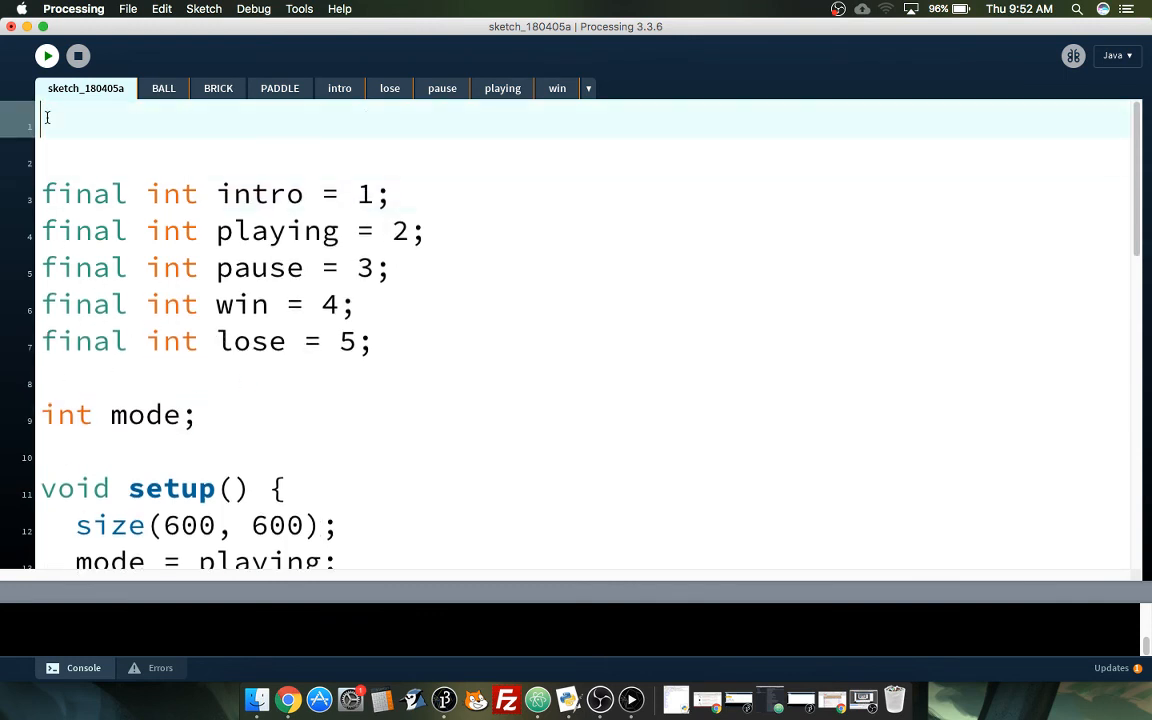
{"action": "type", "text": "//Globa"}
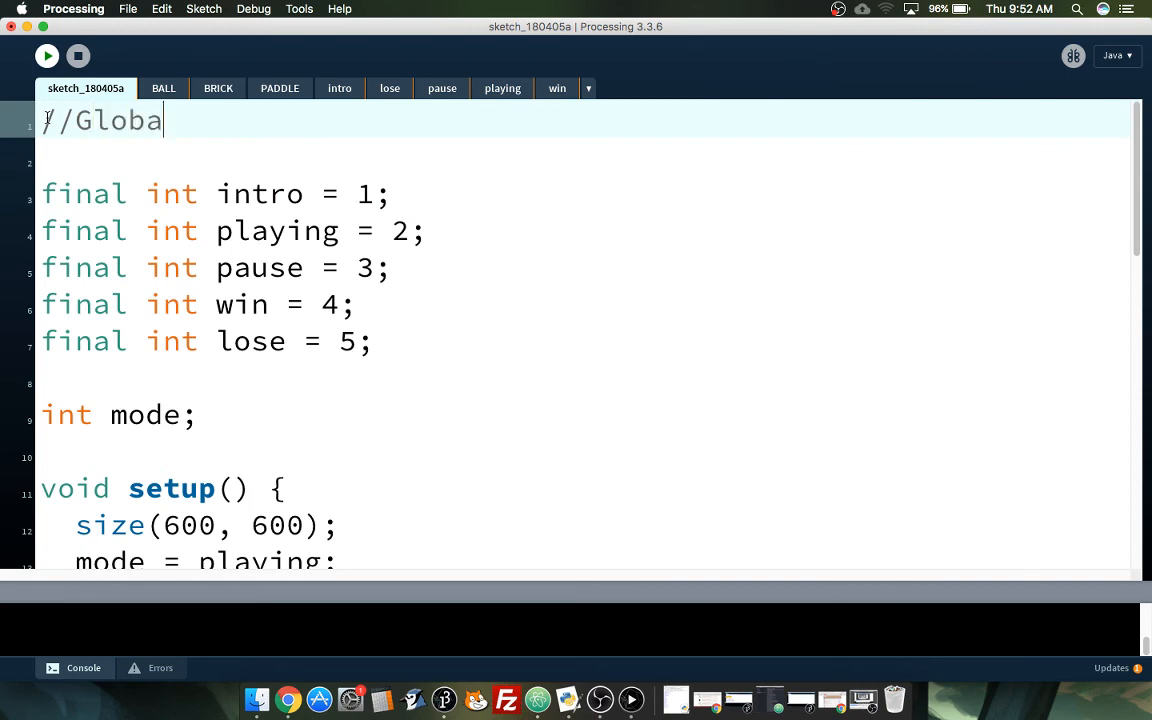
{"action": "type", "text": "Variables"}
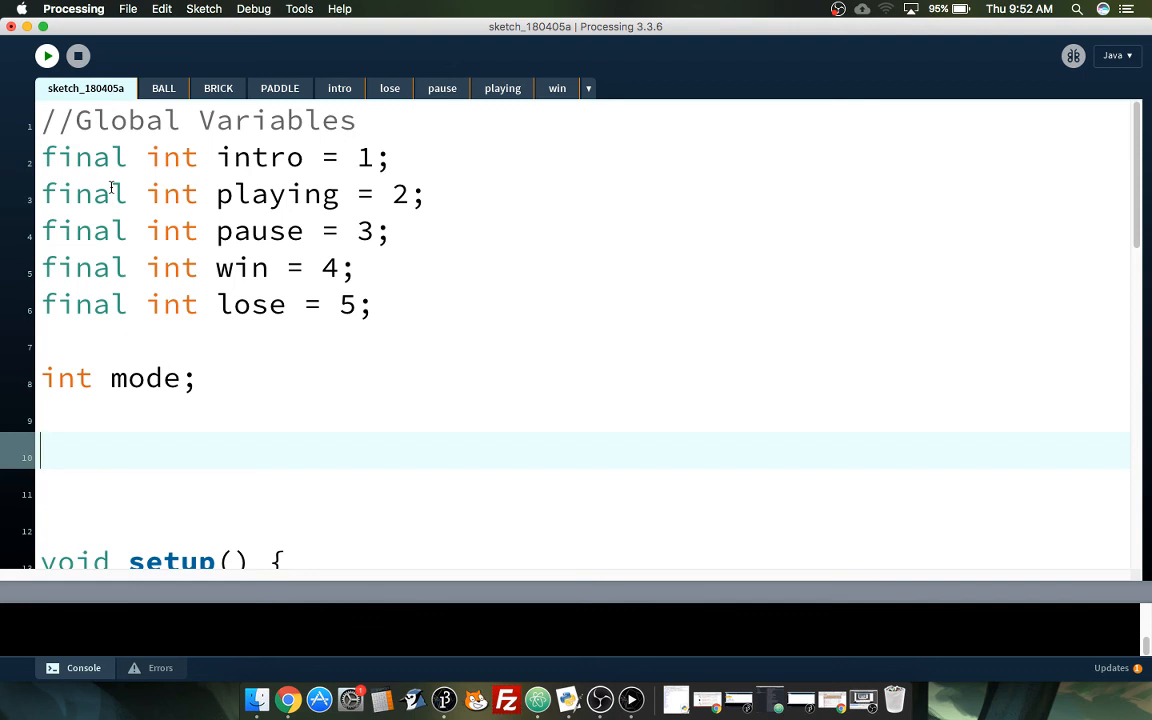
Step: Declare the global variable Ball myball; below int mode
{"action": "type", "text": "Ball"}
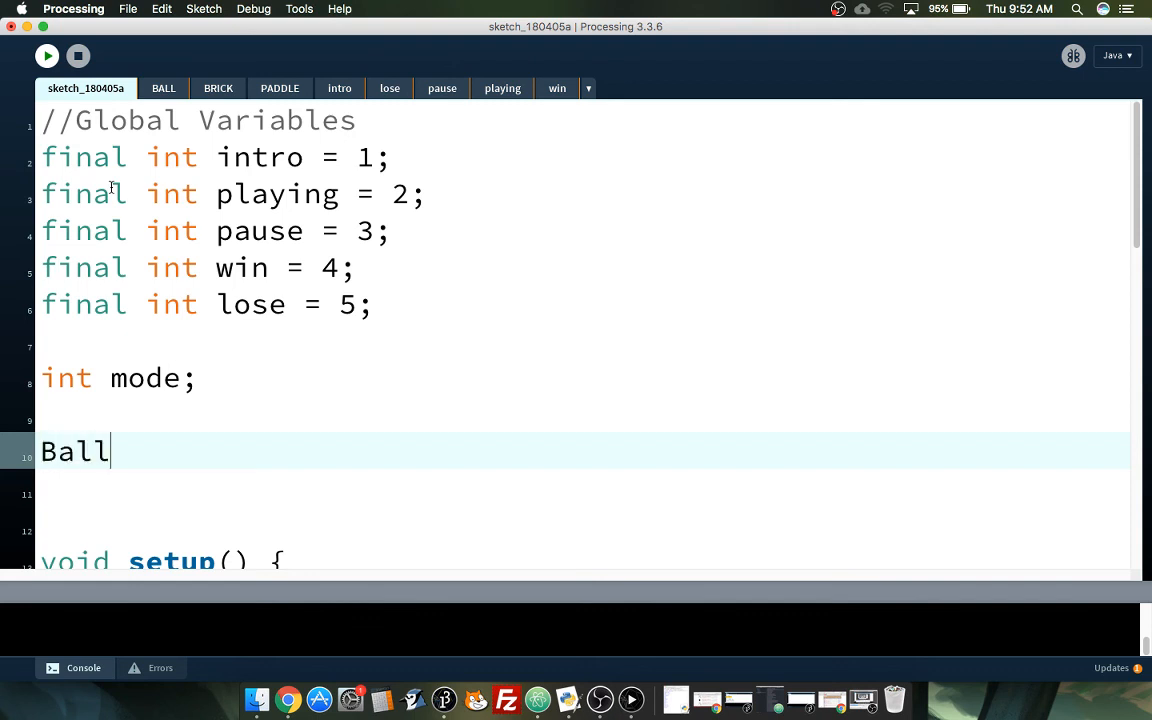
{"action": "type", "text": "int"}
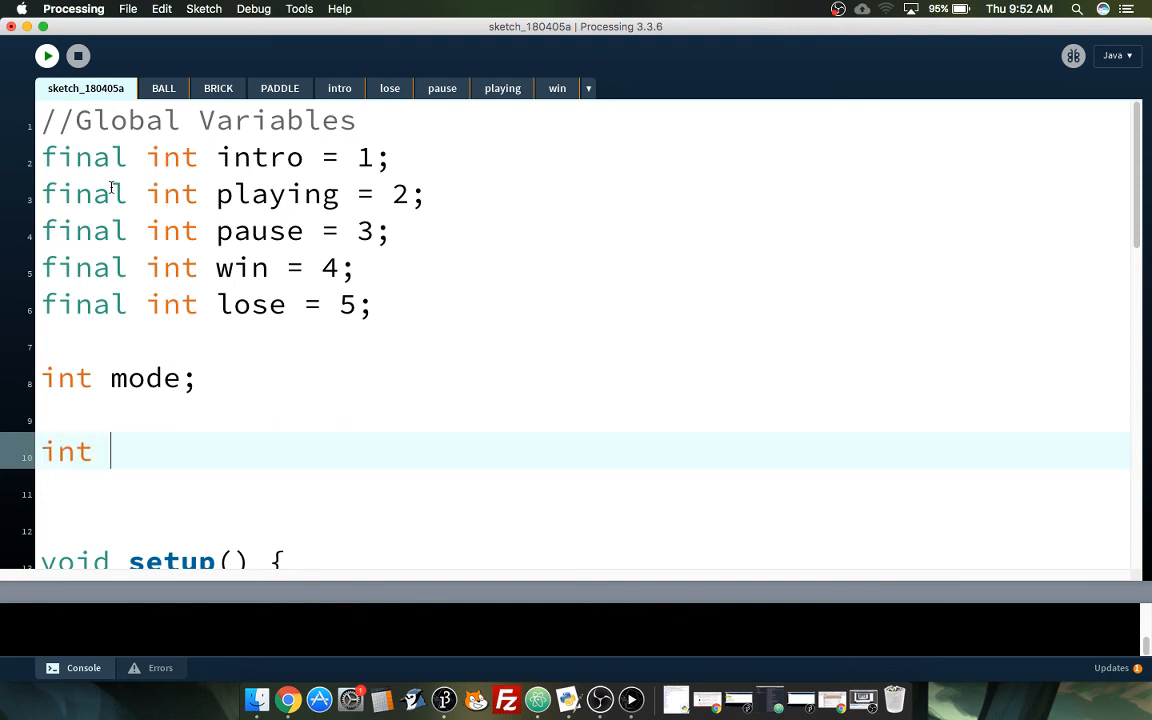
{"action": "type", "text": "x"}
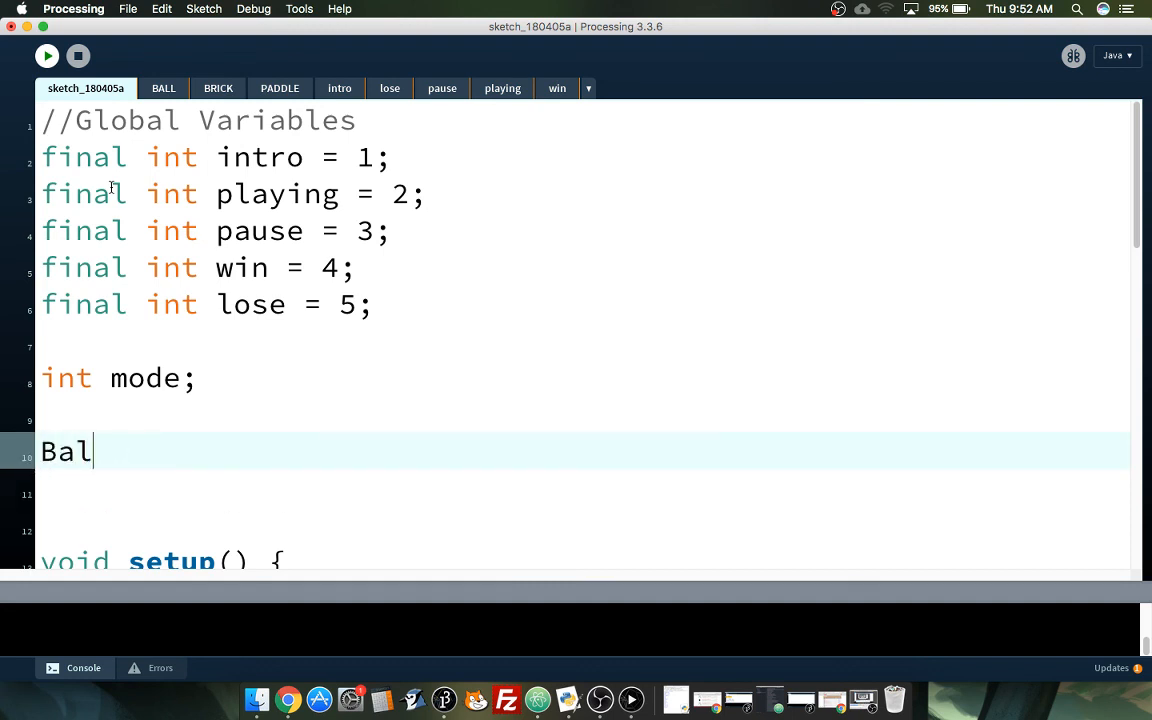
{"action": "type", "text": "l myball;"}
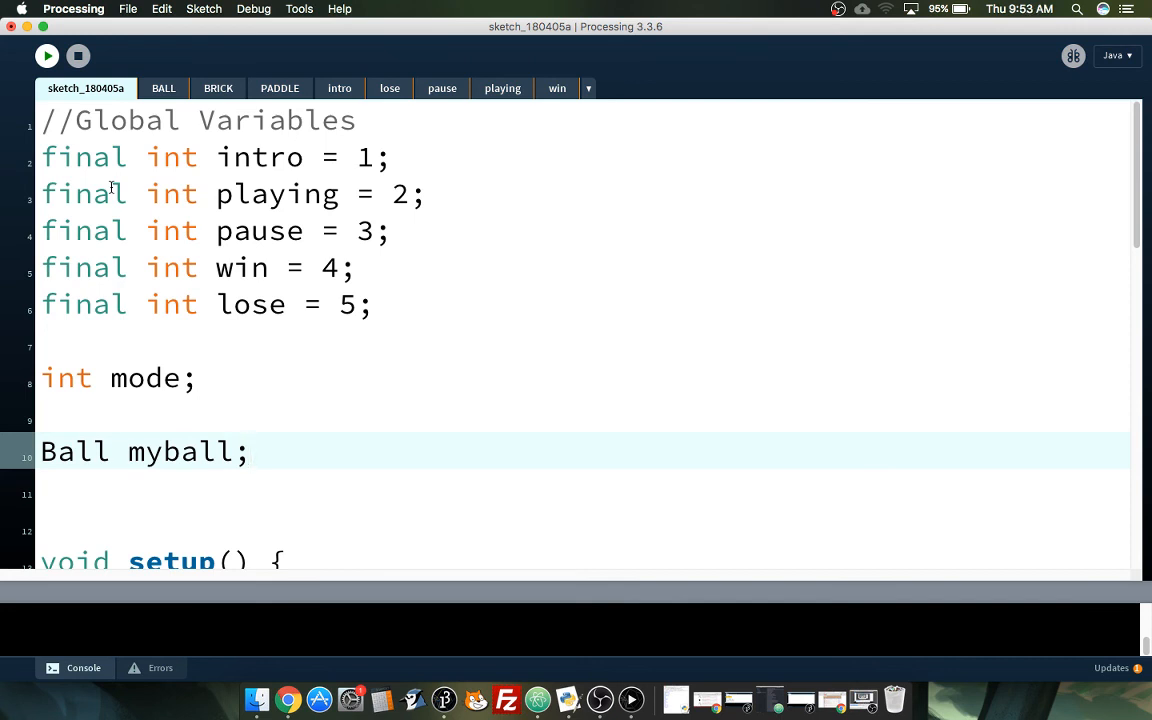
{"action": "scroll", "scroll_direction": "down", "scroll_amount": 3}
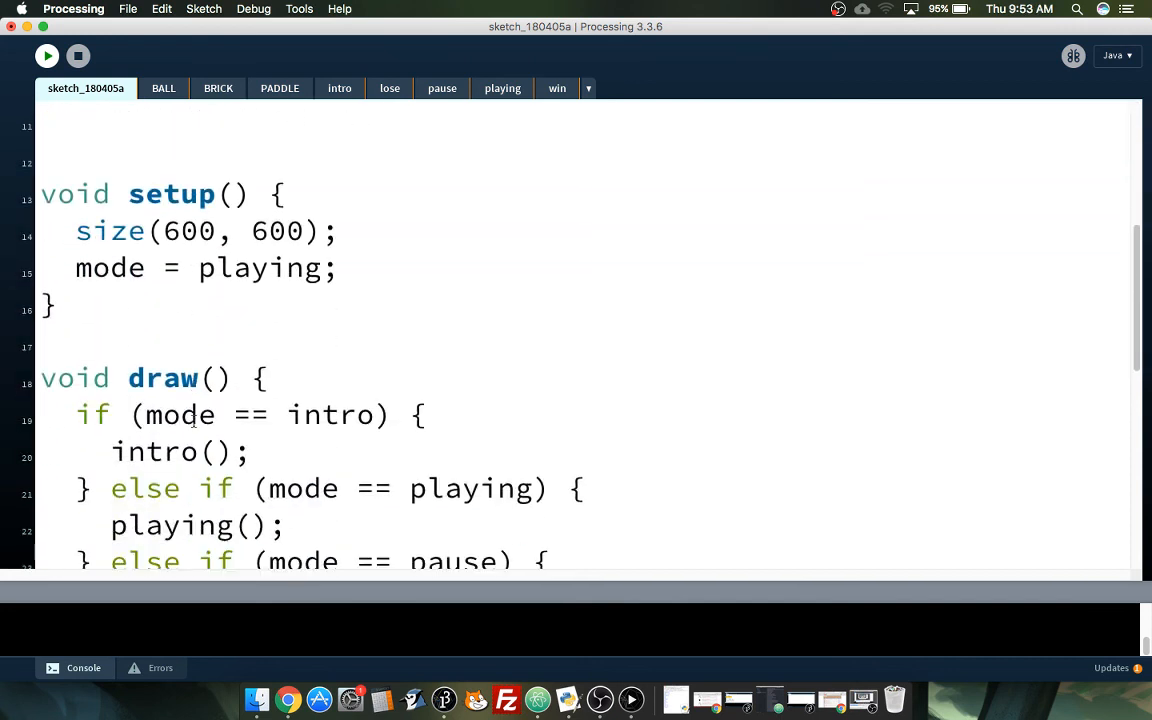
{"action": "scroll", "scroll_direction": "down", "scroll_amount": 3}
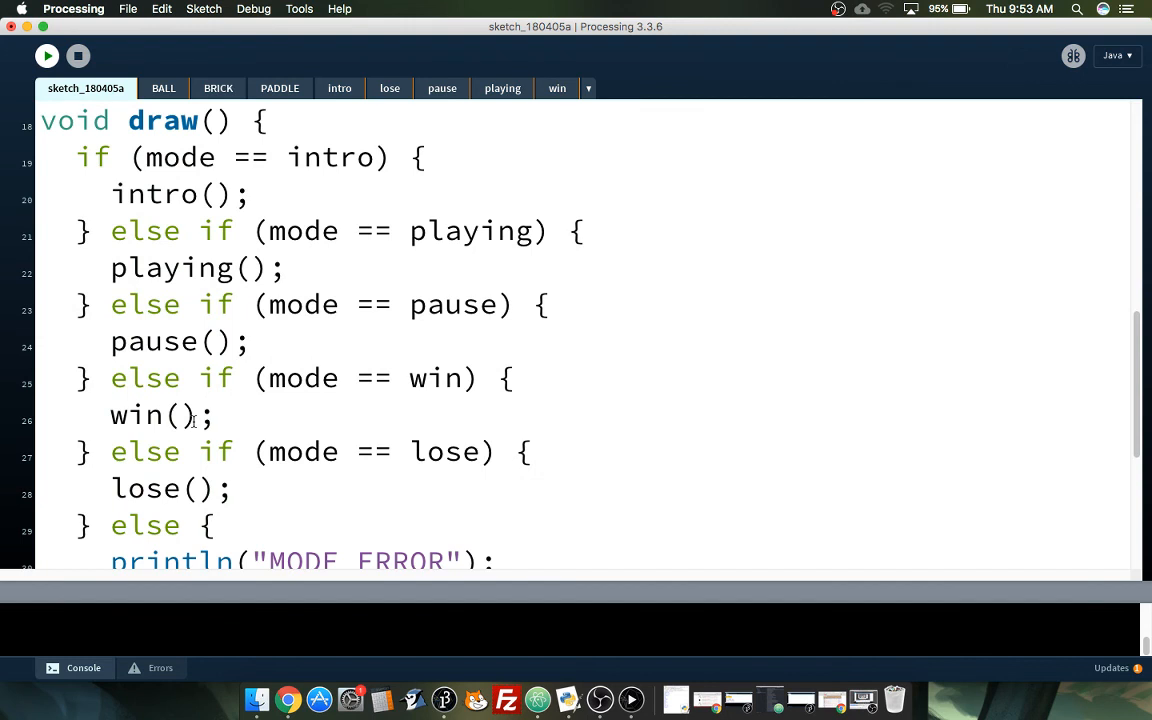
{"action": "scroll", "scroll_direction": "up", "scroll_amount": 3}
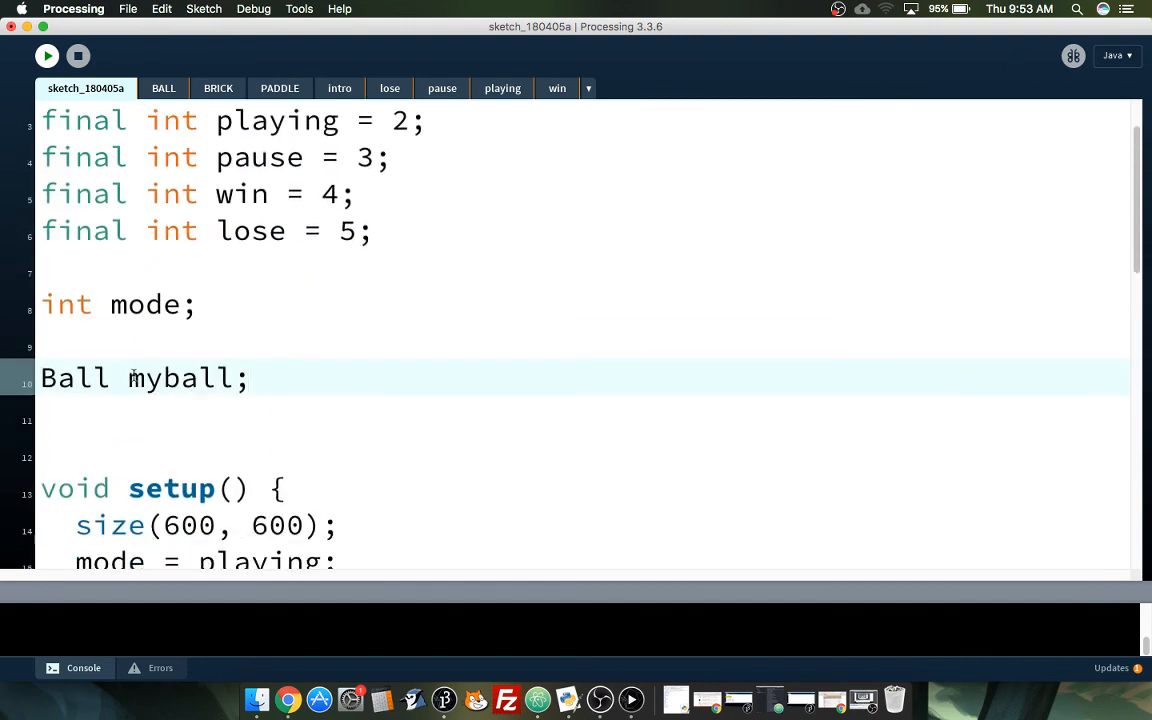
{"action": "double_click", "coordinate": [180, 378]}
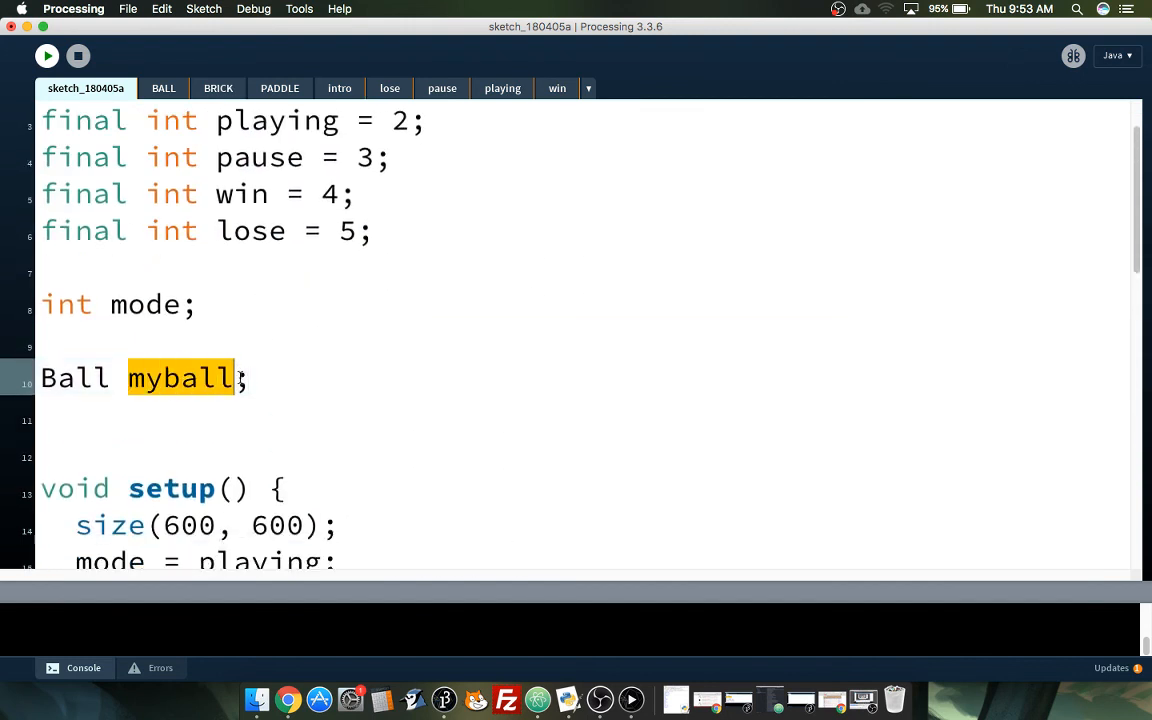
Step: Add myball = new Ball(); to setup() after mode = playing, checking the Ball constructor
{"action": "scroll", "scroll_direction": "down", "scroll_amount": 3}
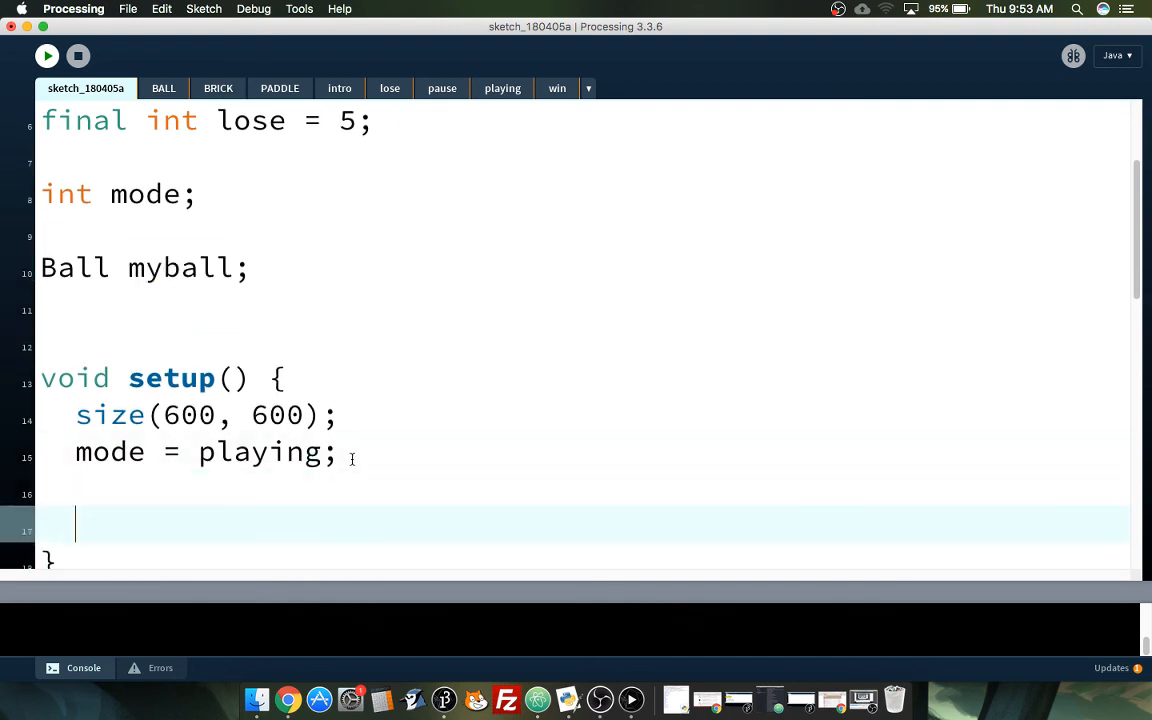
{"action": "type", "text": "m"}
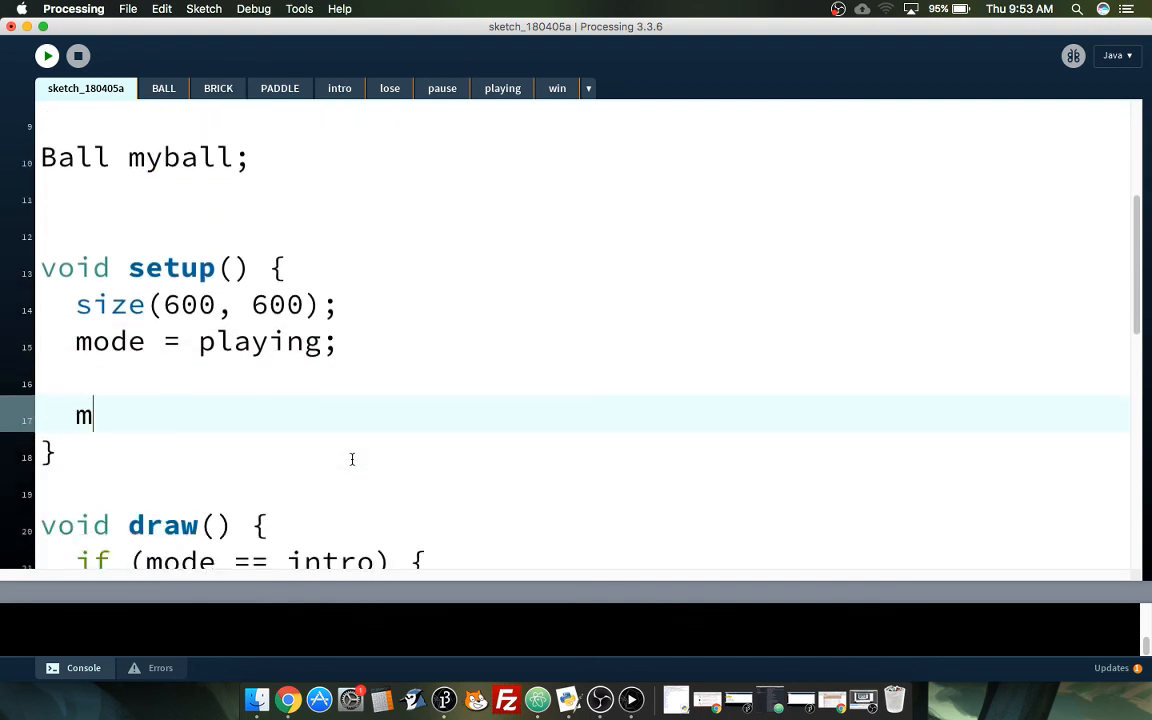
{"action": "type", "text": "yball"}
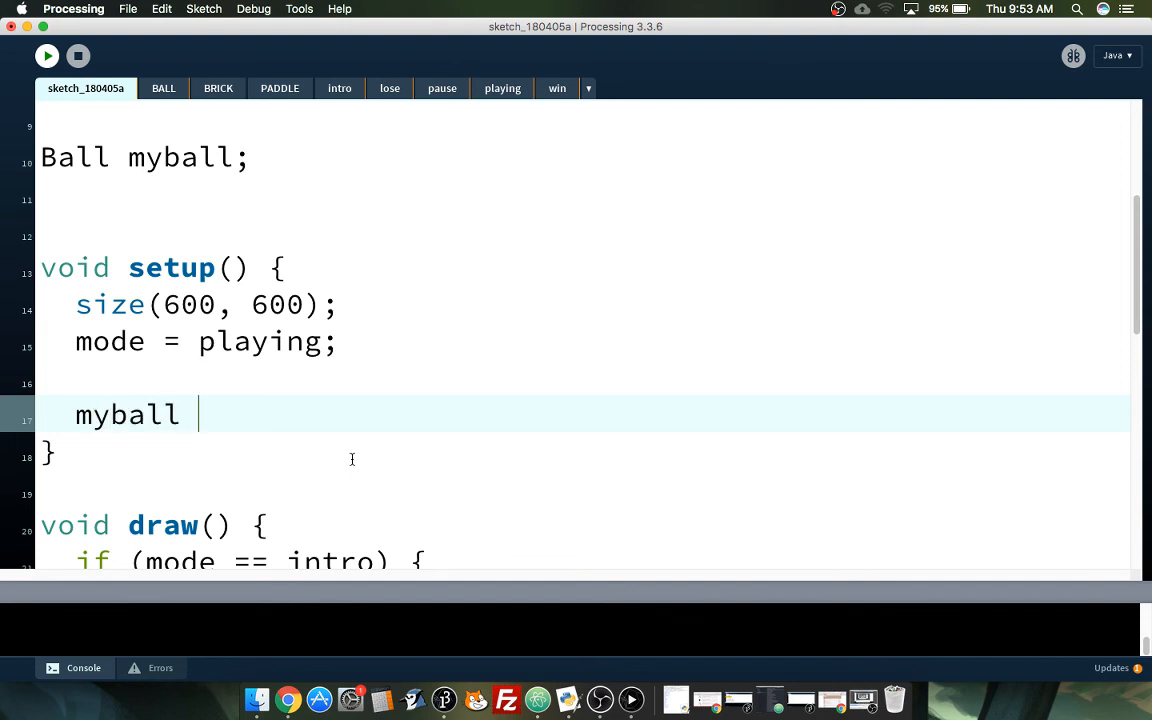
{"action": "type", "text": "= n"}
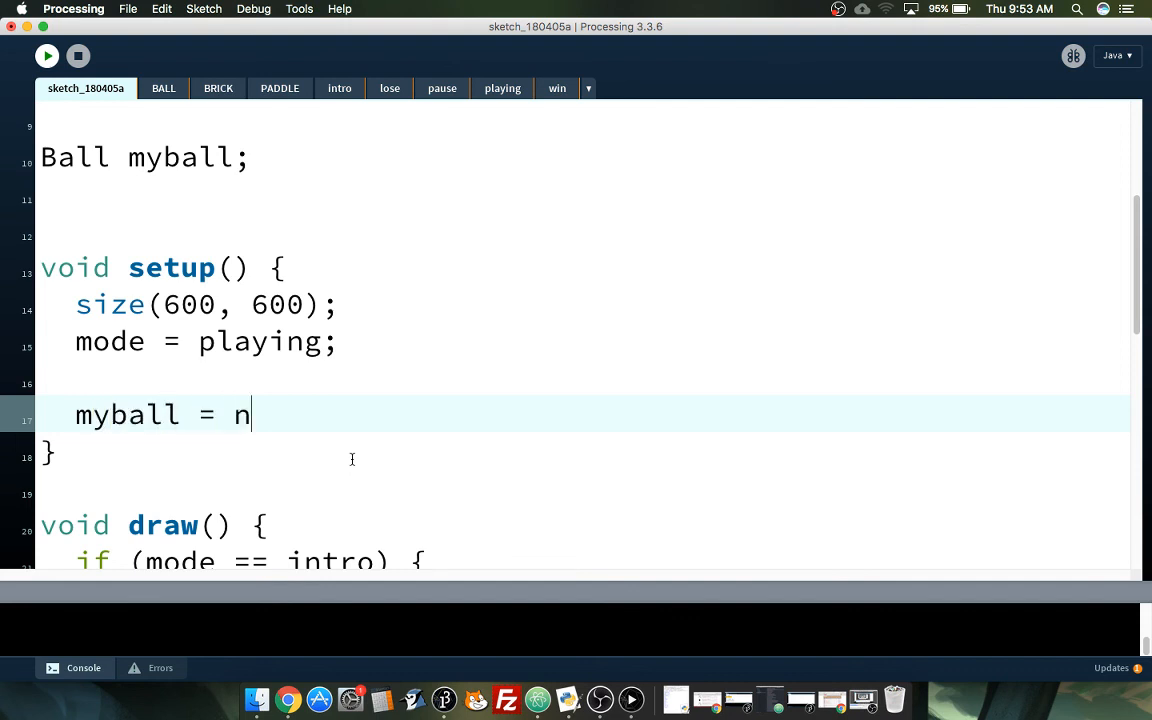
{"action": "type", "text": "ew Ba"}
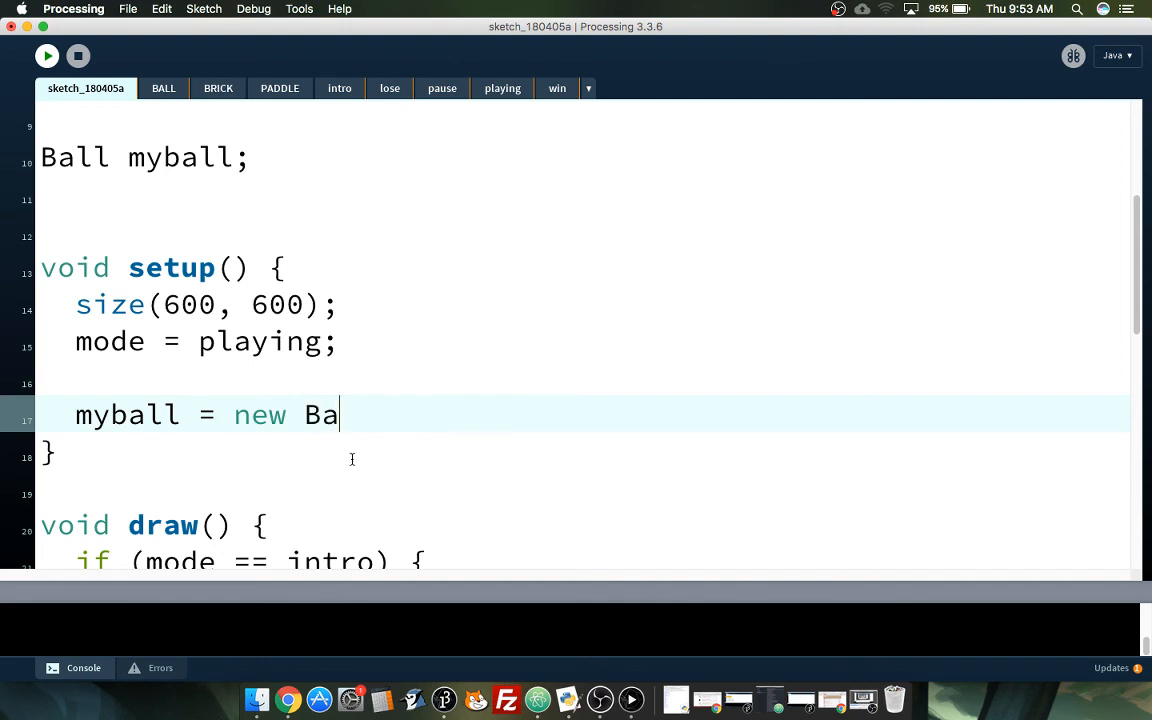
{"action": "type", "text": "ll();"}
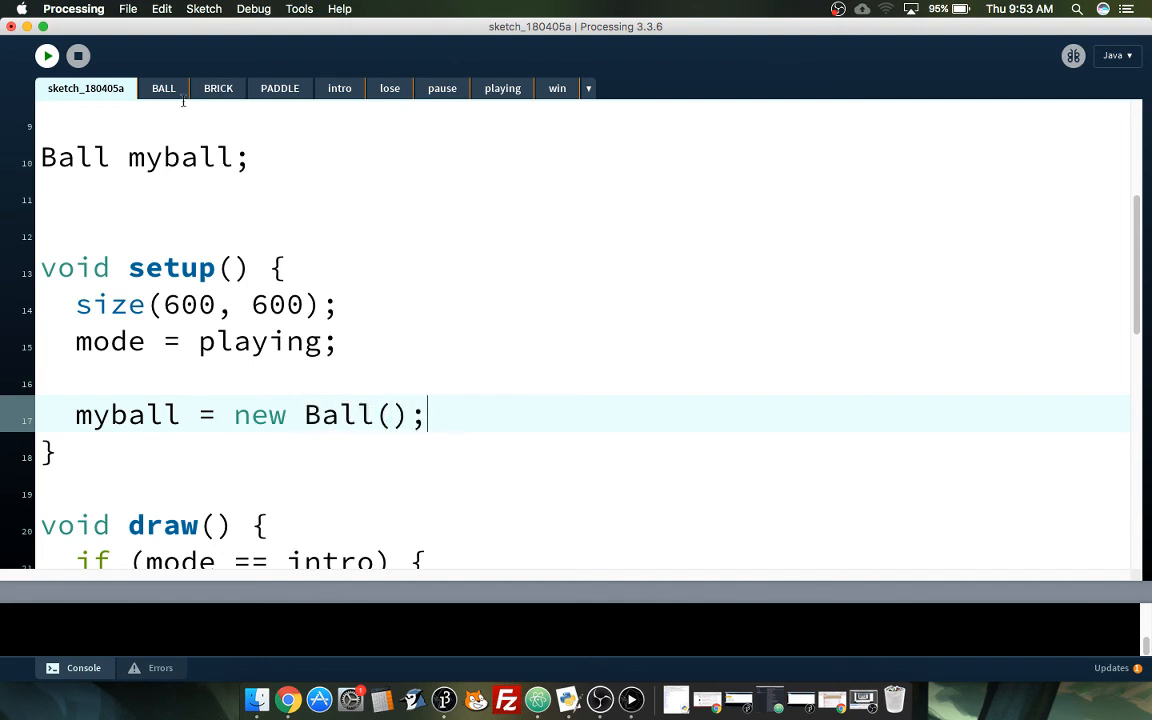
{"action": "left_click", "coordinate": [163, 88]}
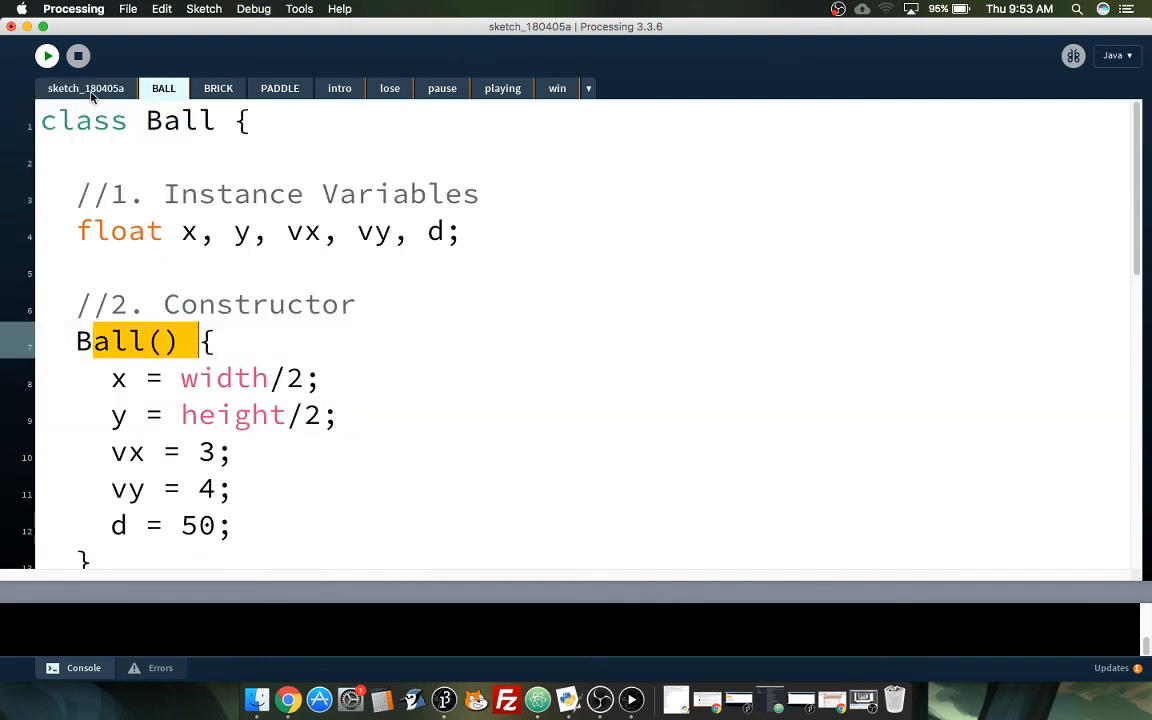
{"action": "left_click", "coordinate": [85, 88]}
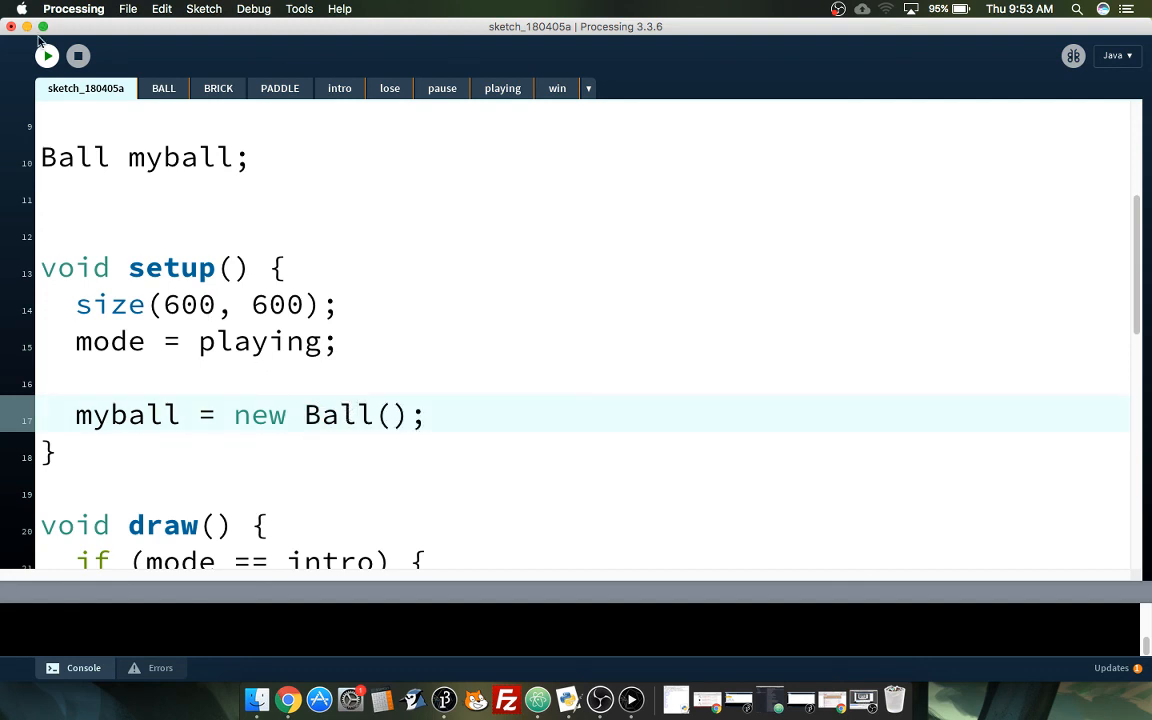
Step: Test-run the sketch, which shows only an empty black window
{"action": "left_click", "coordinate": [502, 88]}
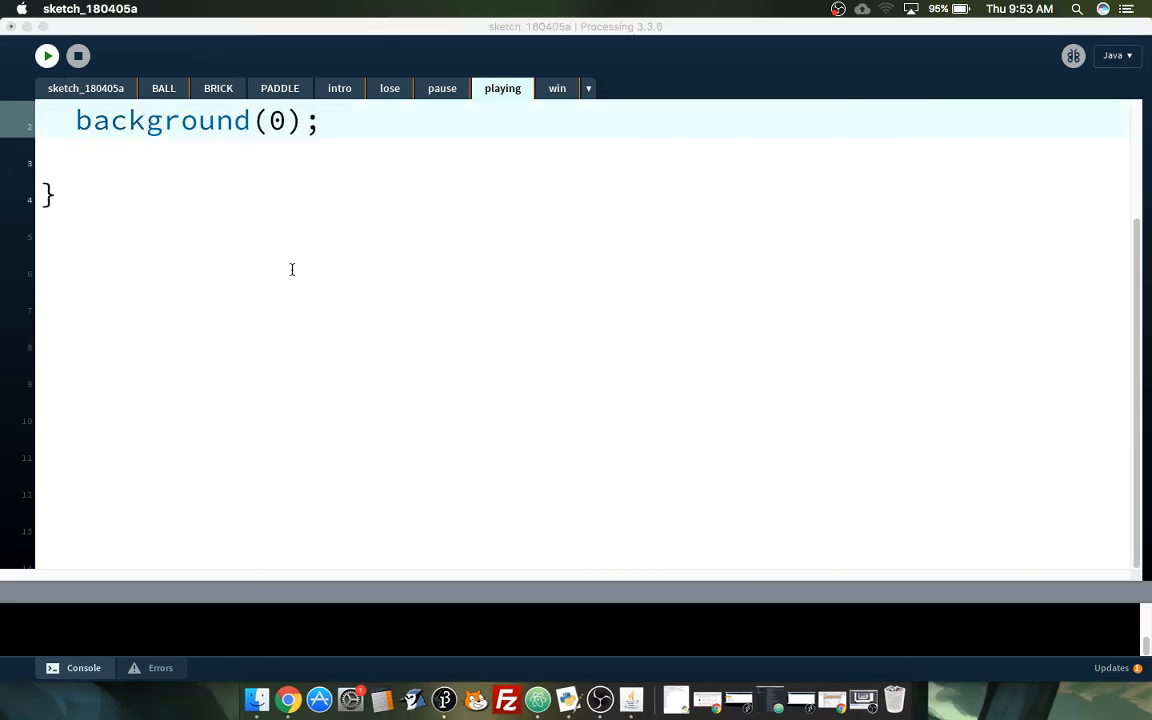
{"action": "left_click", "coordinate": [47, 55]}
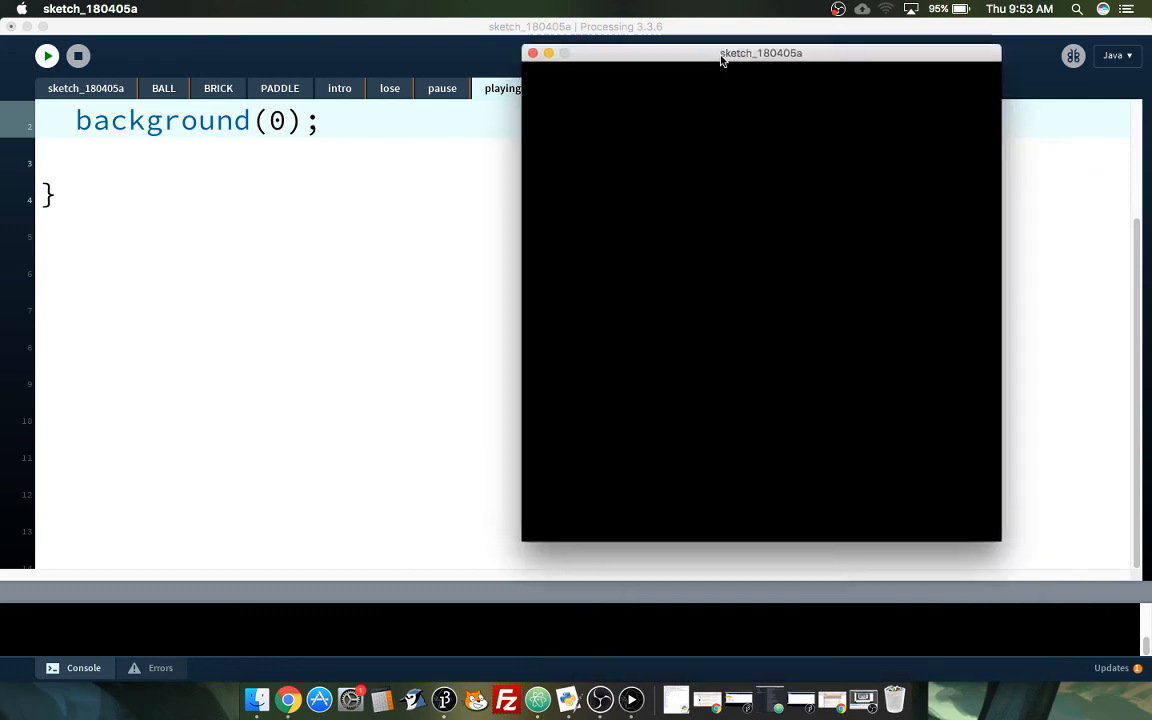
{"action": "left_click_drag", "start_coordinate": [760, 53], "coordinate": [769, 74]}
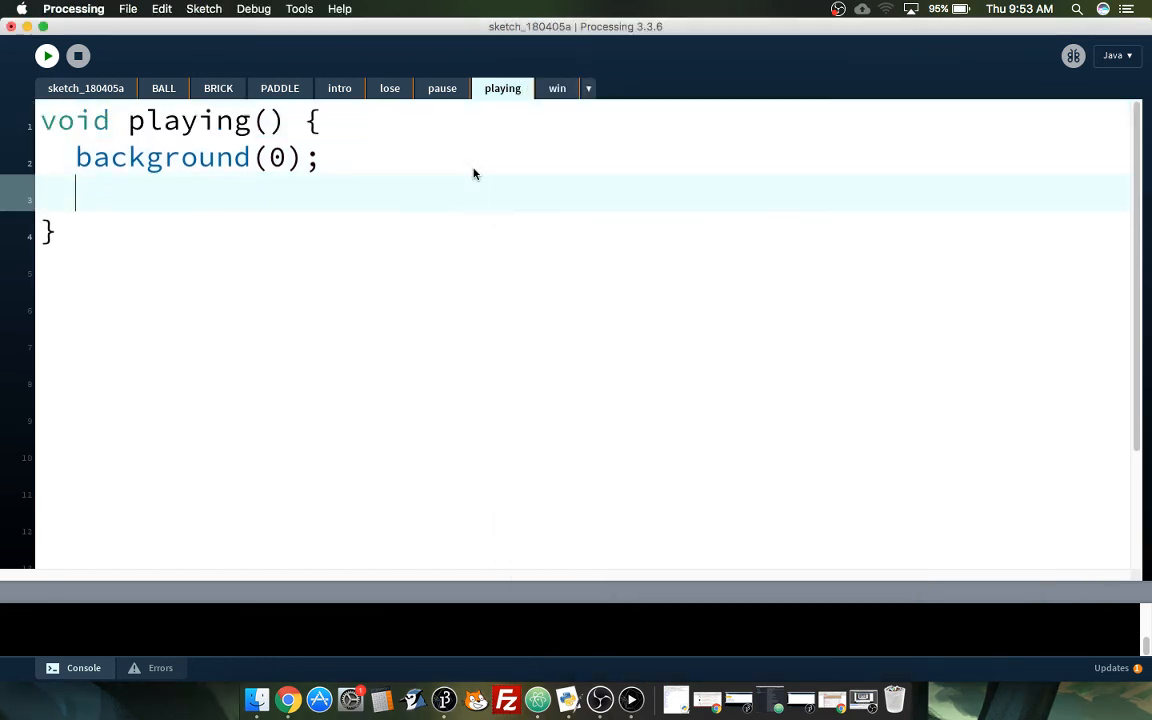
{"action": "mouse_move", "coordinate": [170, 120]}
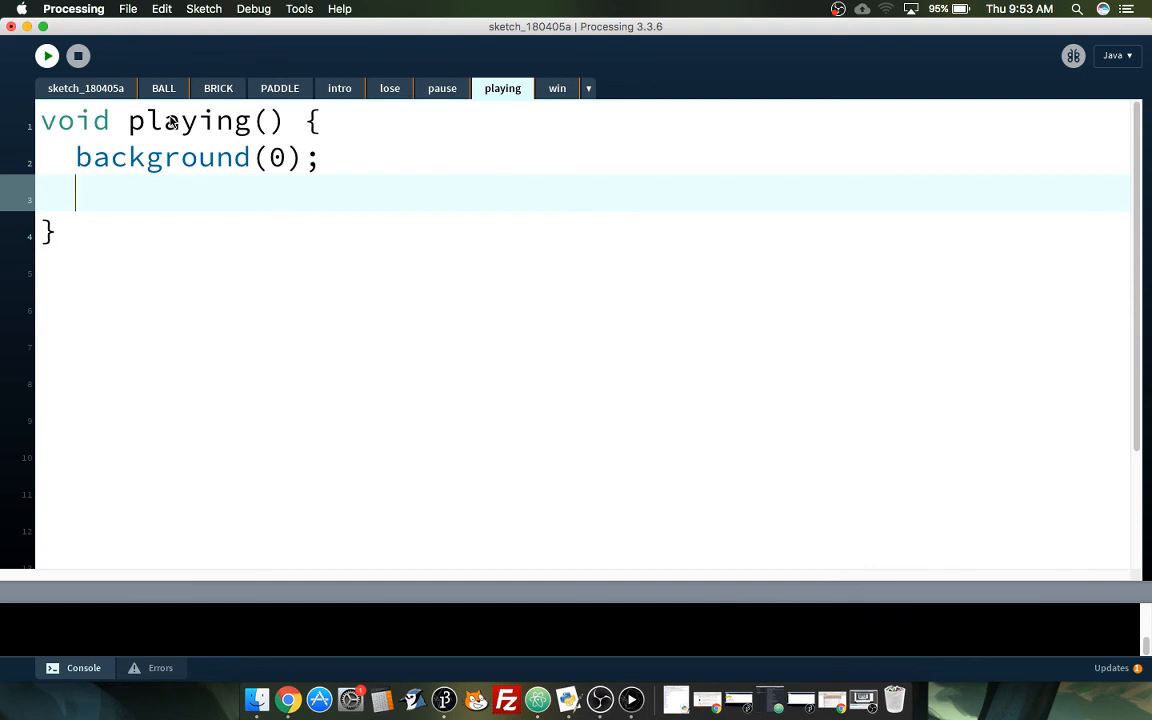
Step: Call myball.show() and myball.act() in playing(), then run to see the white ball
{"action": "type", "text": "mybal"}
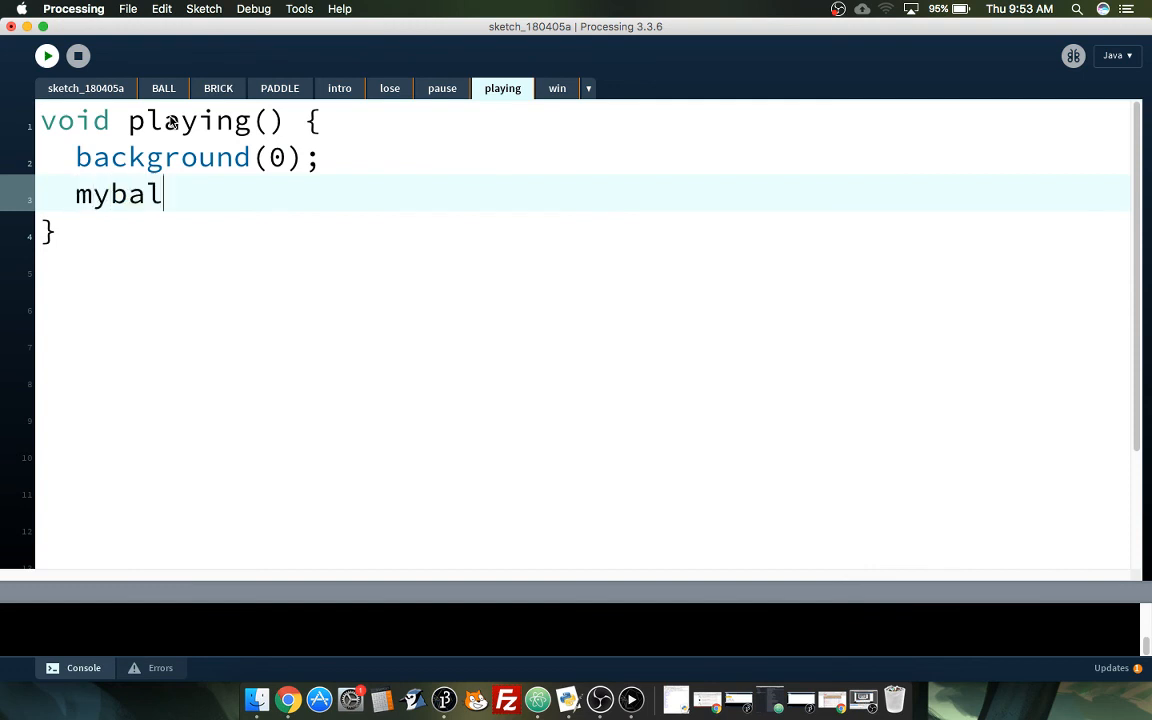
{"action": "type", "text": "l.show();"}
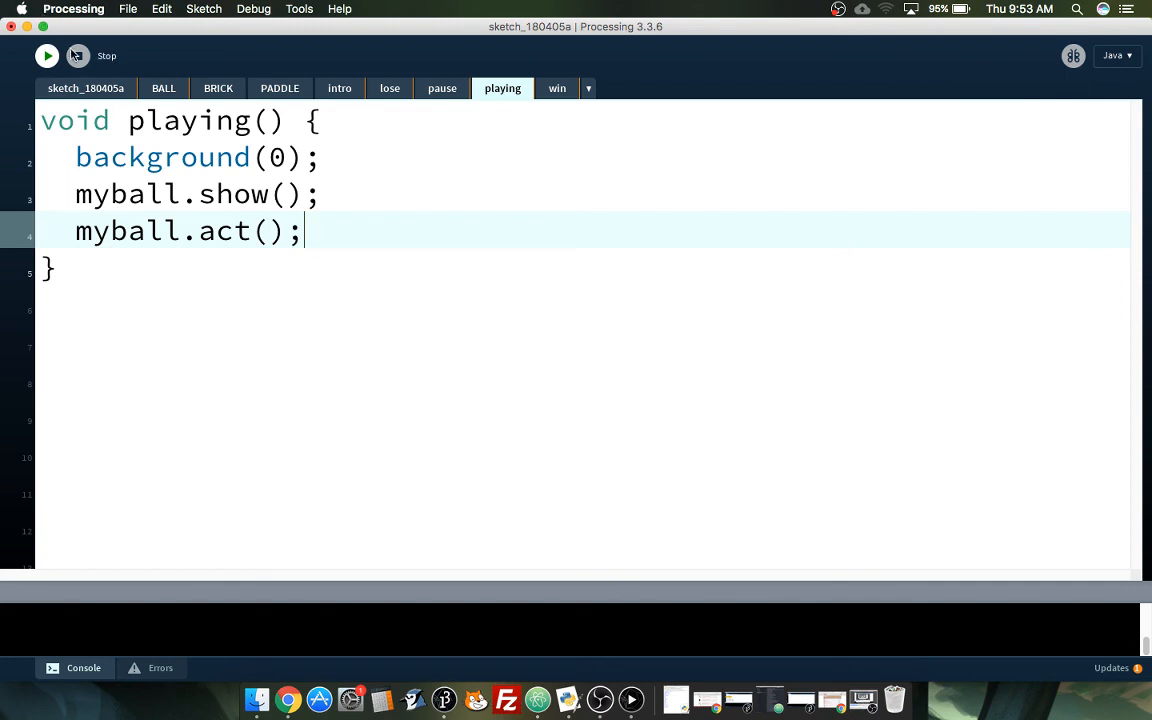
{"action": "left_click", "coordinate": [47, 55]}
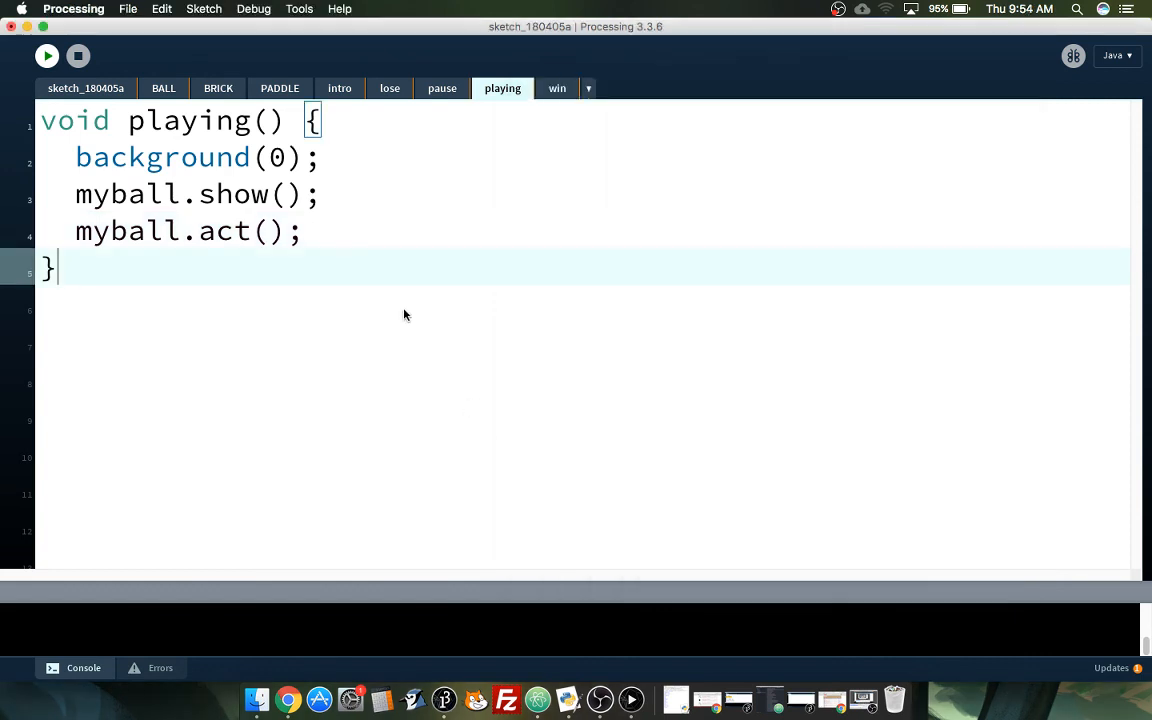
{"action": "mouse_move", "coordinate": [420, 108]}
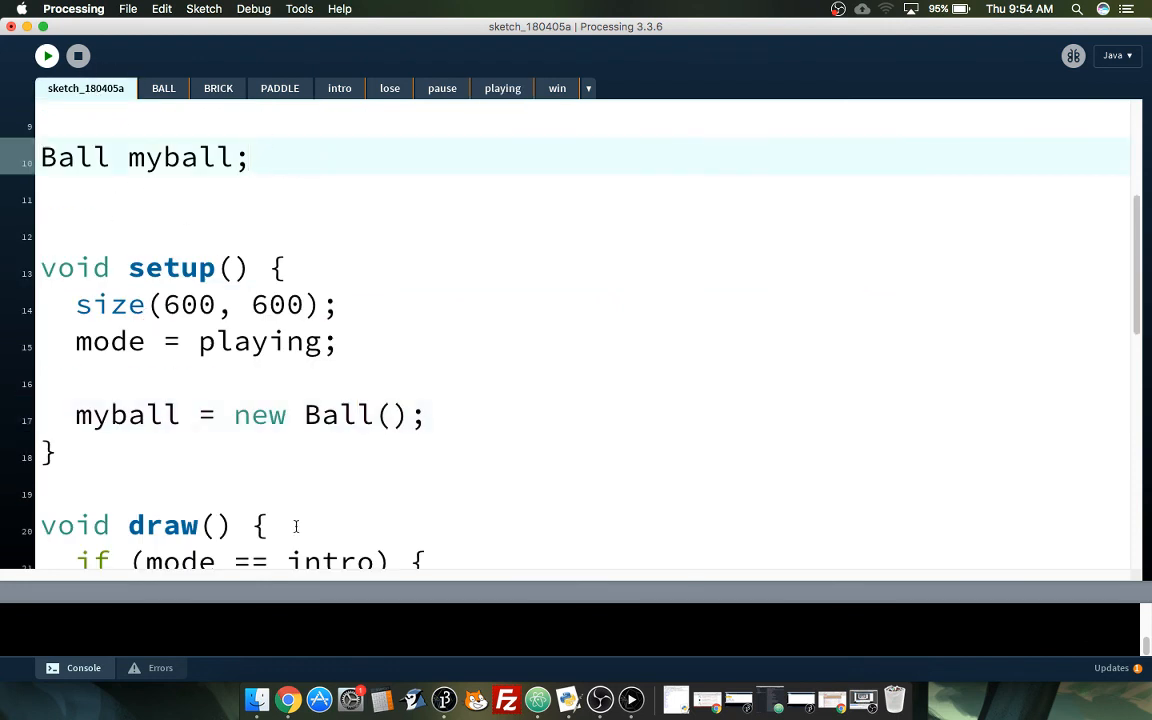
{"action": "left_click", "coordinate": [47, 55]}
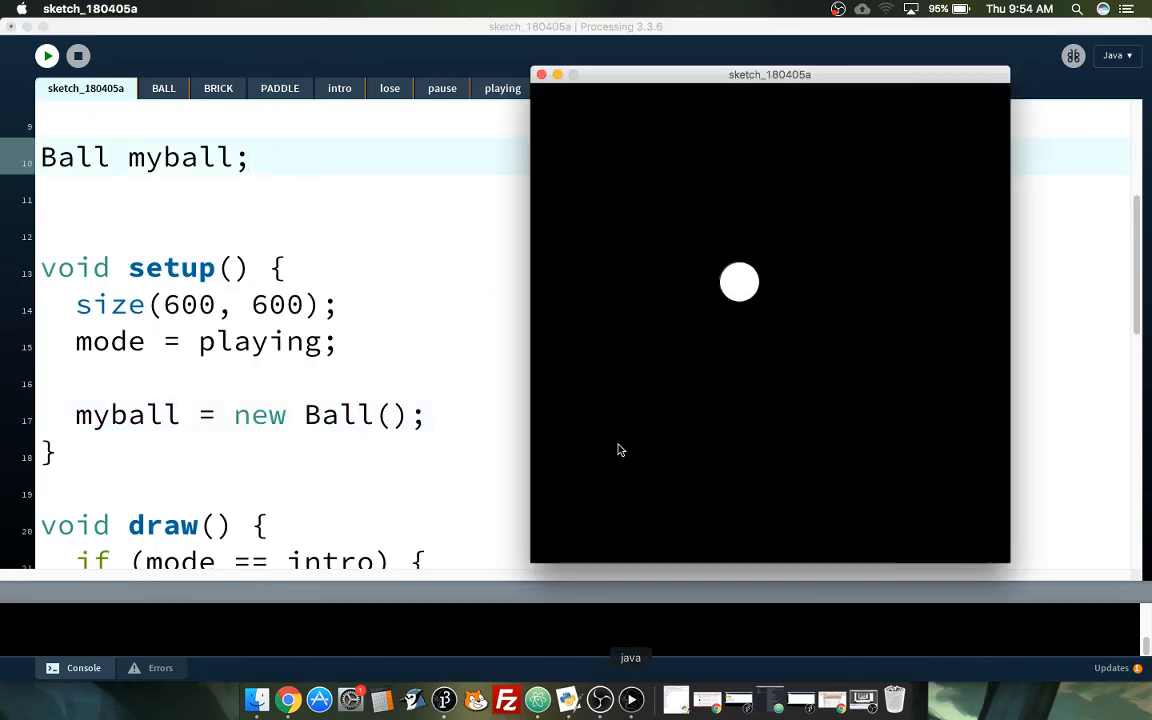